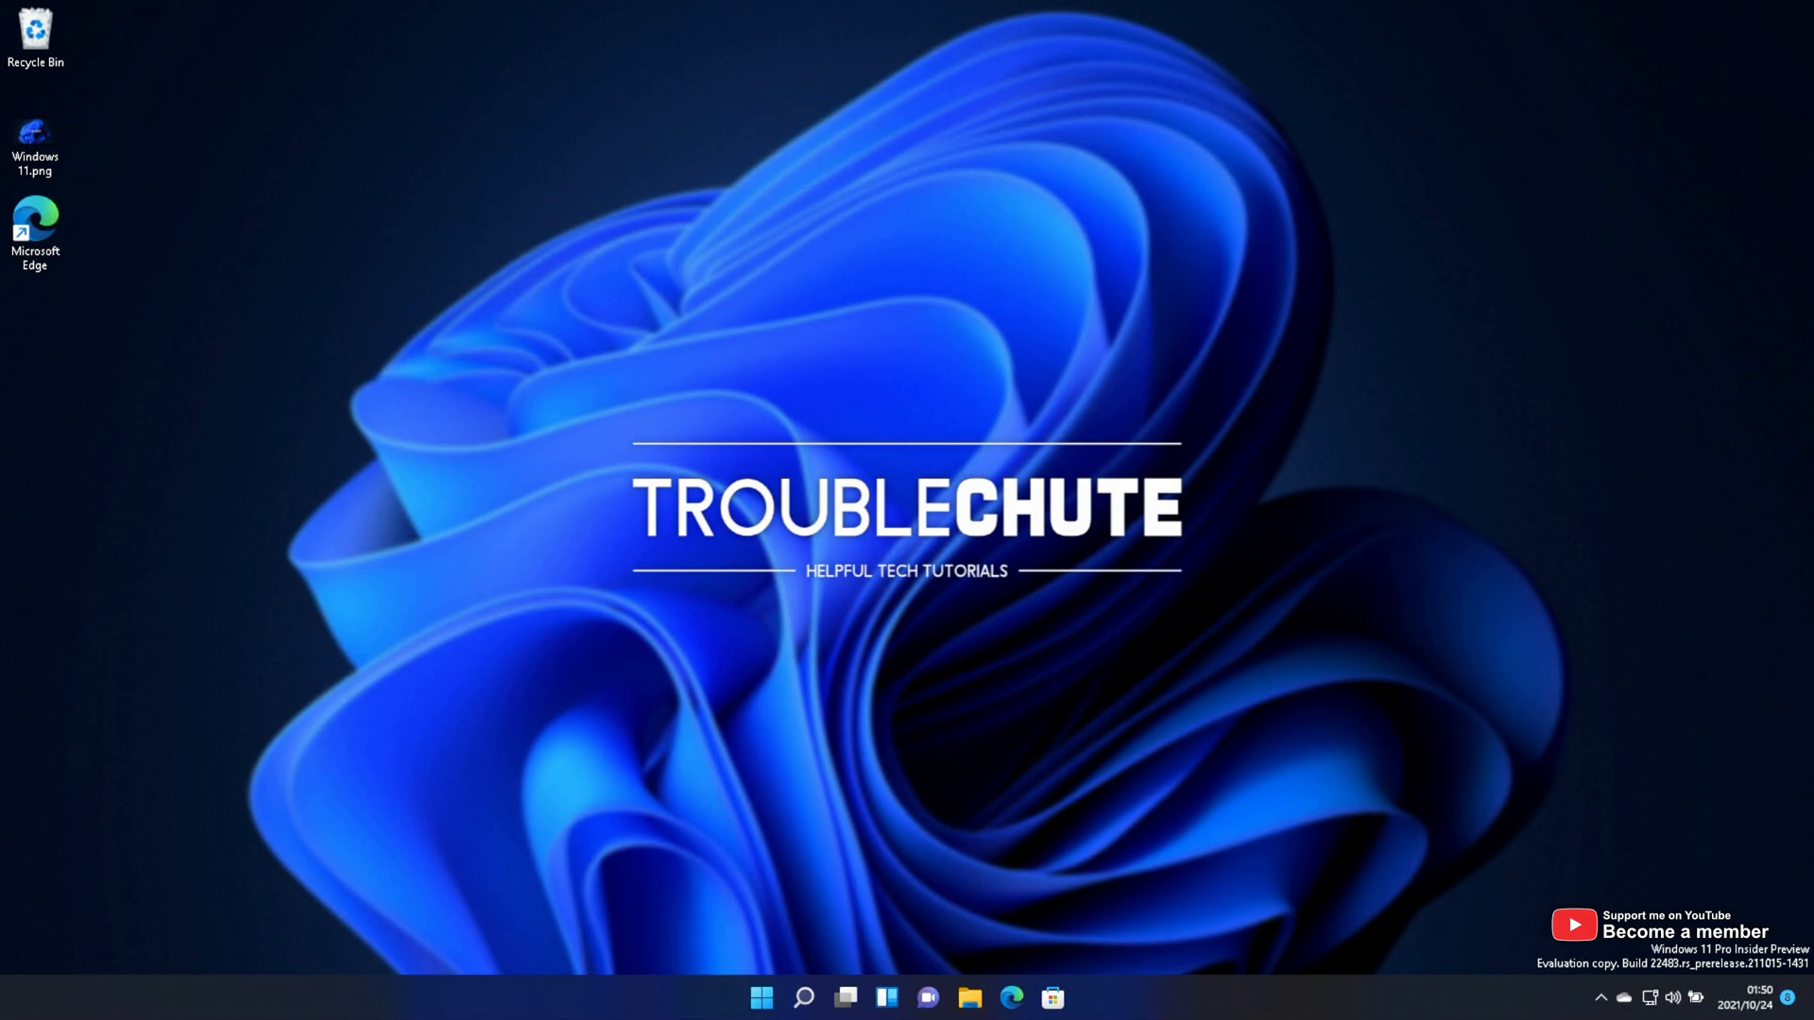
{"action": "mouse_move", "coordinate": [848, 884]}
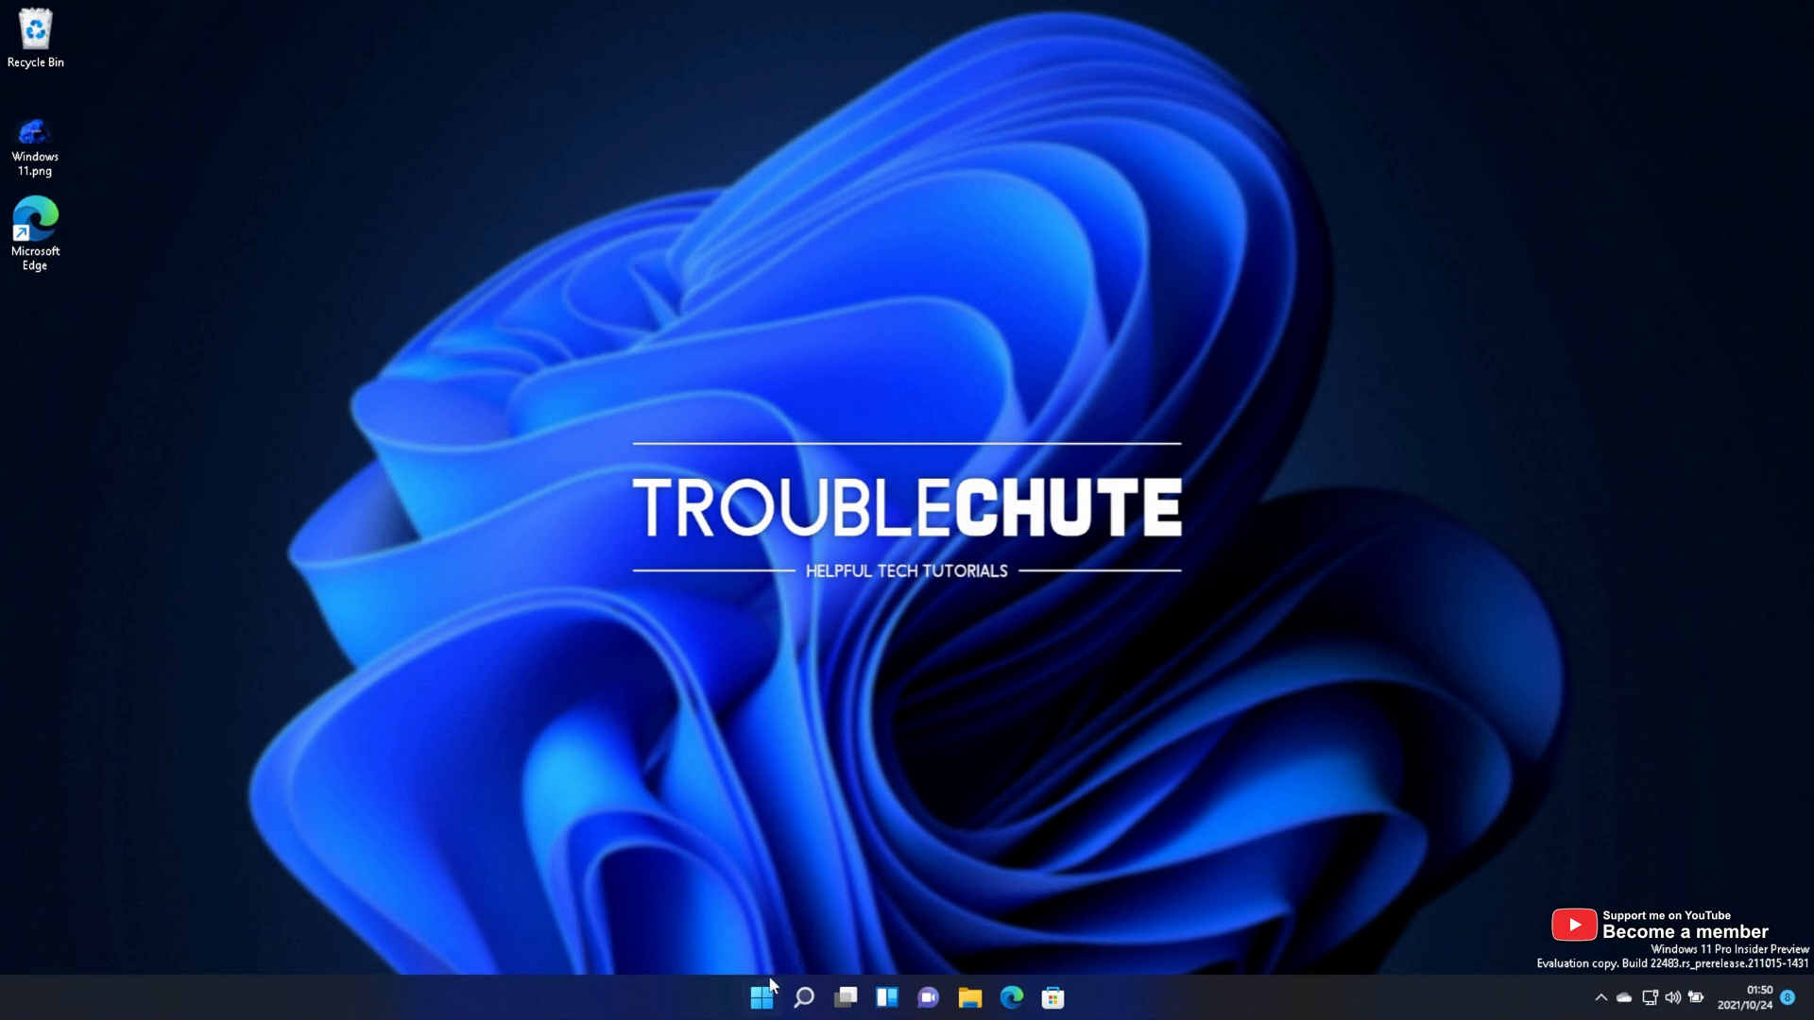
Launch WSA settings from Start and open Files so the subsystem runs with IP 172.30.90.175
{"action": "left_click", "coordinate": [760, 994]}
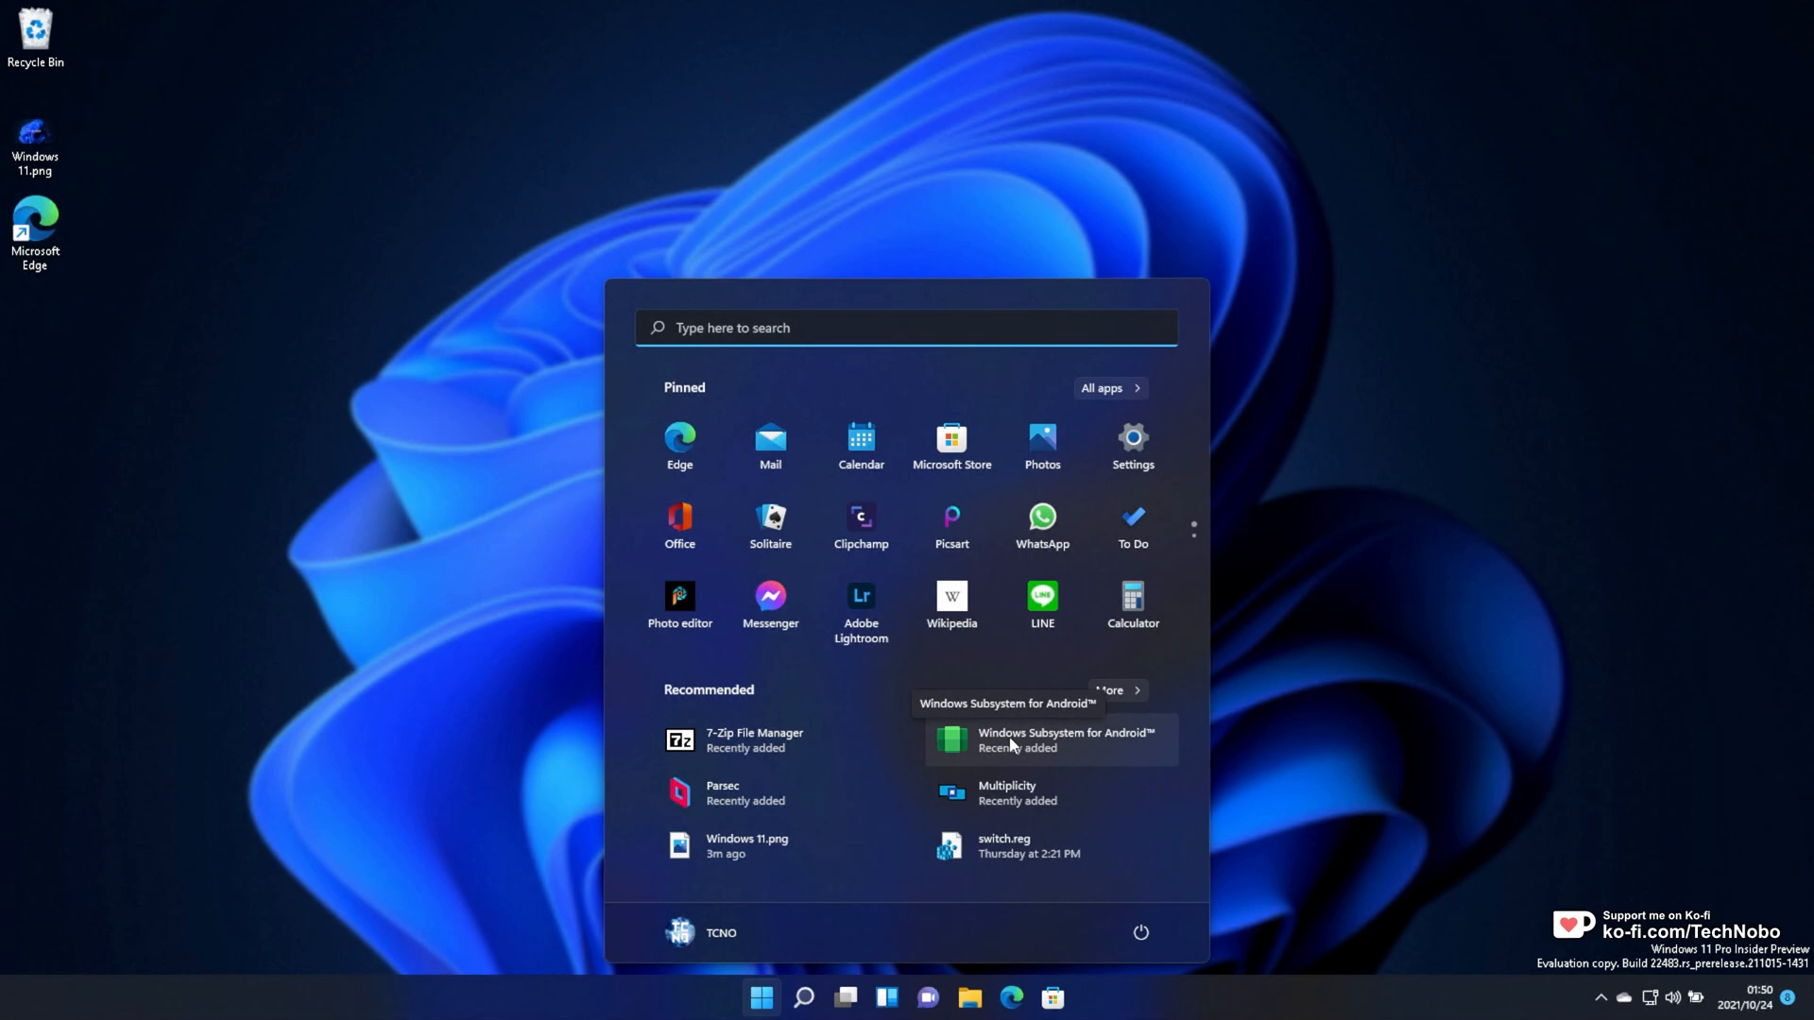
{"action": "left_click", "coordinate": [1050, 741]}
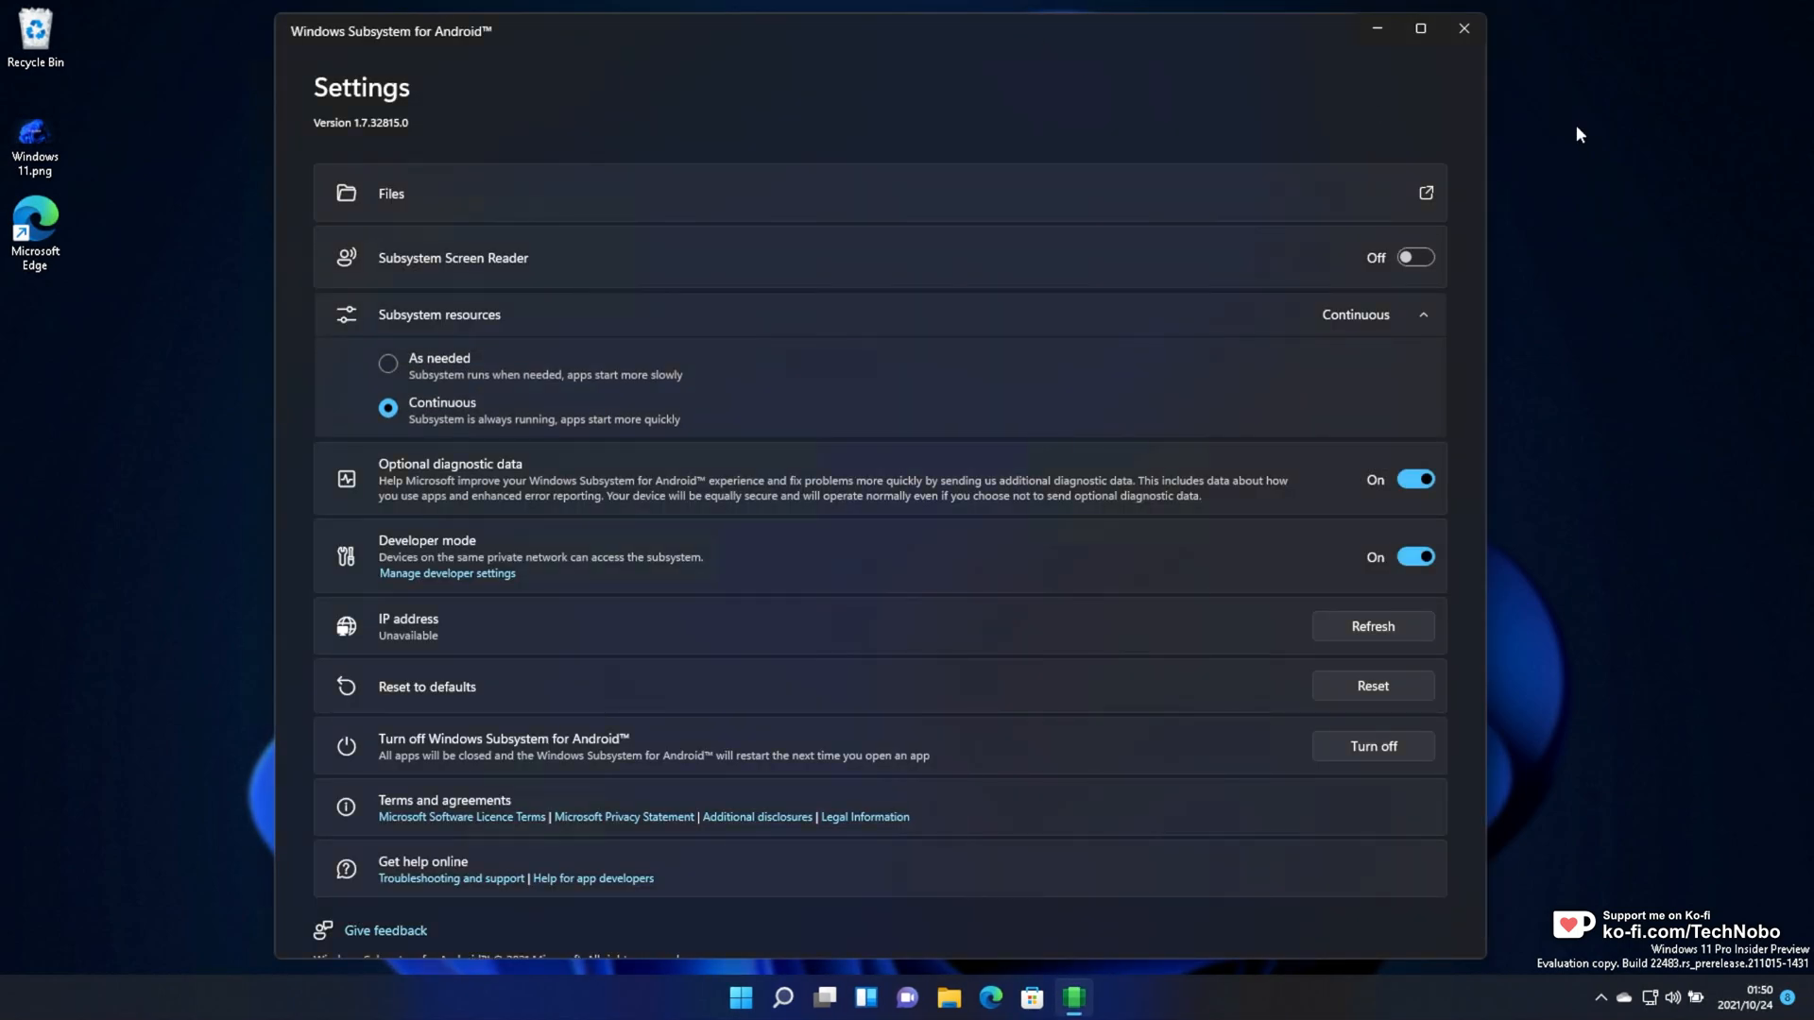
{"action": "mouse_move", "coordinate": [1629, 223]}
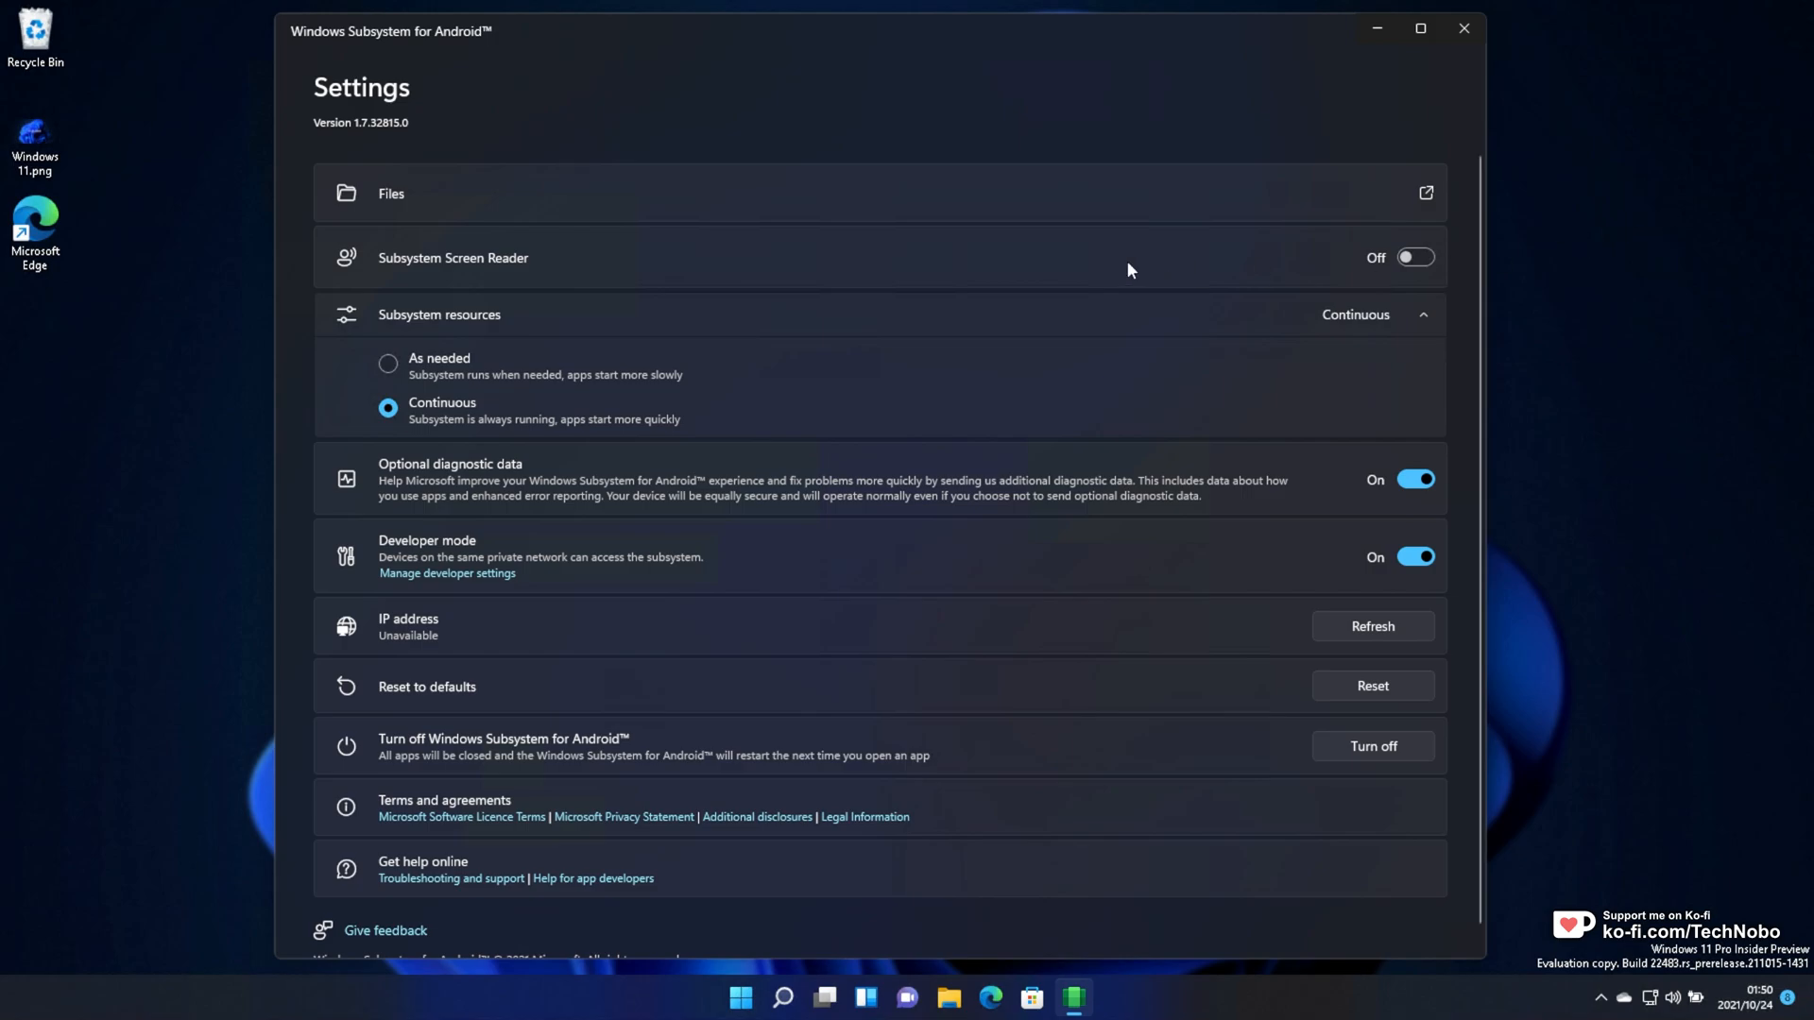
{"action": "mouse_move", "coordinate": [648, 686]}
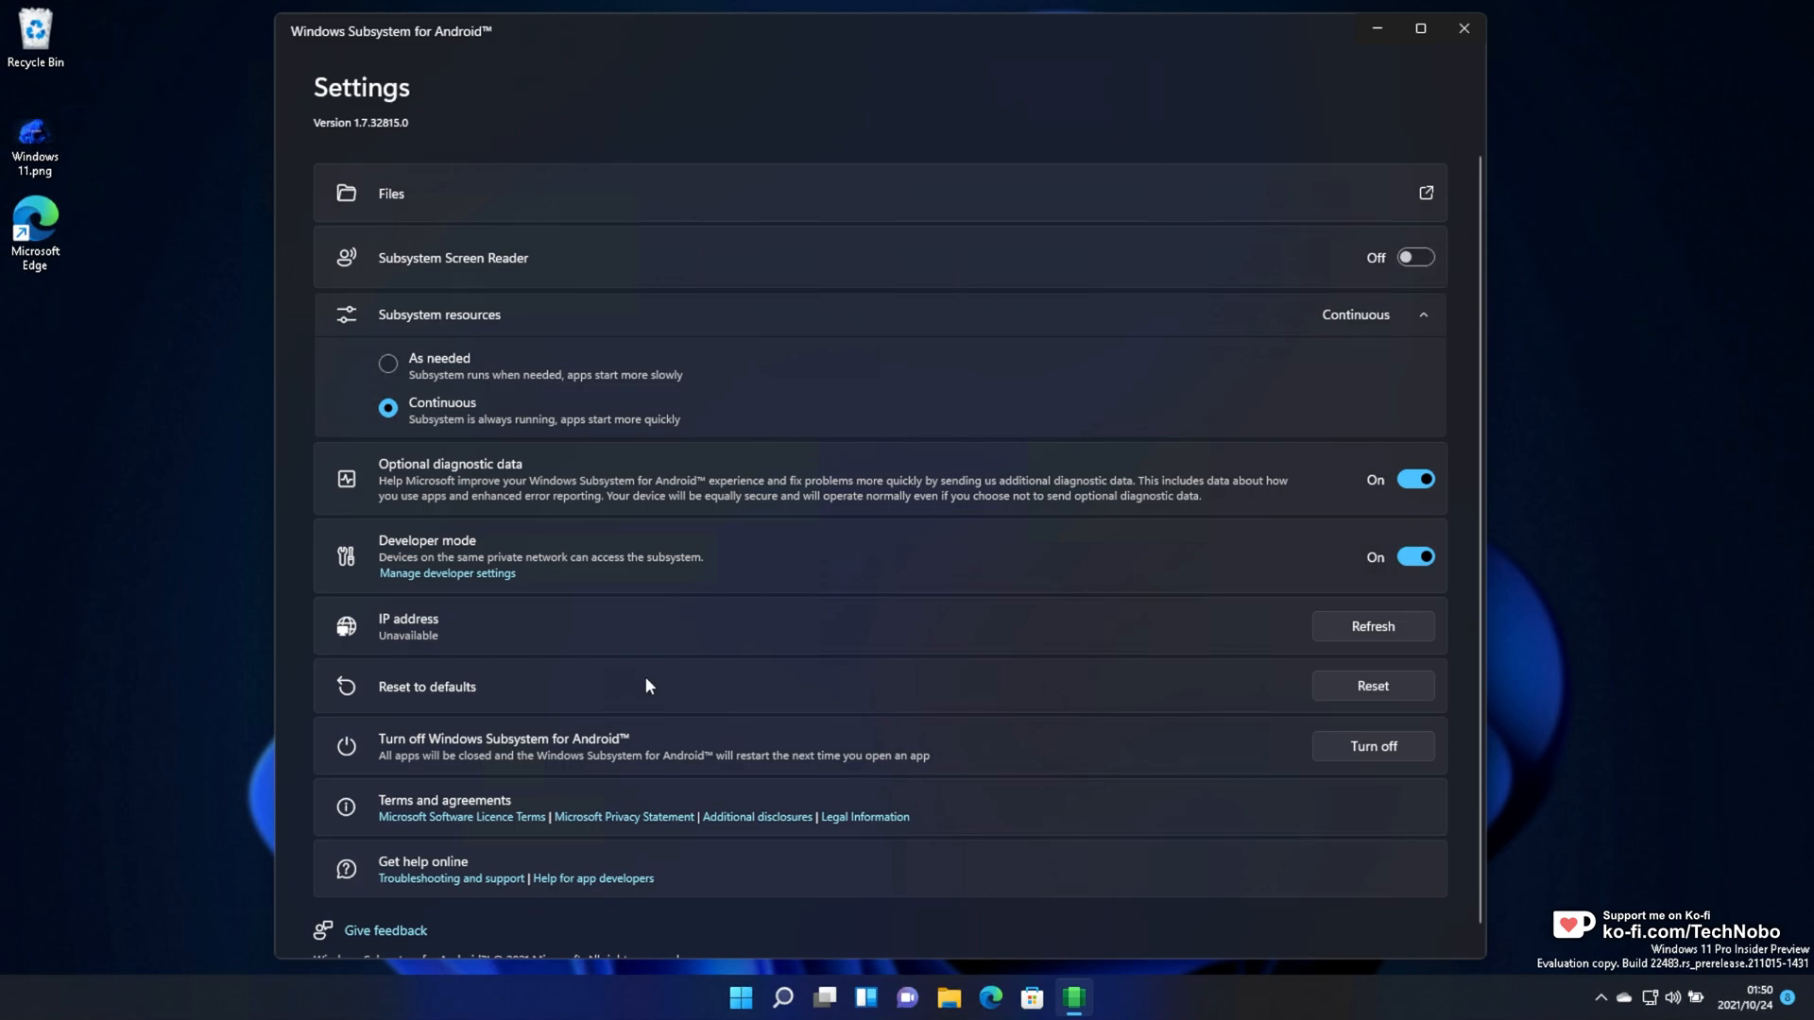
{"action": "mouse_move", "coordinate": [619, 546]}
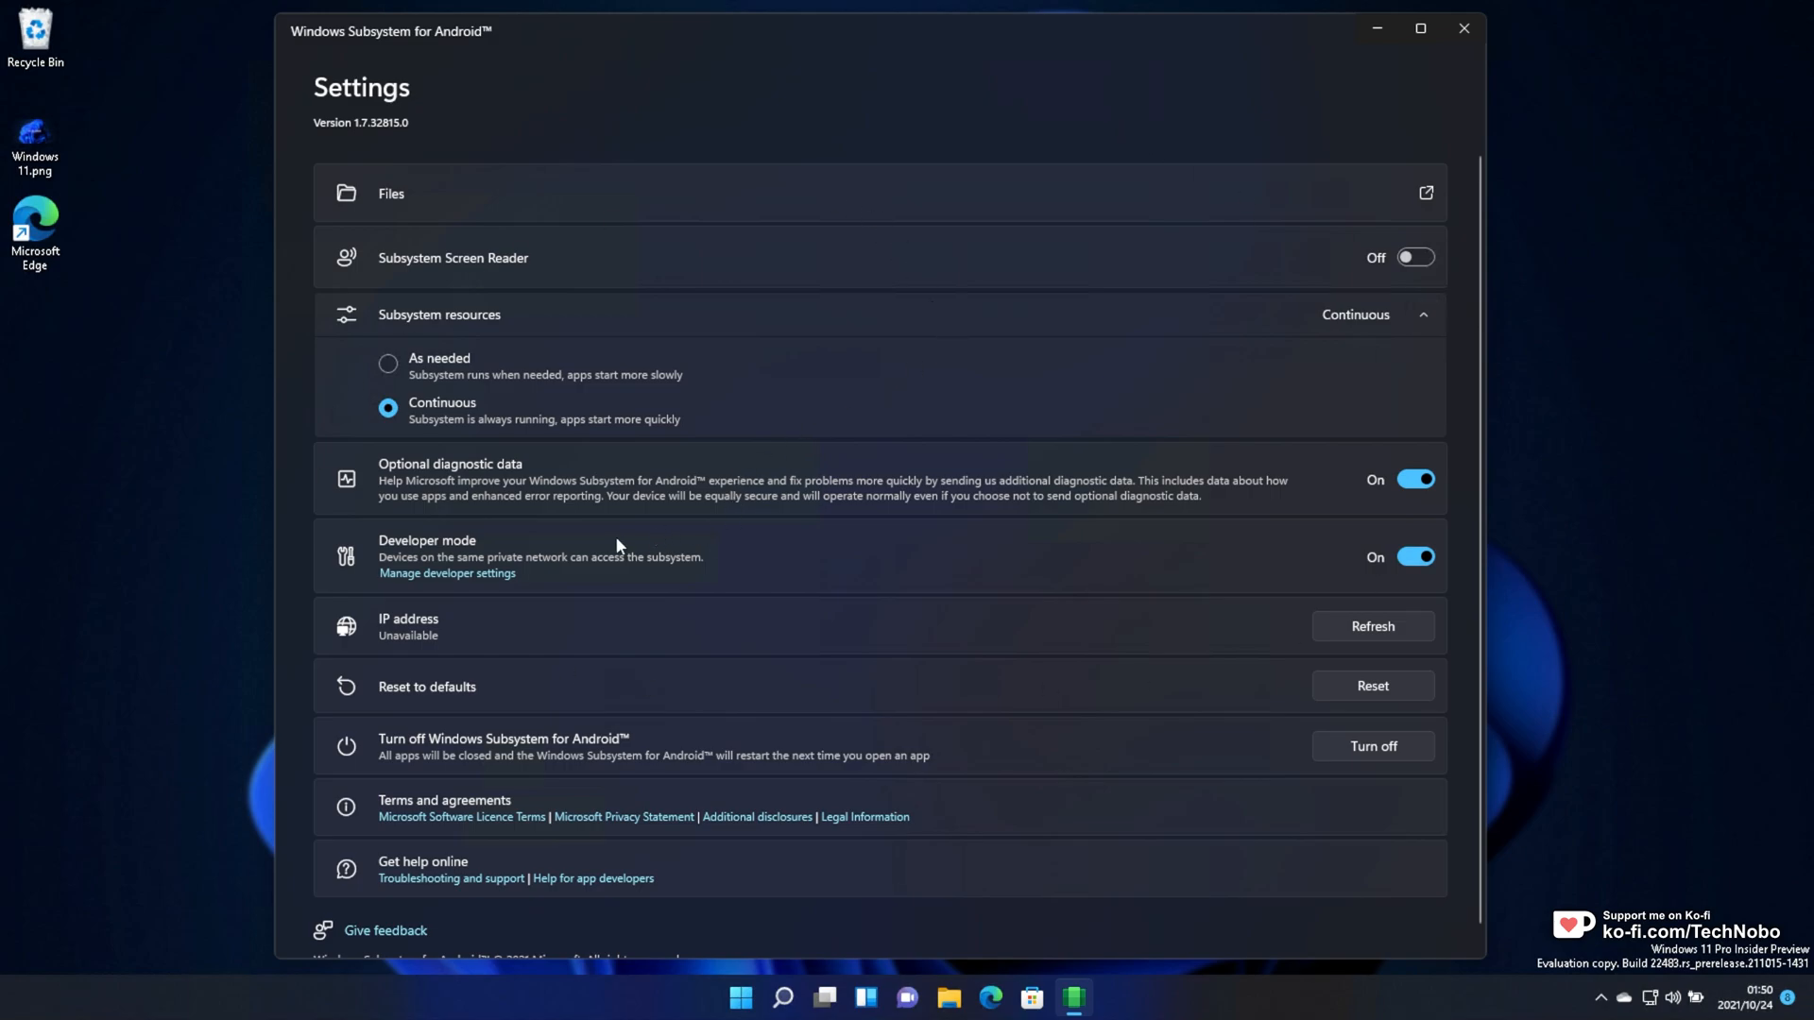
{"action": "mouse_move", "coordinate": [450, 625]}
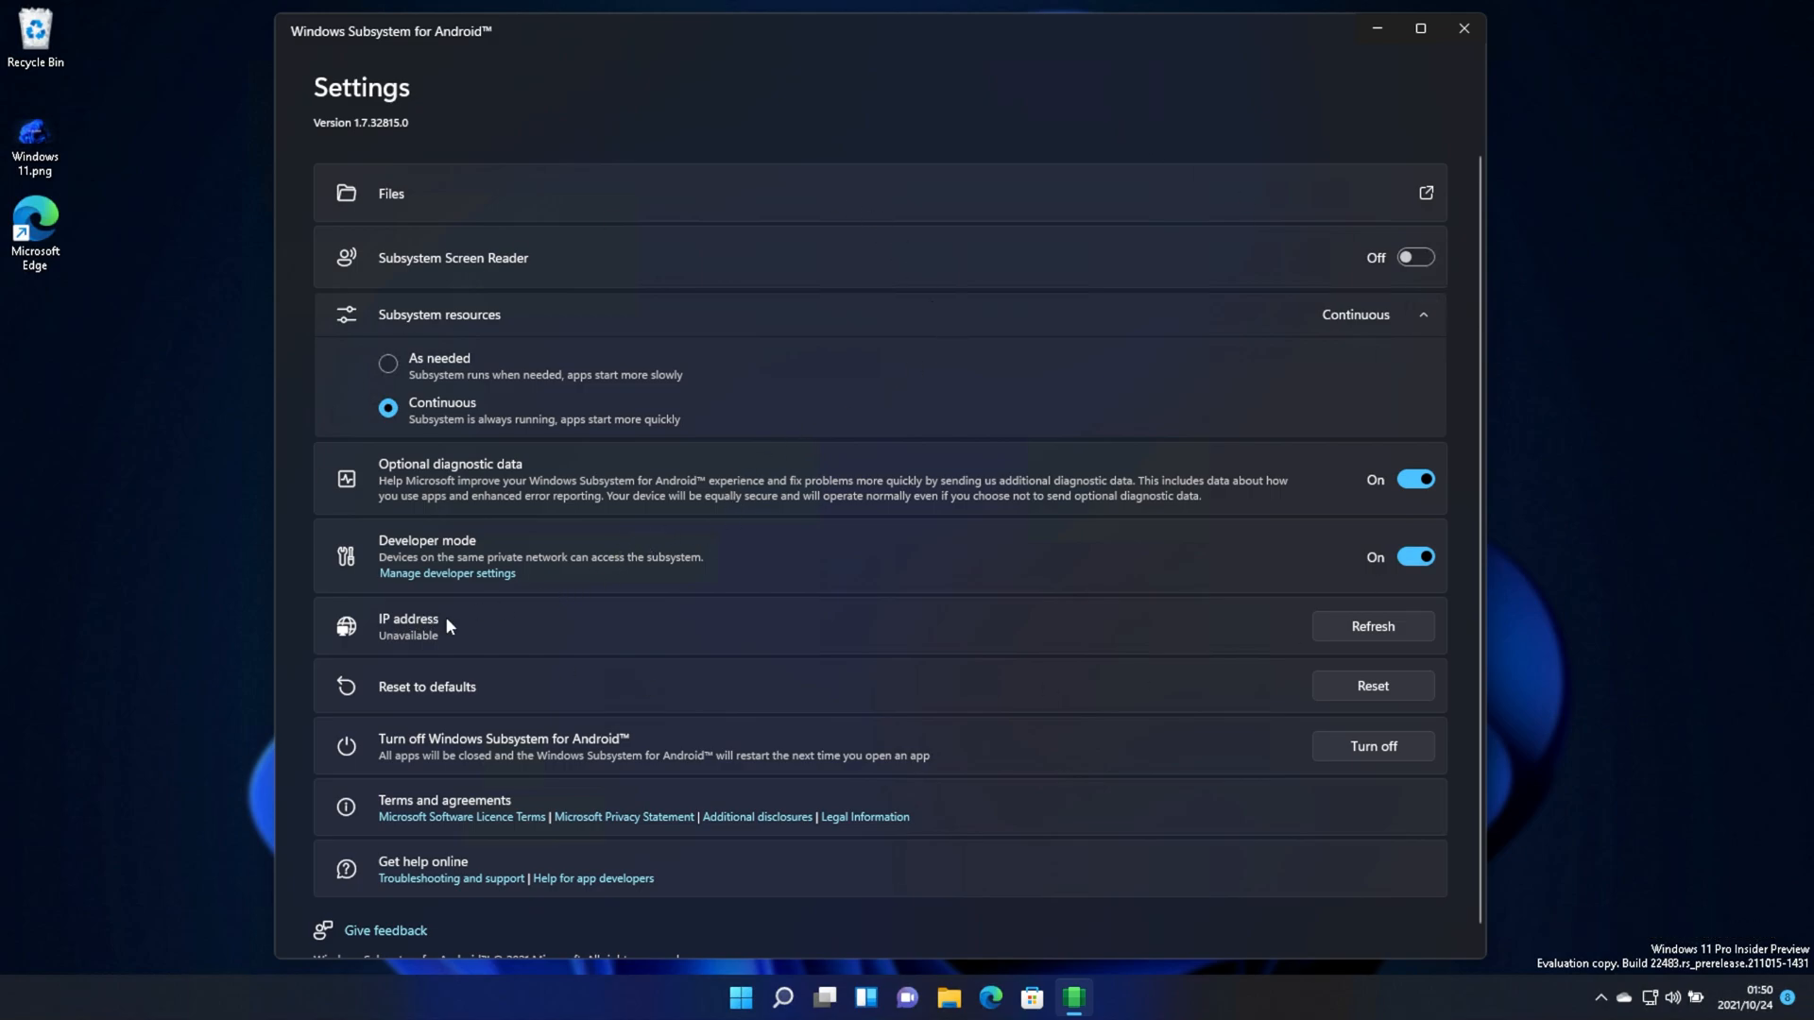
{"action": "mouse_move", "coordinate": [934, 625]}
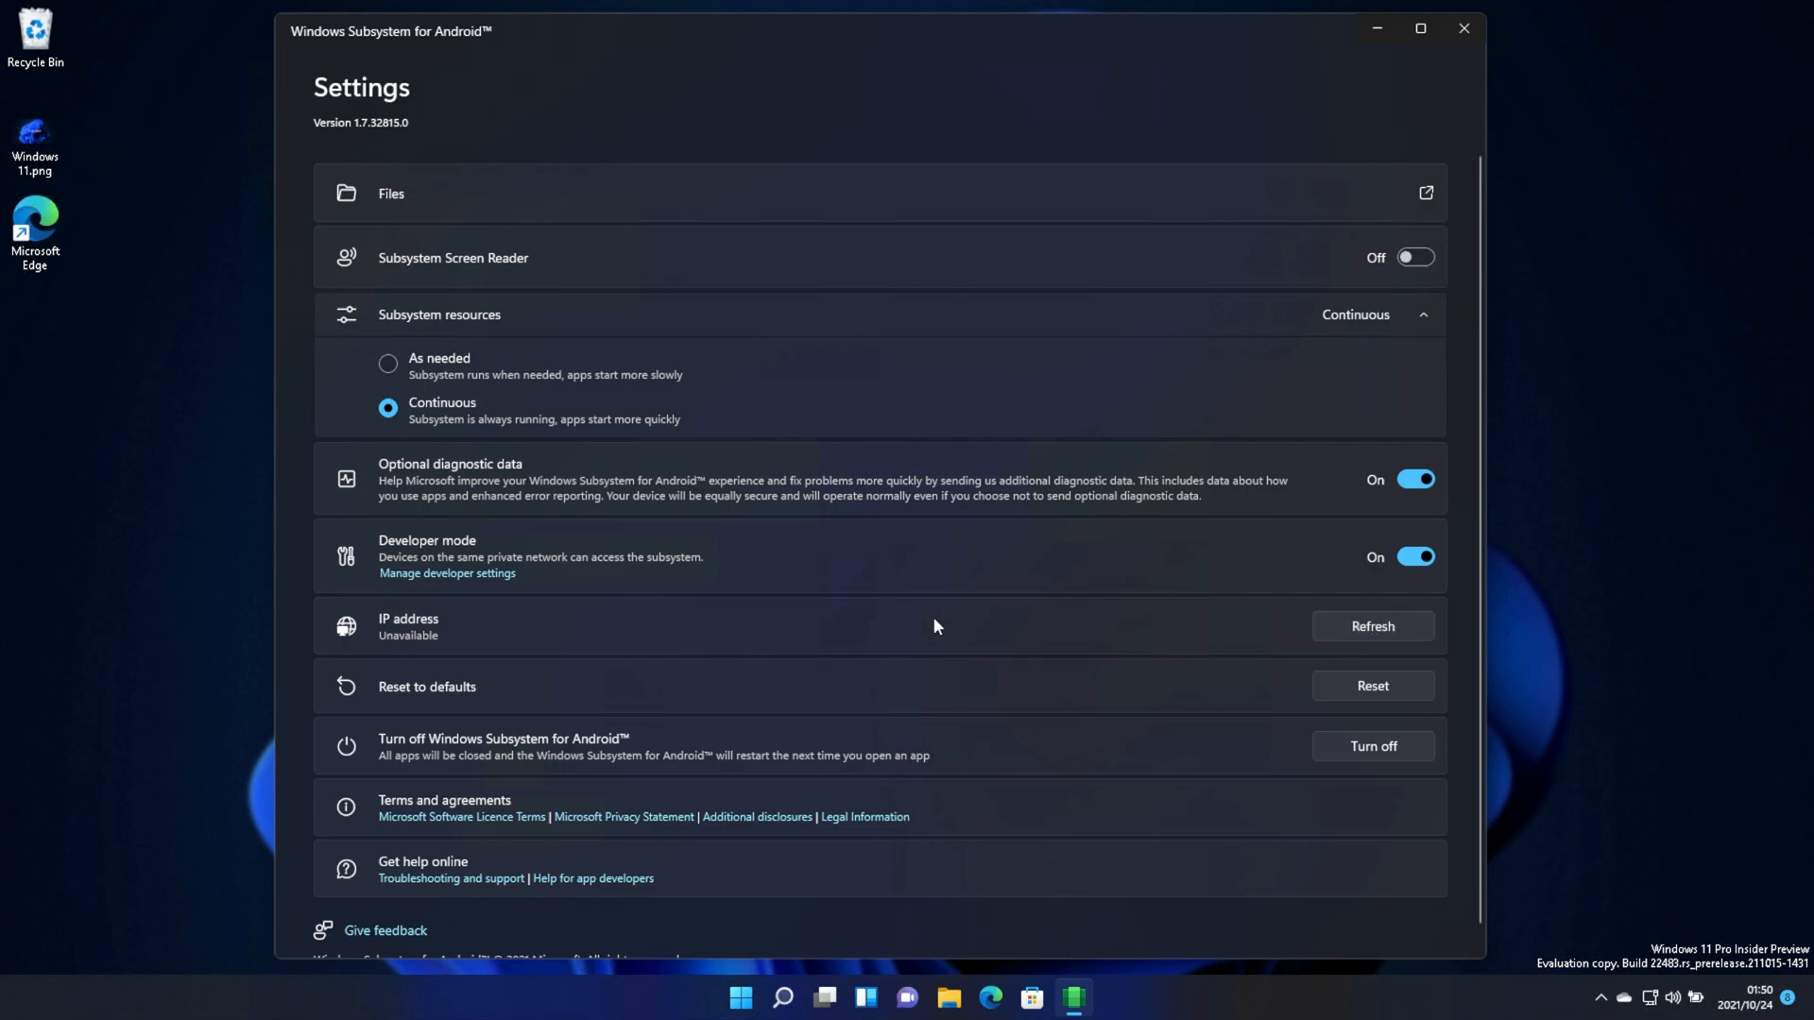
{"action": "mouse_move", "coordinate": [1375, 191]}
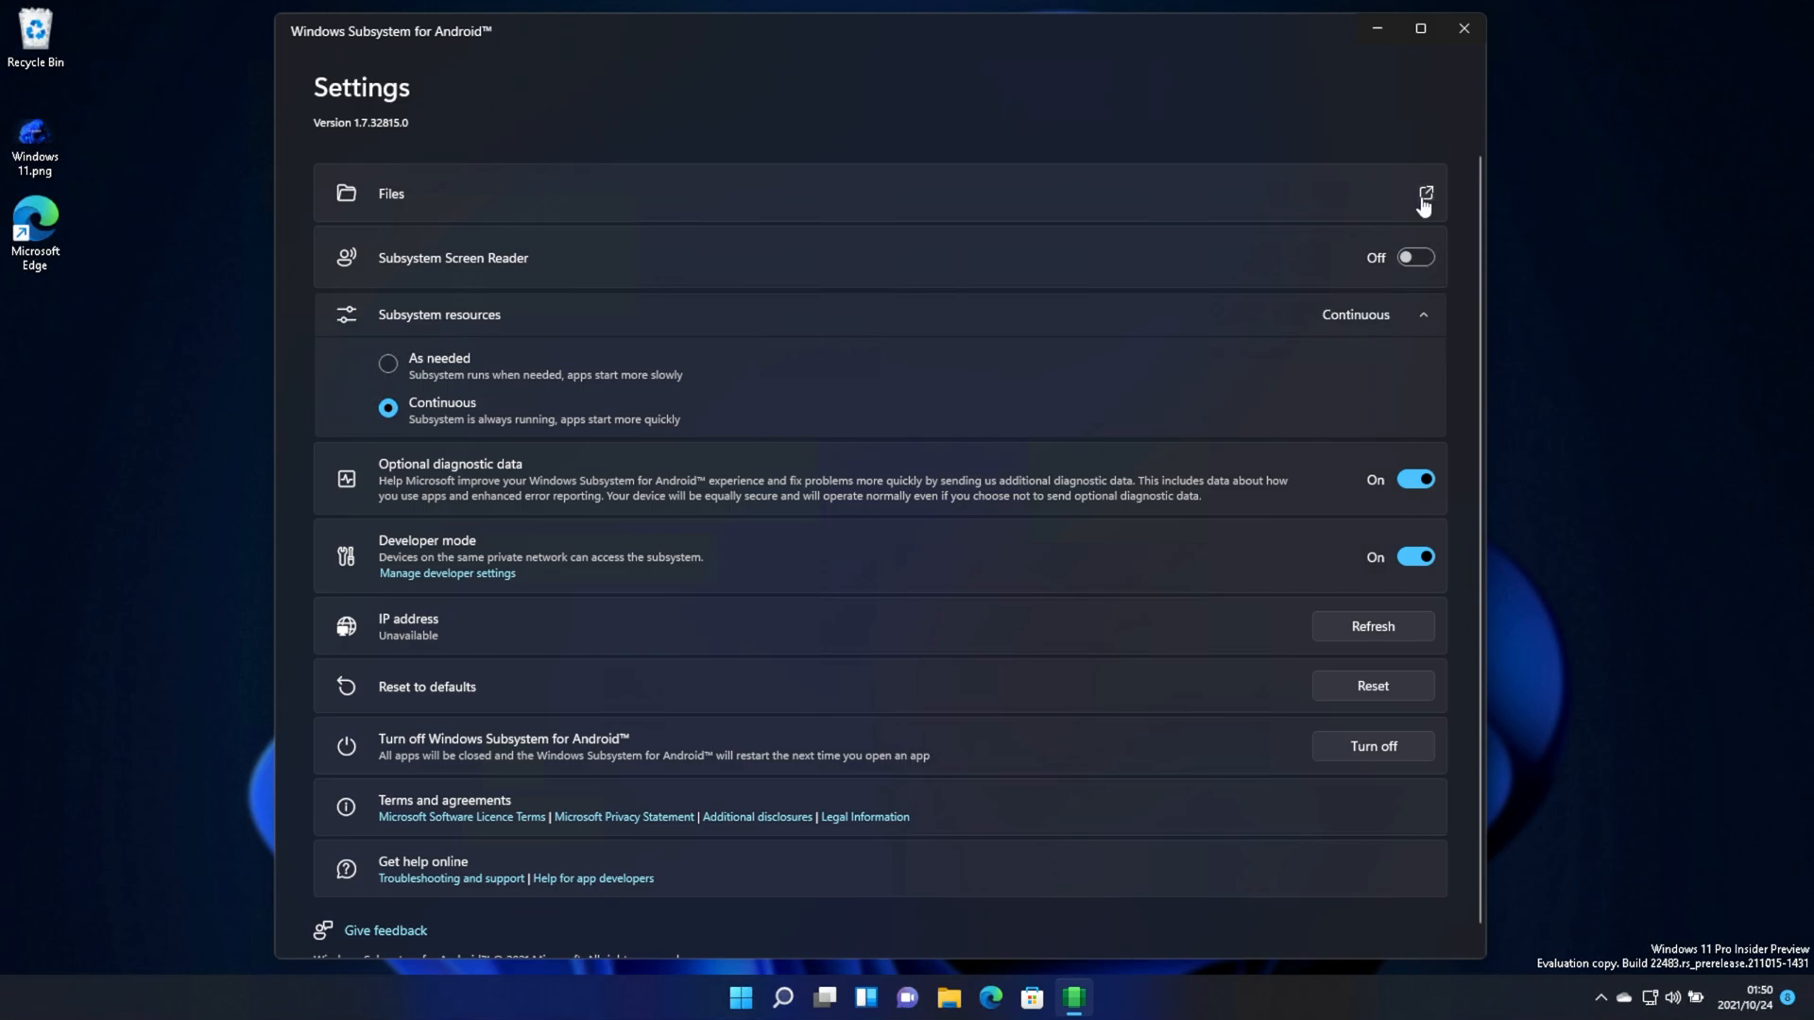
{"action": "left_click", "coordinate": [1424, 192]}
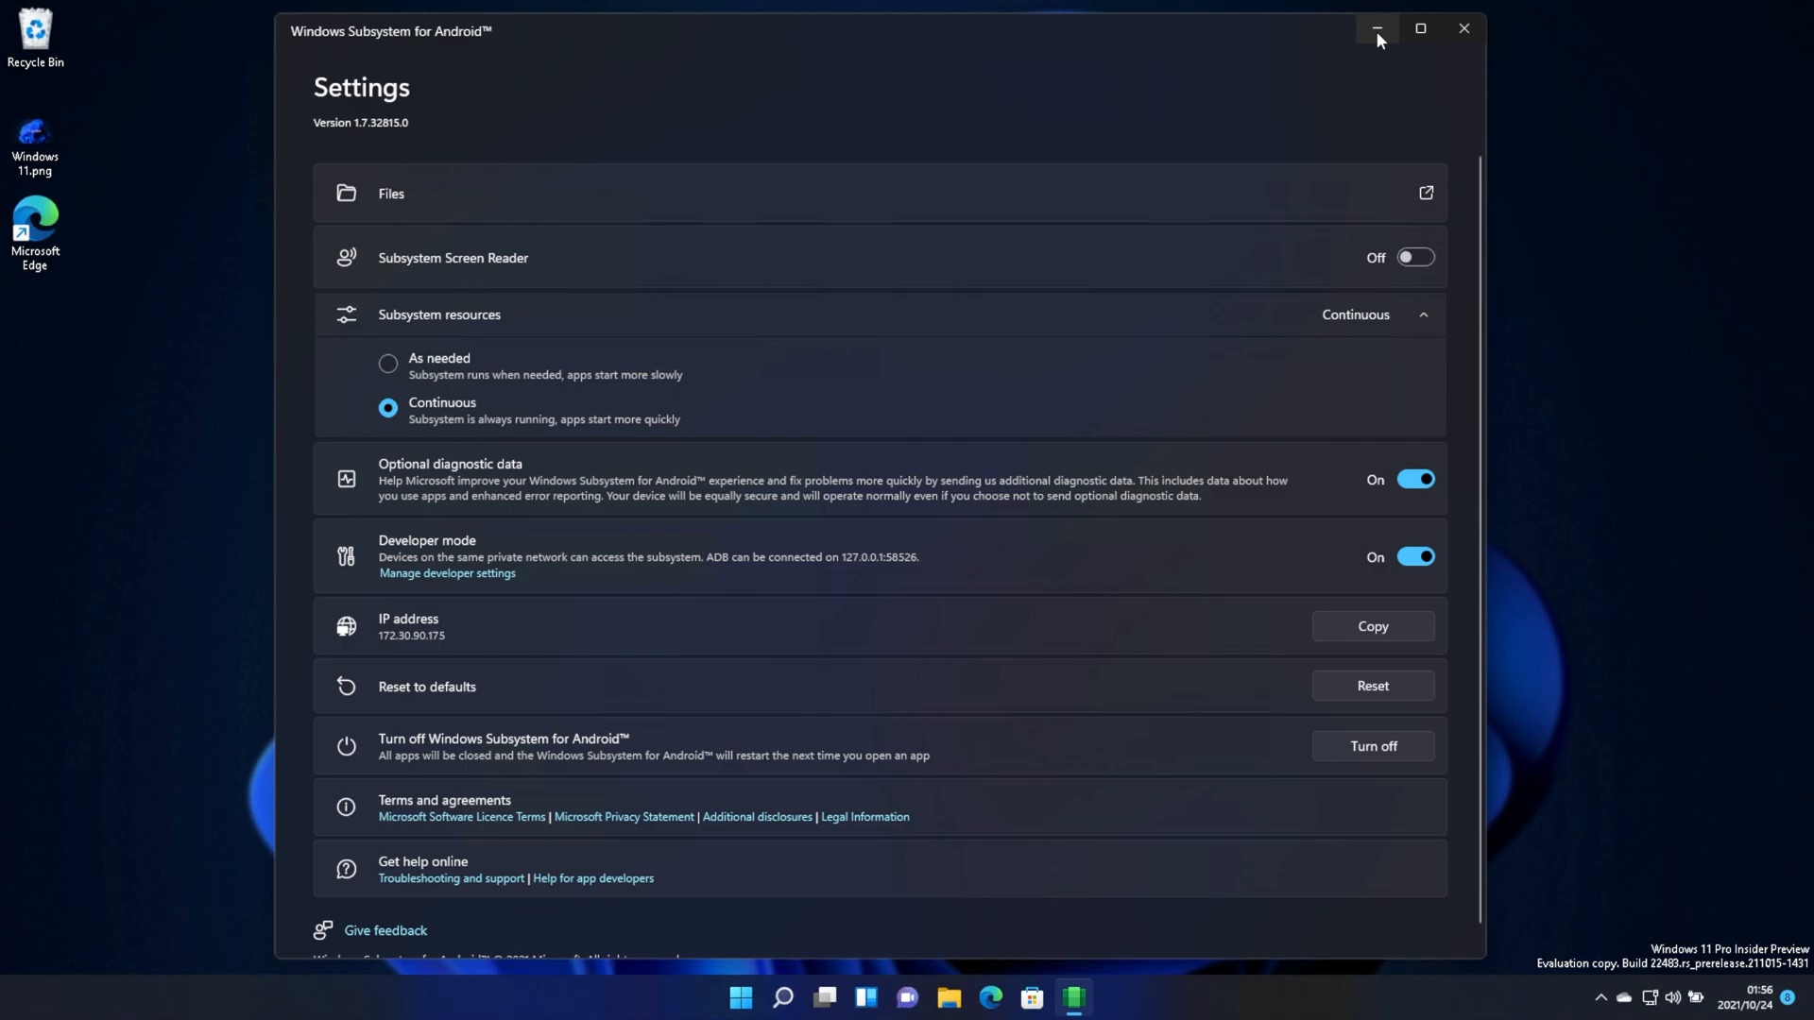
Minimize the WSA settings window, leaving the Windows 11 desktop clear
{"action": "left_click", "coordinate": [1375, 29]}
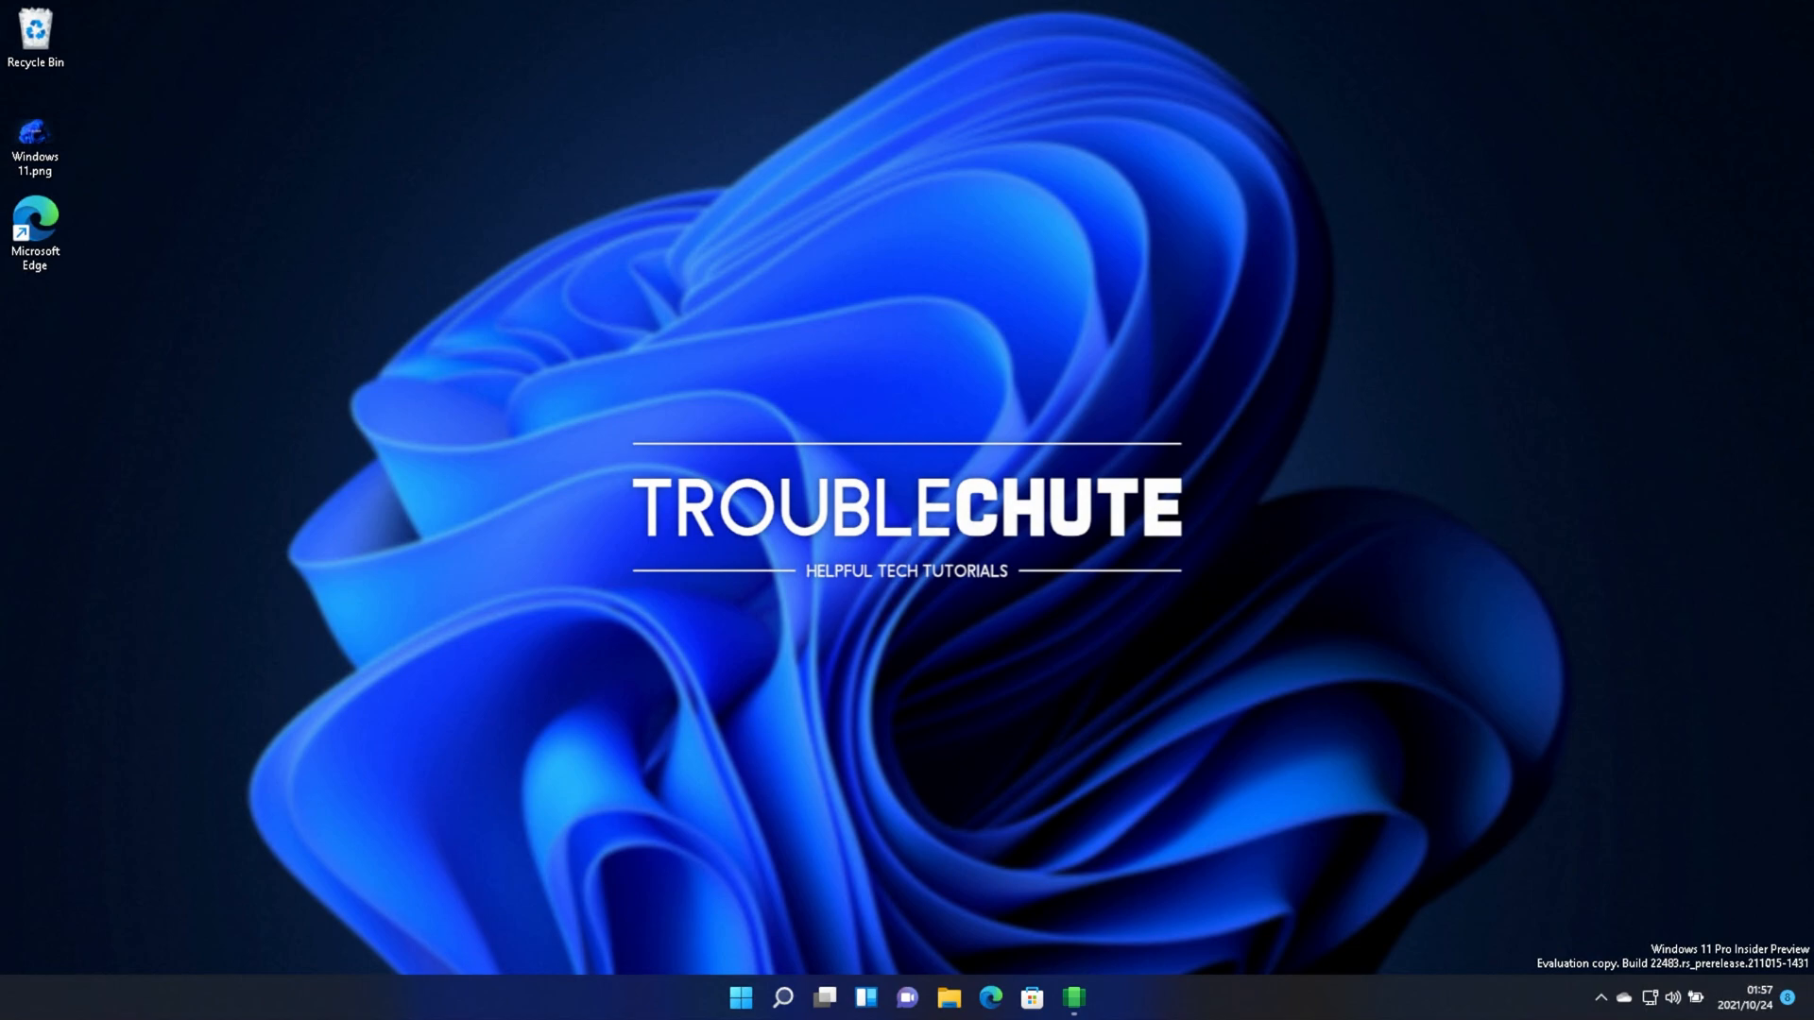
{"action": "mouse_move", "coordinate": [897, 959]}
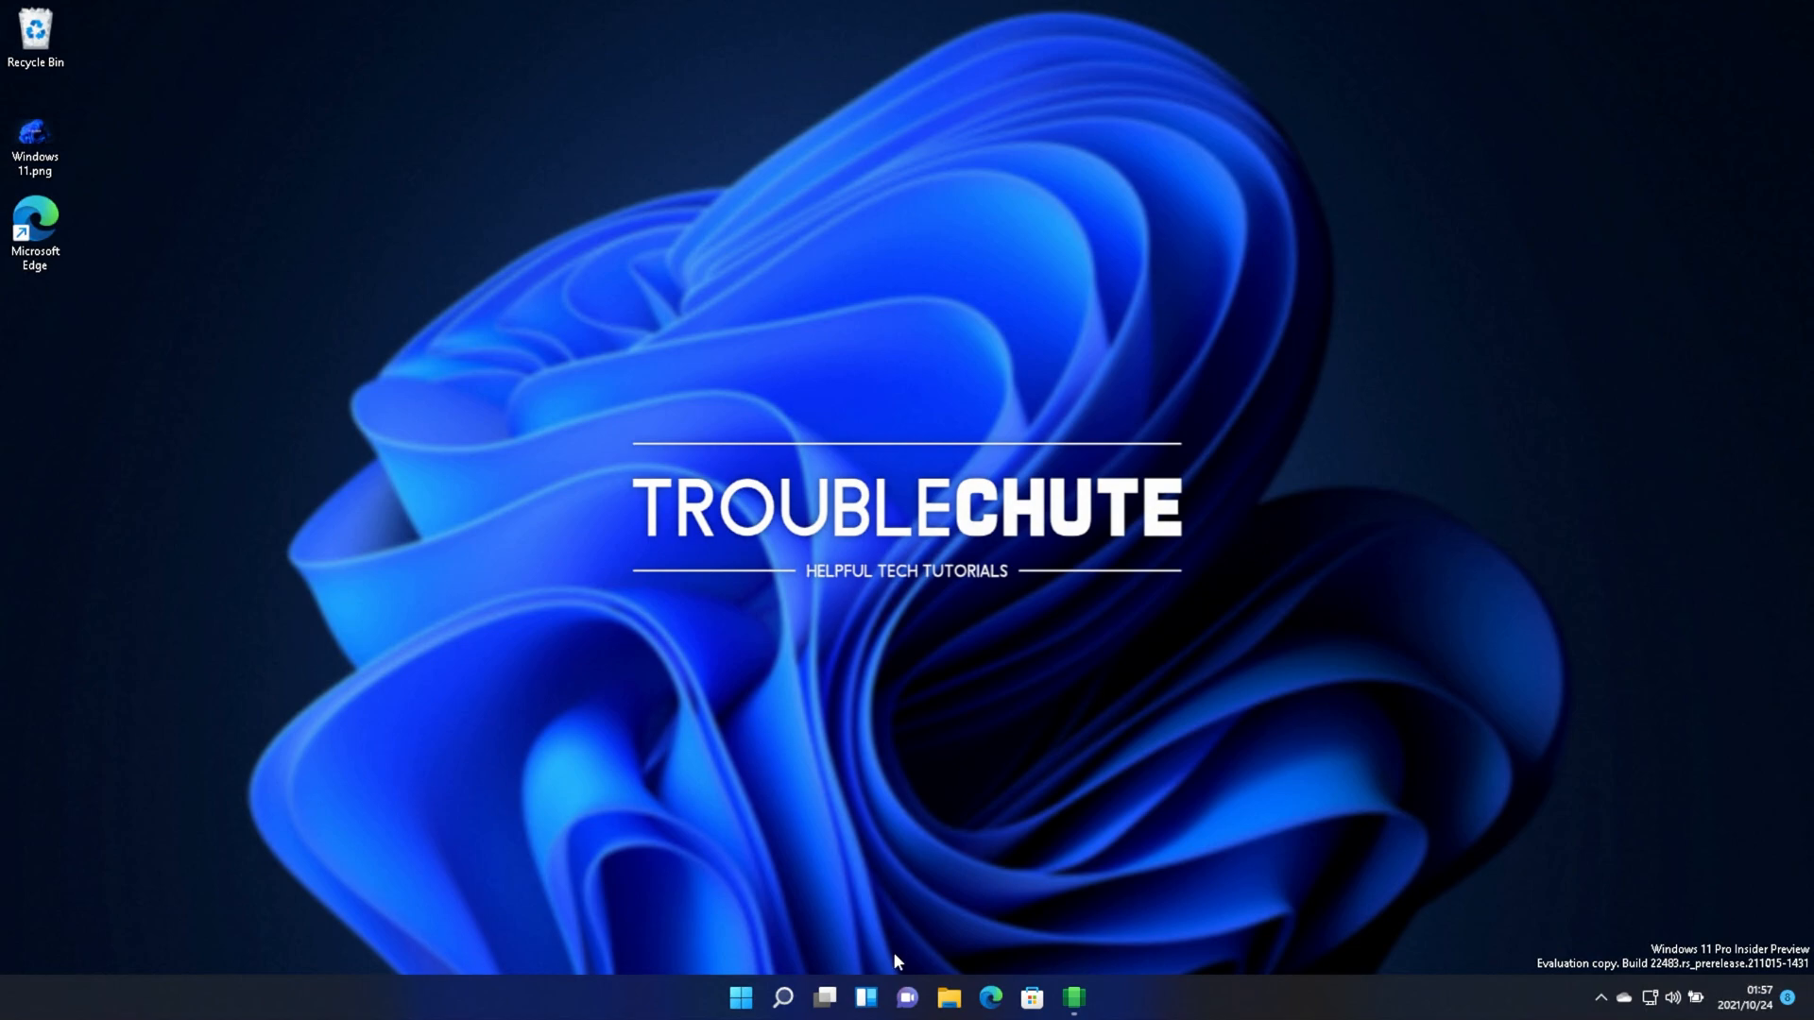
Download SDK Platform-Tools for Windows from the Android Developers release notes page
{"action": "left_click", "coordinate": [990, 997]}
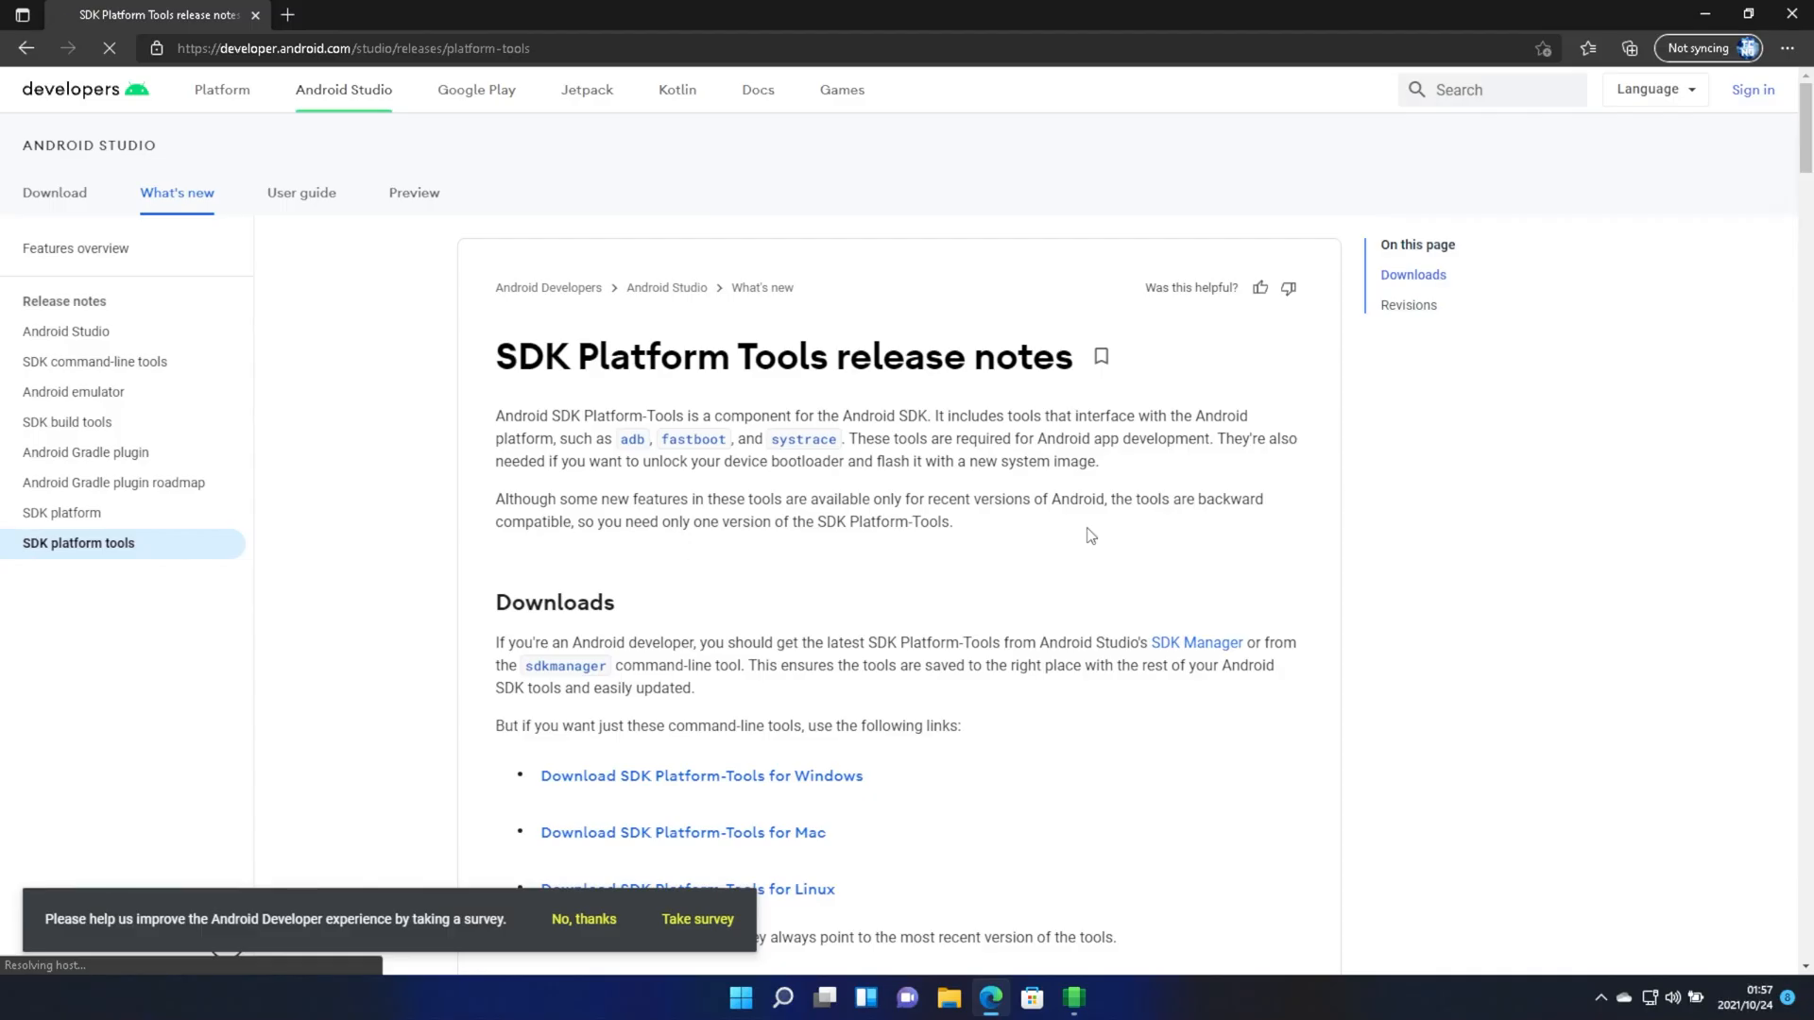
{"action": "scroll", "scroll_direction": "down", "scroll_amount": 3}
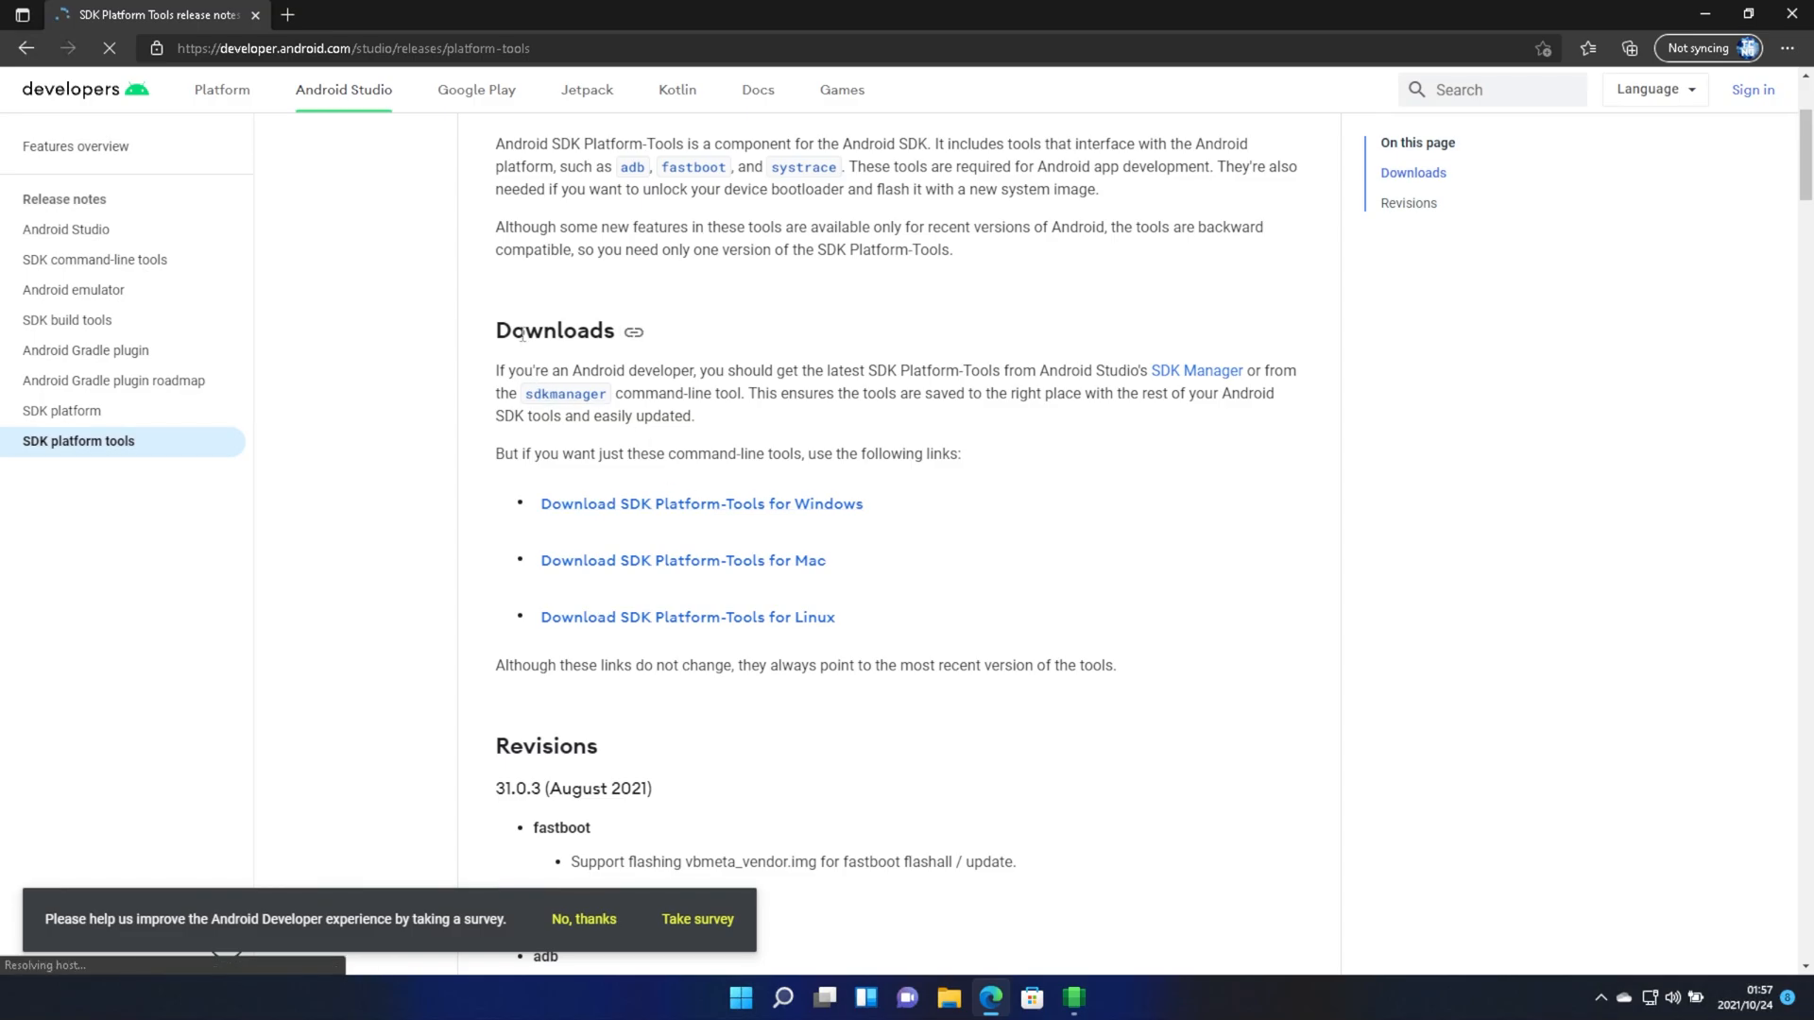
{"action": "left_click", "coordinate": [703, 502]}
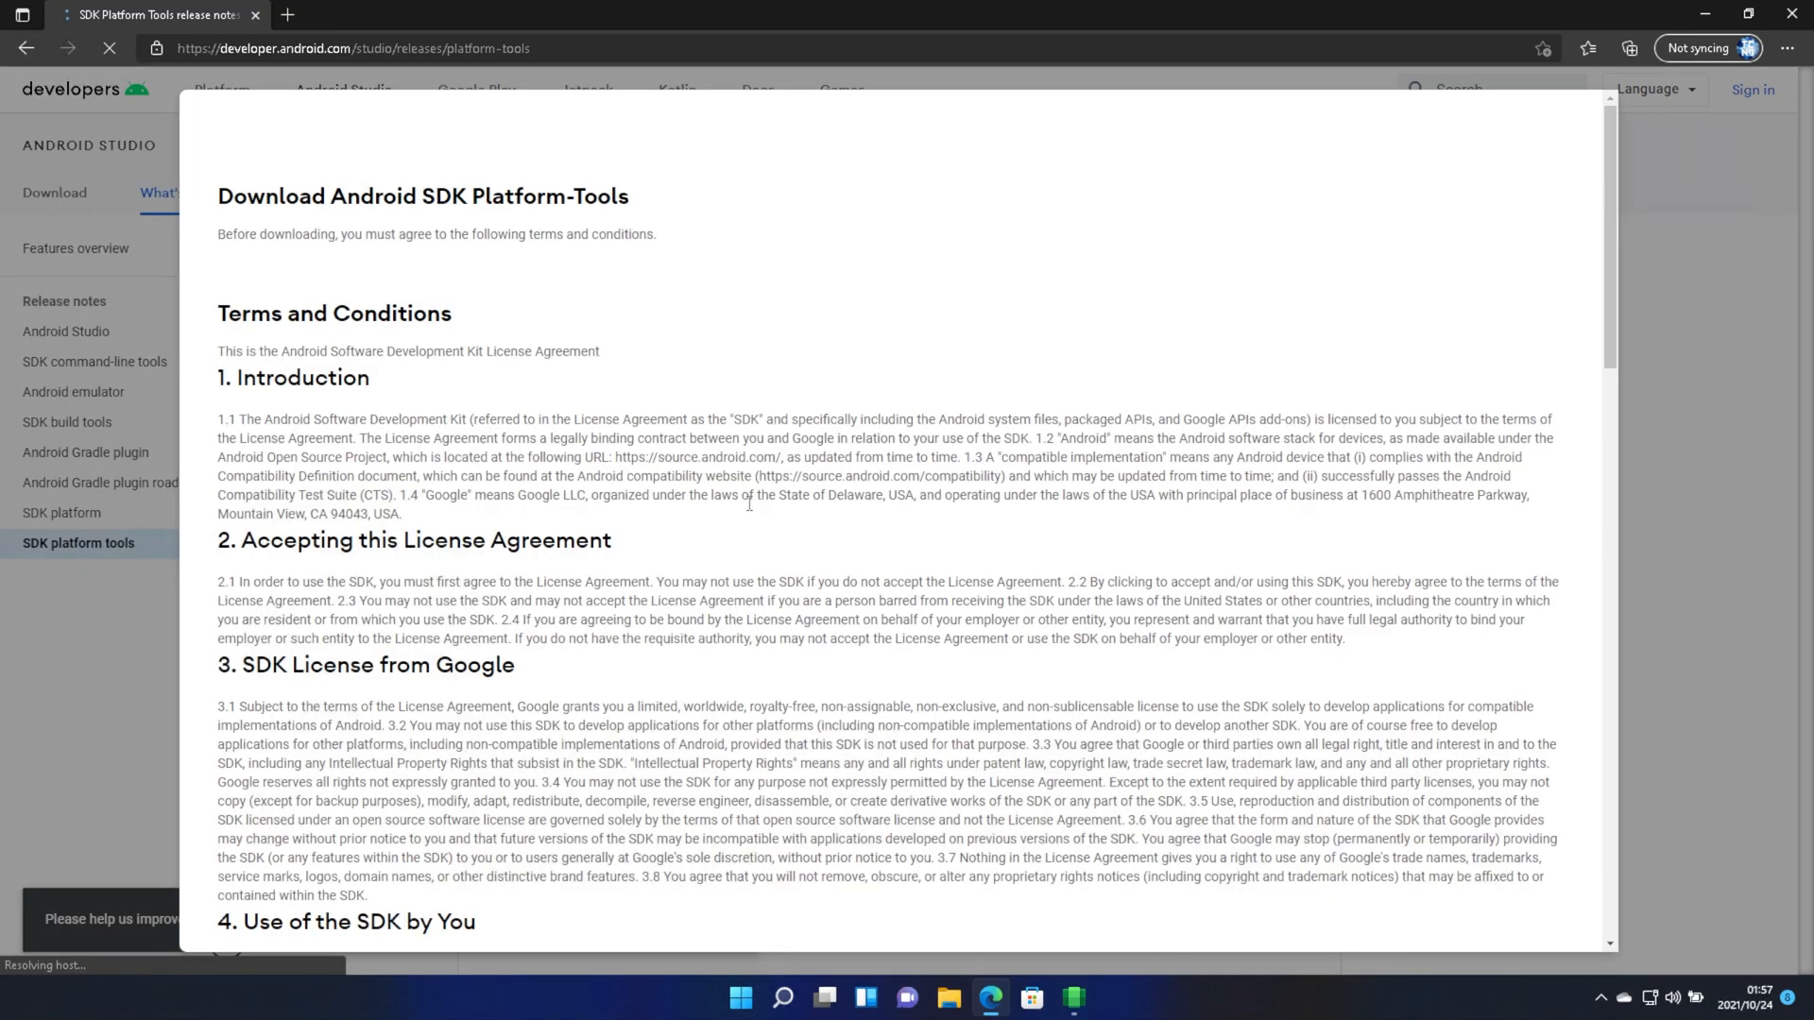
{"action": "scroll", "scroll_direction": "down", "scroll_amount": 3}
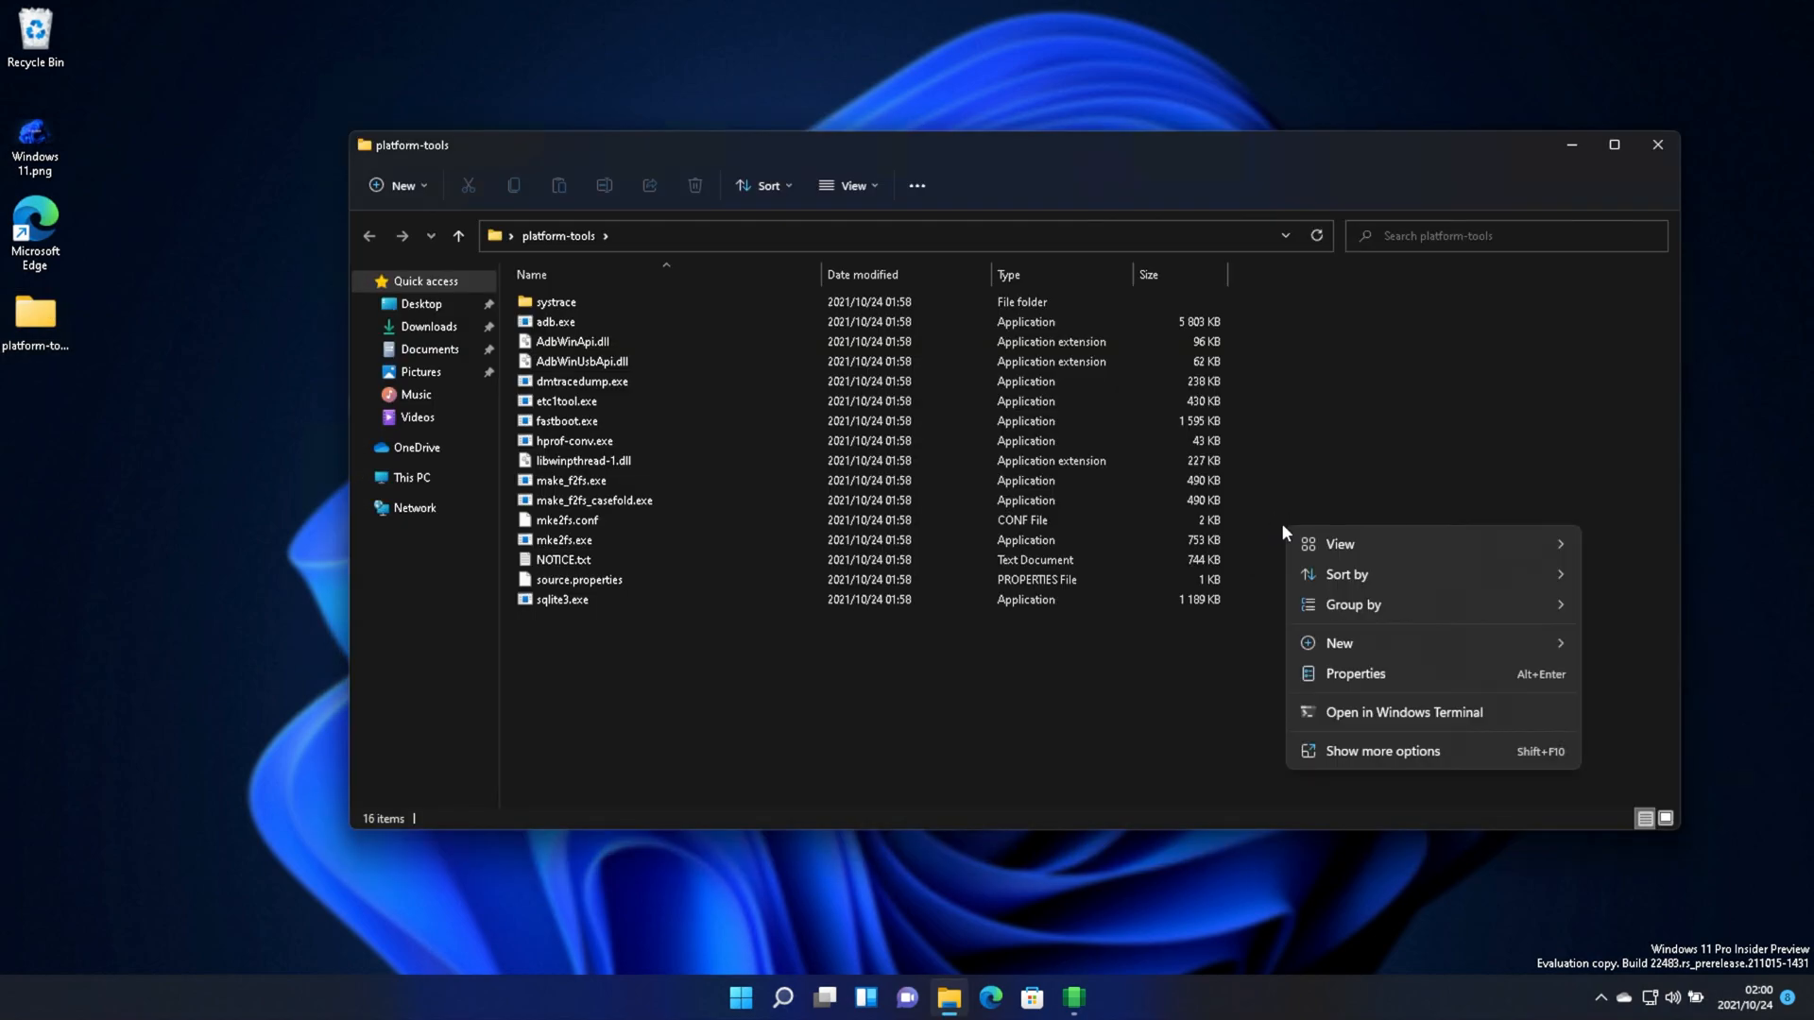
Start a terminal in platform-tools and compose .\adb connect 172.30.90.175, reading the IP from WSA settings
{"action": "left_click", "coordinate": [1402, 712]}
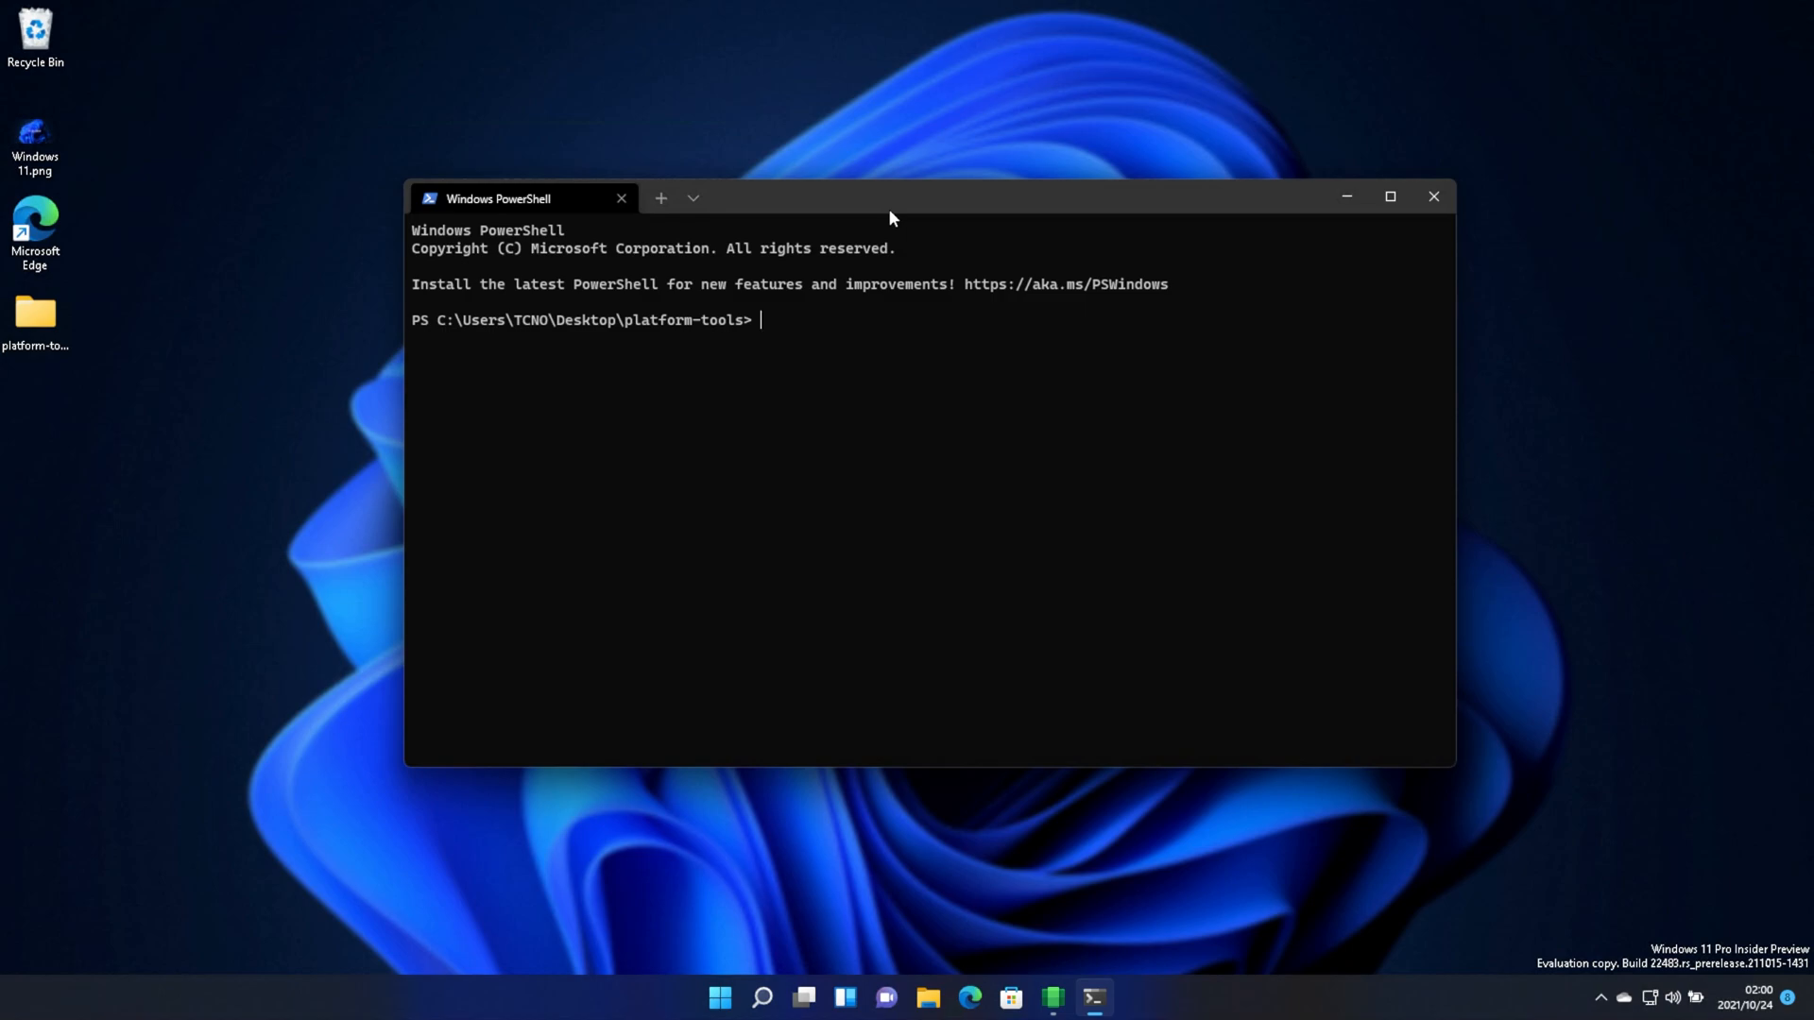
{"action": "type", "text": ".\\ad"}
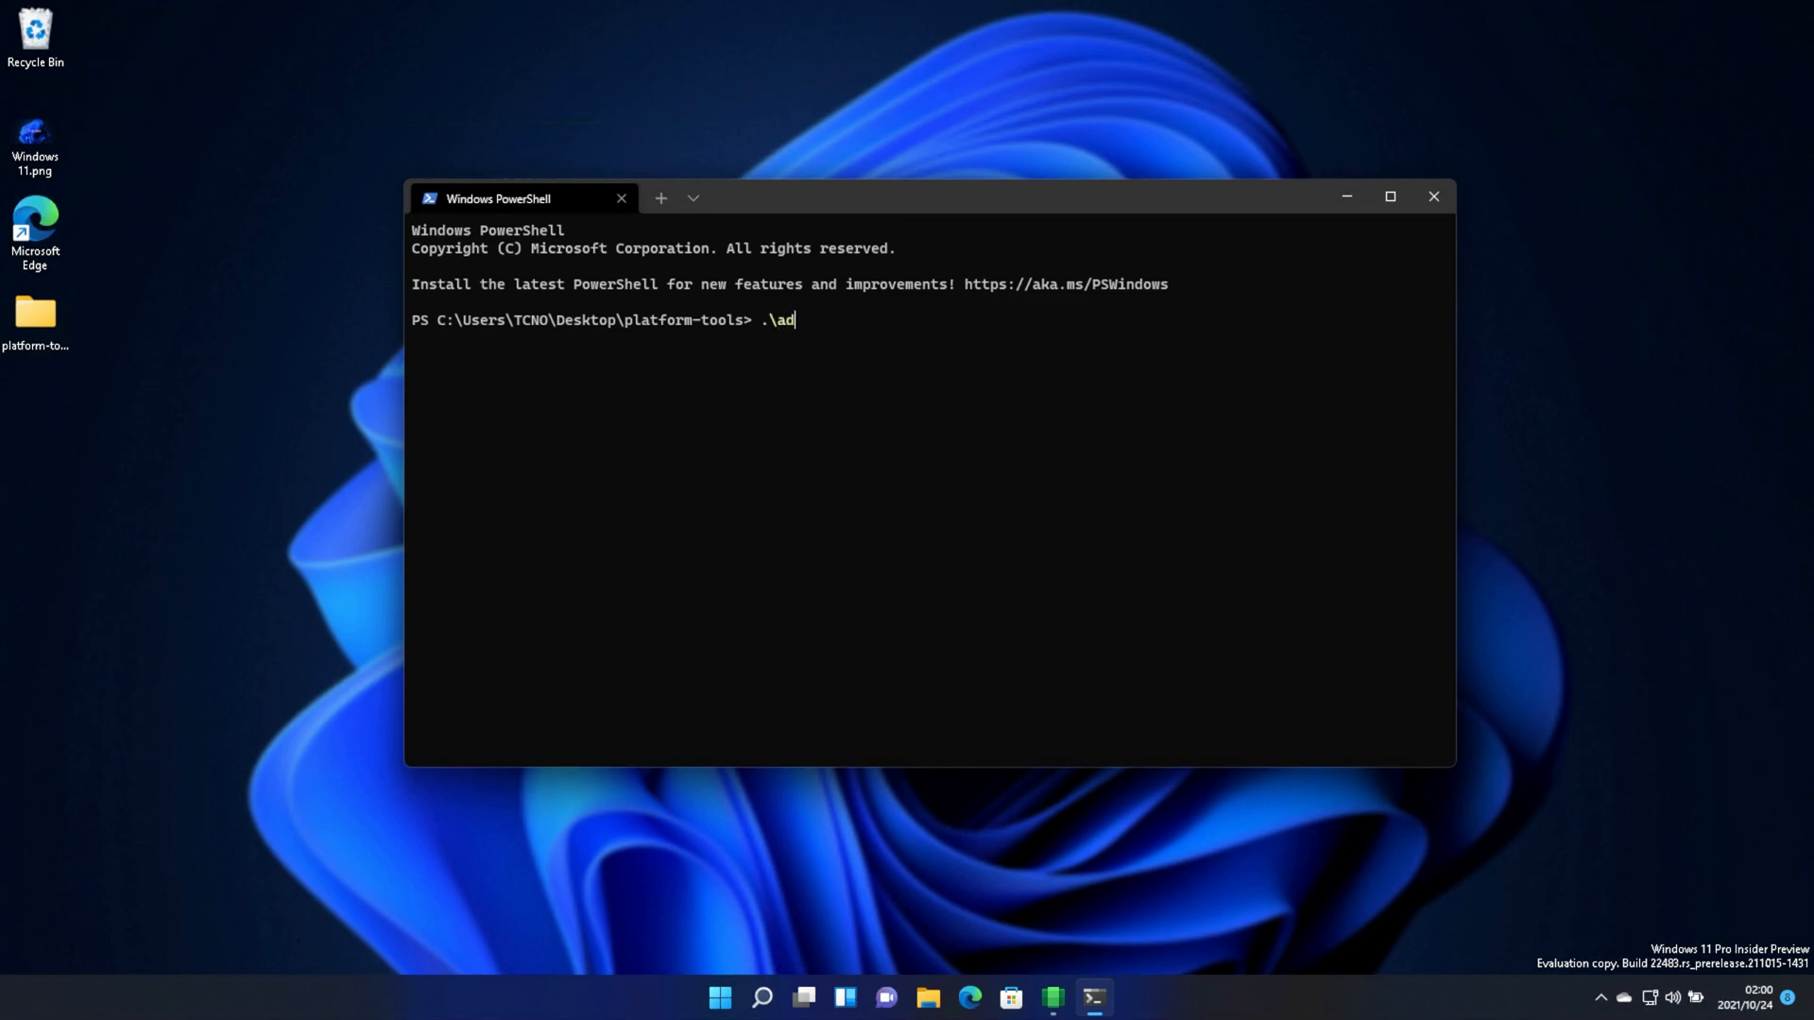
{"action": "type", "text": "b connect"}
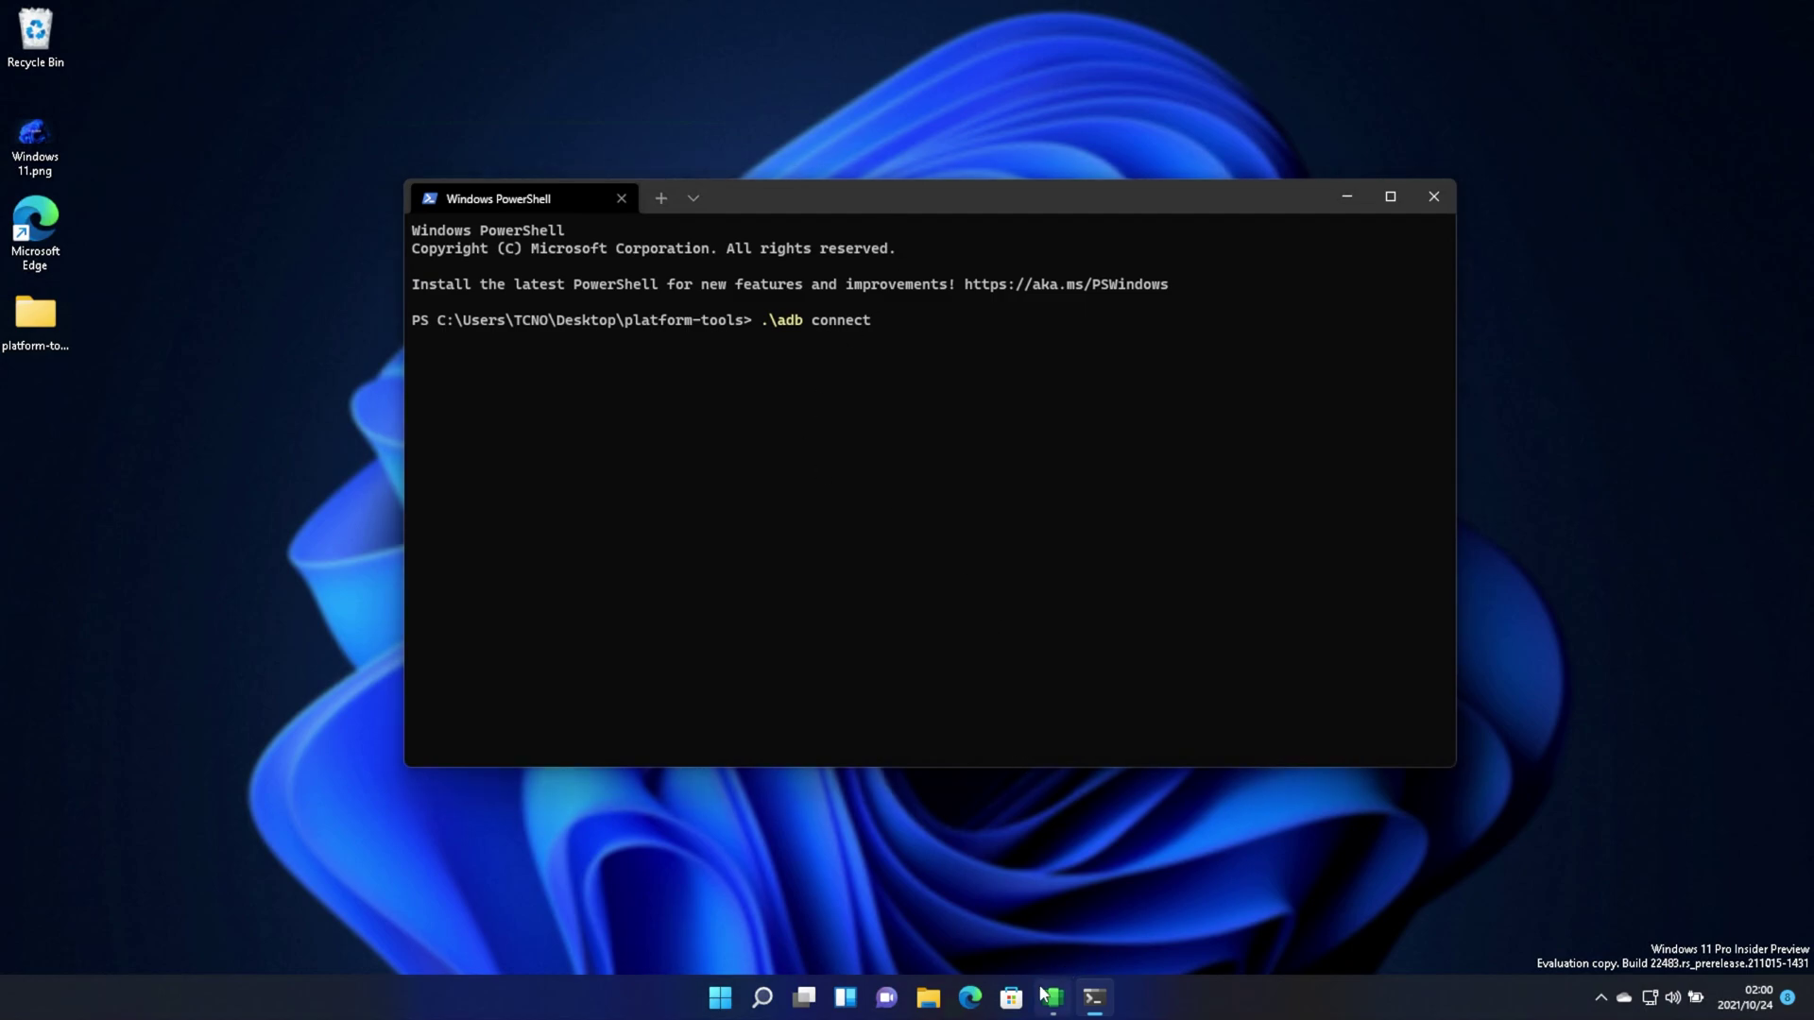
{"action": "left_click", "coordinate": [1050, 996]}
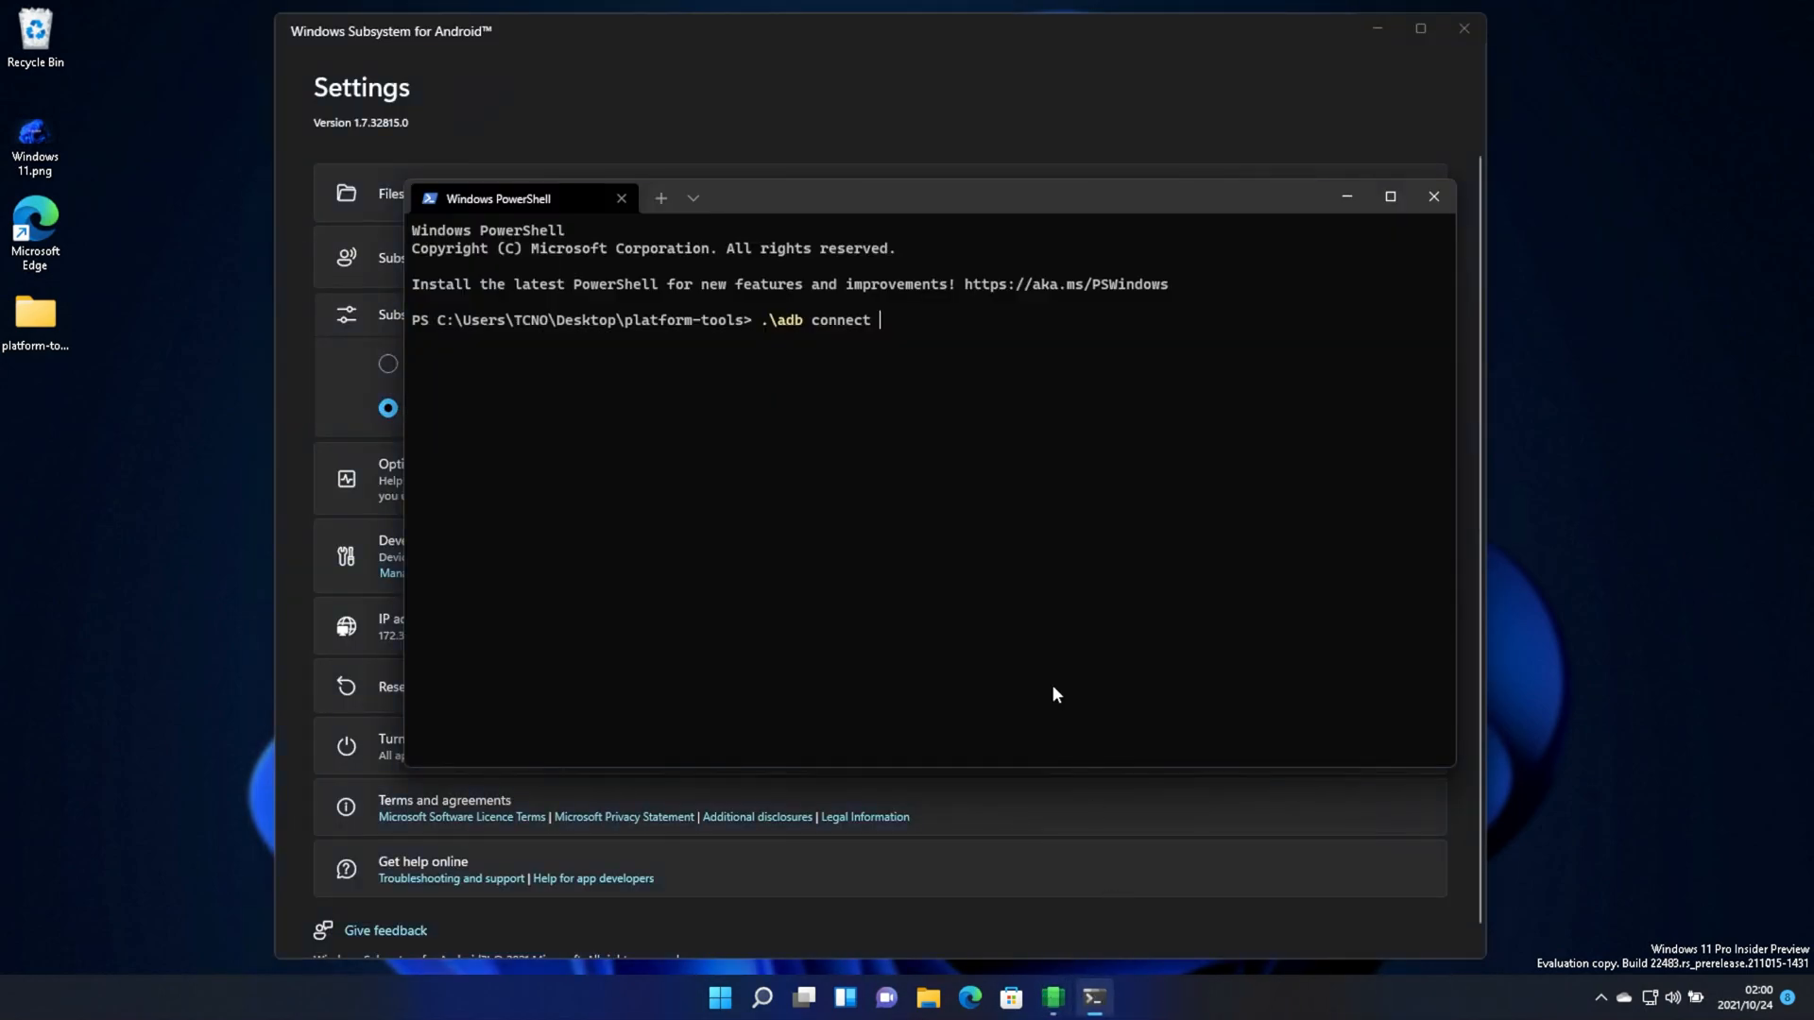
{"action": "type", "text": "172.30."}
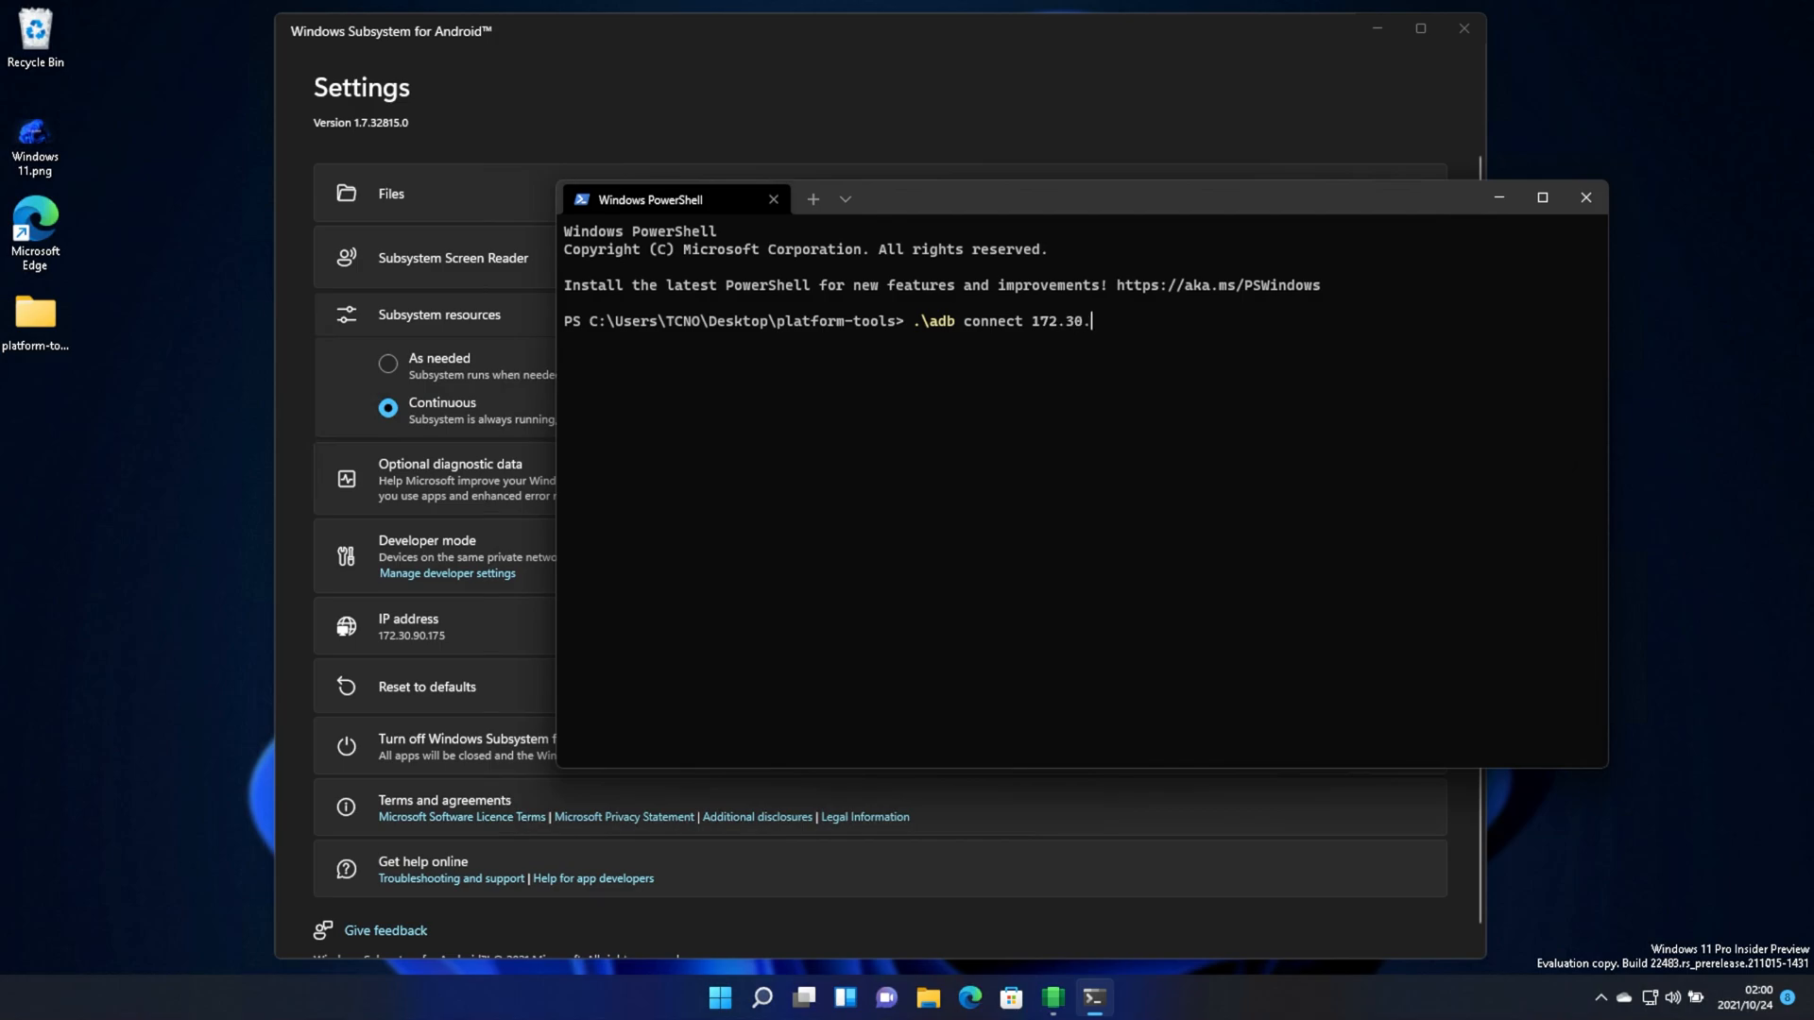
{"action": "type", "text": "90.175"}
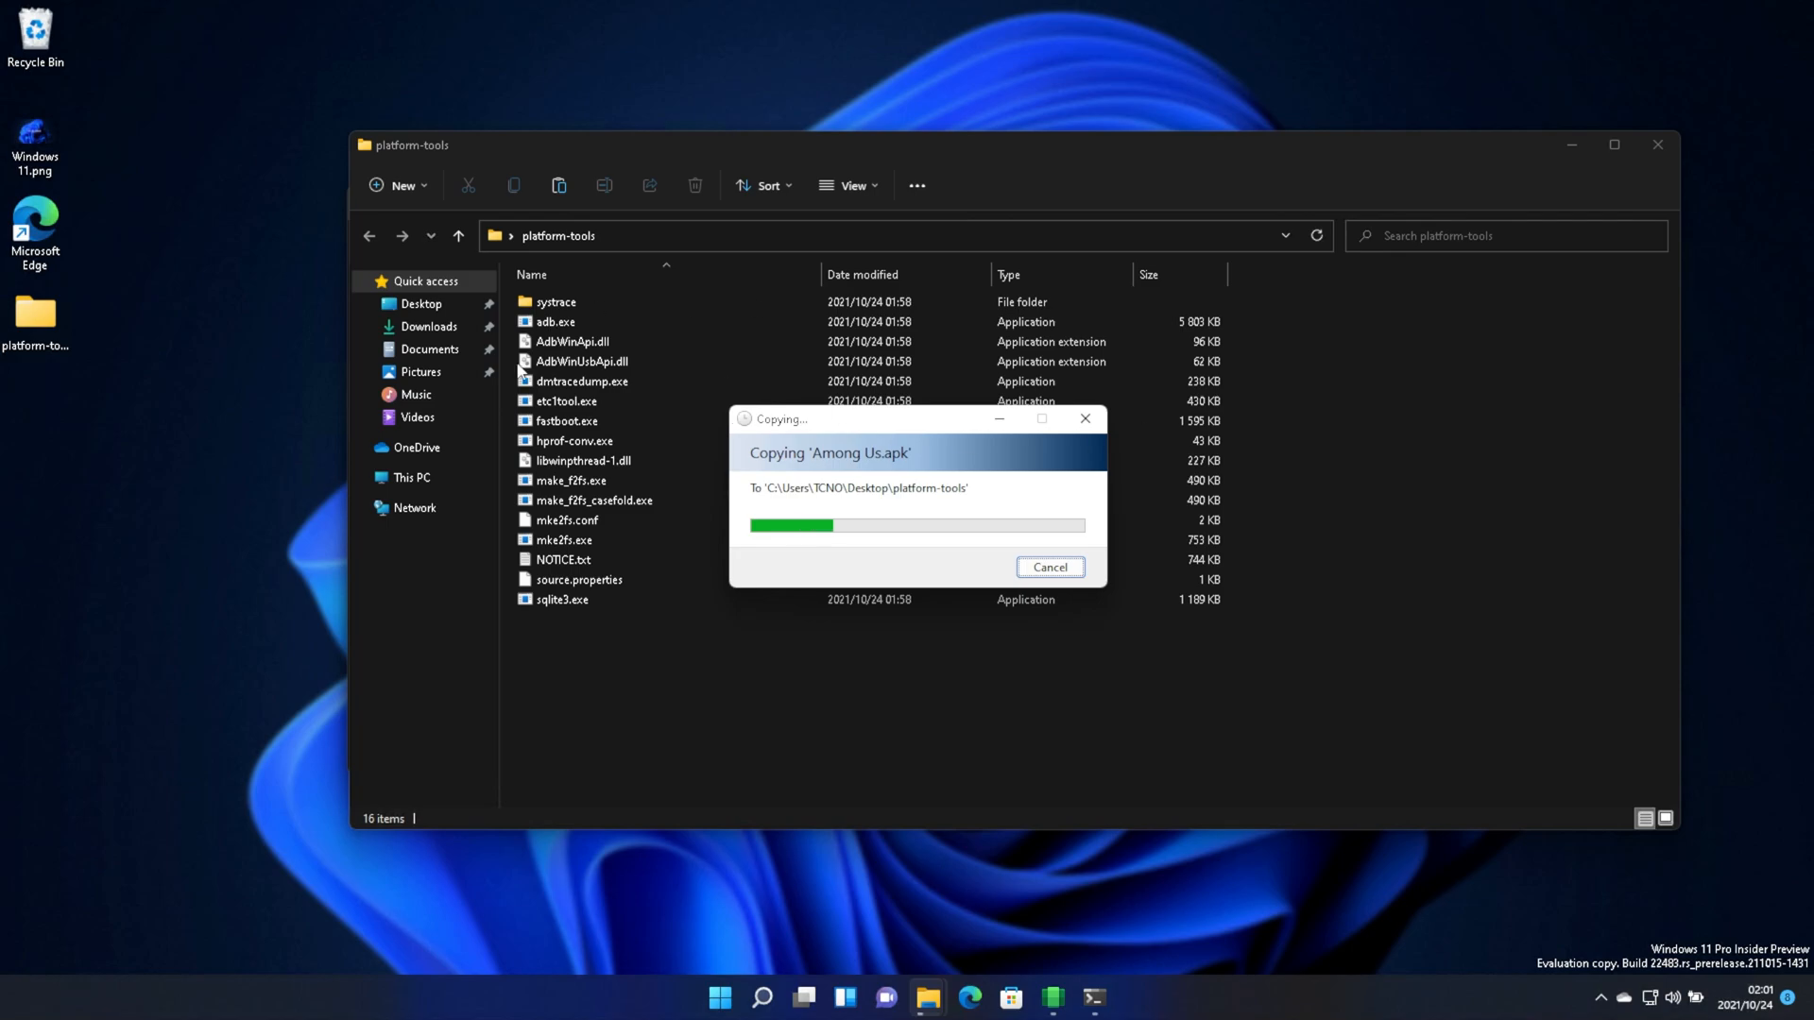
{"action": "mouse_move", "coordinate": [794, 344]}
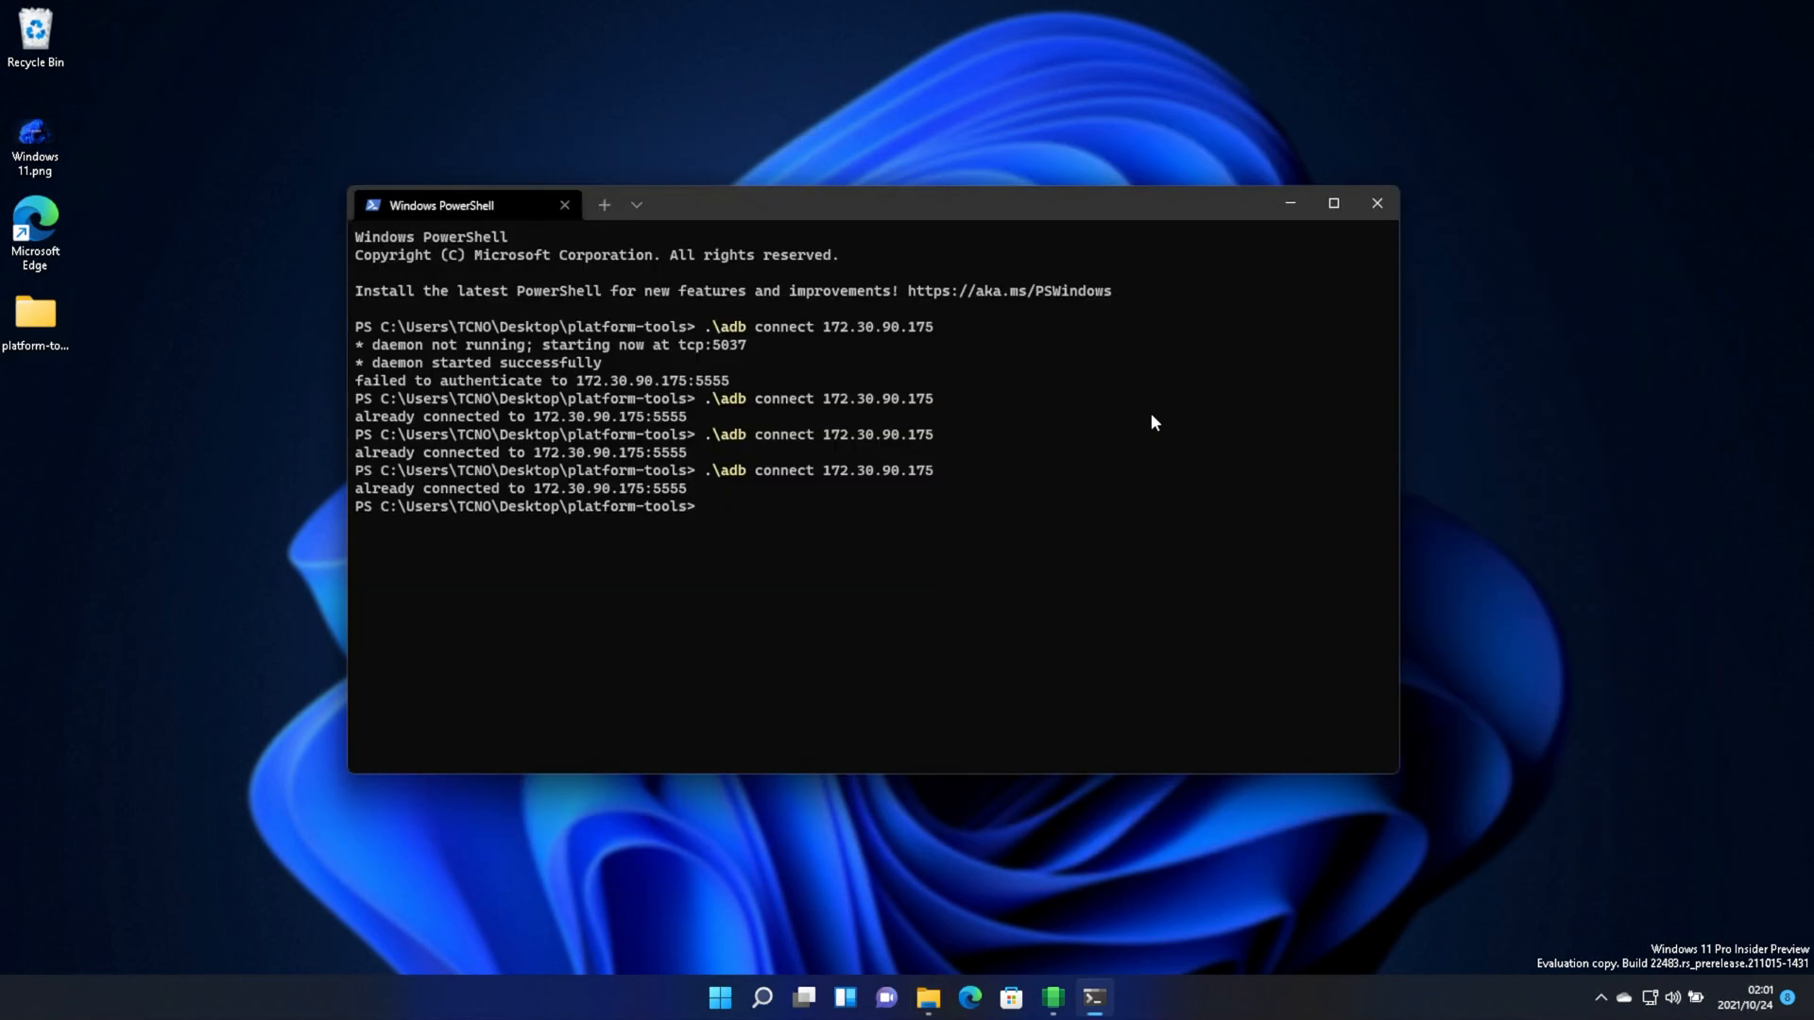
Run .\adb install for the Among Us APK copied into platform-tools
{"action": "type", "text": ".\\adb install '.\\Among Us.apk"}
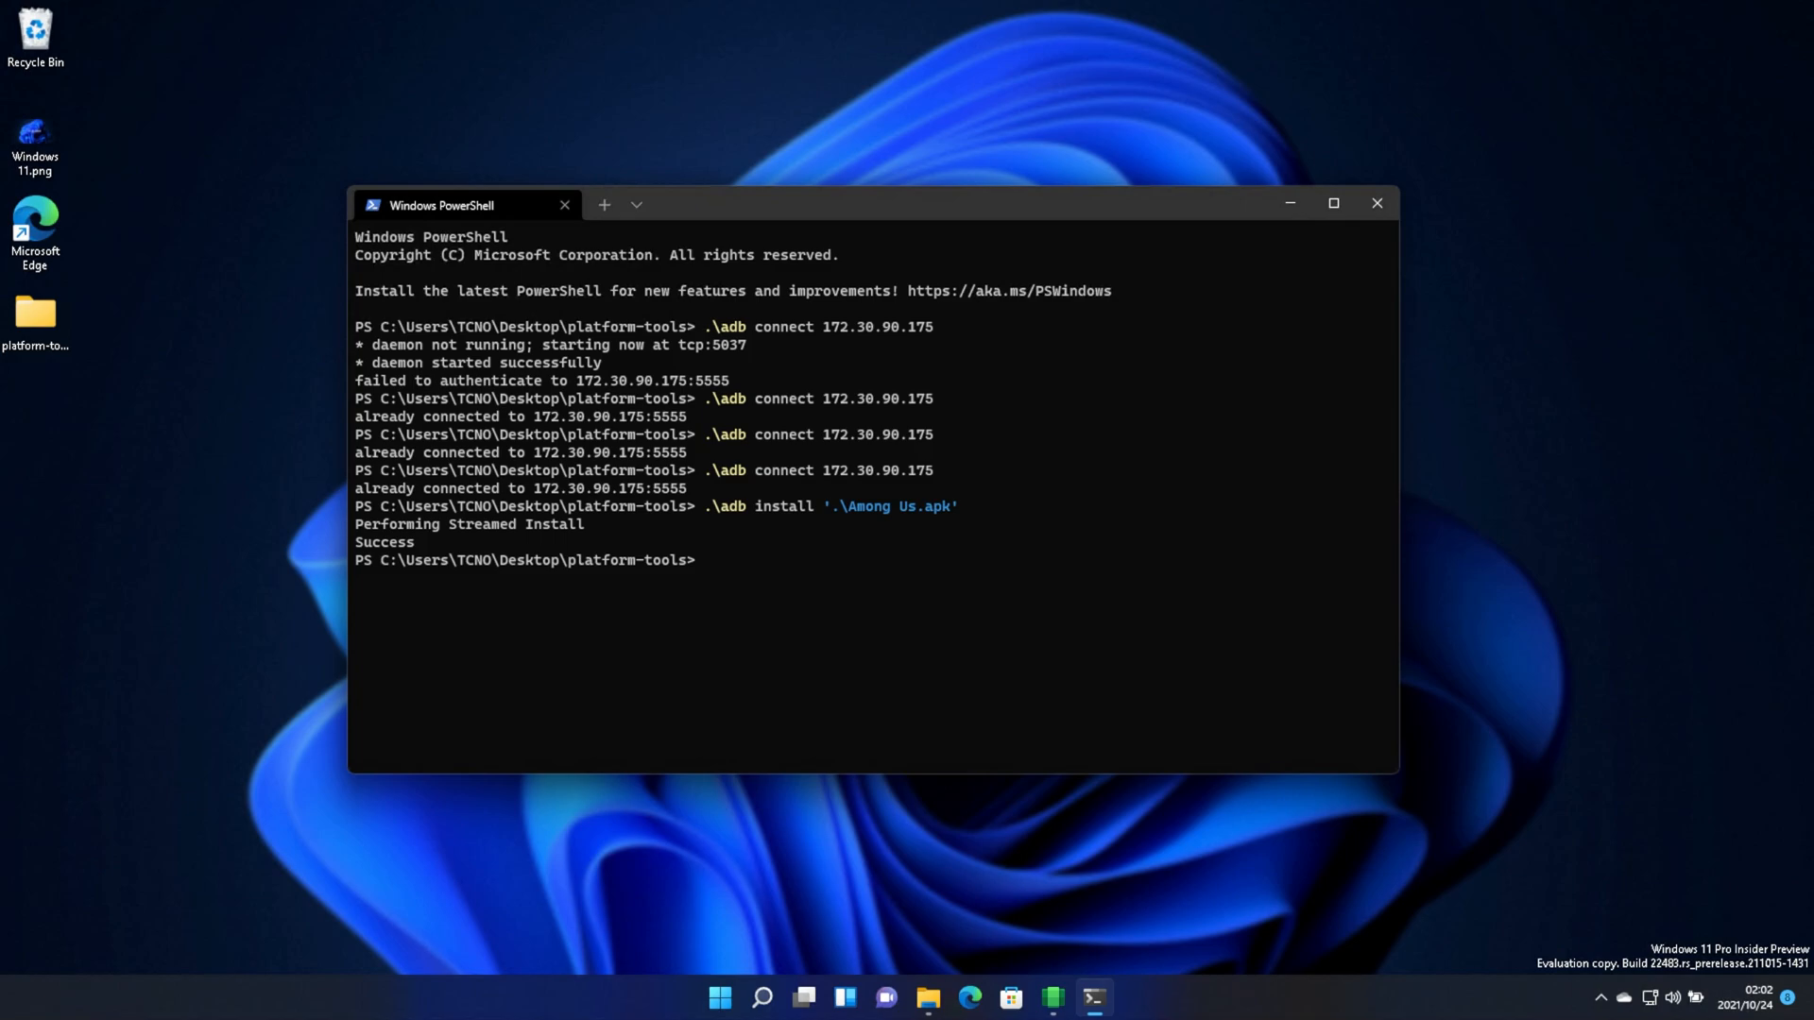
Launch the newly installed Among Us from the Start menu's All apps list
{"action": "left_click", "coordinate": [717, 997]}
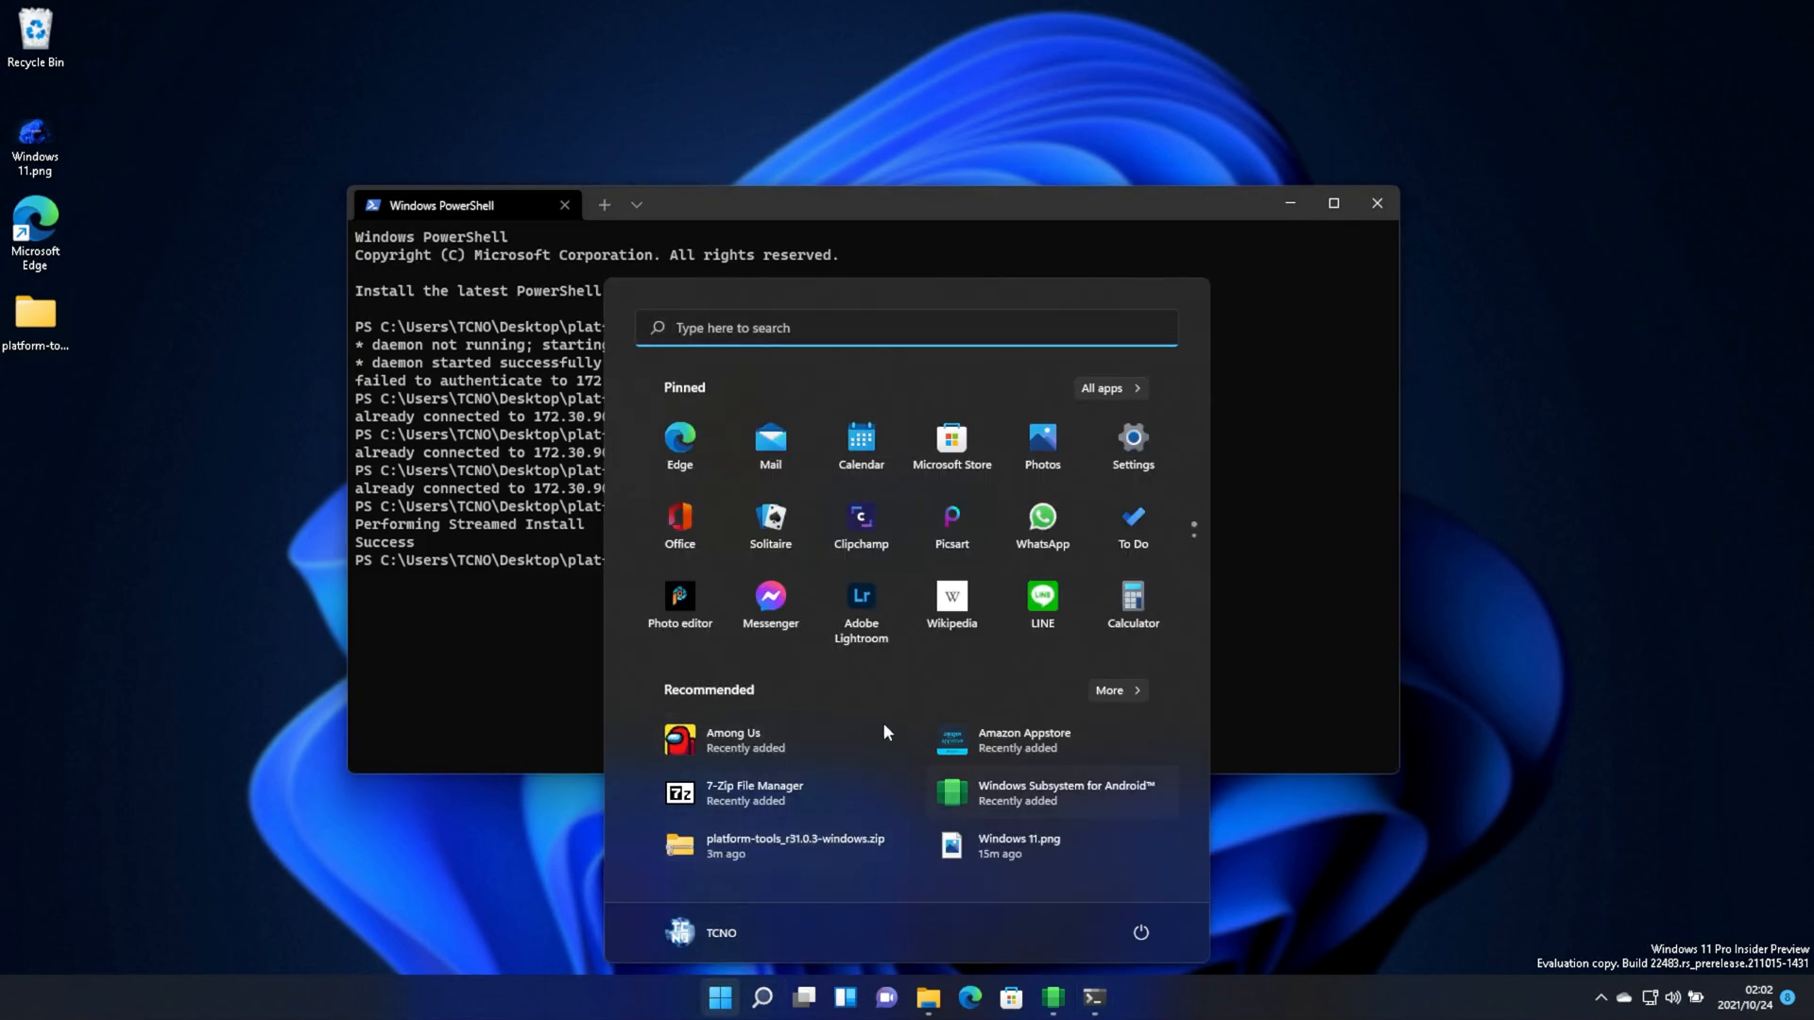
{"action": "left_click", "coordinate": [1109, 389]}
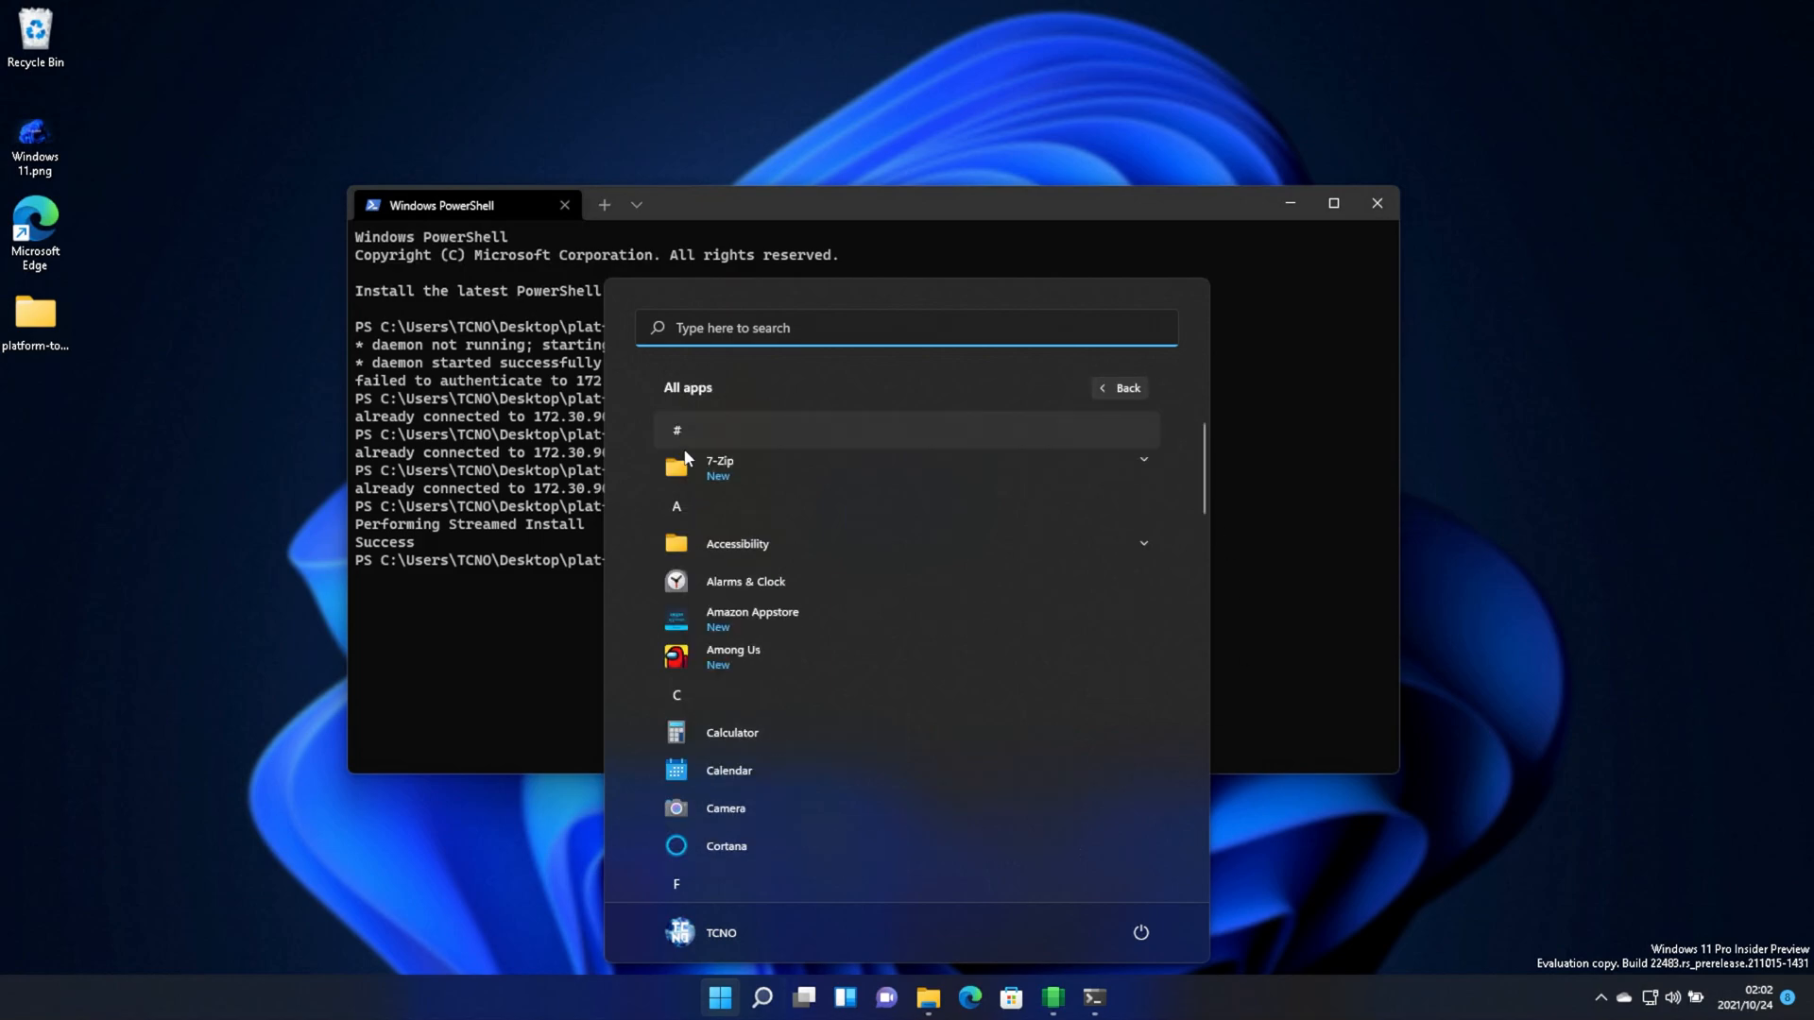
{"action": "mouse_move", "coordinate": [937, 669]}
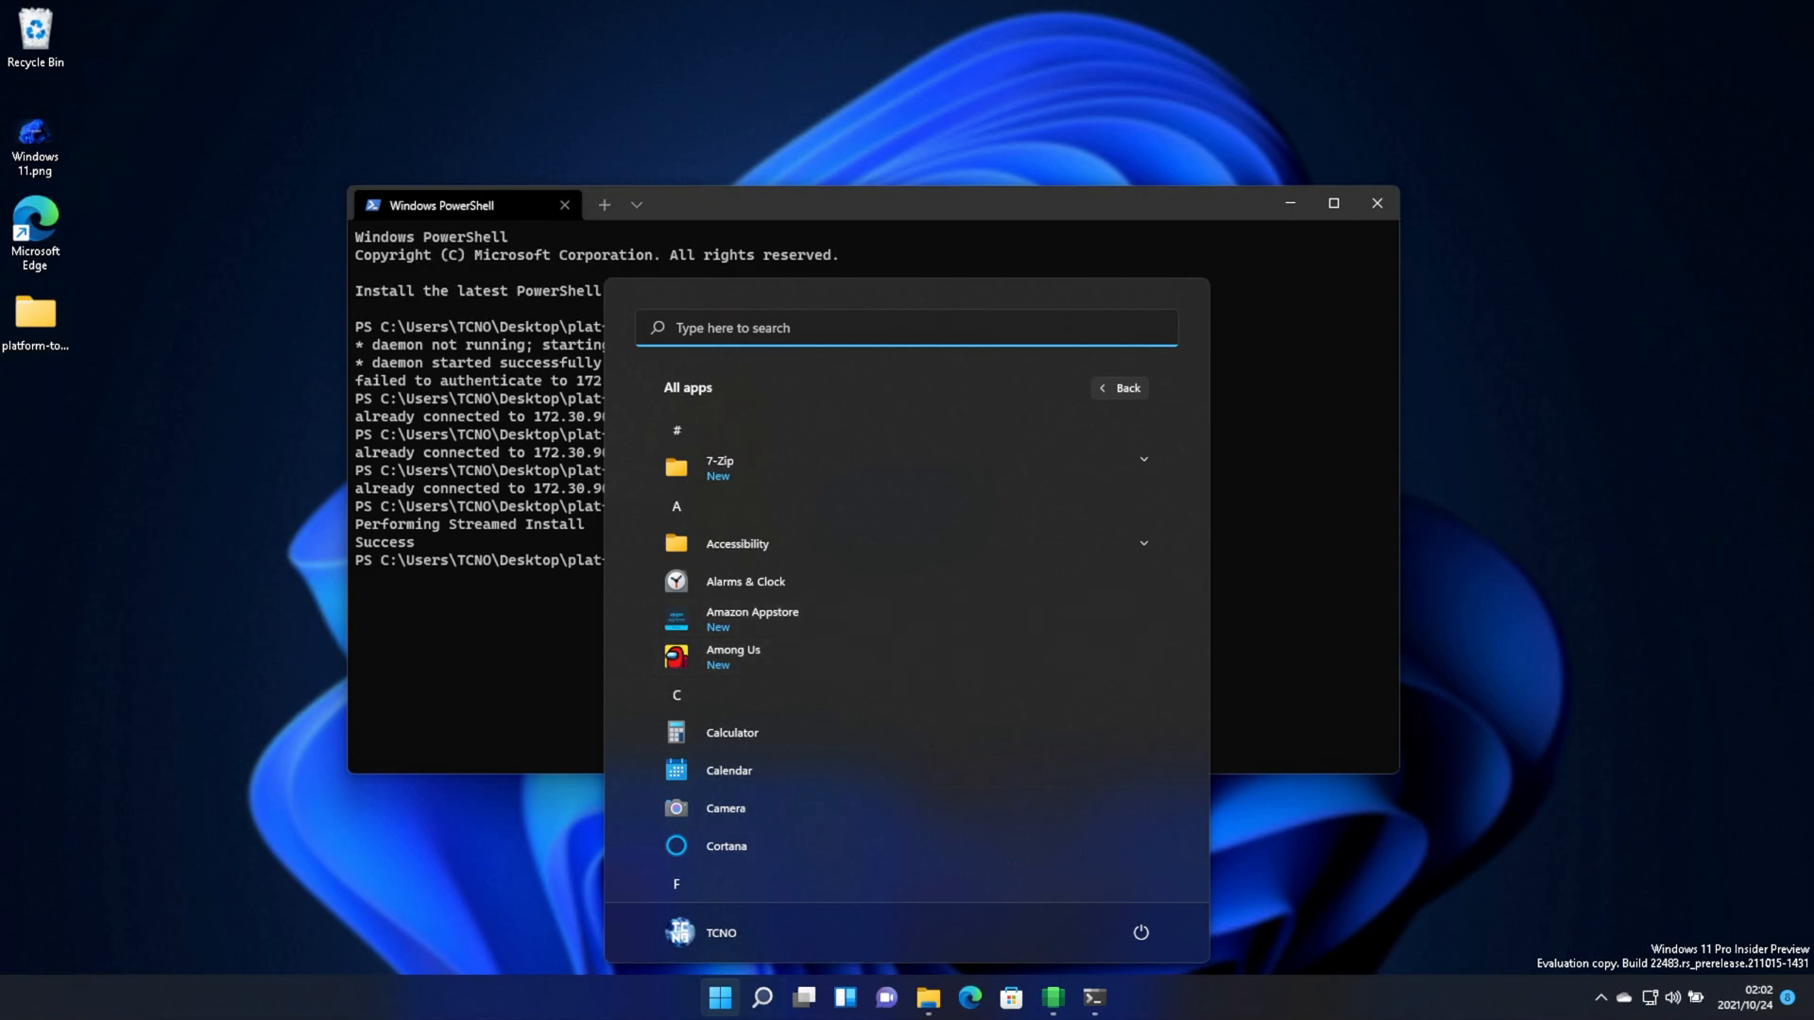
{"action": "left_click", "coordinate": [733, 656]}
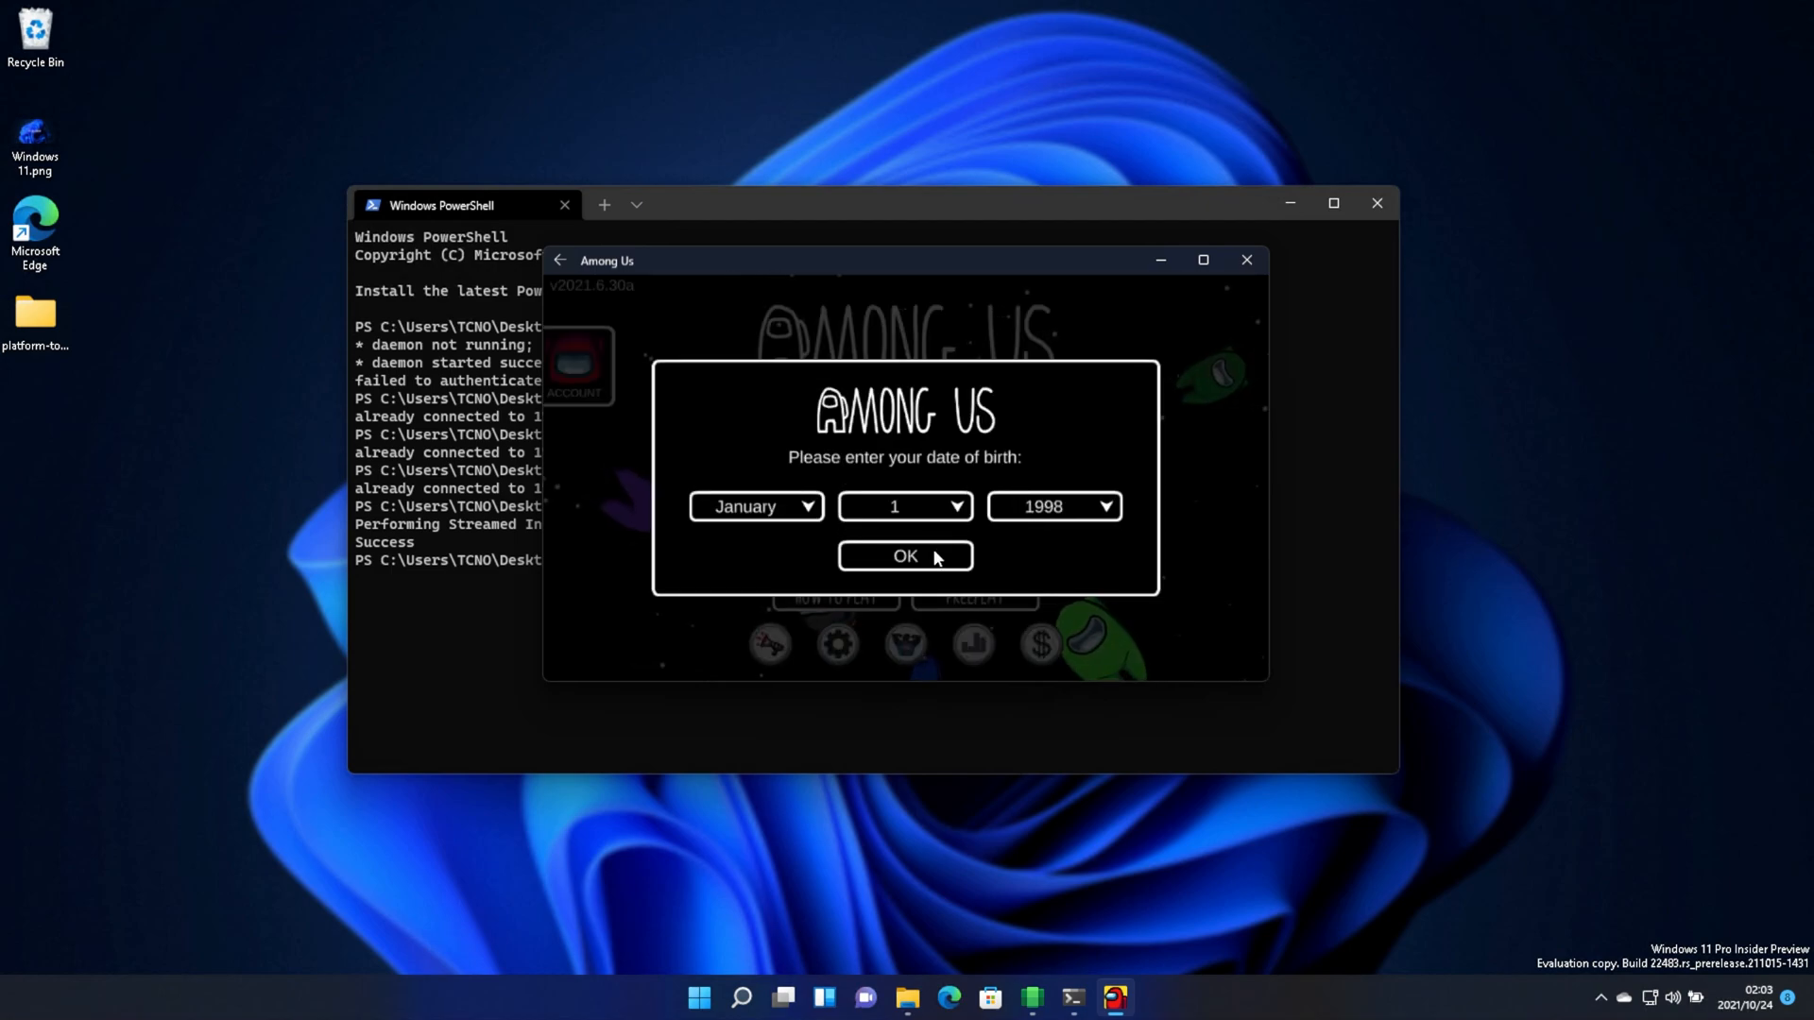
Confirm the 1998 birth date and continue into Among Us as a guest
{"action": "left_click", "coordinate": [905, 556]}
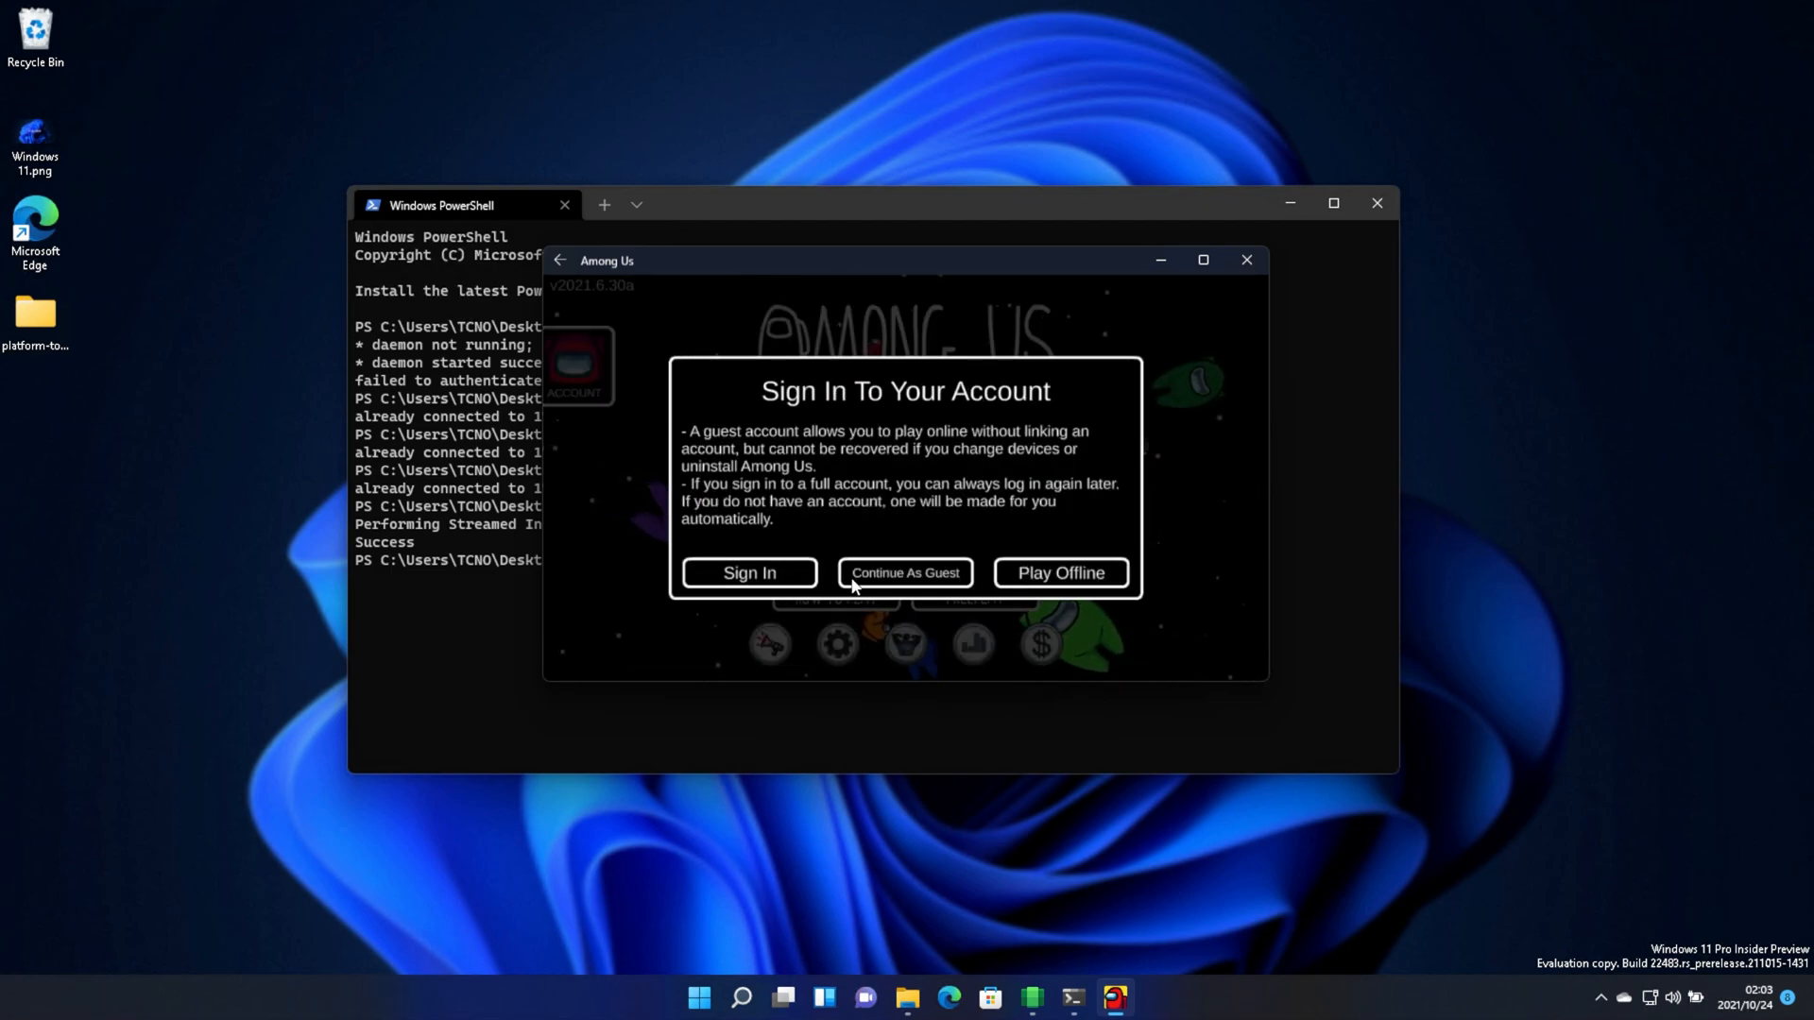
{"action": "left_click", "coordinate": [1247, 259]}
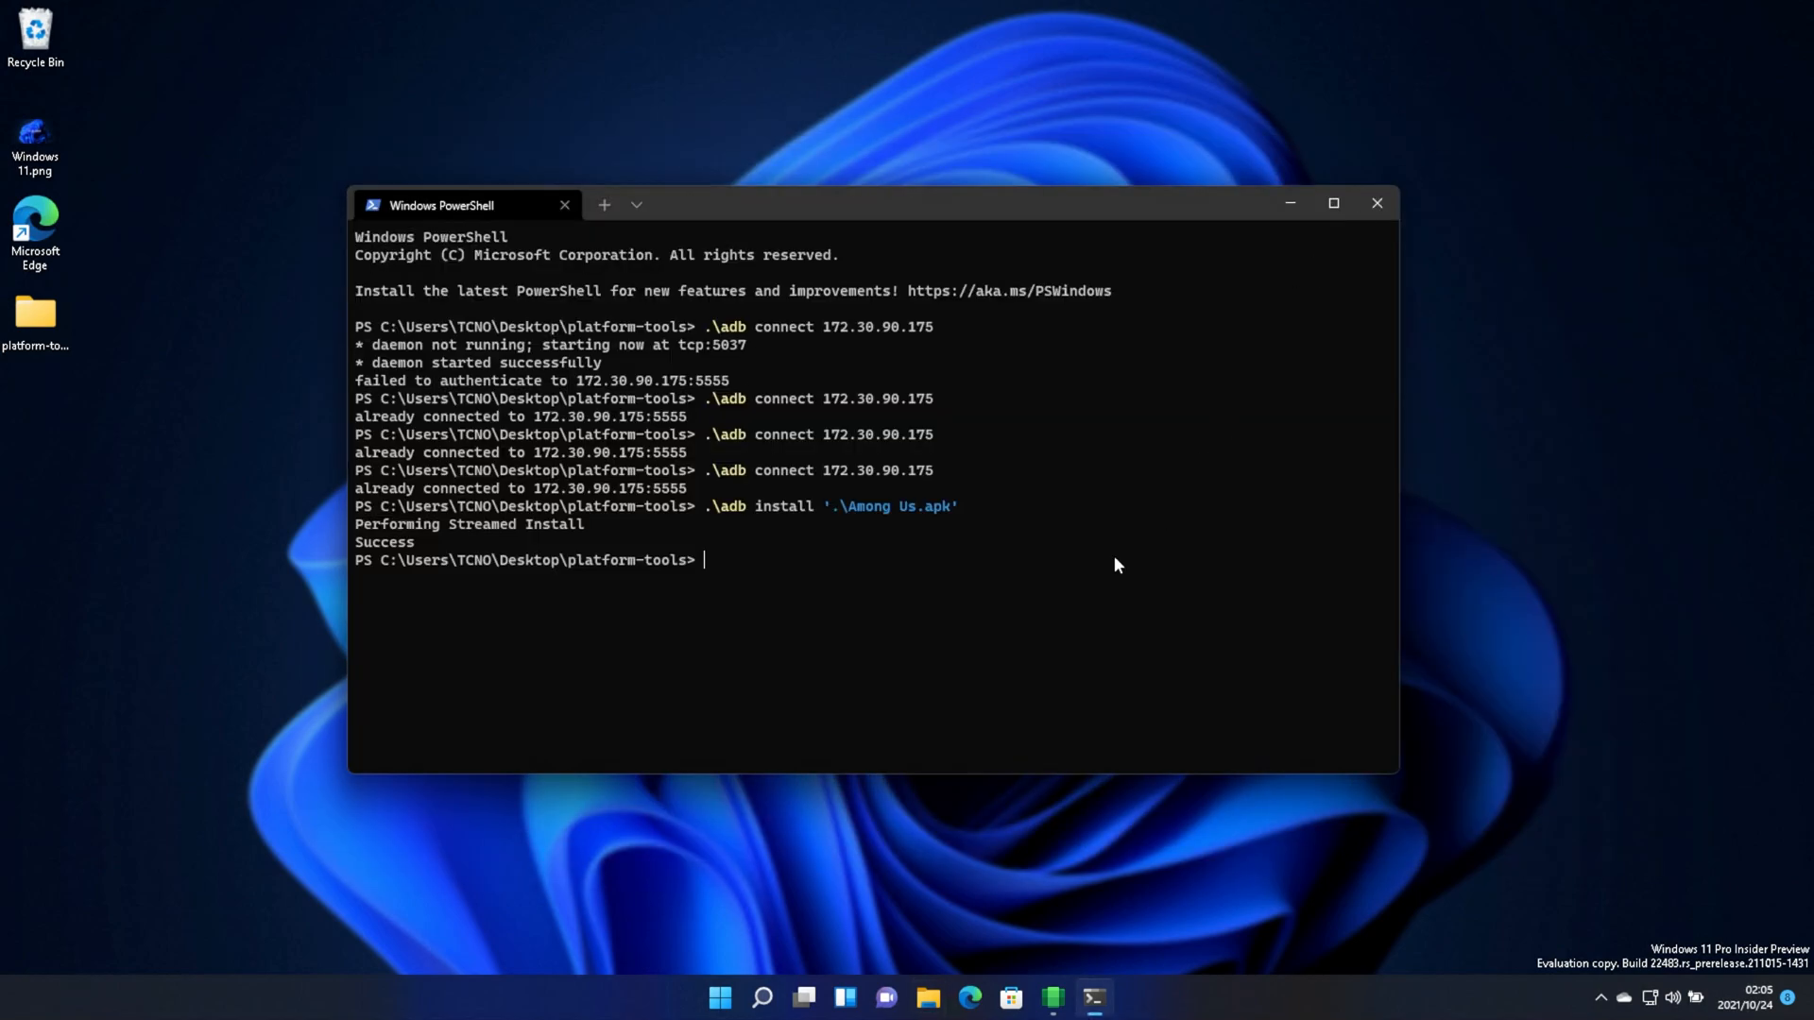
Install Snapchat.apk via adb, check Start for Snapchat, and autocomplete the Speedtest APK name
{"action": "type", "text": ".\\adb install sna"}
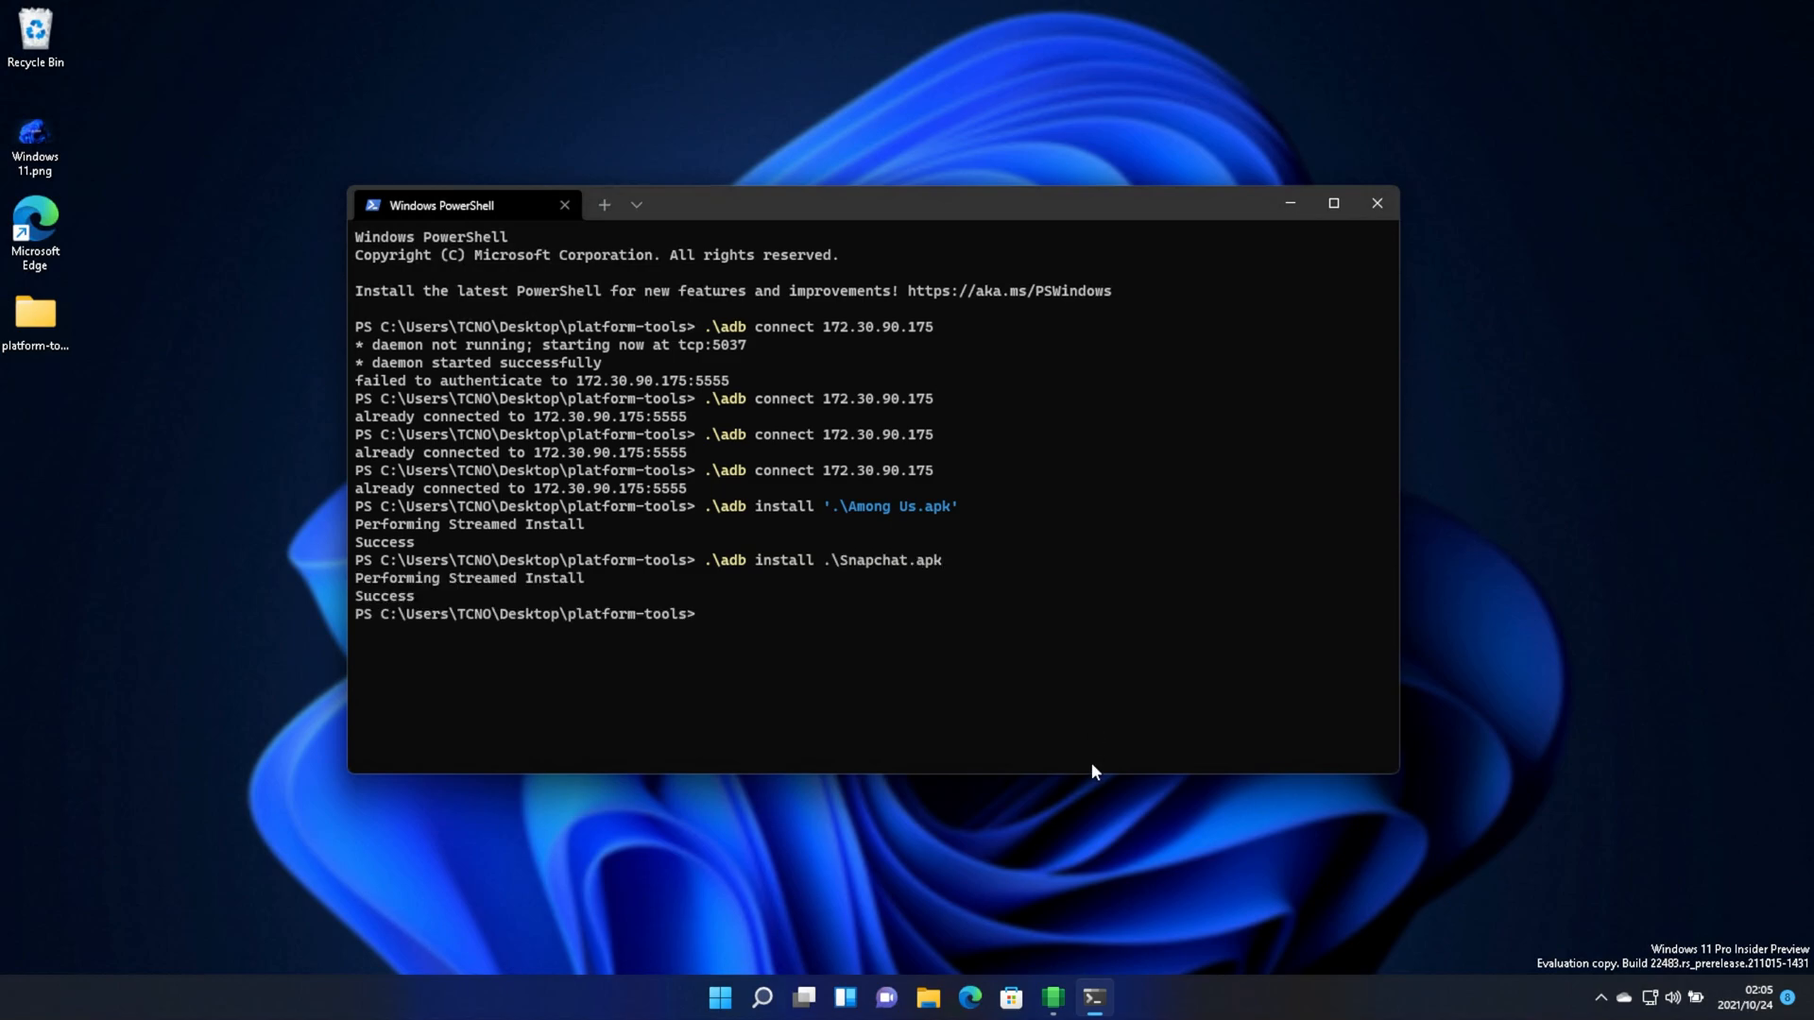
{"action": "left_click", "coordinate": [718, 994]}
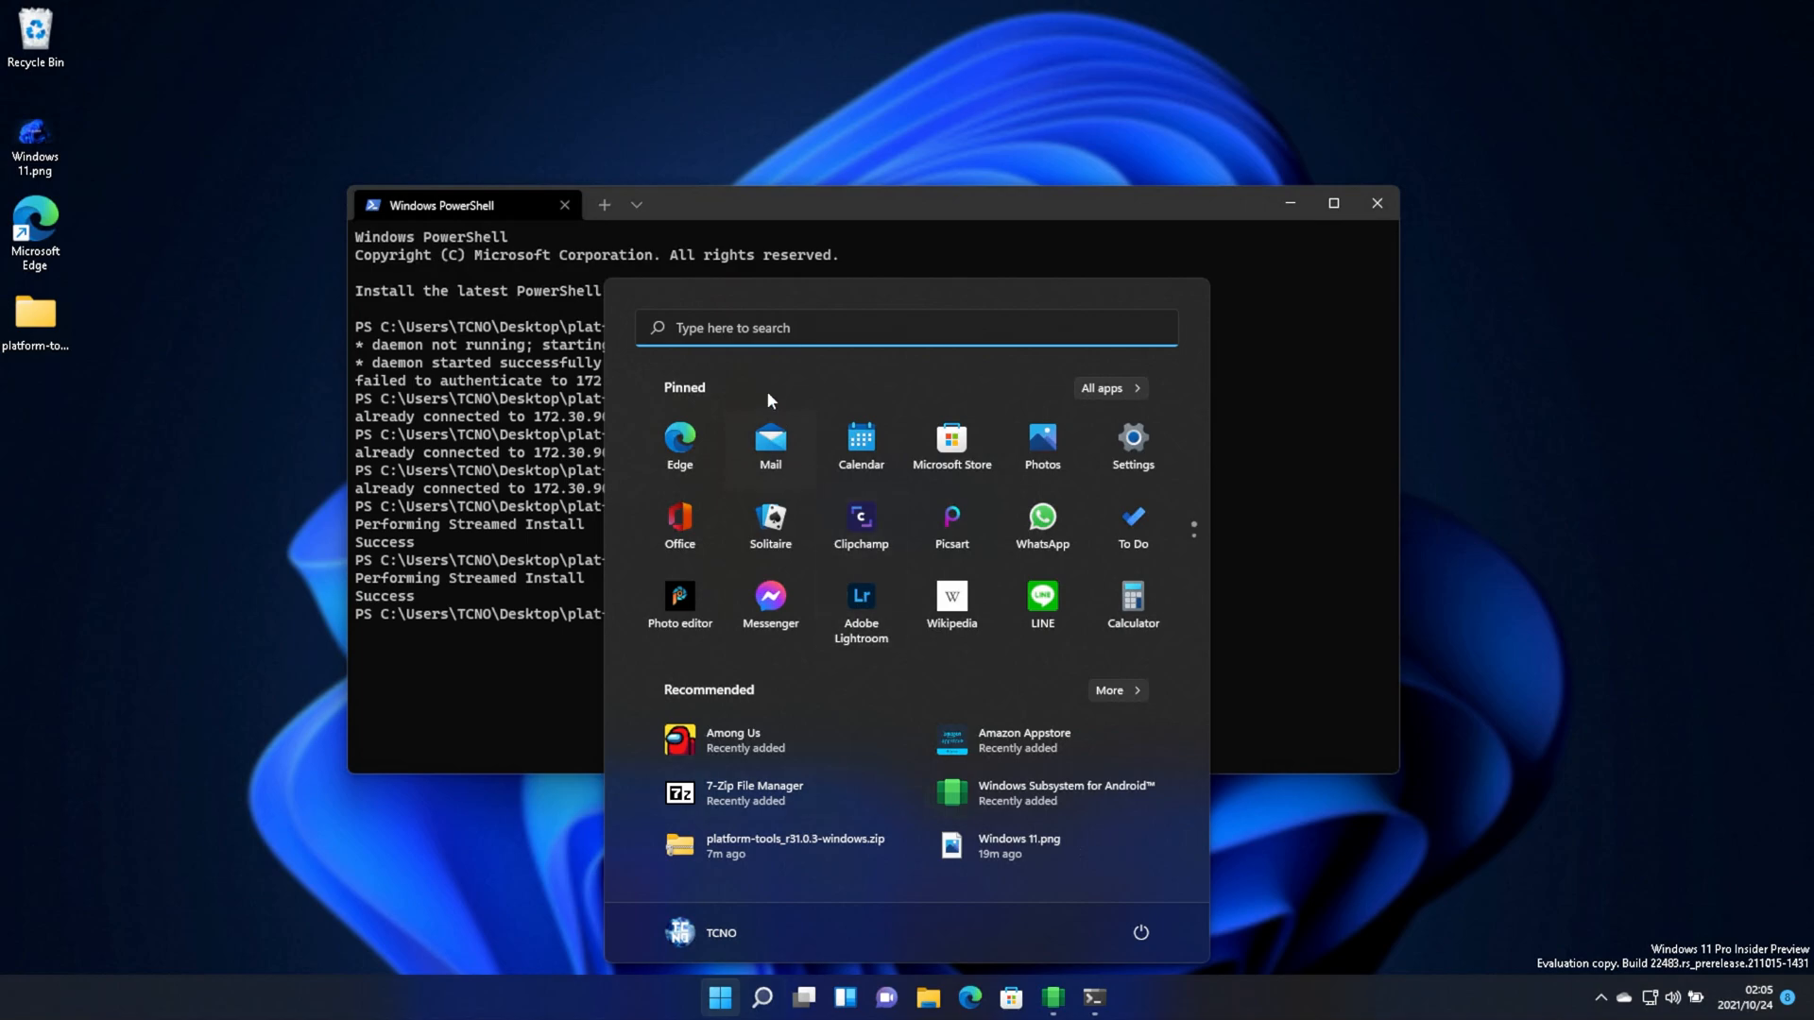
{"action": "type", "text": "snapchat"}
{"action": "left_click", "coordinate": [873, 667]}
{"action": "type", "text": ".\\adb install spe"}
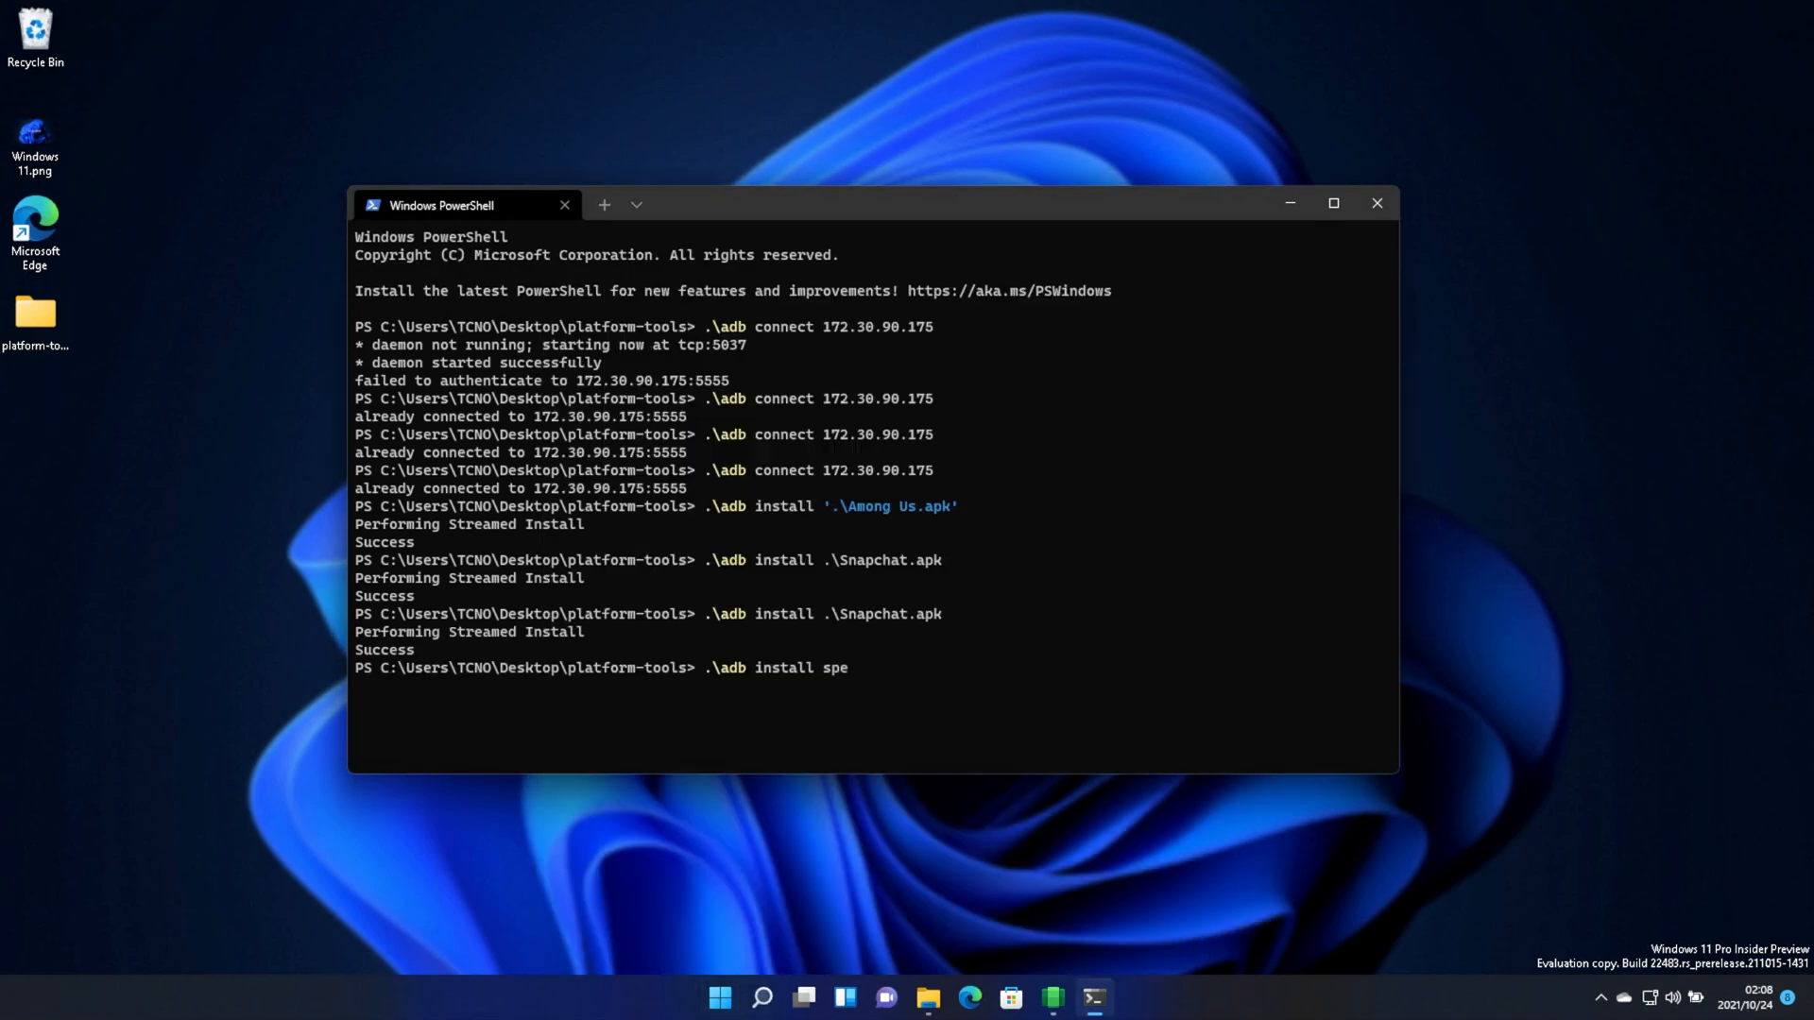
{"action": "key", "text": "Enter"}
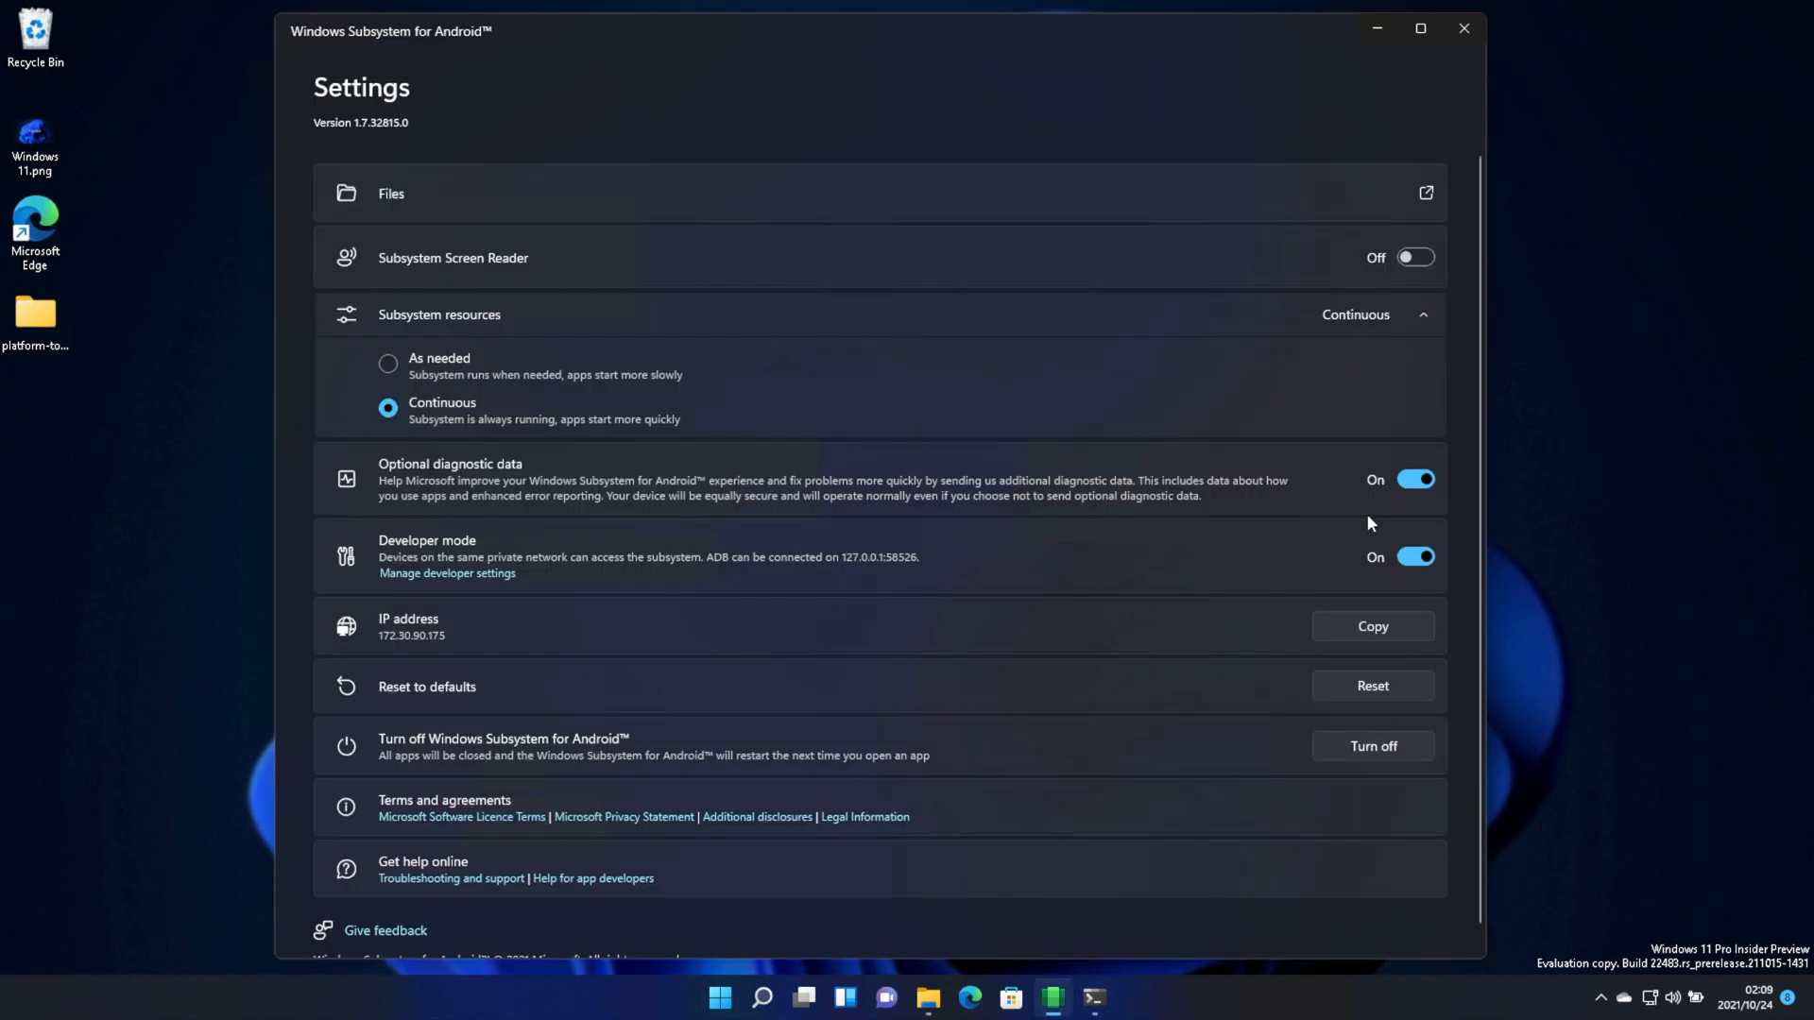
{"action": "mouse_move", "coordinate": [1356, 522]}
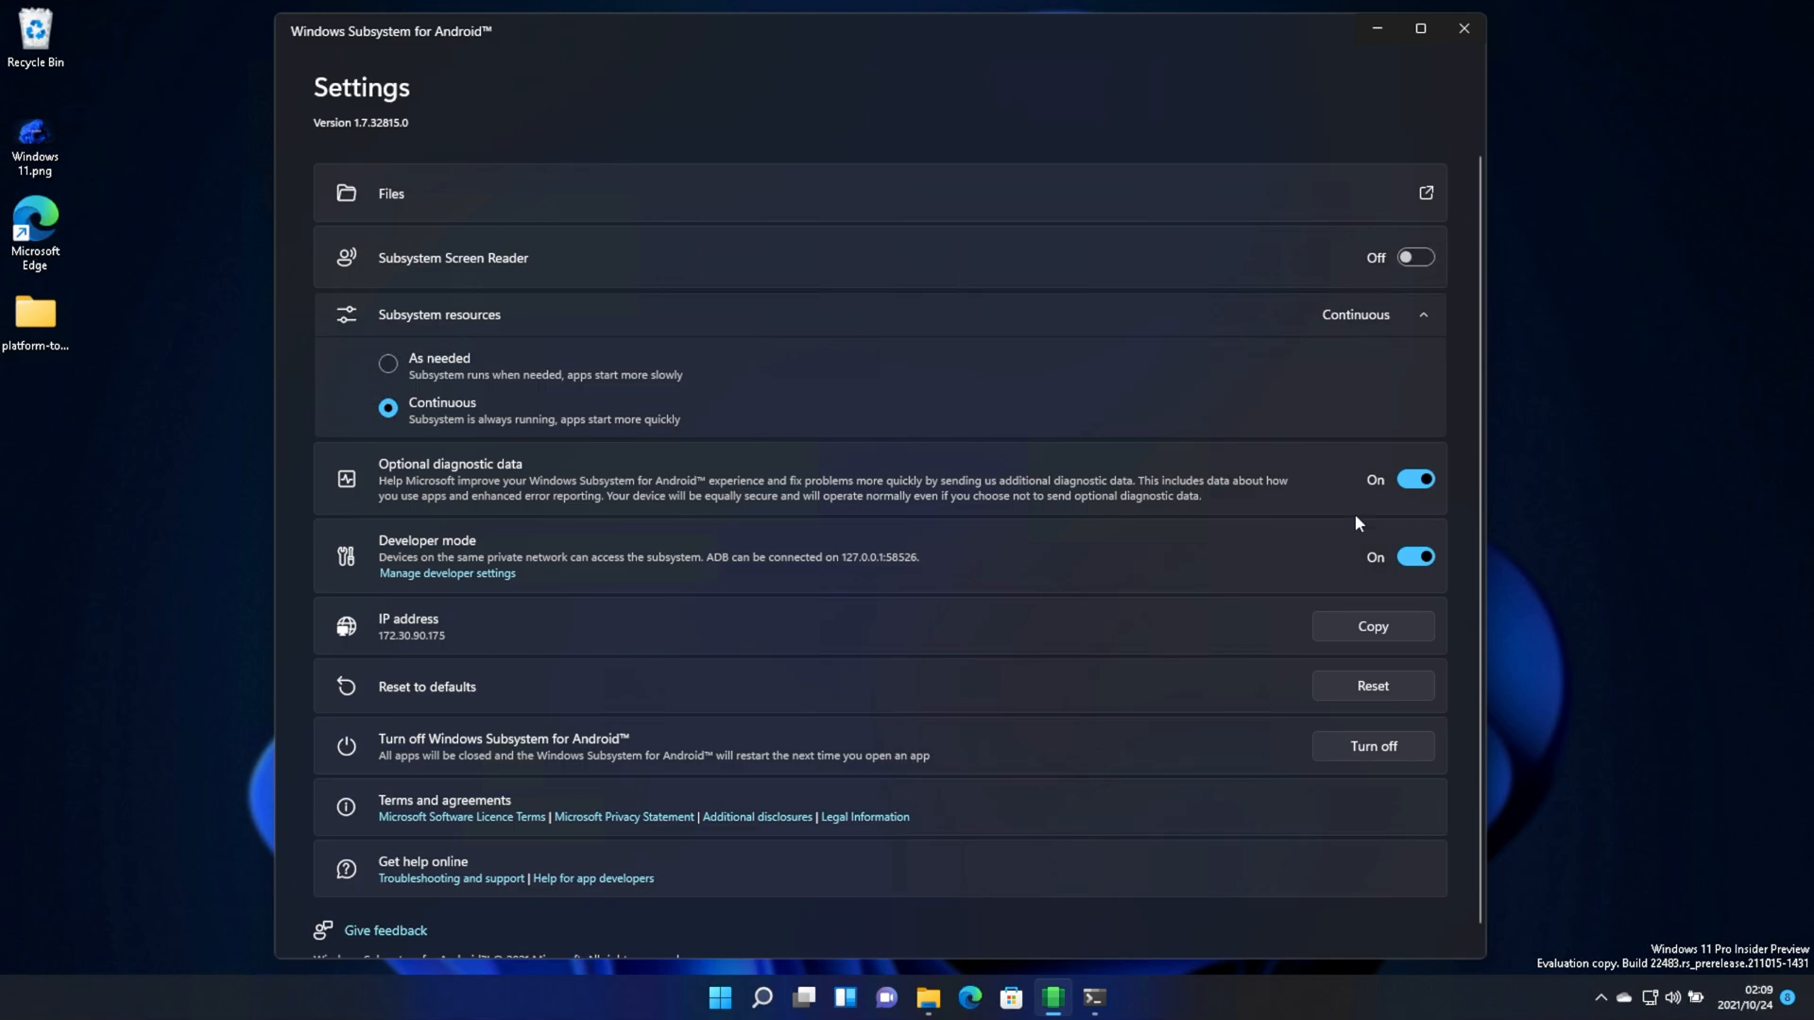
{"action": "mouse_move", "coordinate": [1334, 748]}
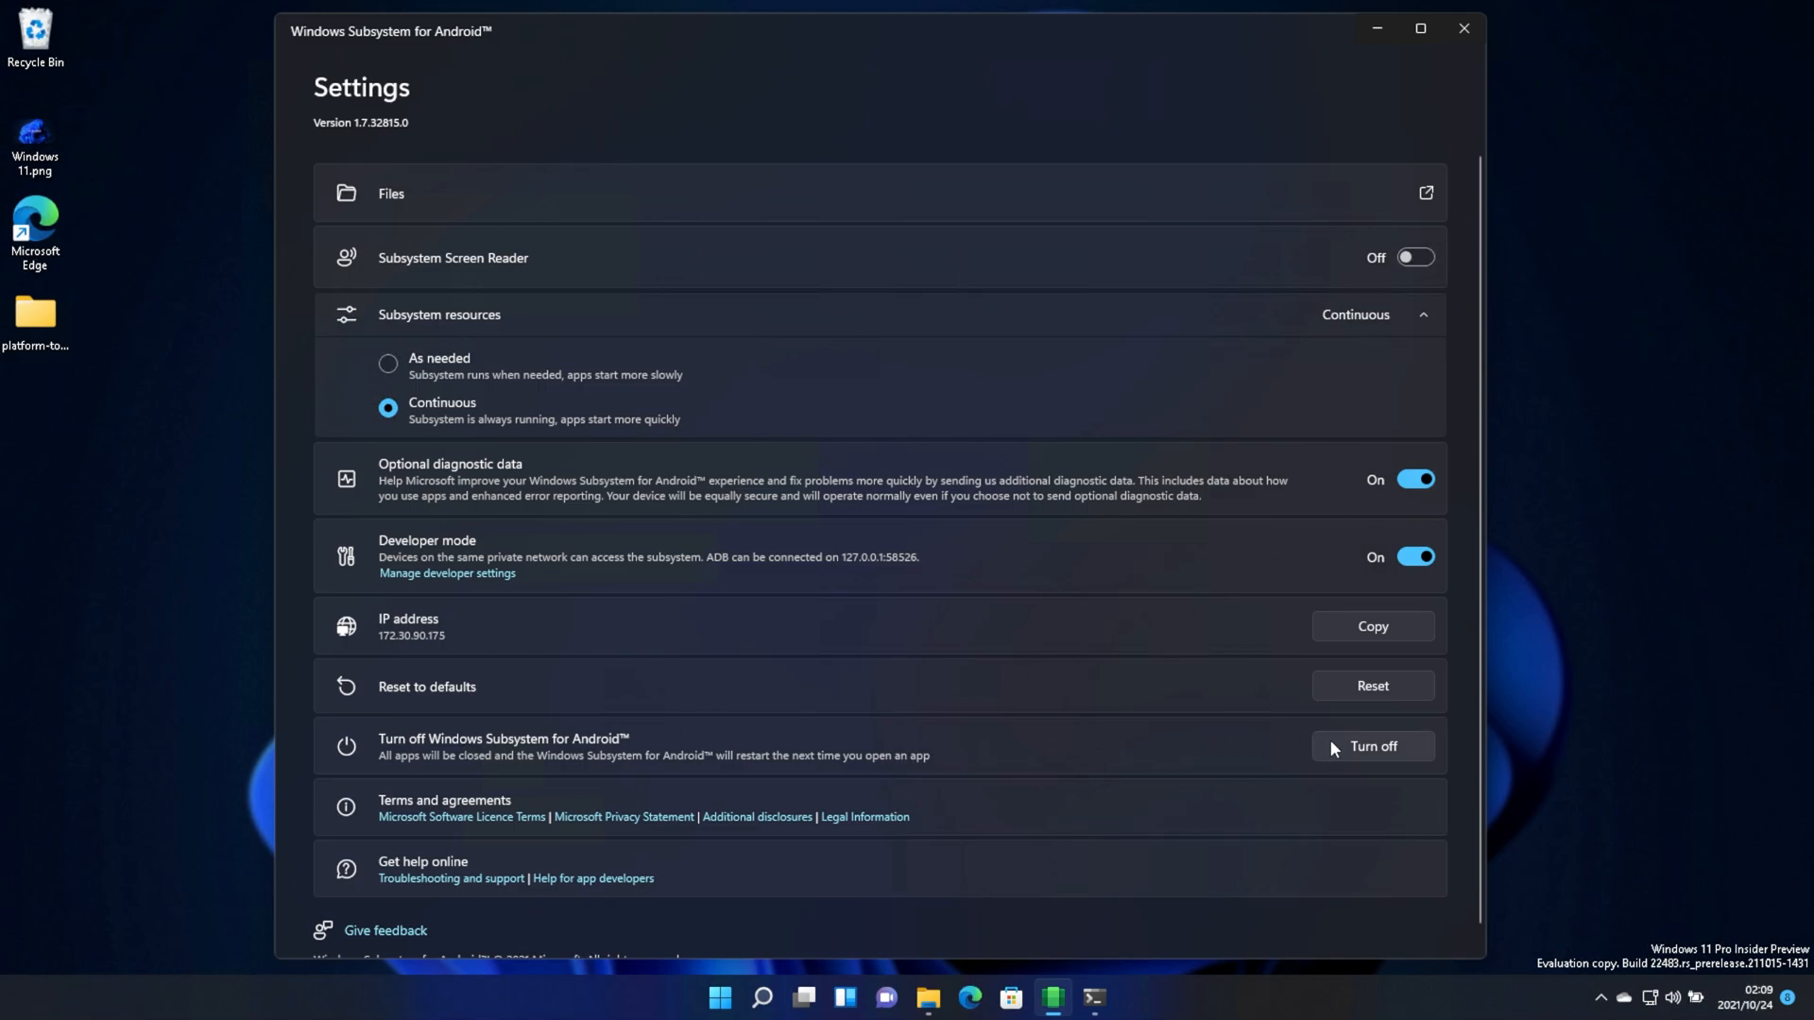
Turn off the Android subsystem, then reopen its Files to restart it
{"action": "left_click", "coordinate": [1374, 746]}
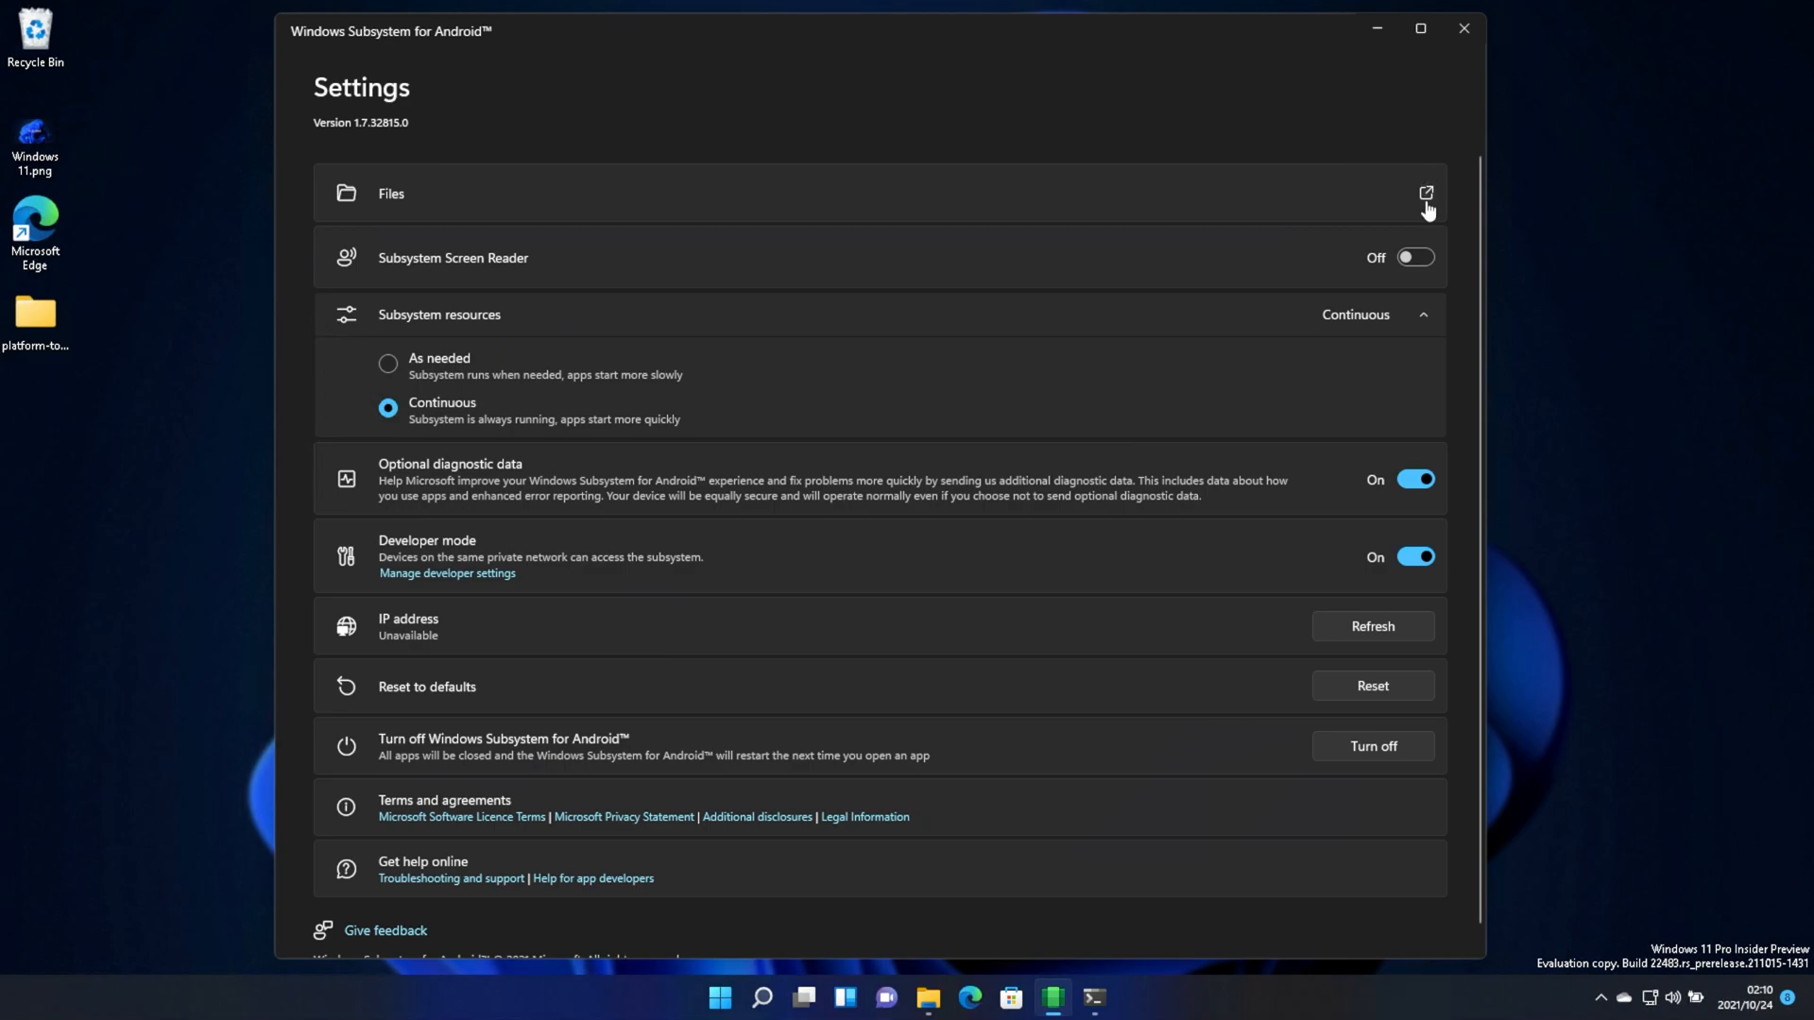
{"action": "left_click", "coordinate": [1421, 193]}
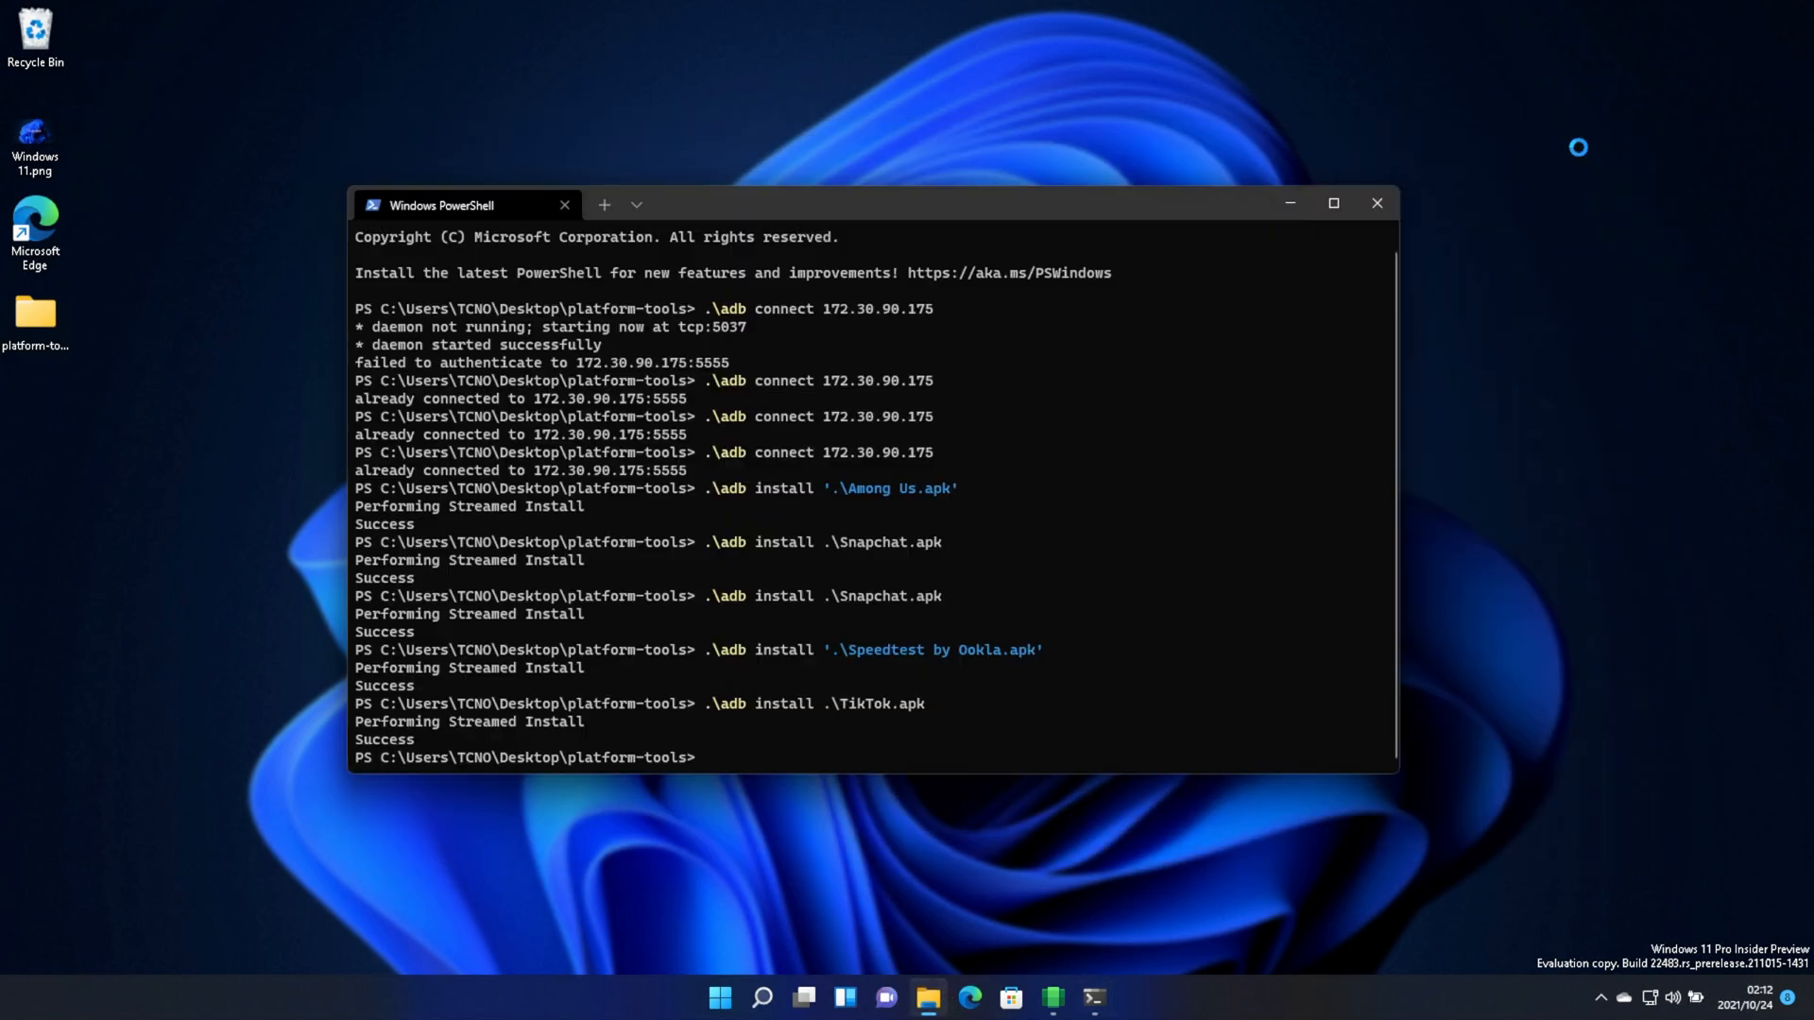
{"action": "mouse_move", "coordinate": [1266, 308]}
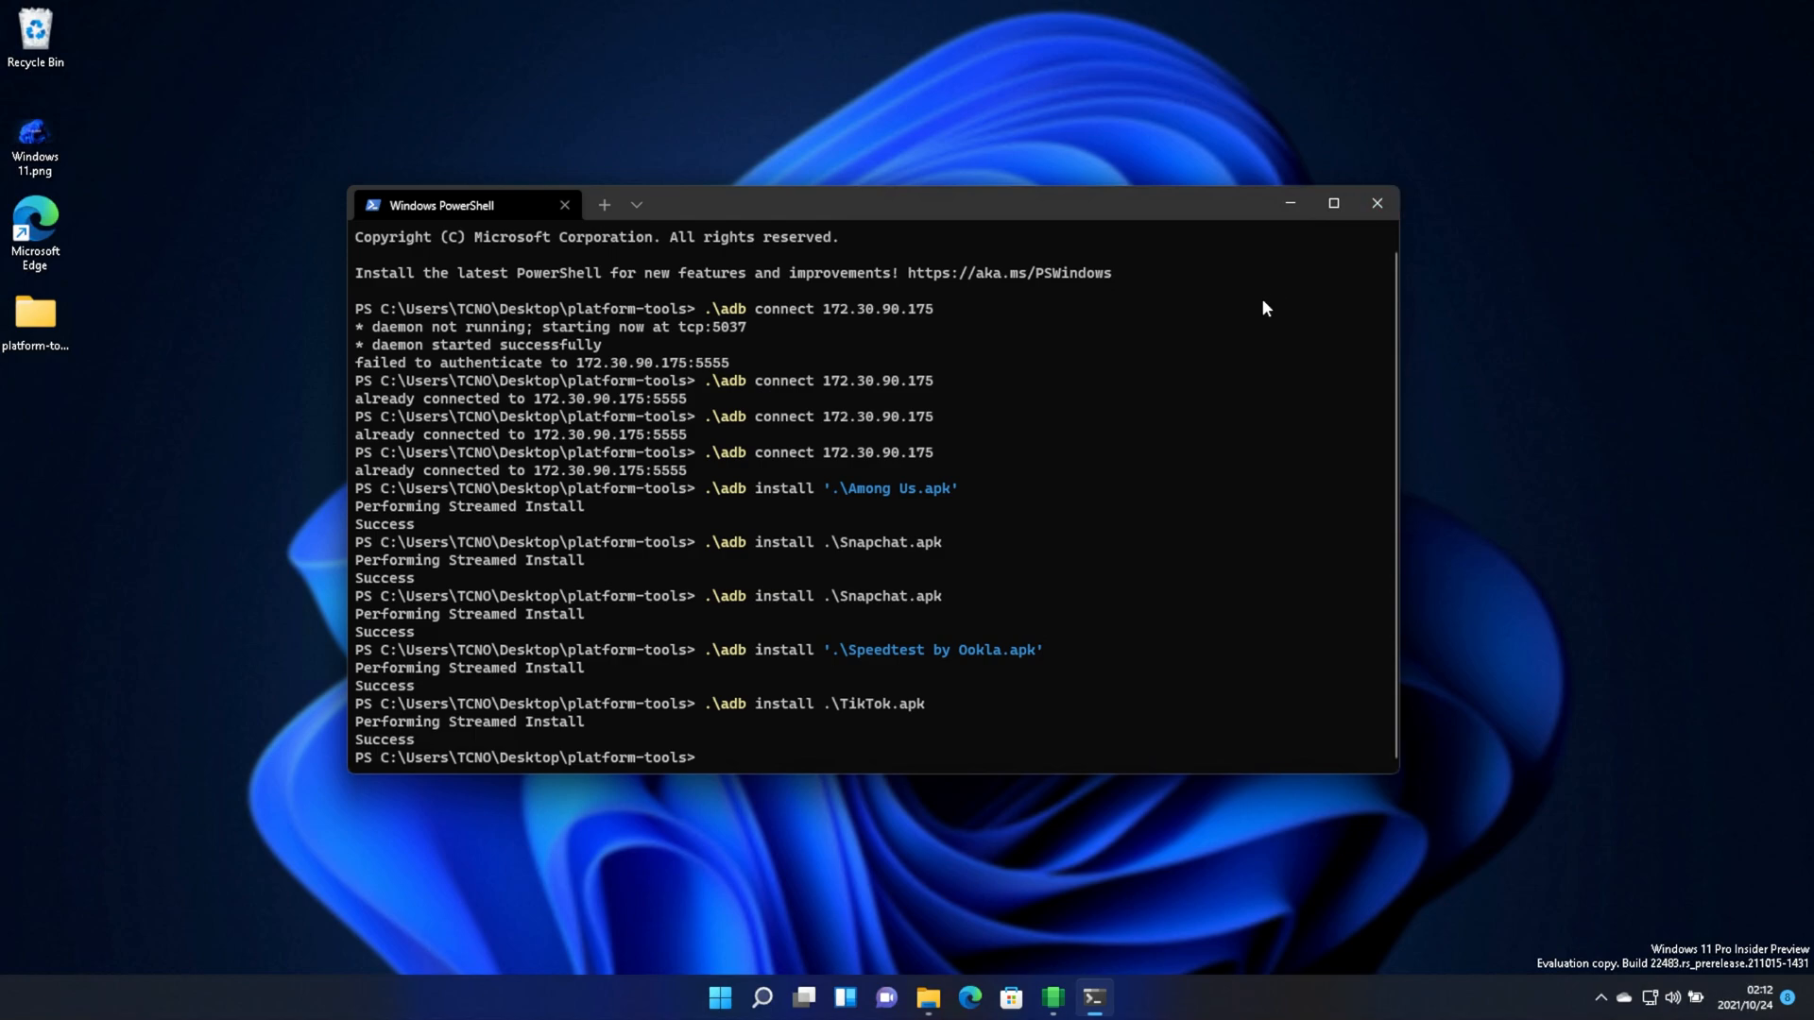
Reconnect adb to the subsystem's new address and install Speedtest, TikTok and Aurora Store APKs
{"action": "type", "text": ".\\adb install .\\com.aurora.store_38.apk"}
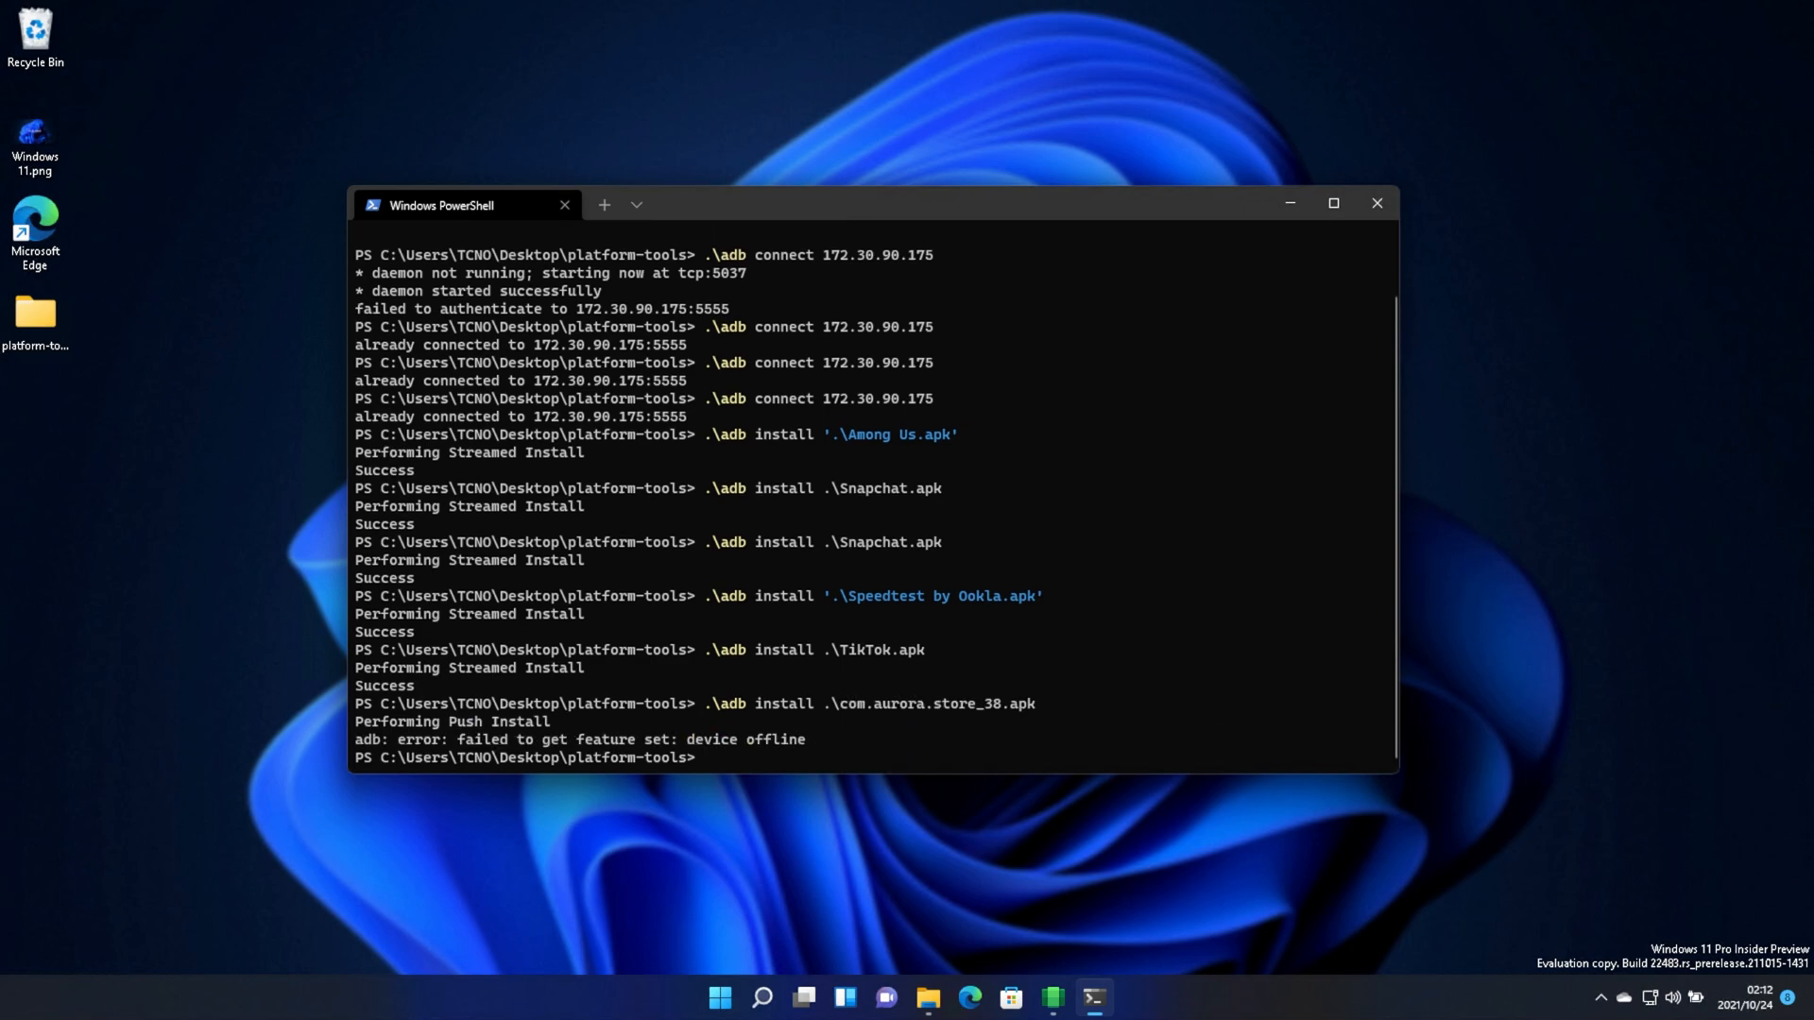
{"action": "type", "text": ".\\adb connect 172.30.90.175"}
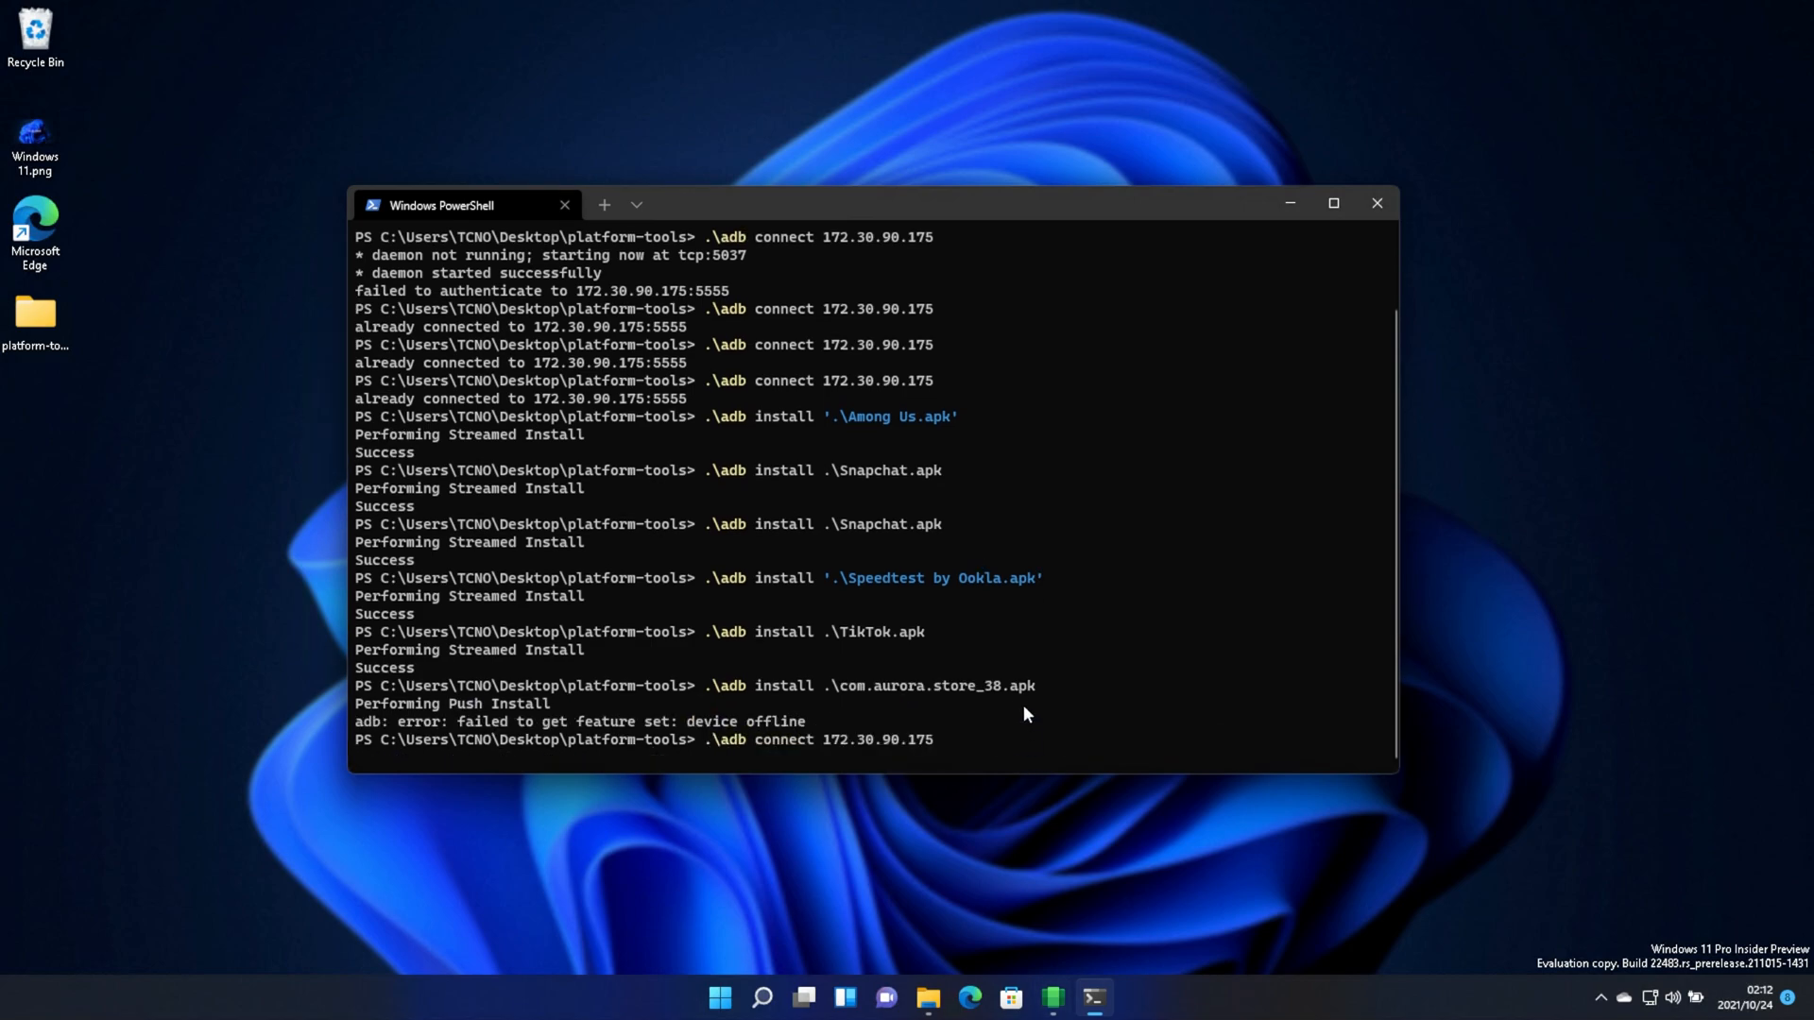
{"action": "type", "text": ".\\adb connect 172.30.90.17"}
{"action": "type", "text": ".\\adb list"}
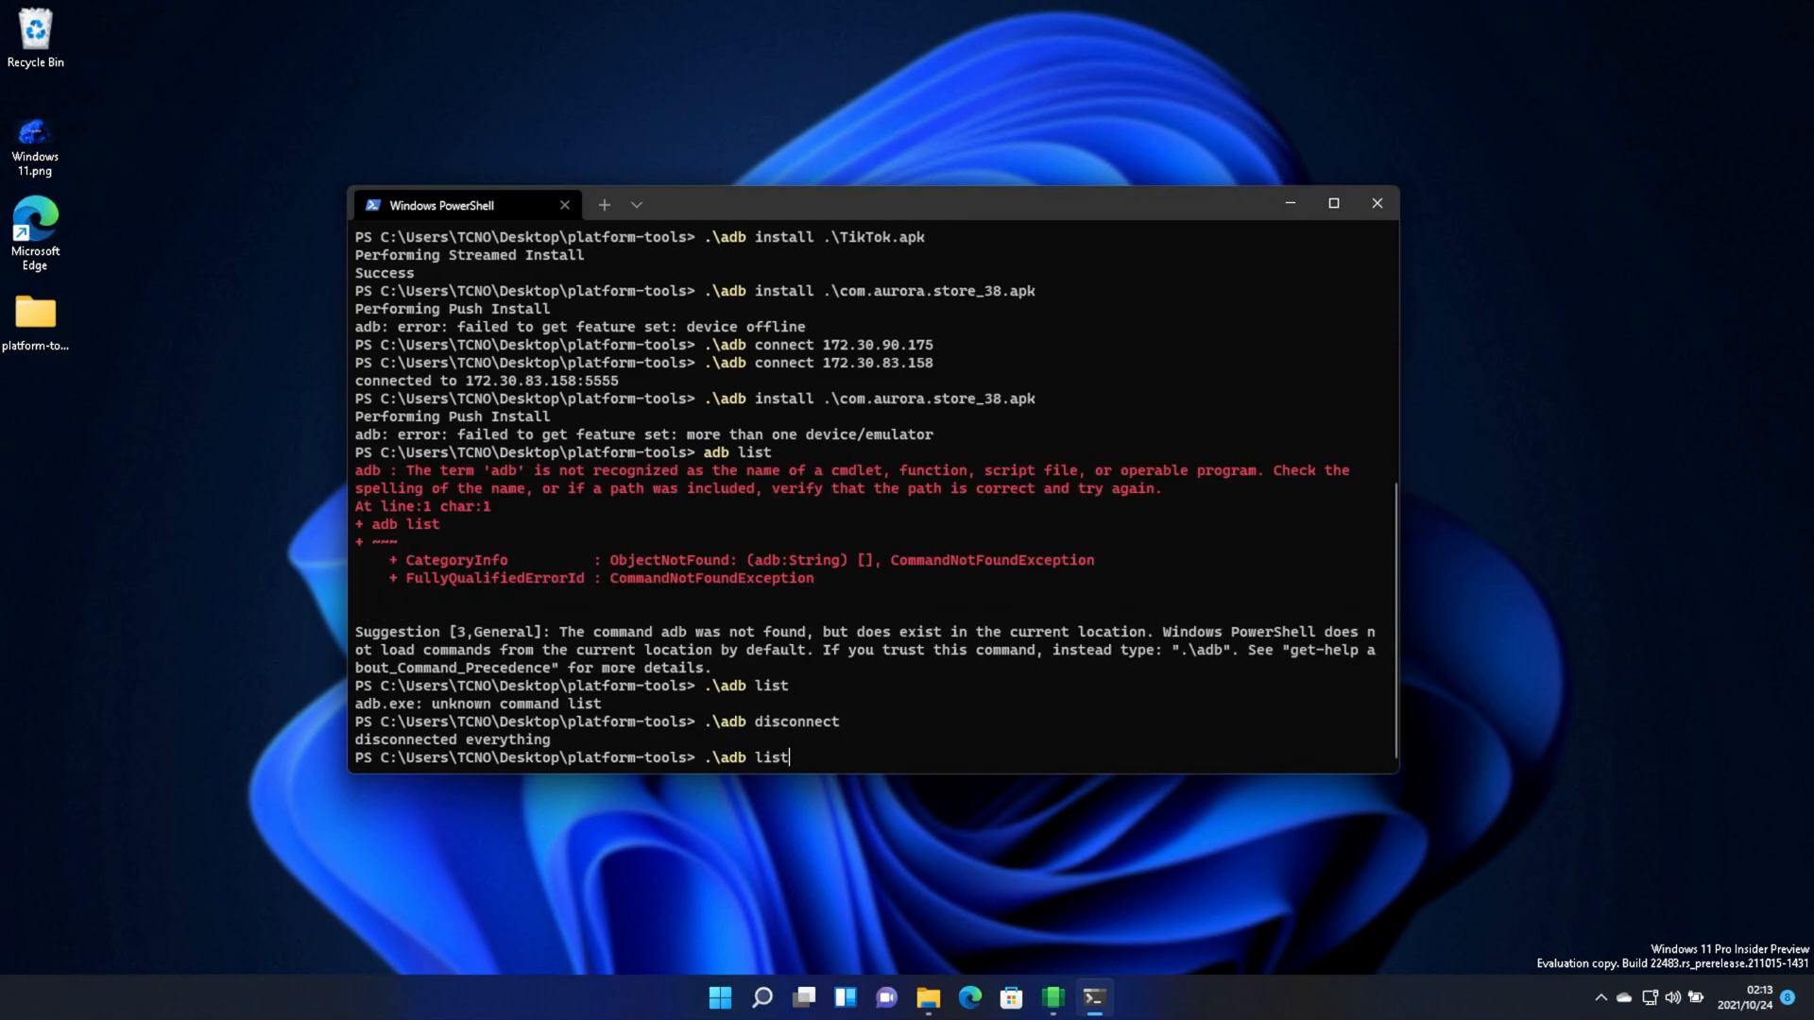
{"action": "key", "text": "Enter"}
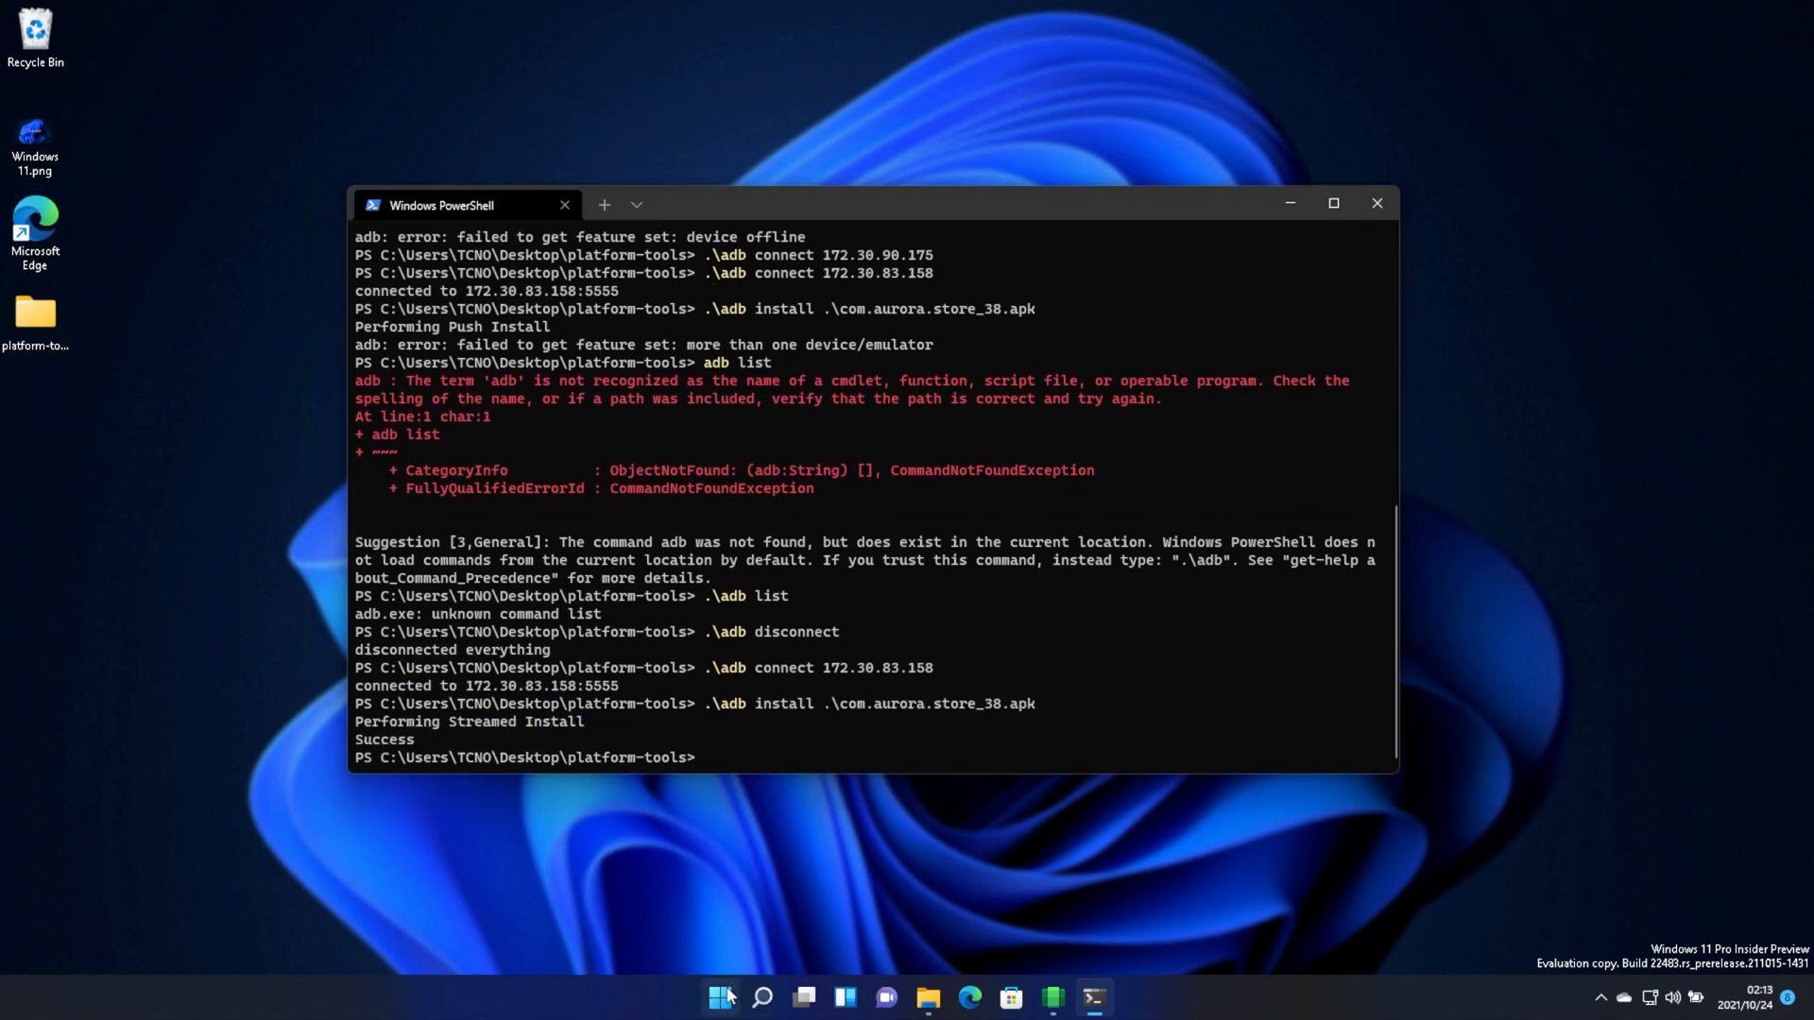
{"action": "left_click", "coordinate": [718, 997]}
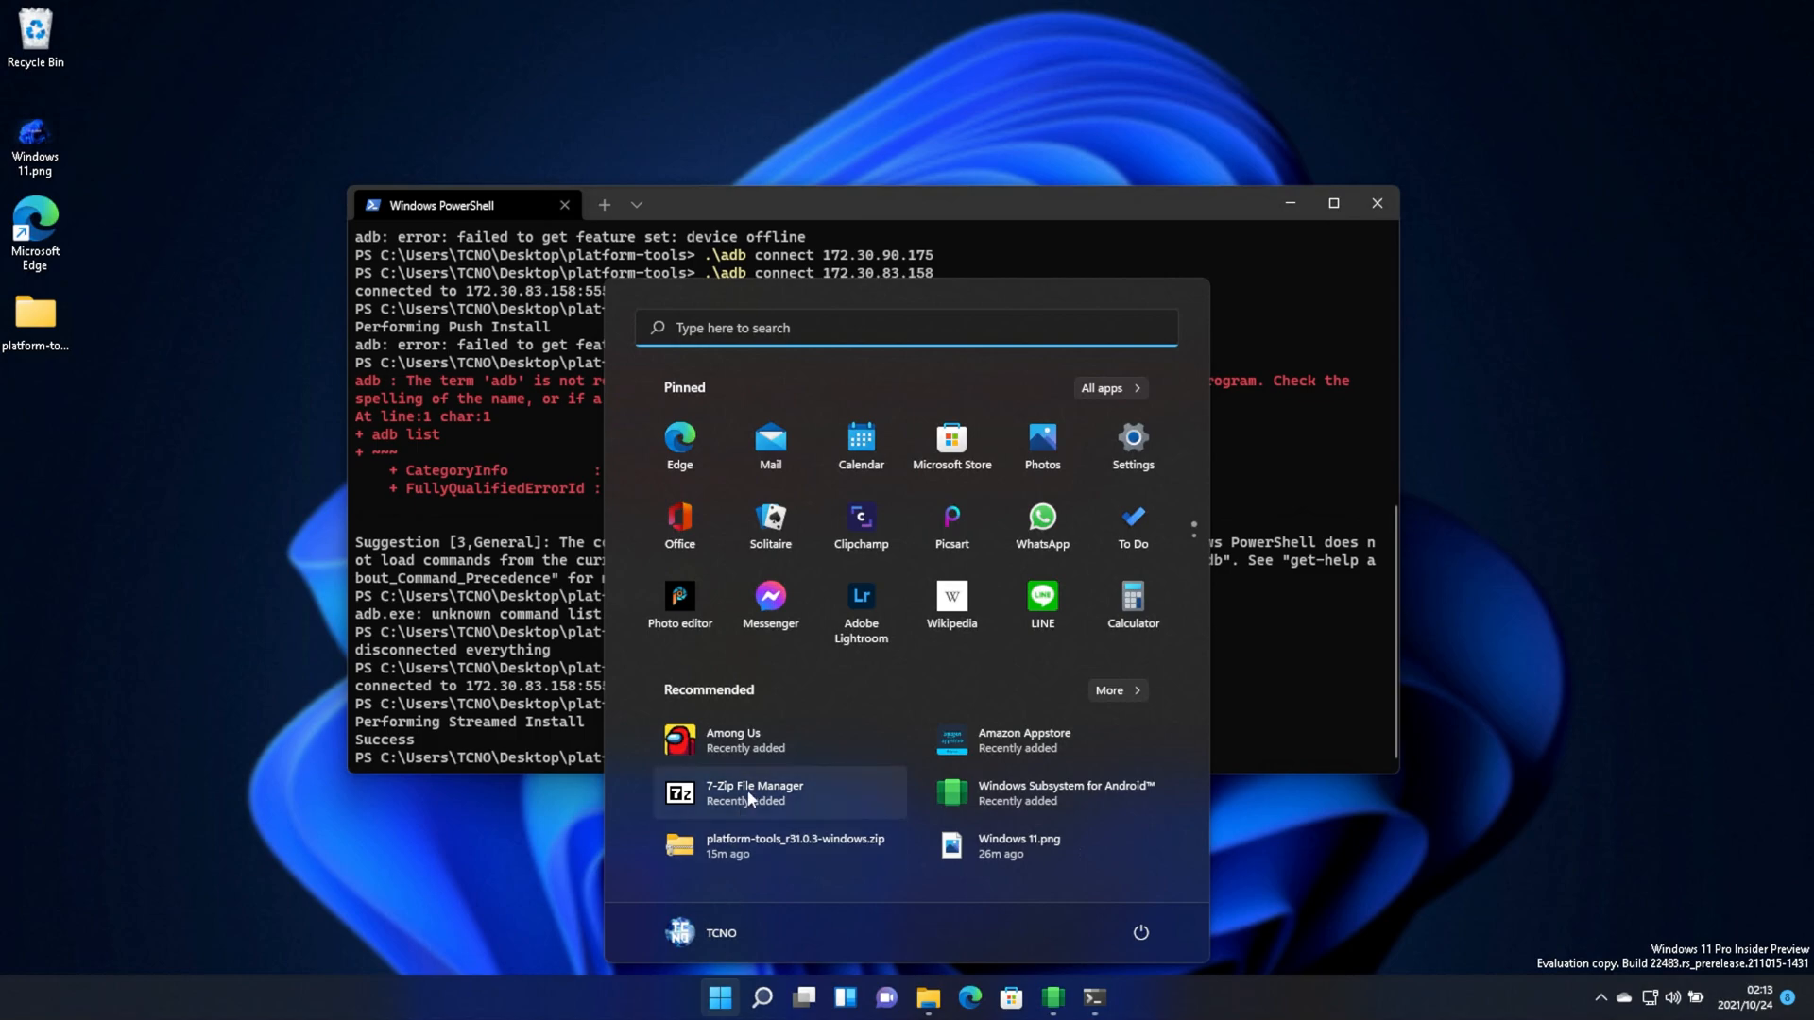
{"action": "mouse_move", "coordinate": [975, 749]}
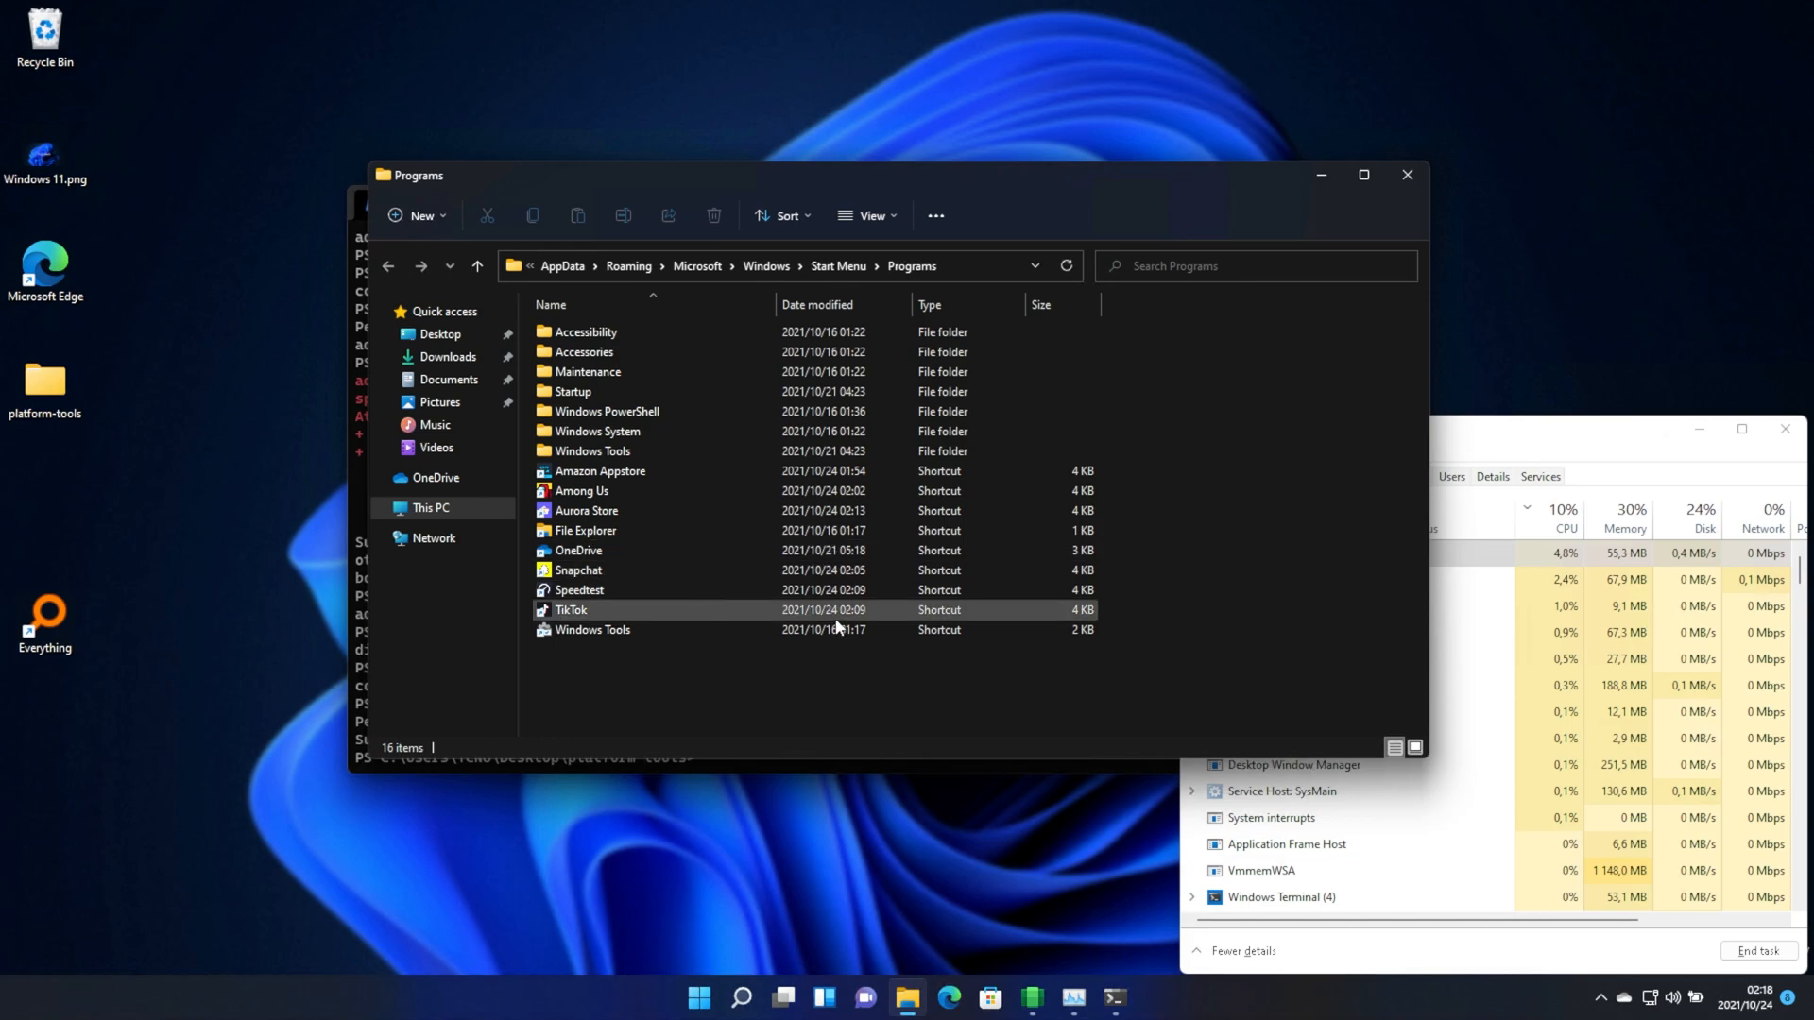
Launch Snapchat from its shortcut in the Start Menu Programs folder
{"action": "left_click", "coordinate": [699, 998]}
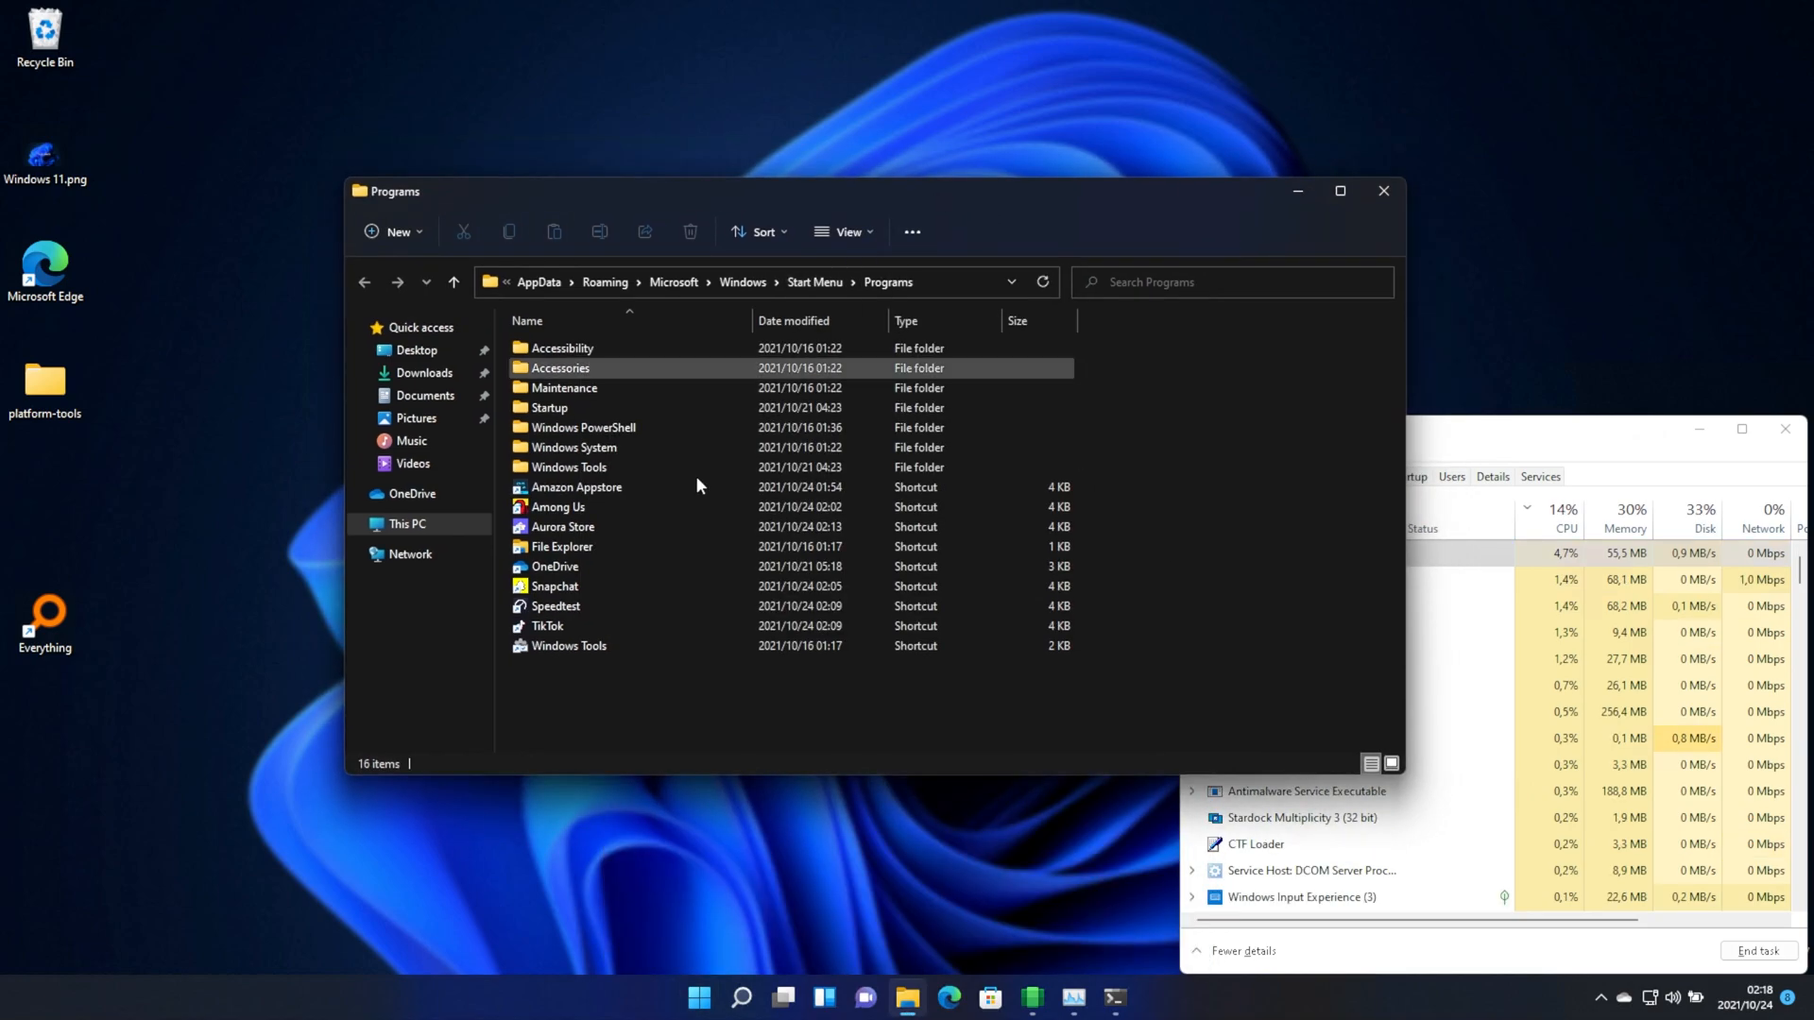
{"action": "mouse_move", "coordinate": [601, 590]}
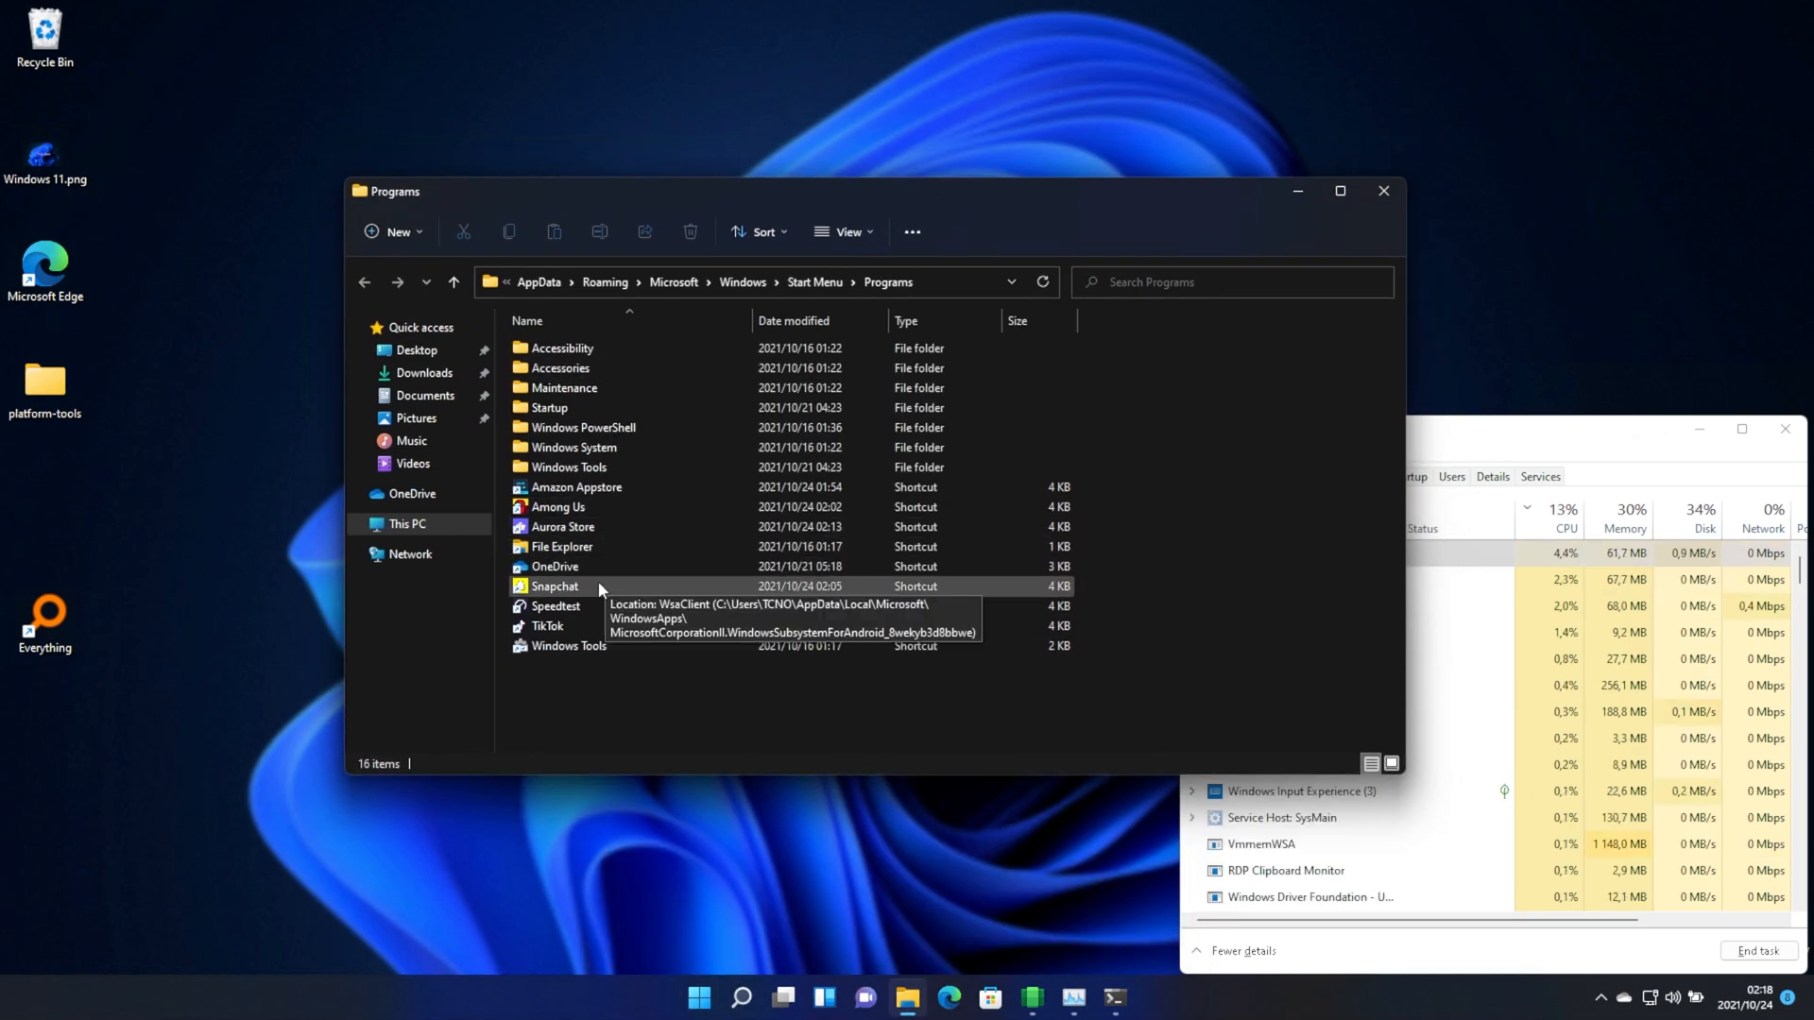
{"action": "double_click", "coordinate": [556, 585]}
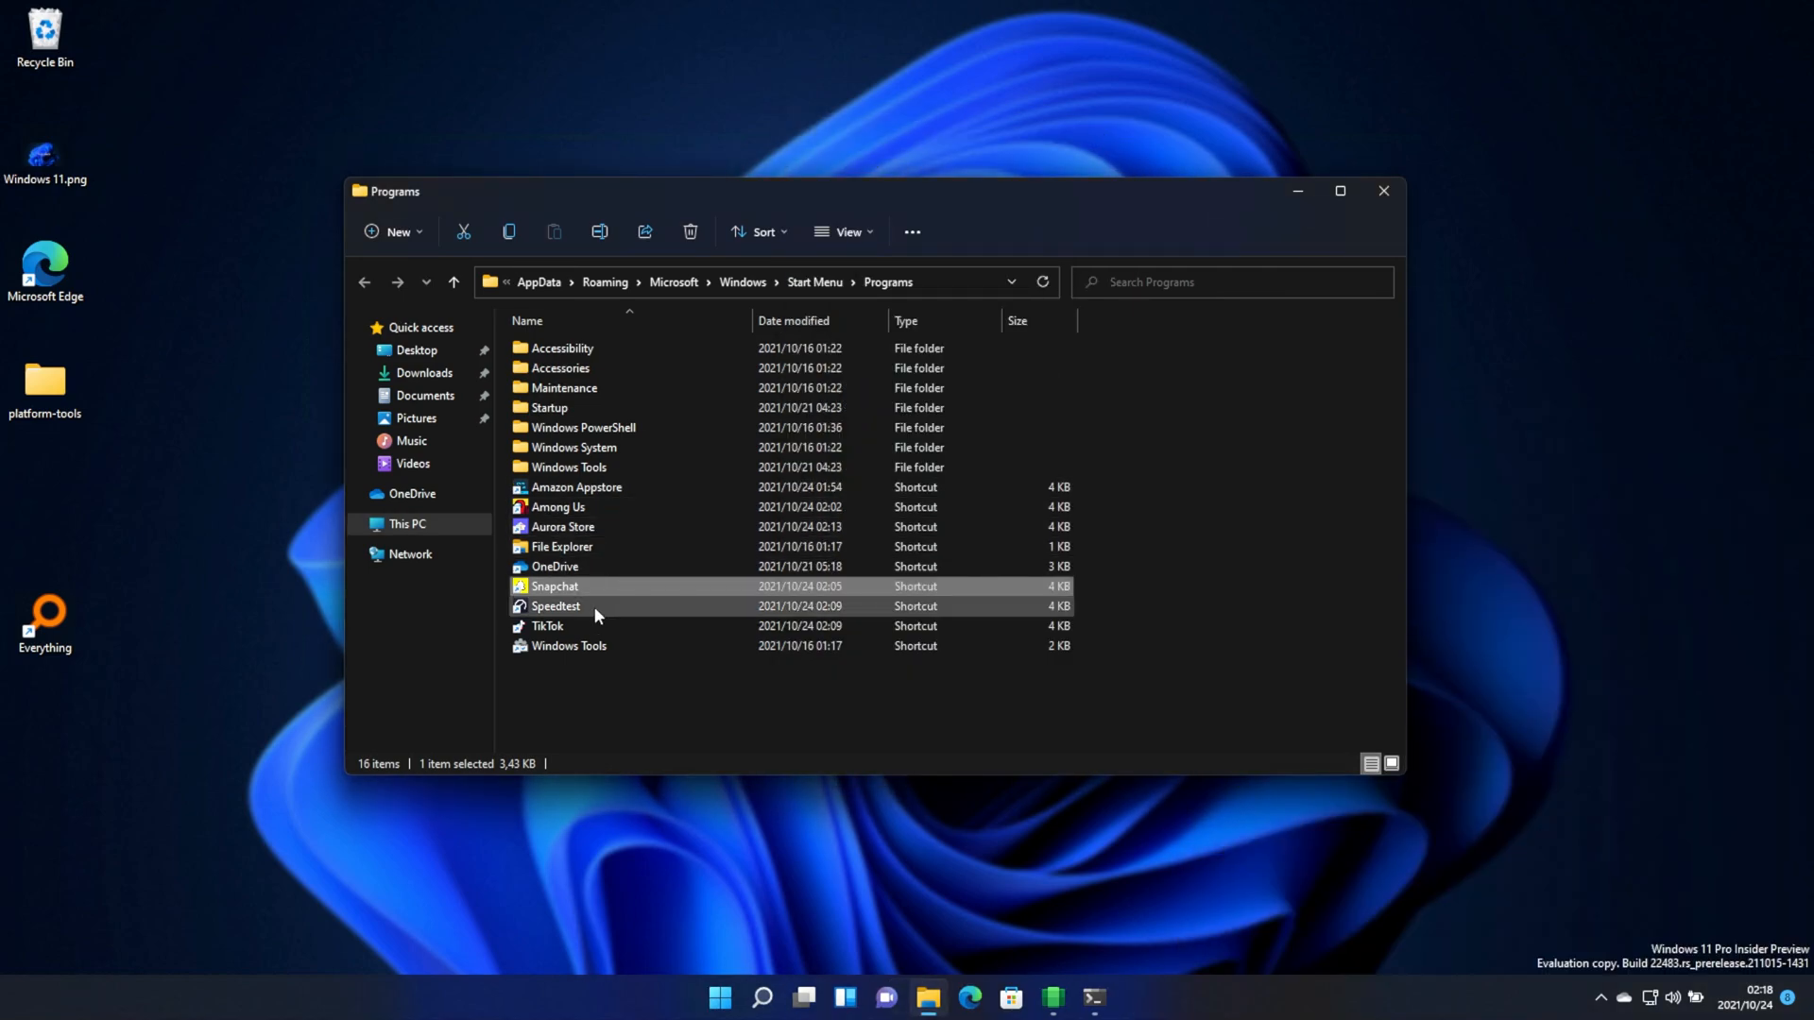
Launch Speedtest from its Programs shortcut, then close it again
{"action": "double_click", "coordinate": [555, 604]}
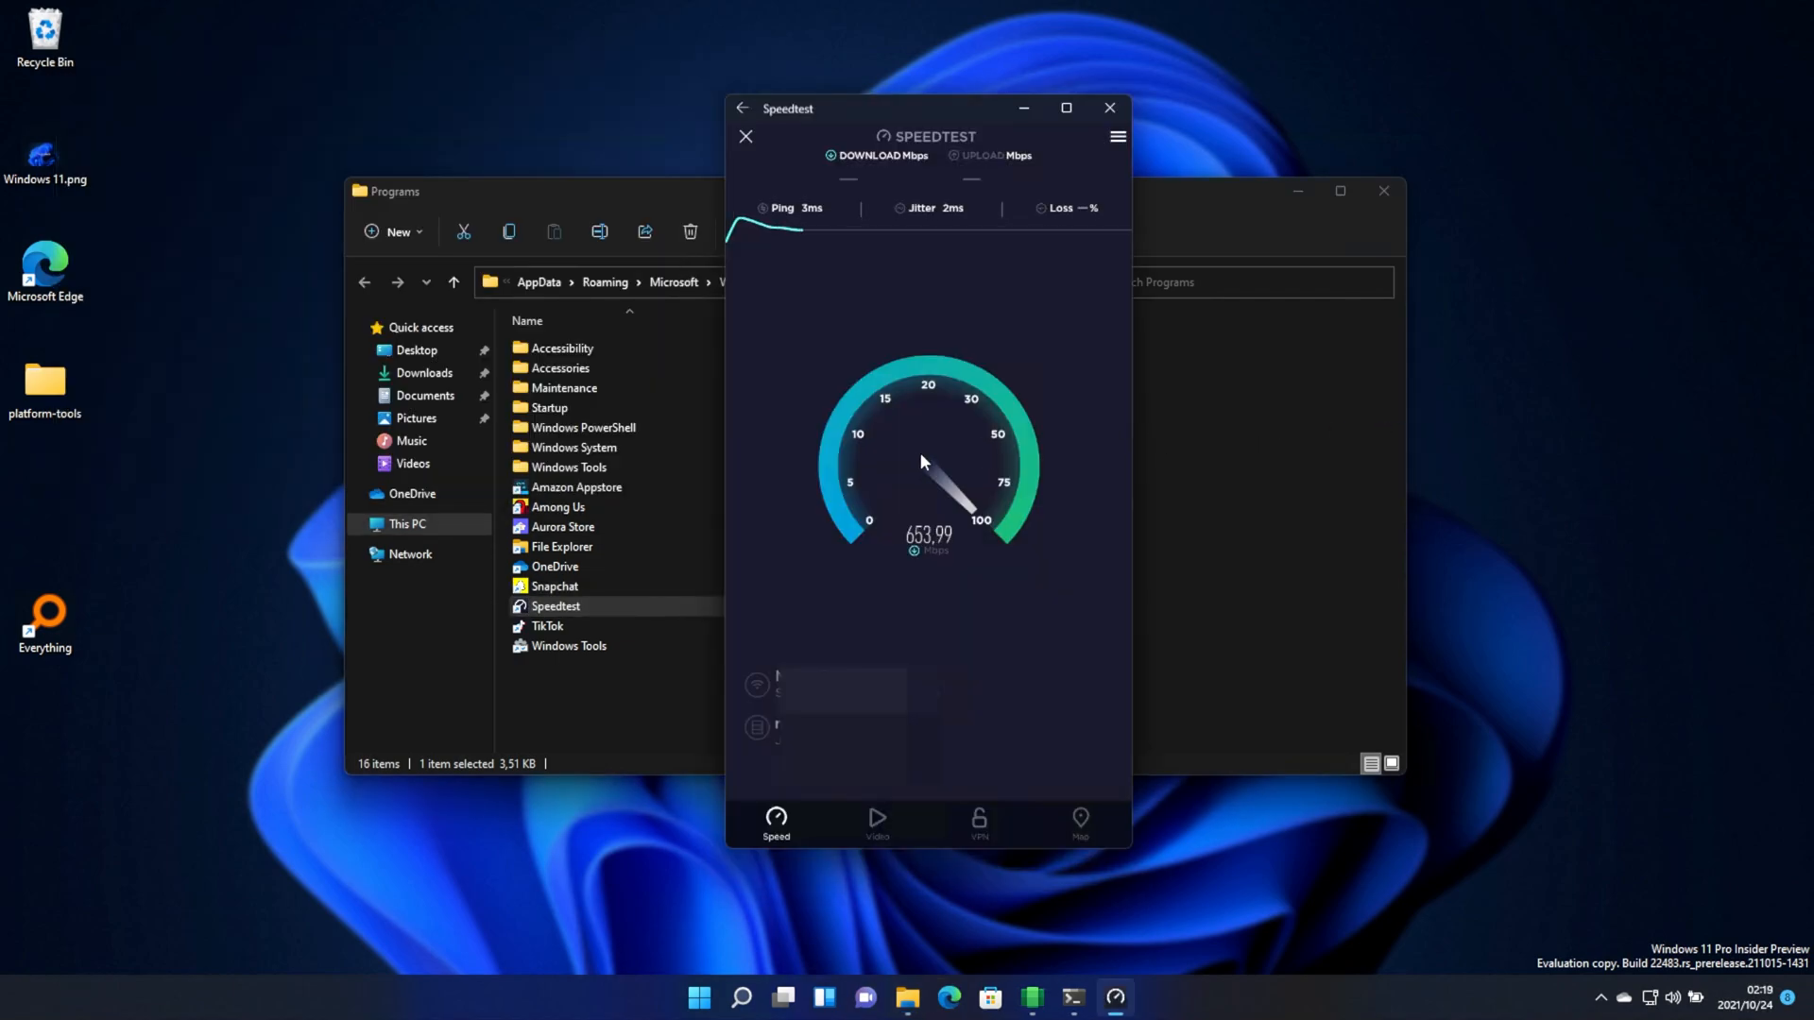
{"action": "mouse_move", "coordinate": [1075, 263]}
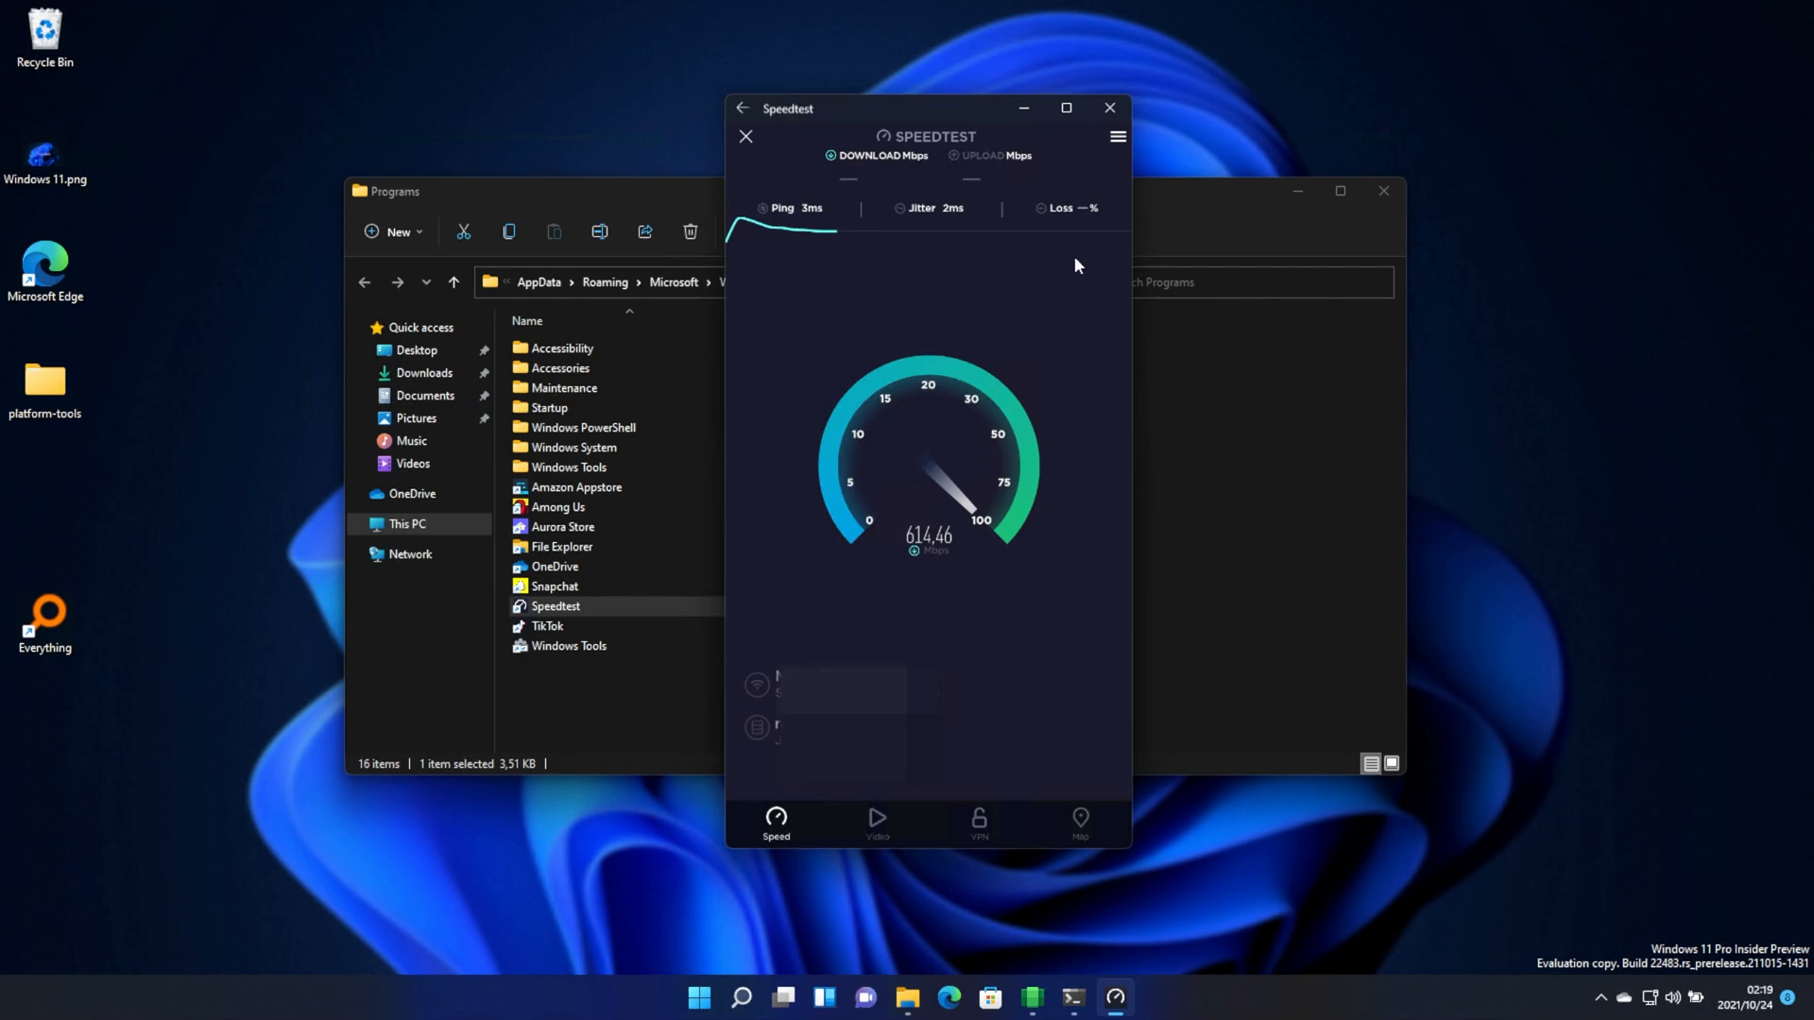
{"action": "left_click", "coordinate": [1109, 107]}
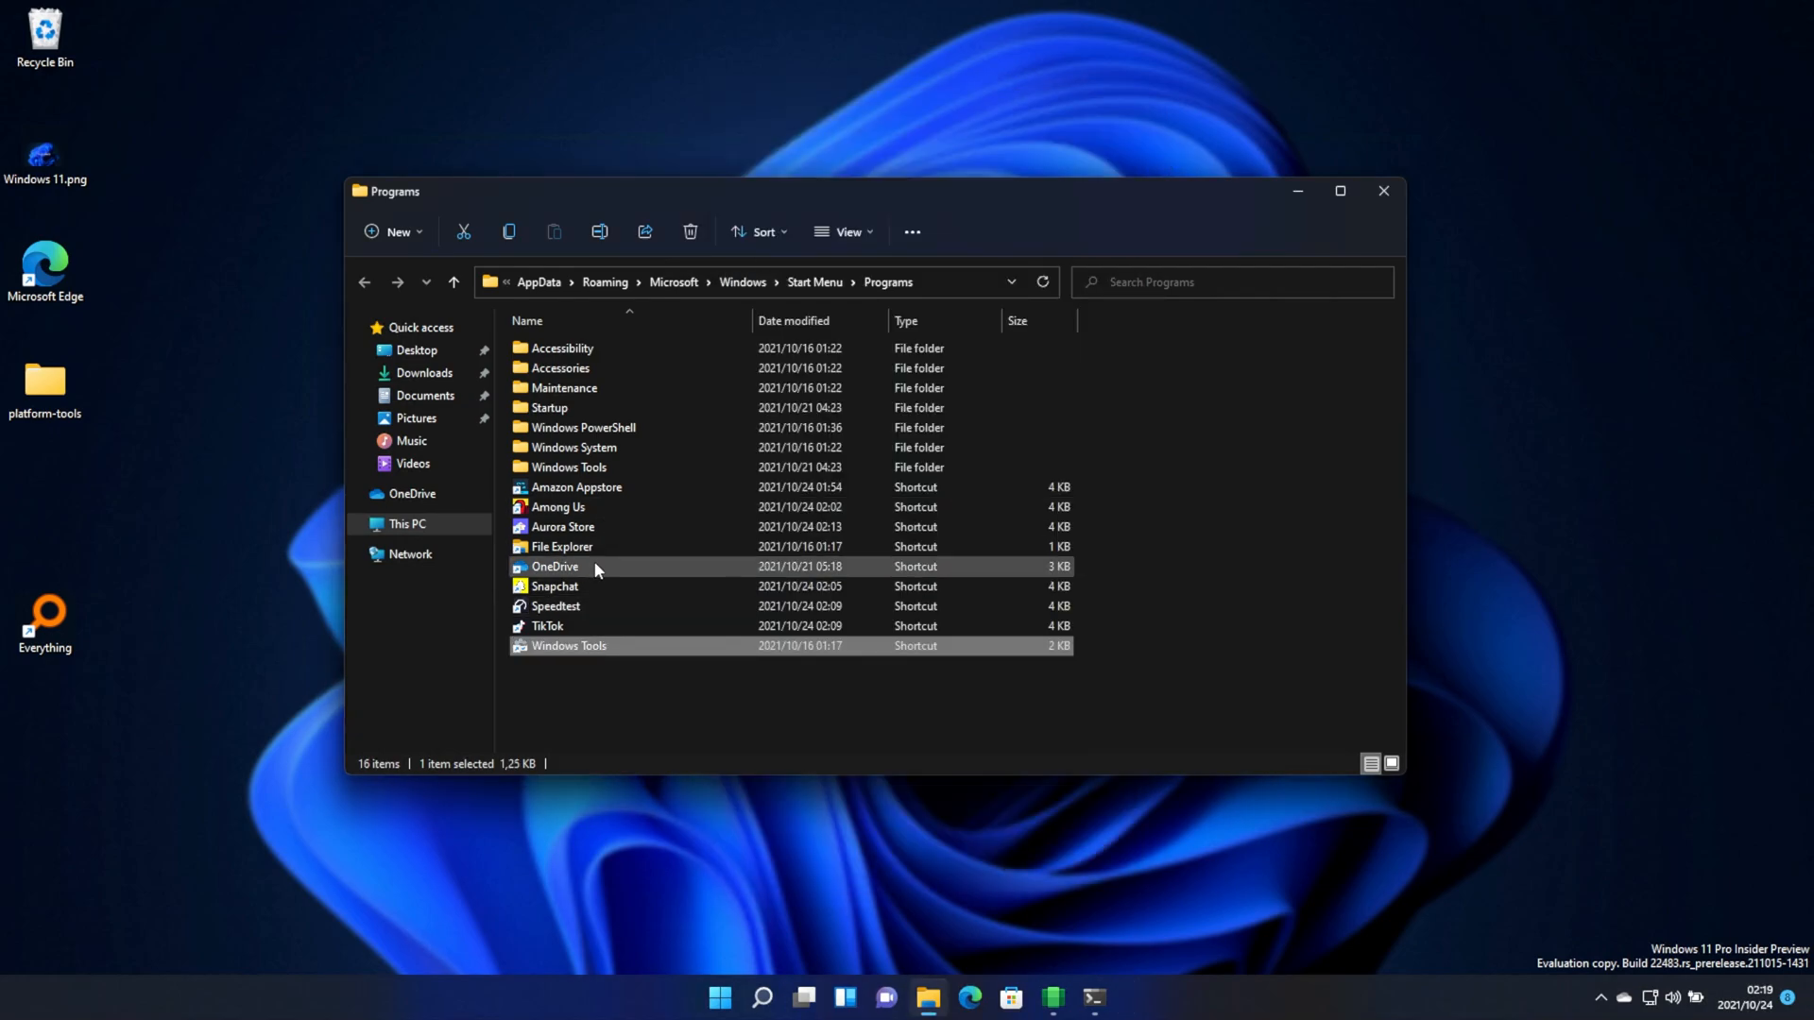
Launch TikTok, skip the interest picker, scroll the For You feed, then close TikTok
{"action": "double_click", "coordinate": [546, 626]}
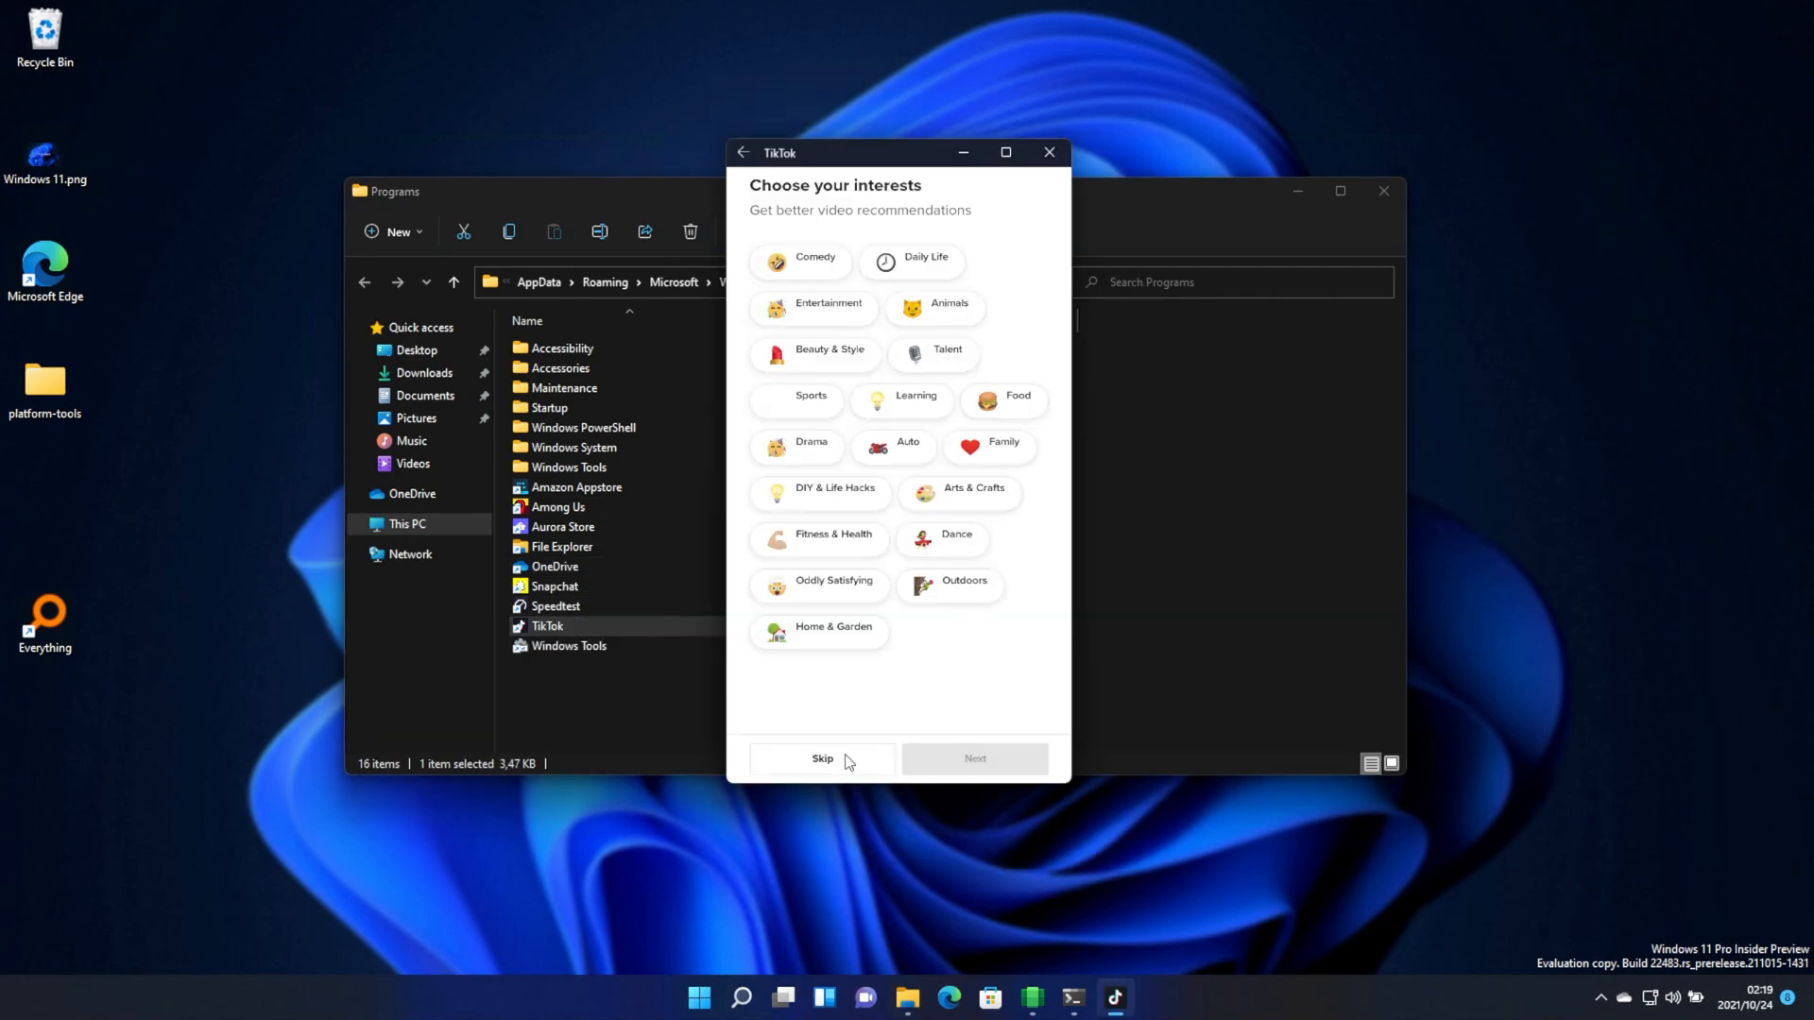
{"action": "left_click", "coordinate": [822, 760]}
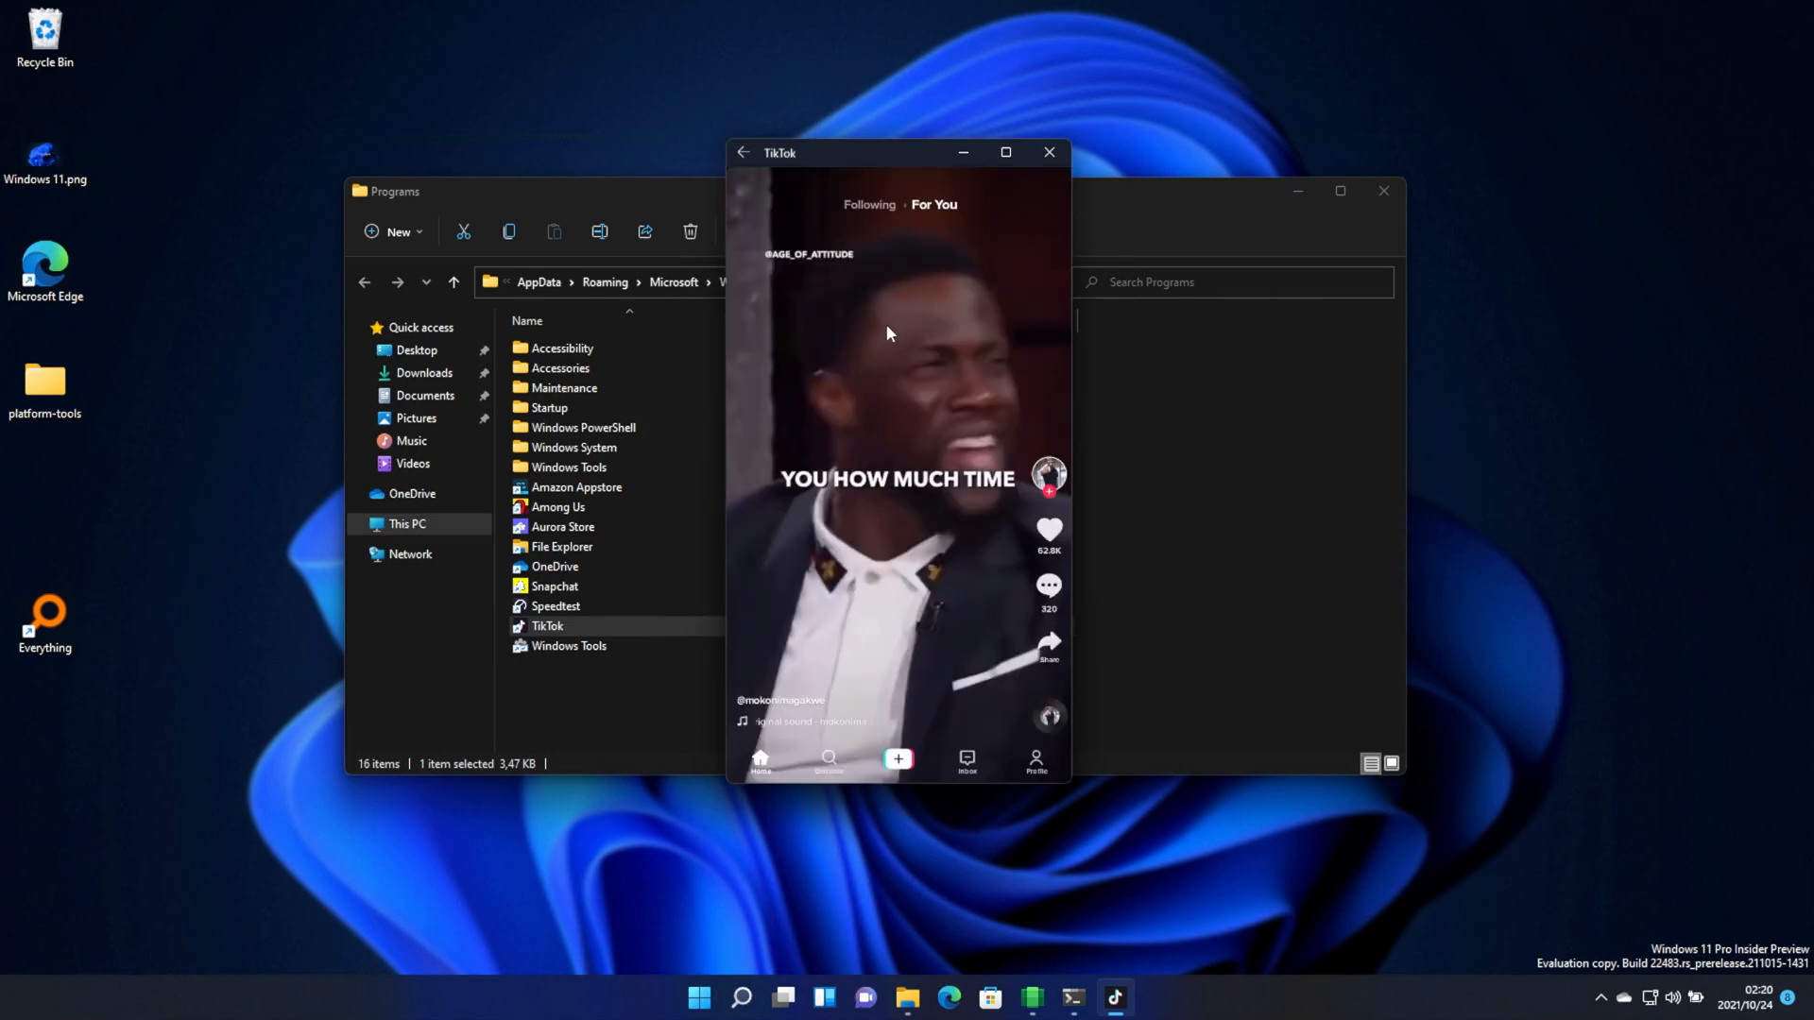
{"action": "scroll", "scroll_direction": "down", "scroll_amount": 3}
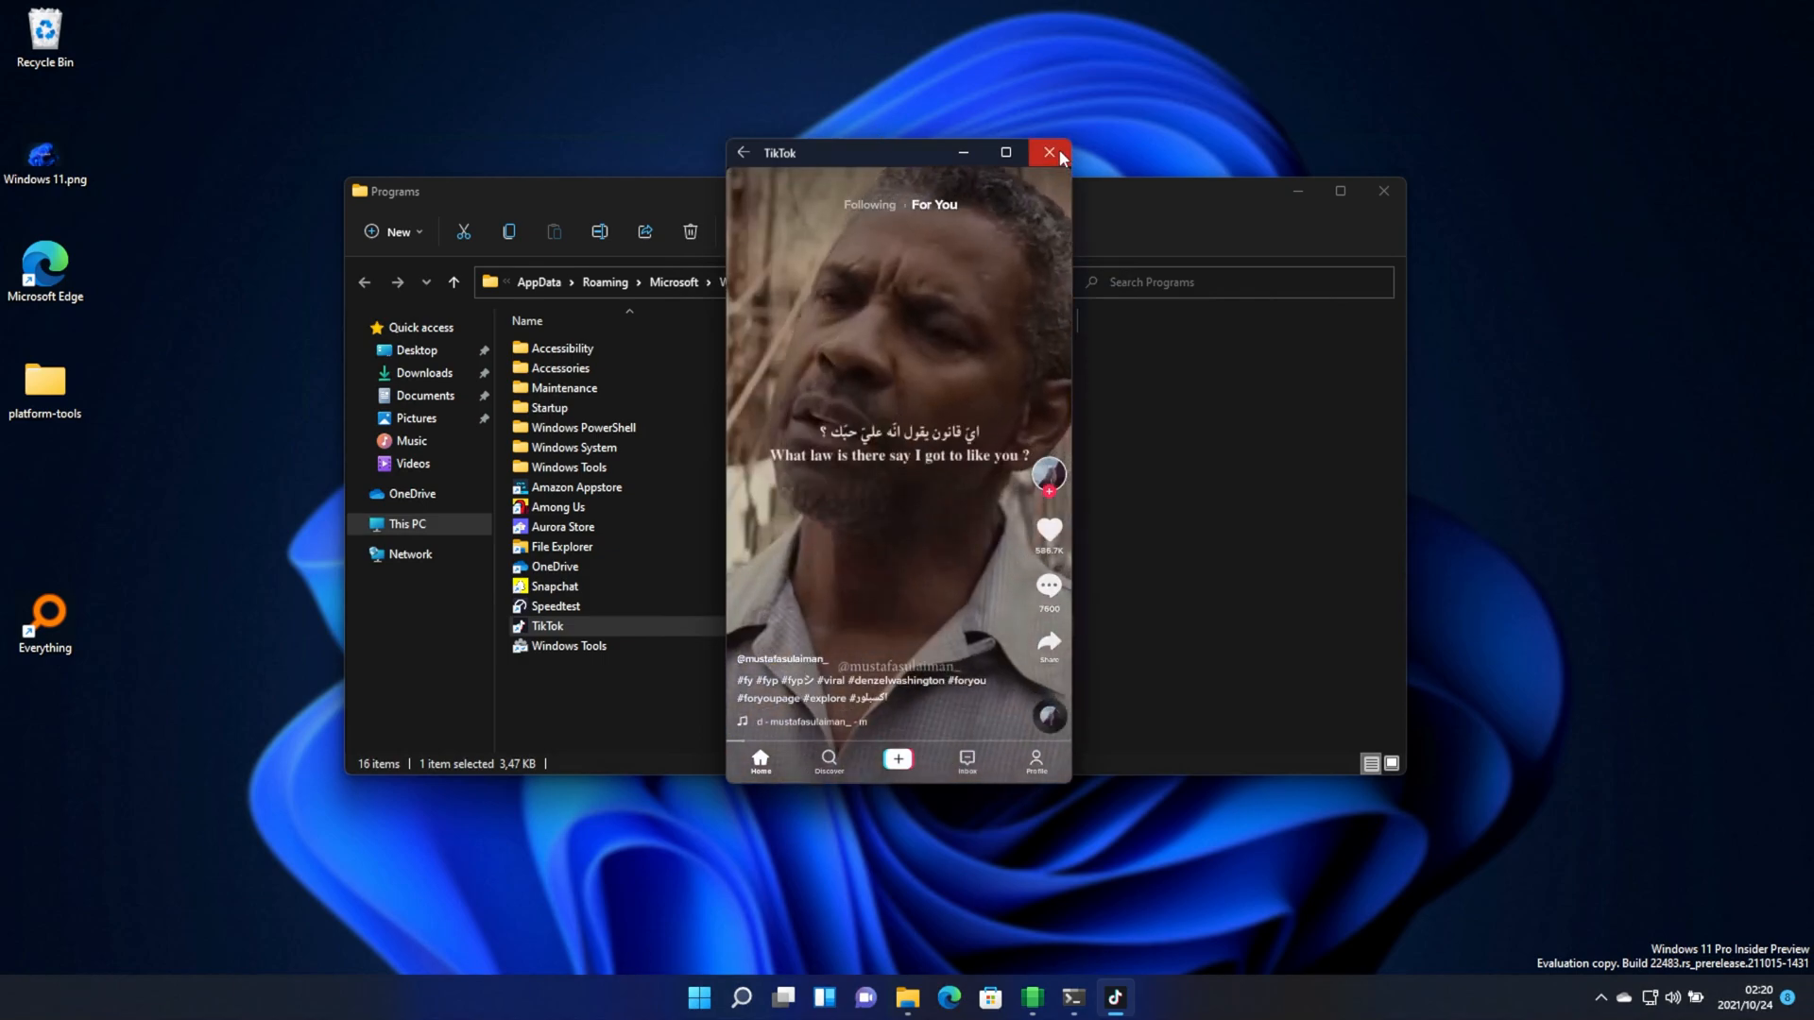
{"action": "left_click", "coordinate": [1051, 153]}
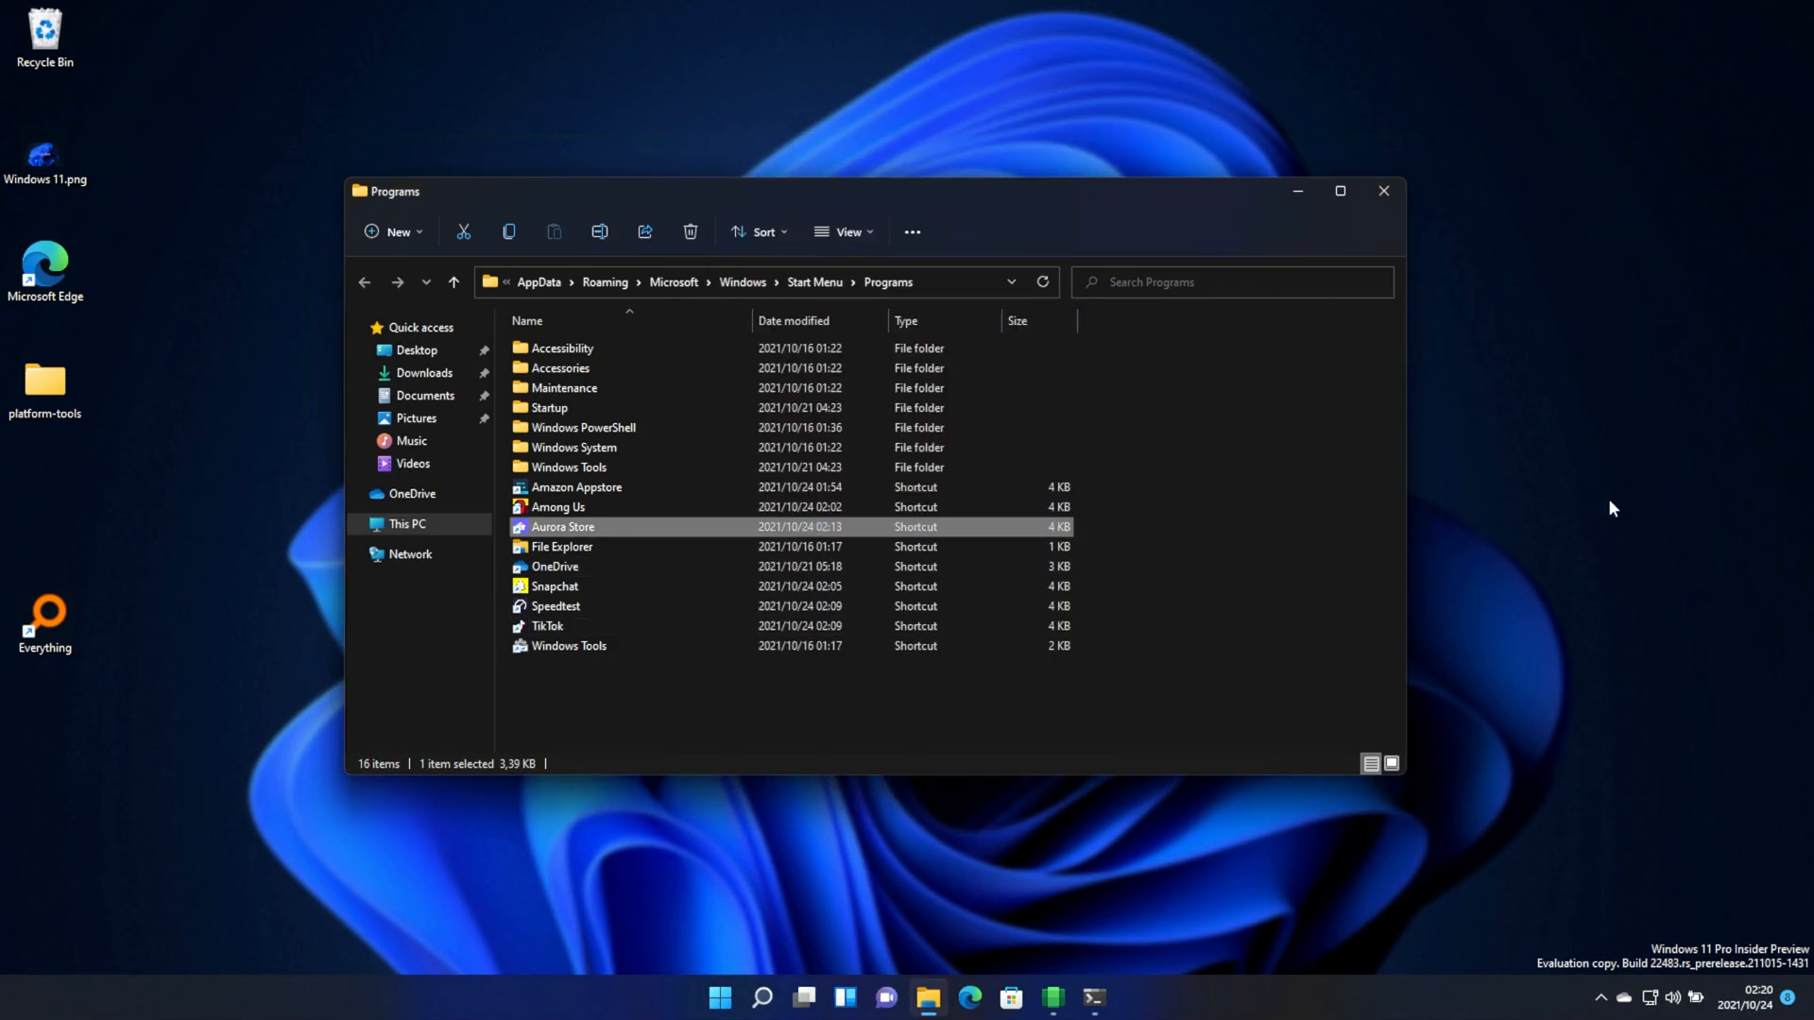
Launch Aurora Store, accept the Terms of Service and pass the Installer and Themes steps
{"action": "double_click", "coordinate": [563, 525]}
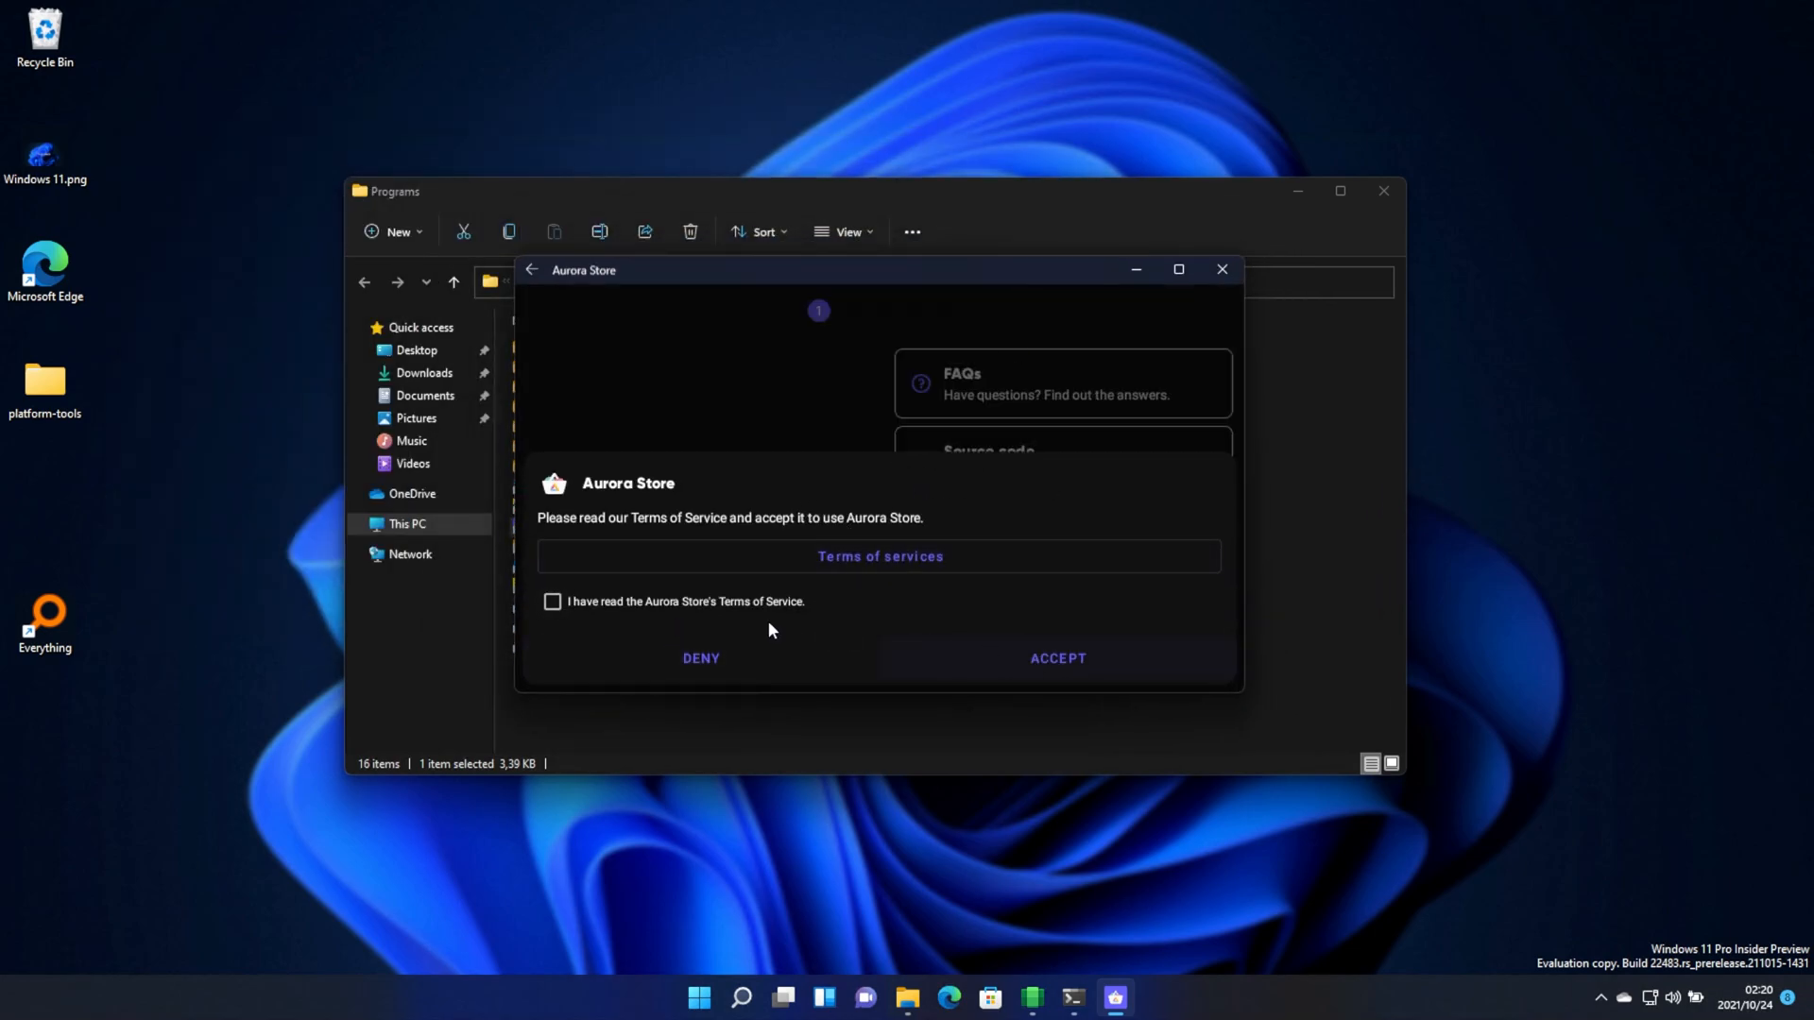
{"action": "left_click", "coordinate": [1058, 657]}
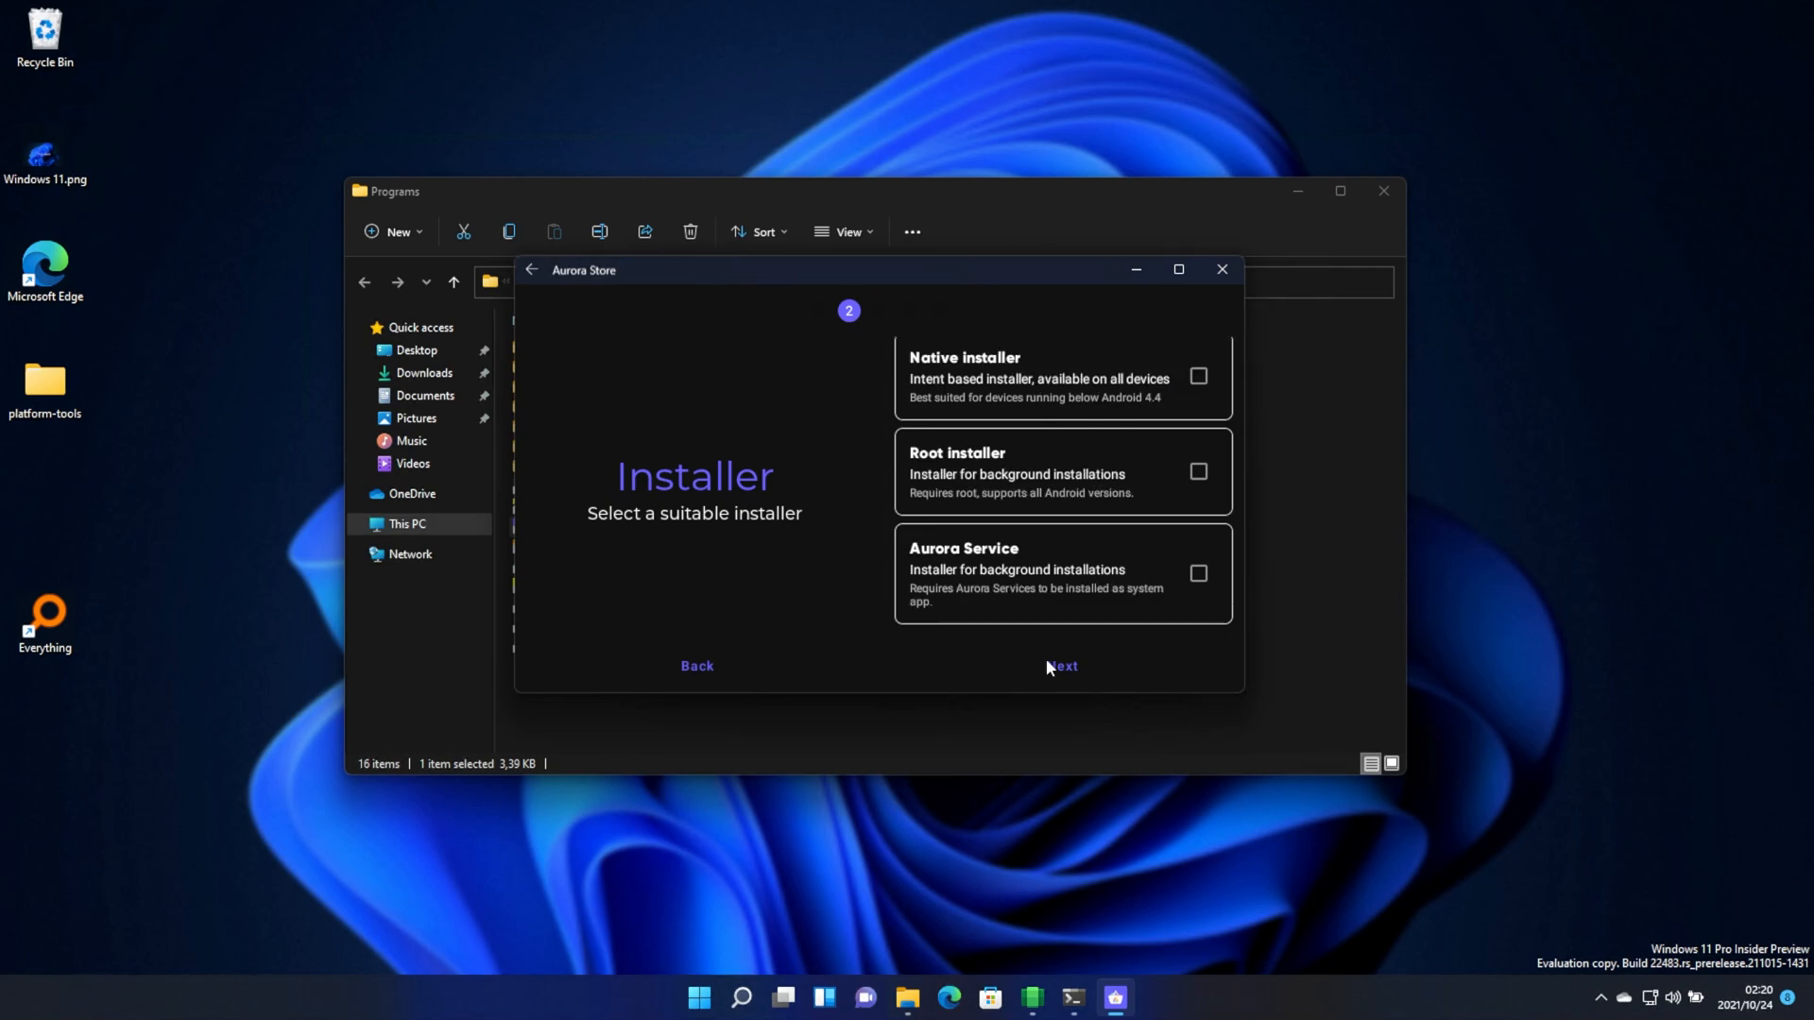
{"action": "left_click", "coordinate": [1062, 665]}
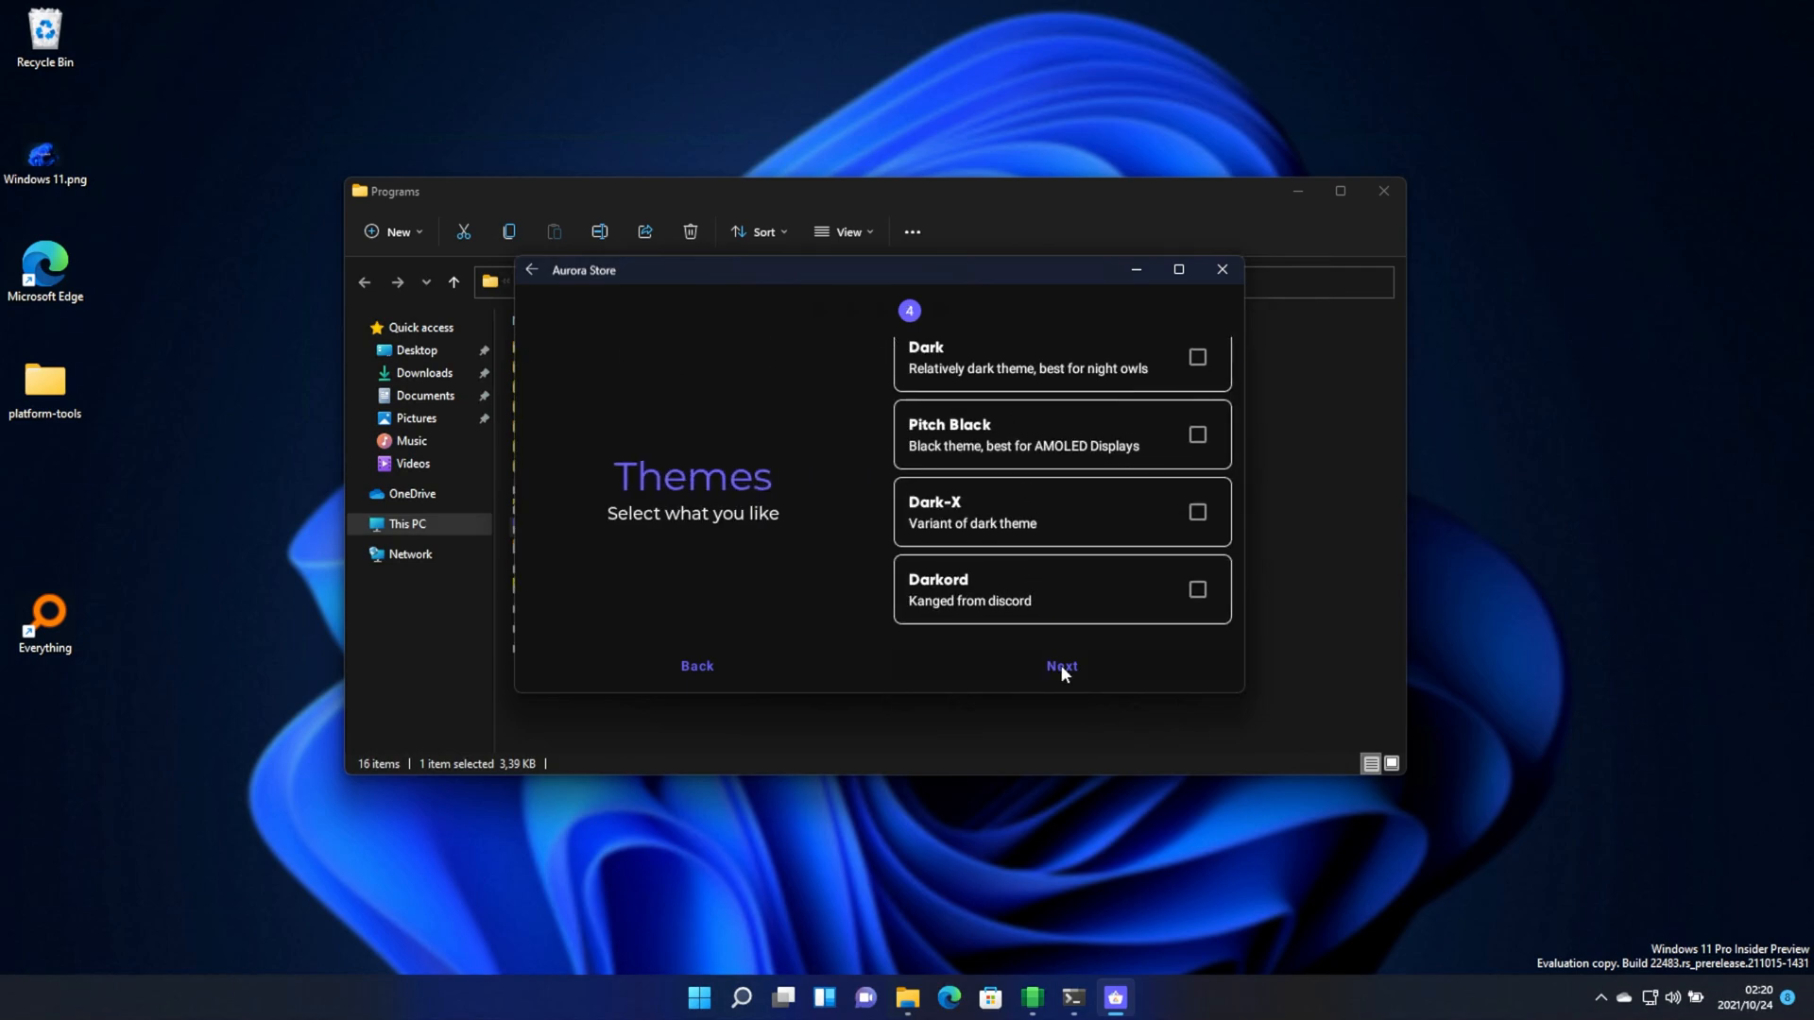
{"action": "left_click", "coordinate": [1061, 665]}
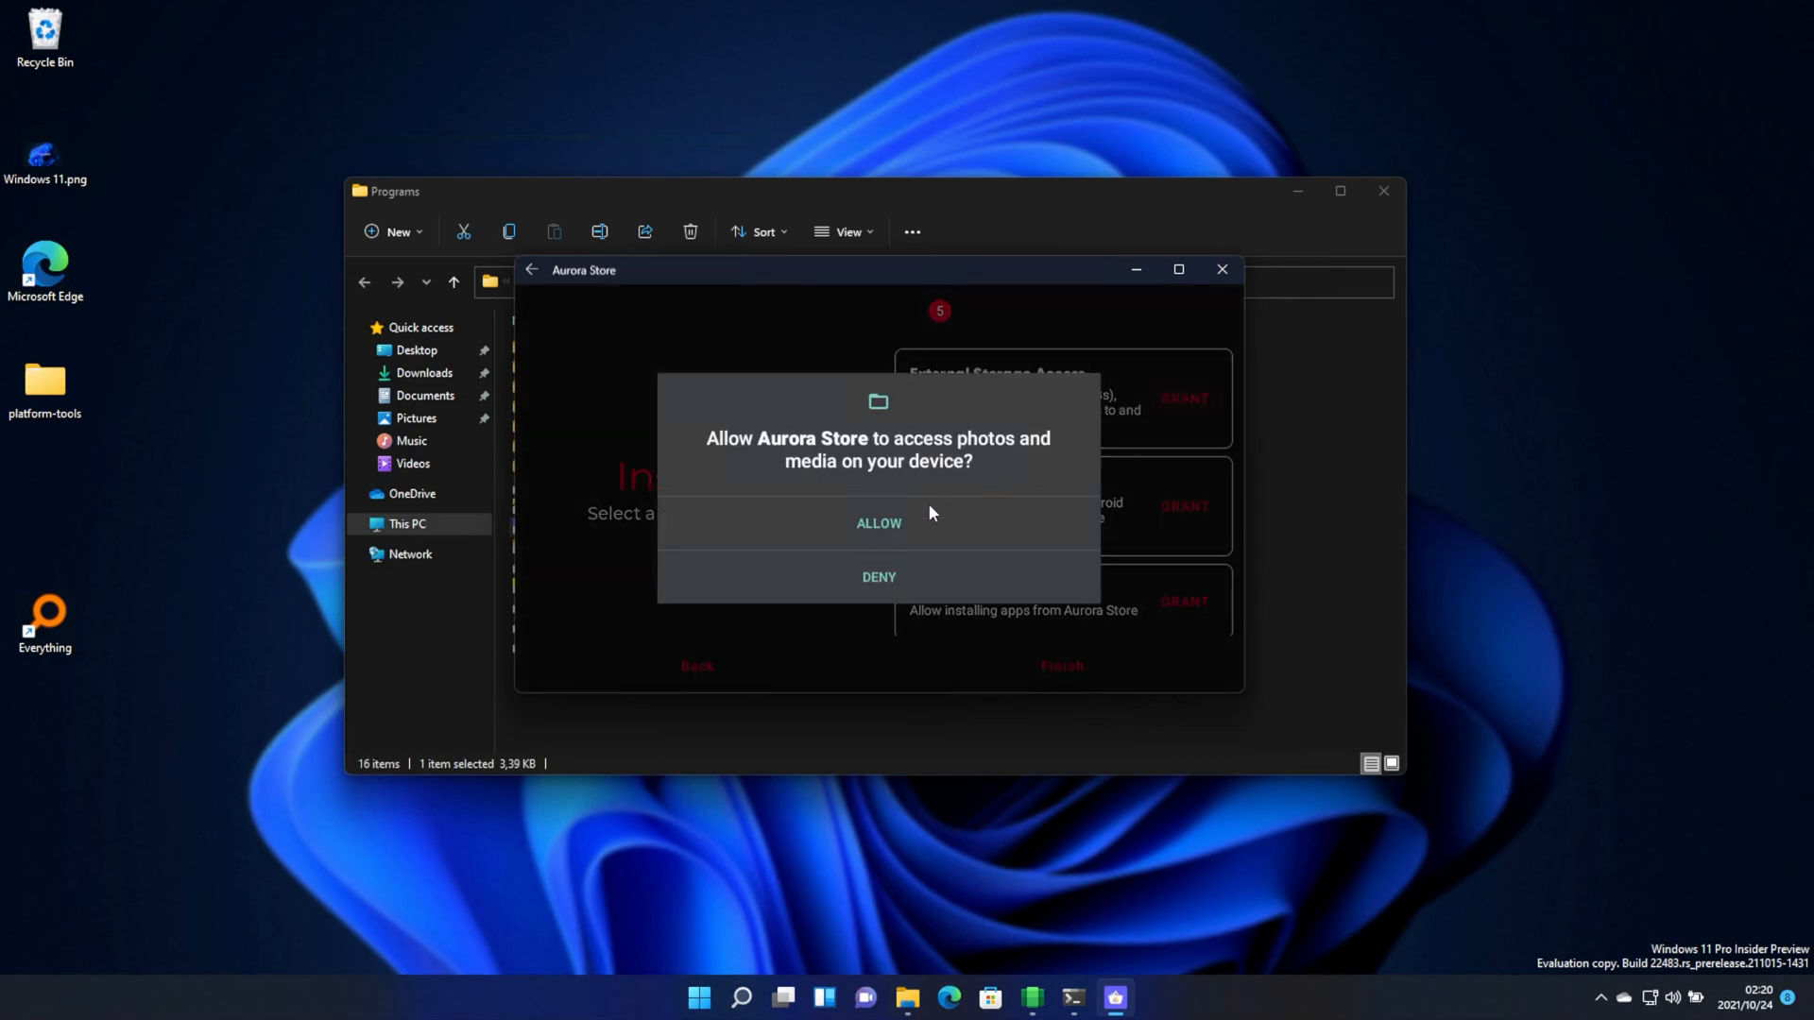
Grant photo, storage-manager and install-source permissions, then sign in as Anonymous
{"action": "left_click", "coordinate": [878, 524]}
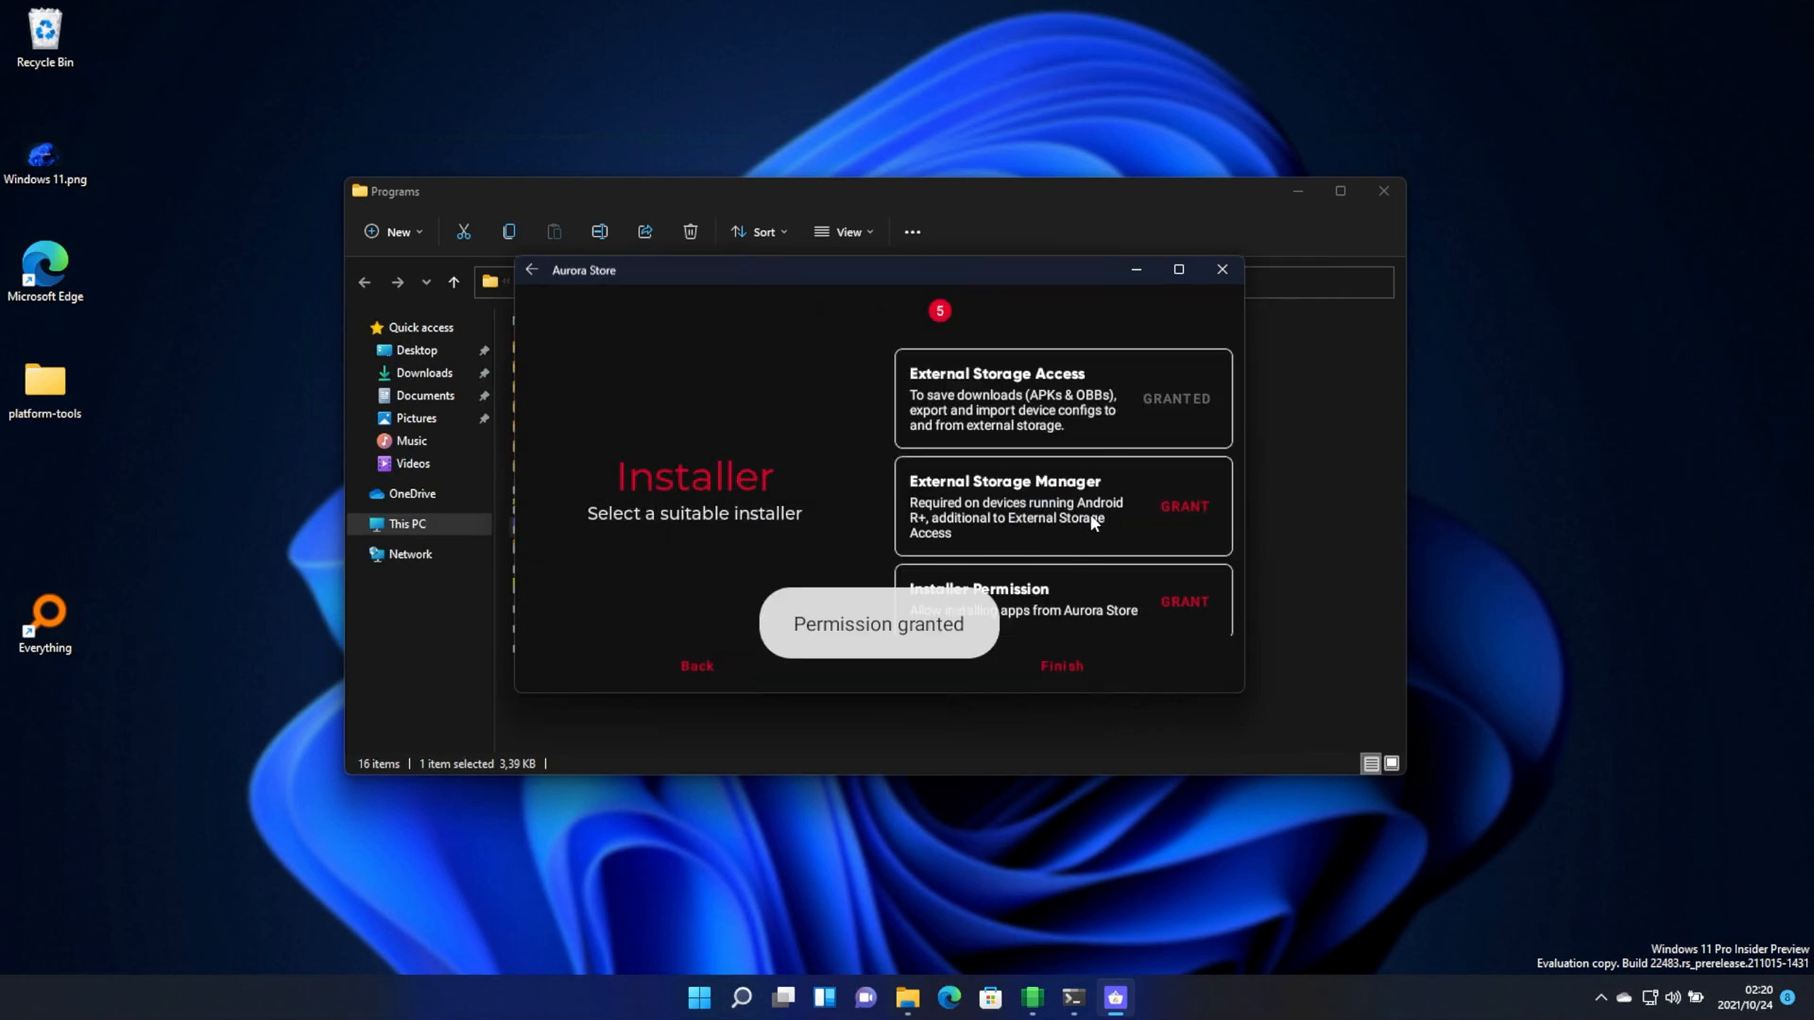
{"action": "left_click", "coordinate": [1183, 506]}
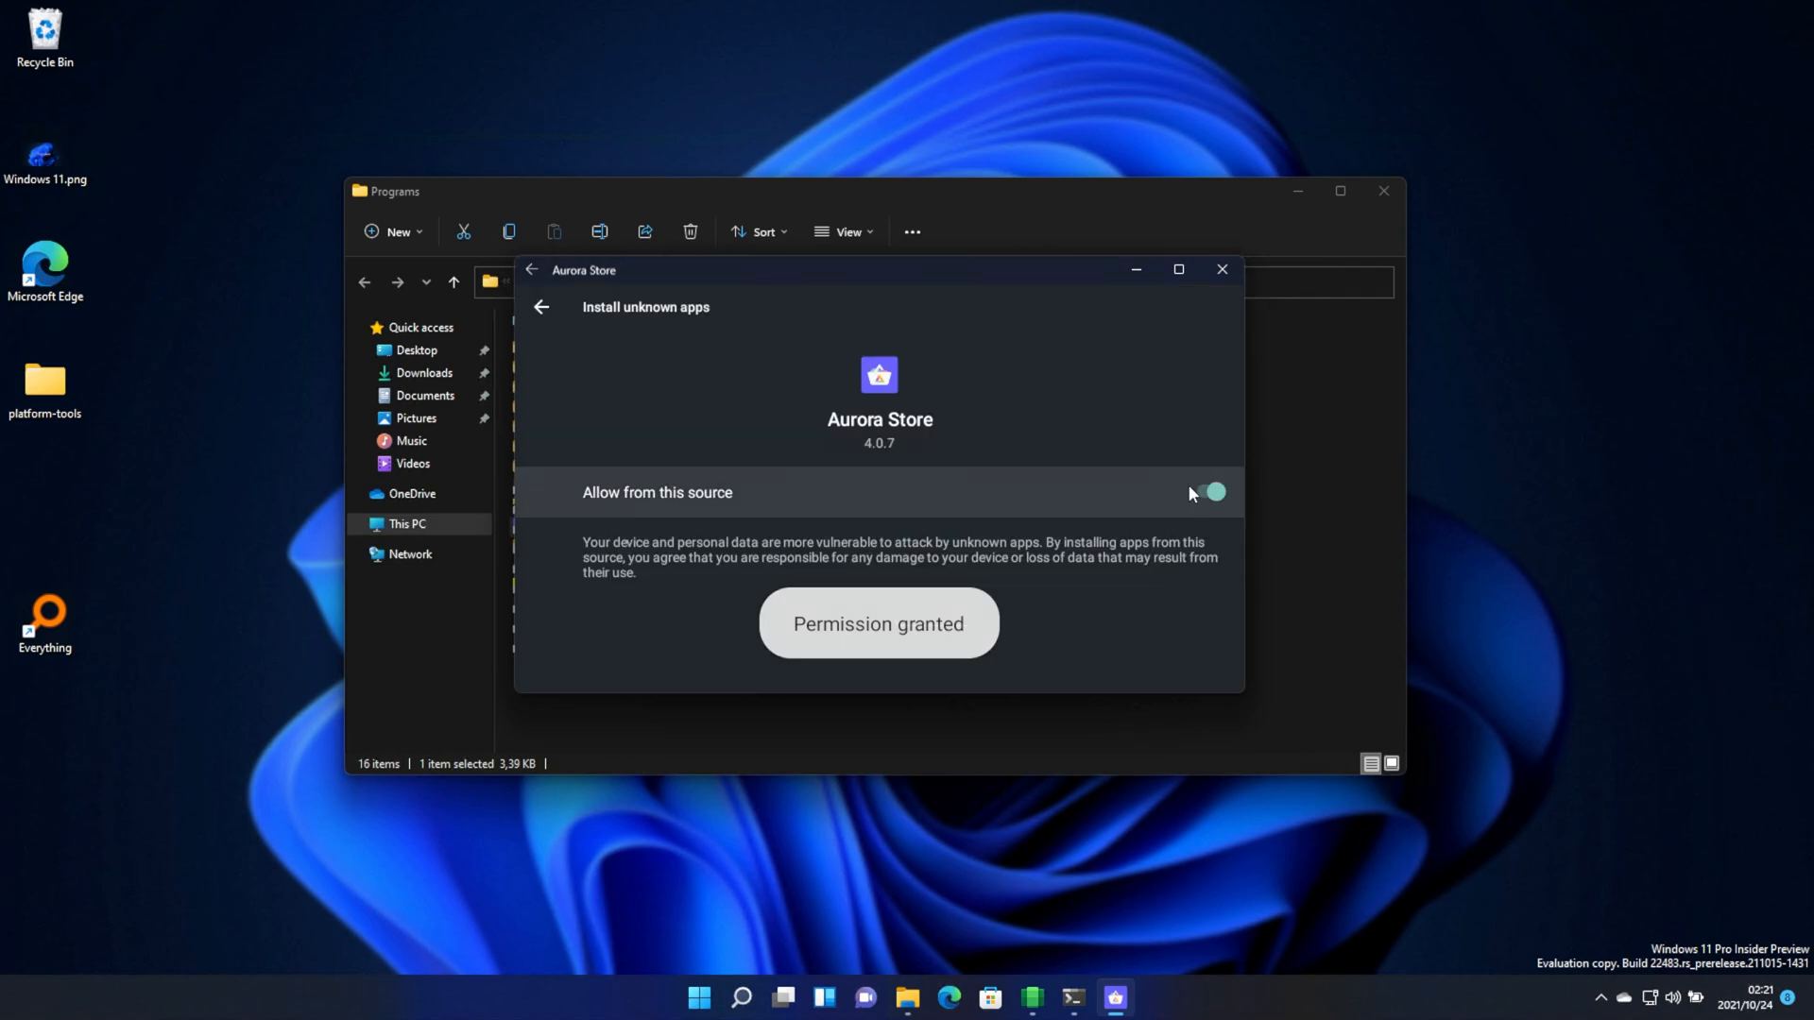
{"action": "left_click", "coordinate": [879, 624]}
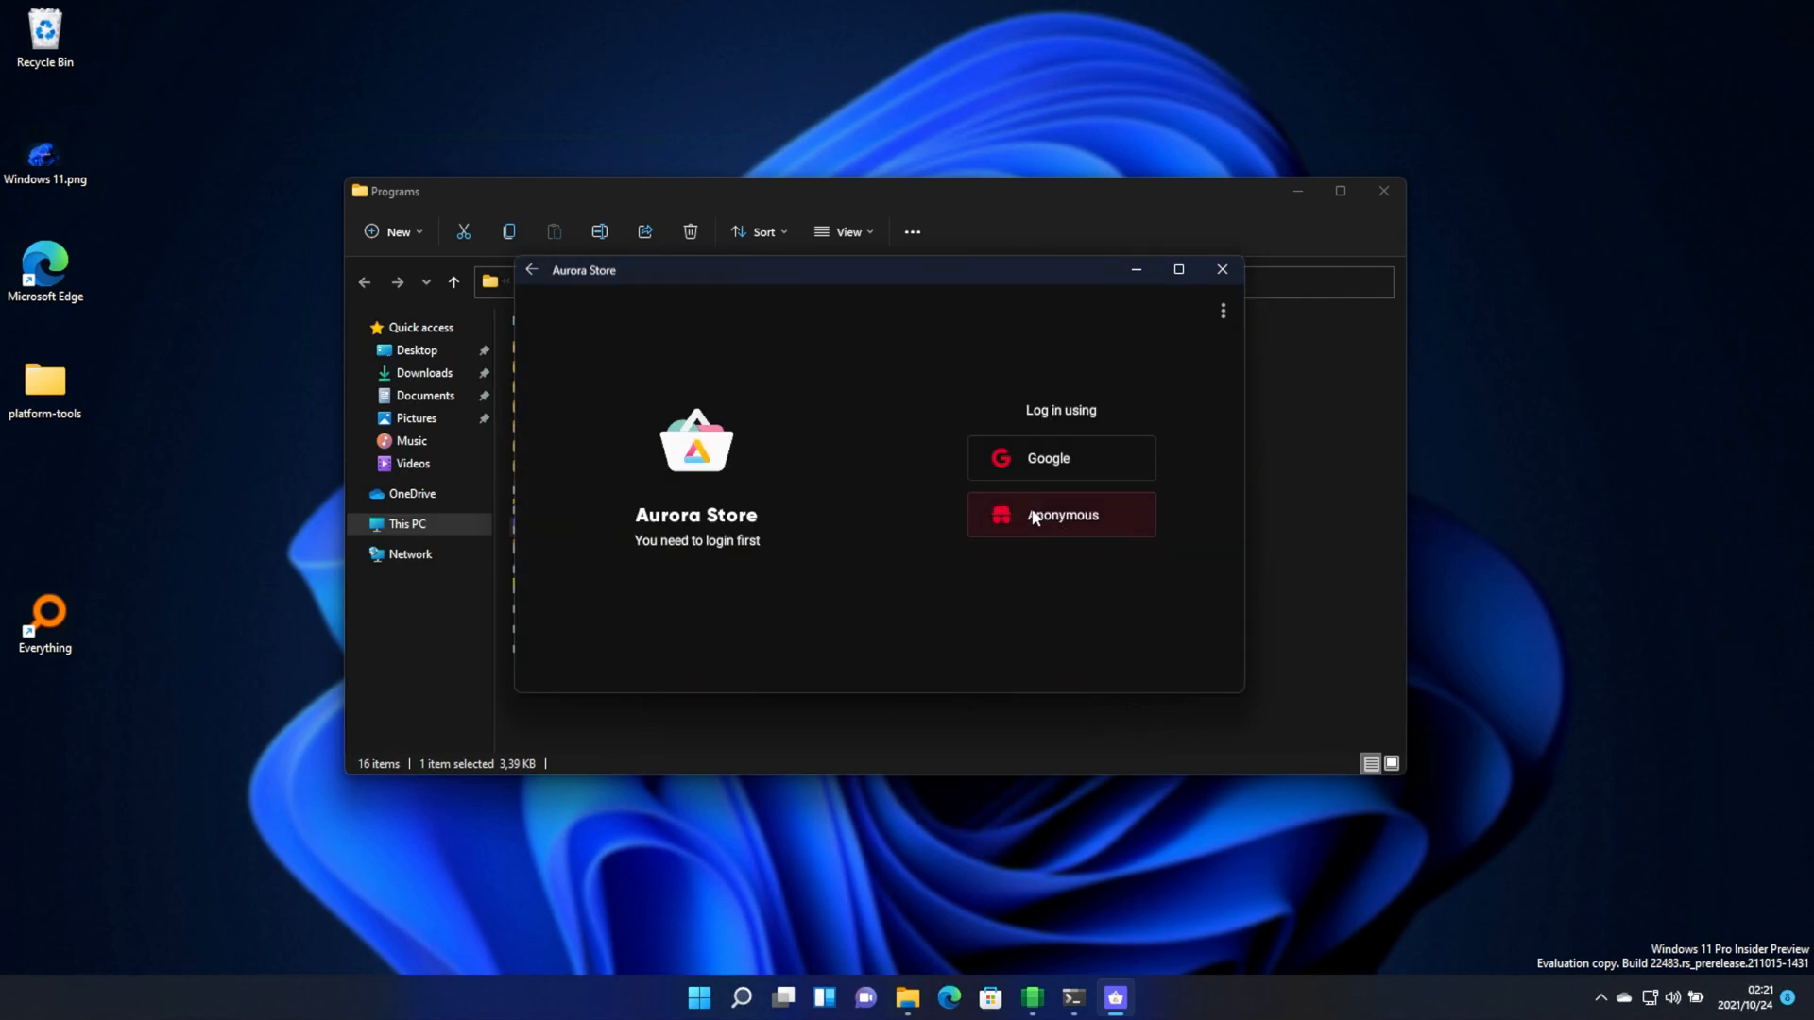
{"action": "left_click", "coordinate": [1062, 514]}
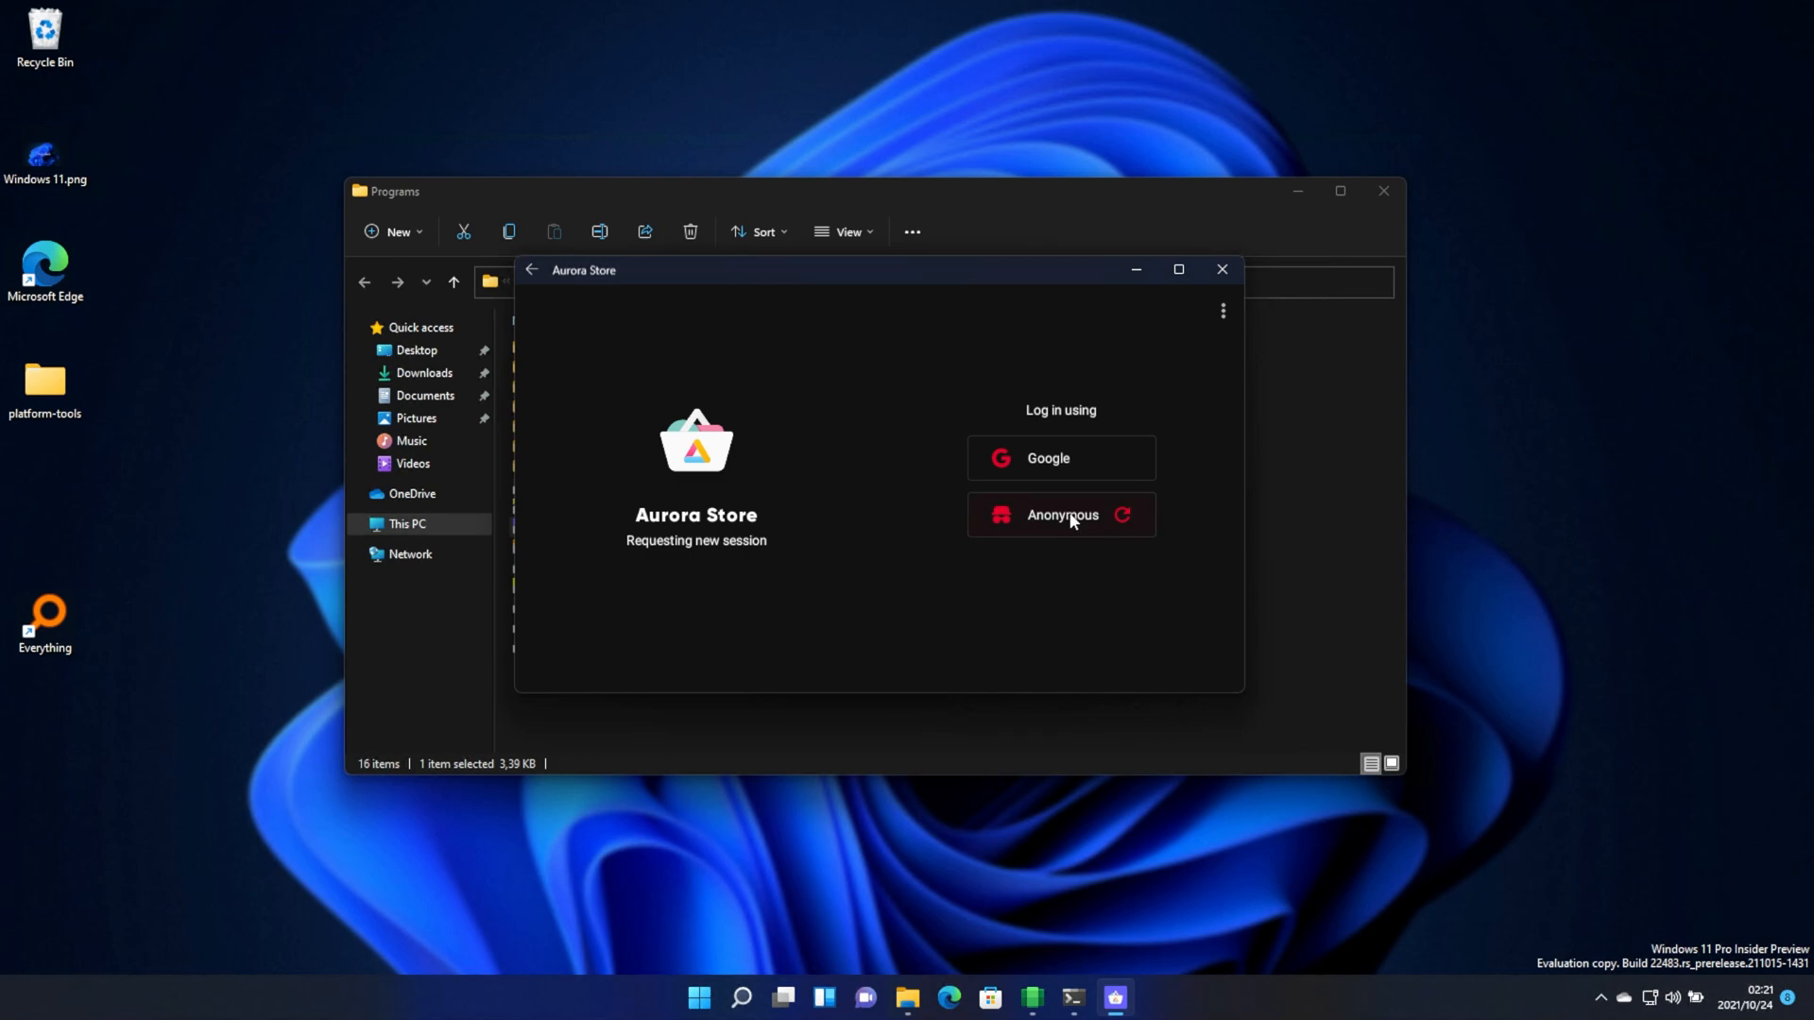
{"action": "left_click", "coordinate": [1062, 514]}
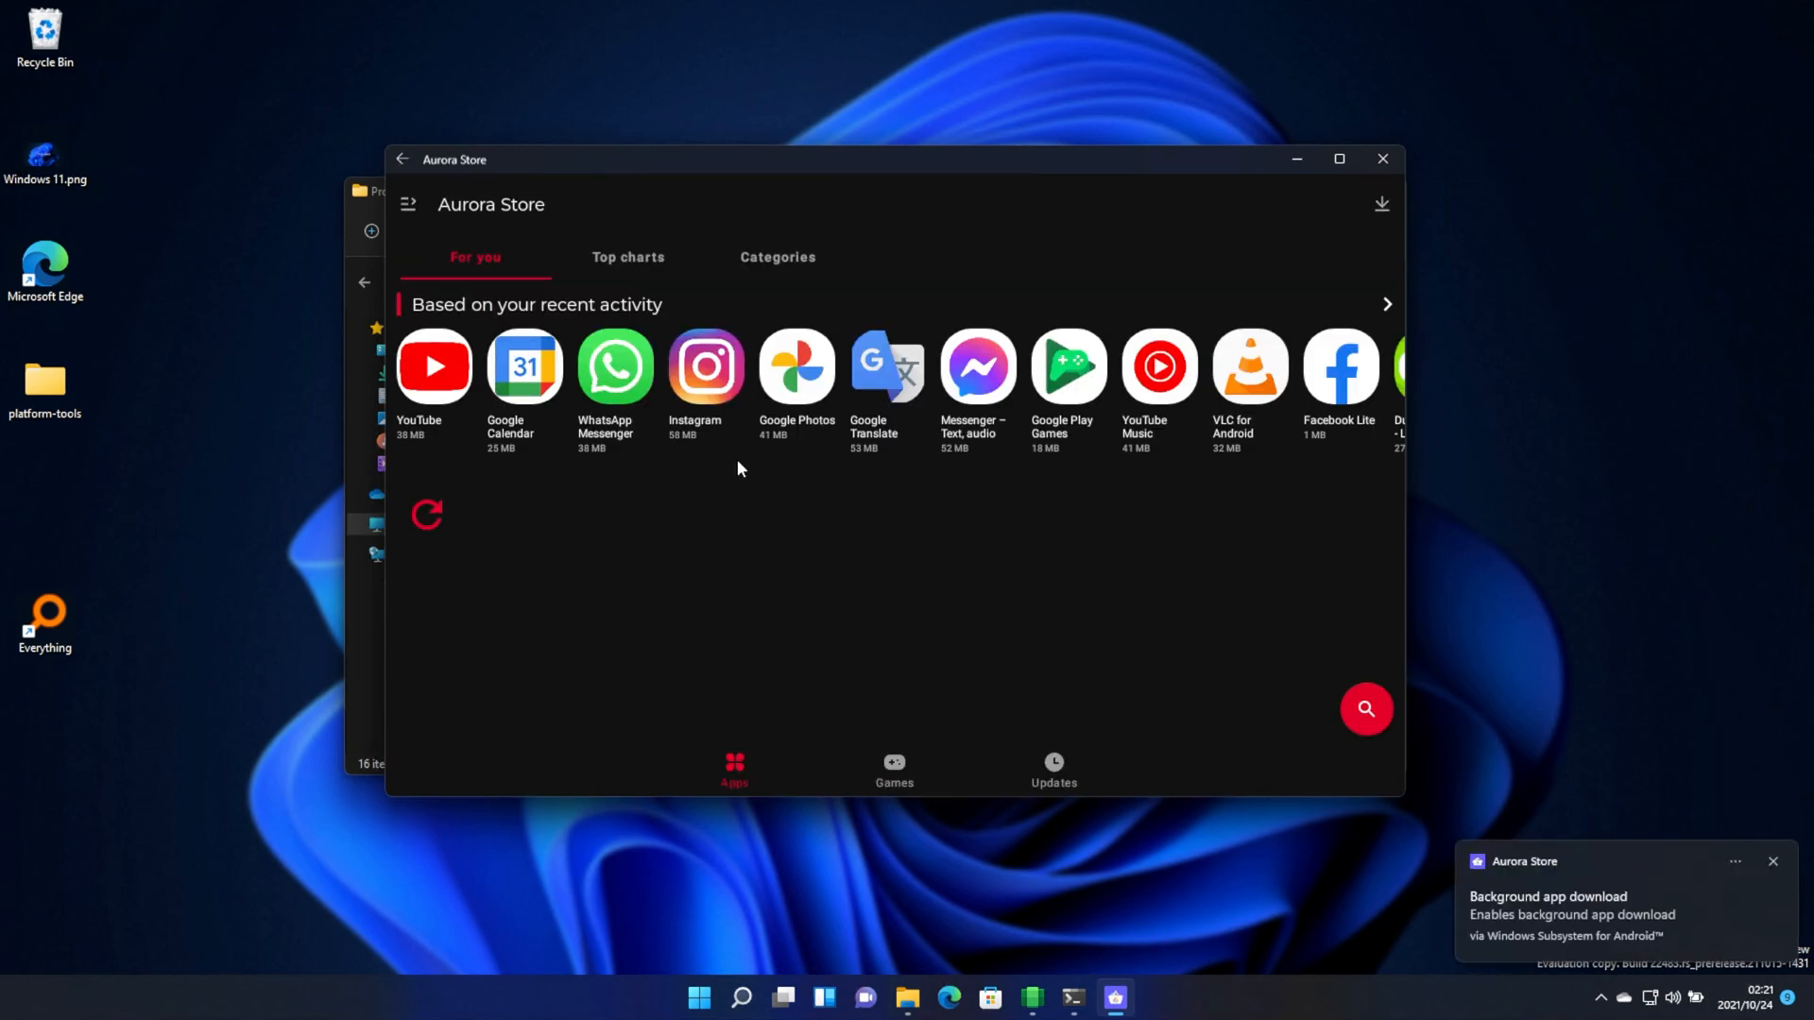
Install Reddit from Aurora Store's Top charts and open it
{"action": "left_click", "coordinate": [627, 257]}
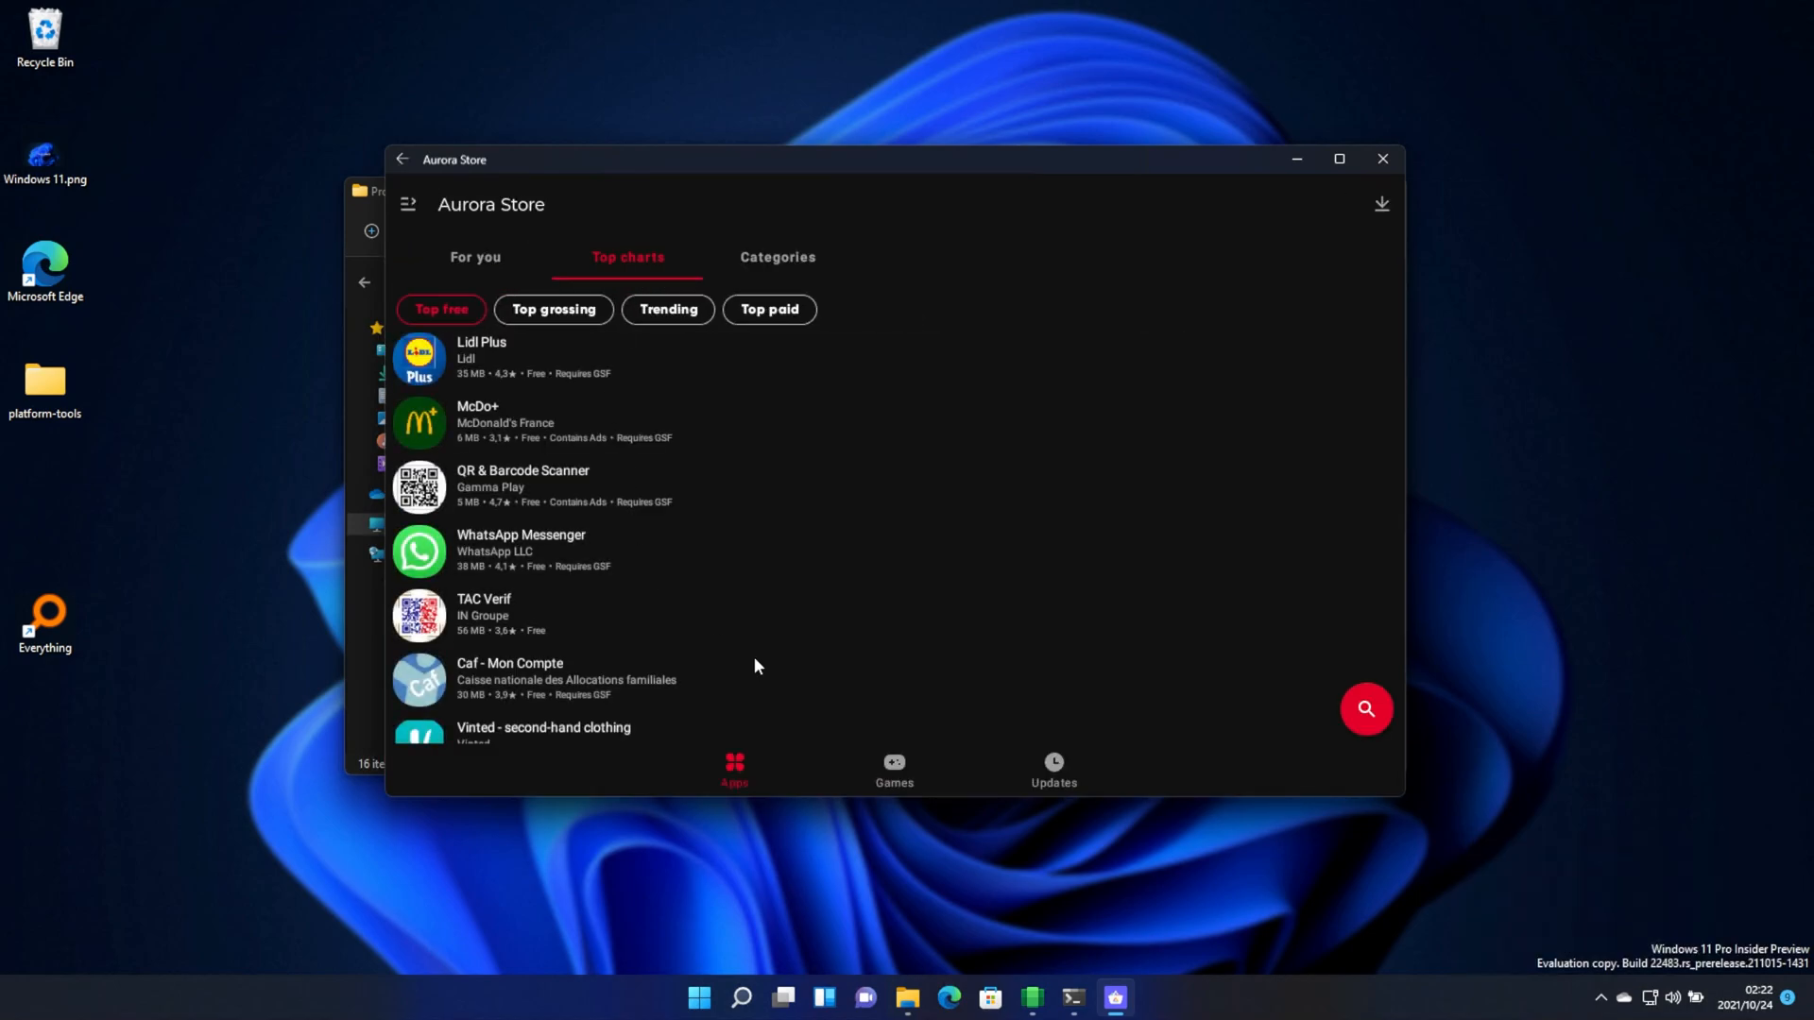
{"action": "scroll", "scroll_direction": "down", "scroll_amount": 3}
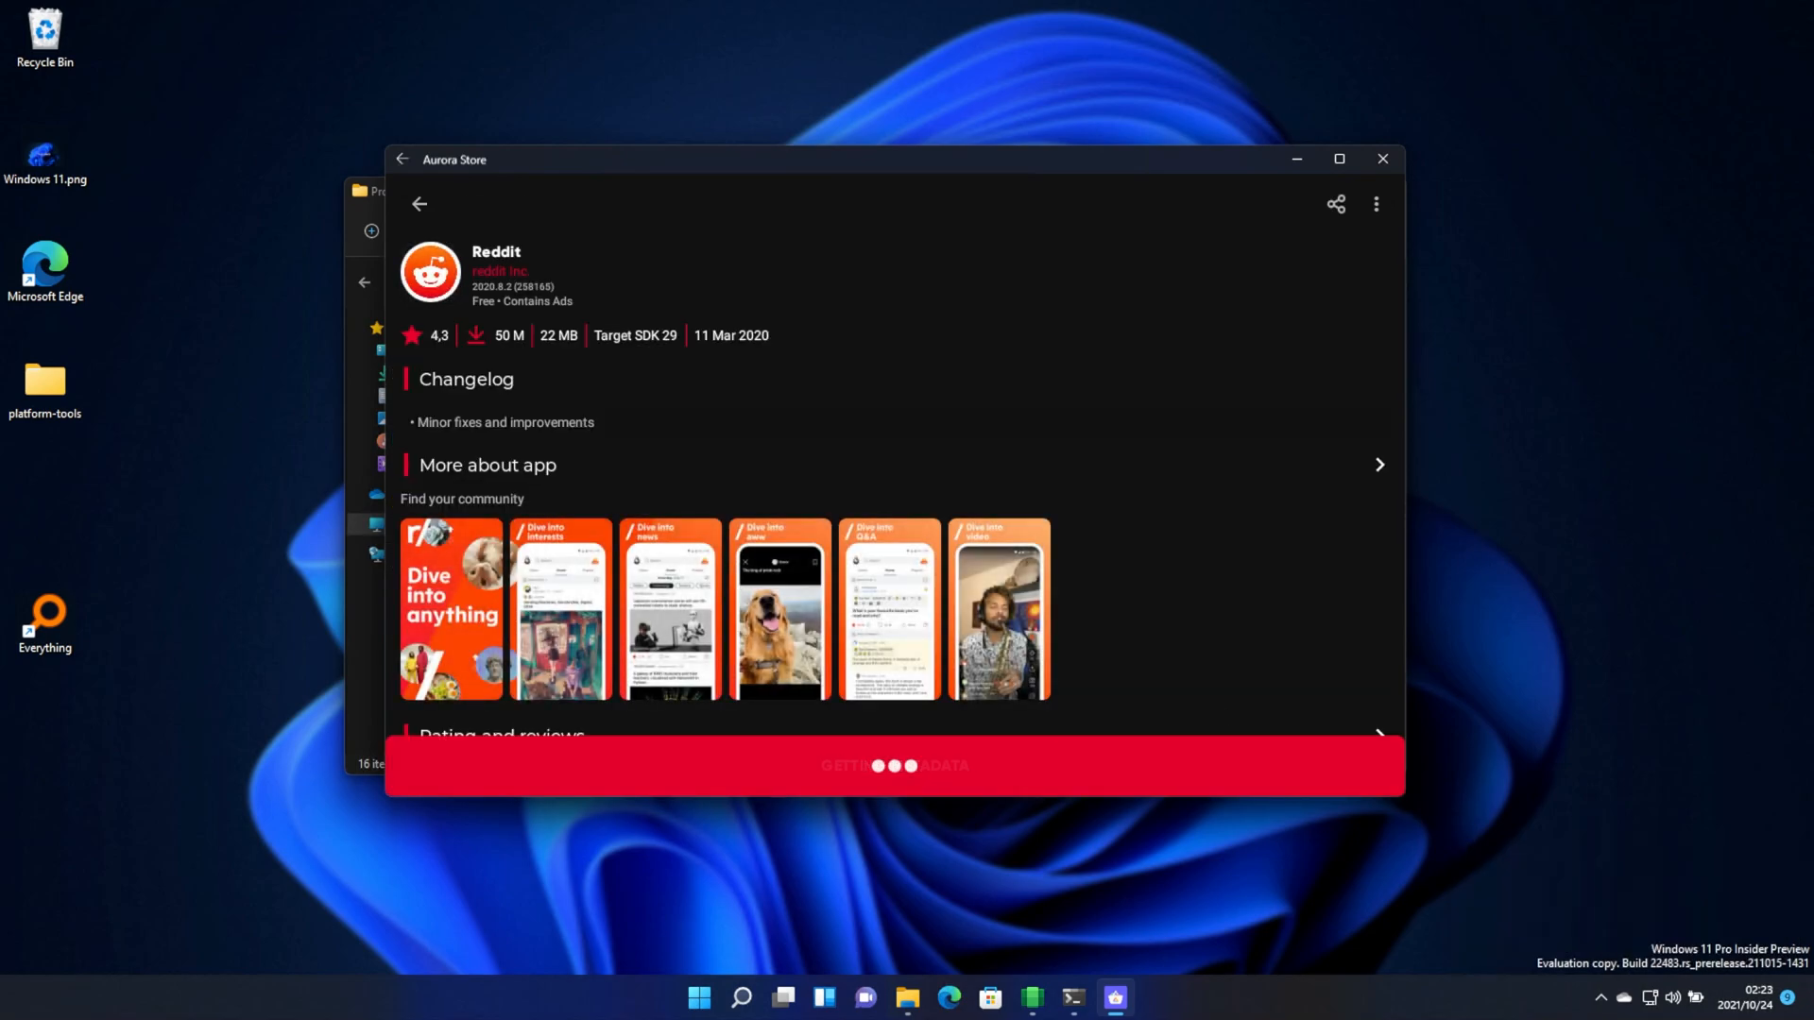
{"action": "left_click", "coordinate": [892, 767]}
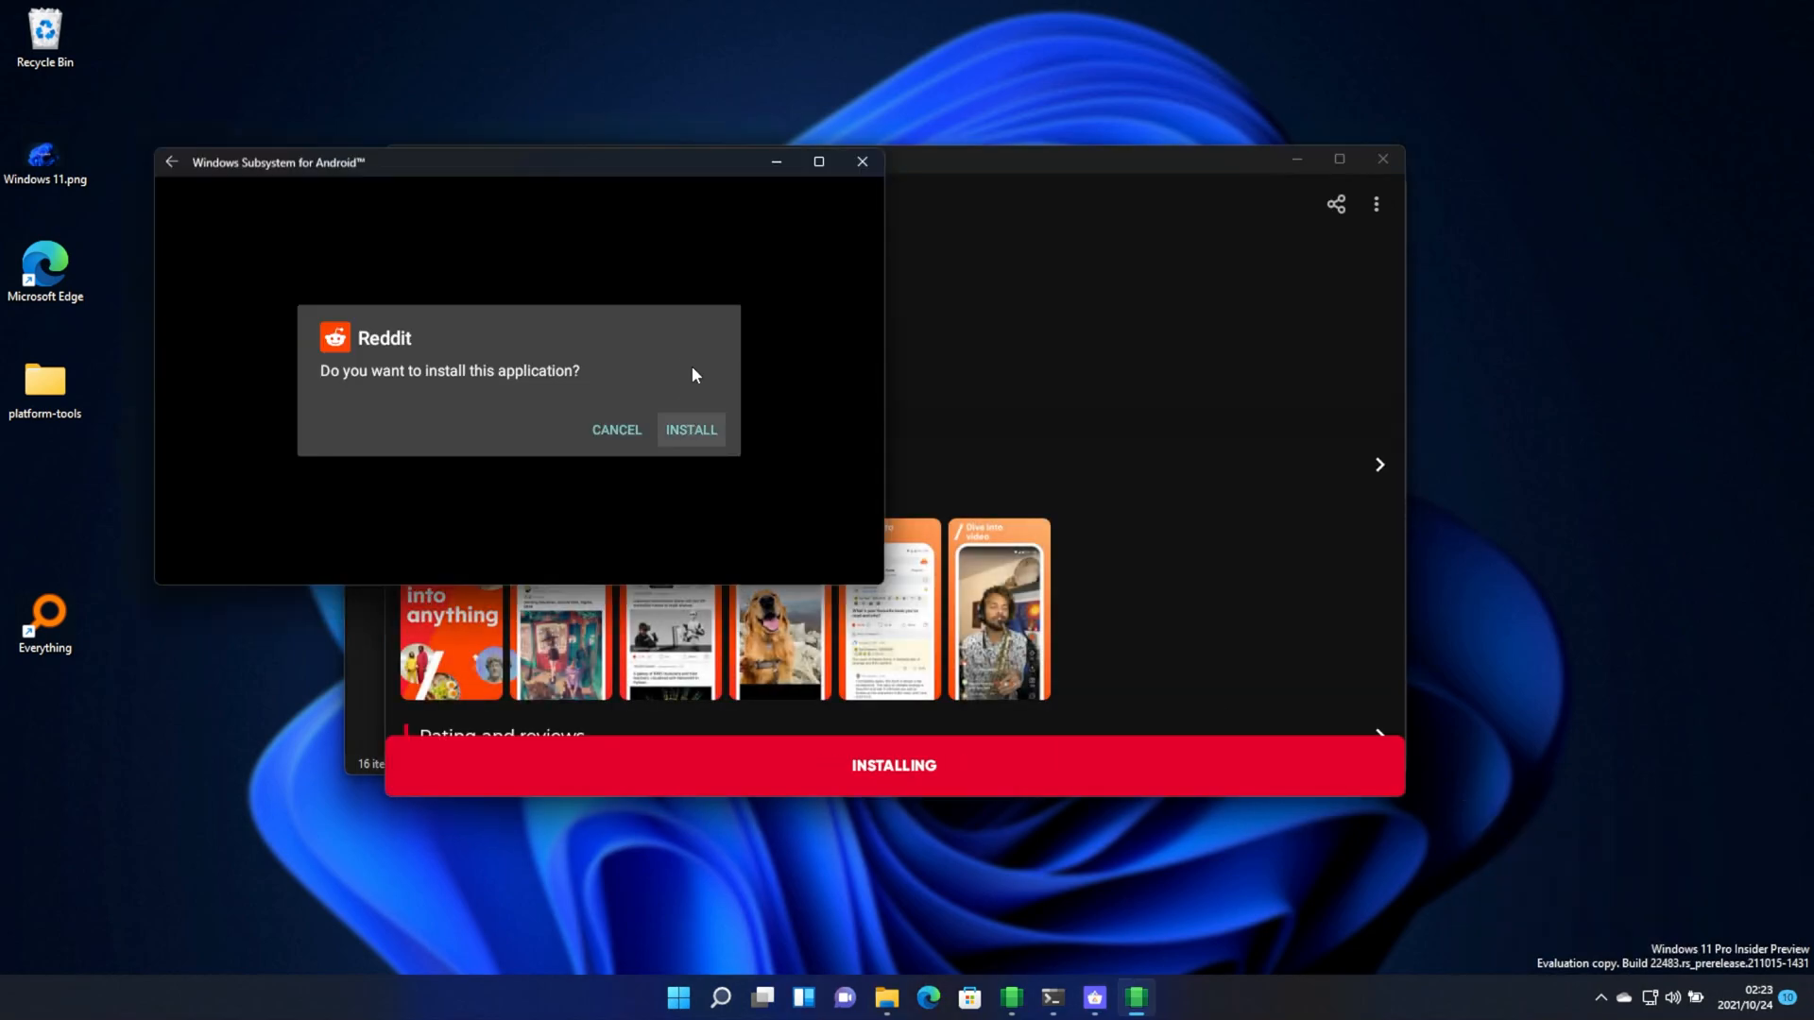
{"action": "left_click", "coordinate": [684, 997]}
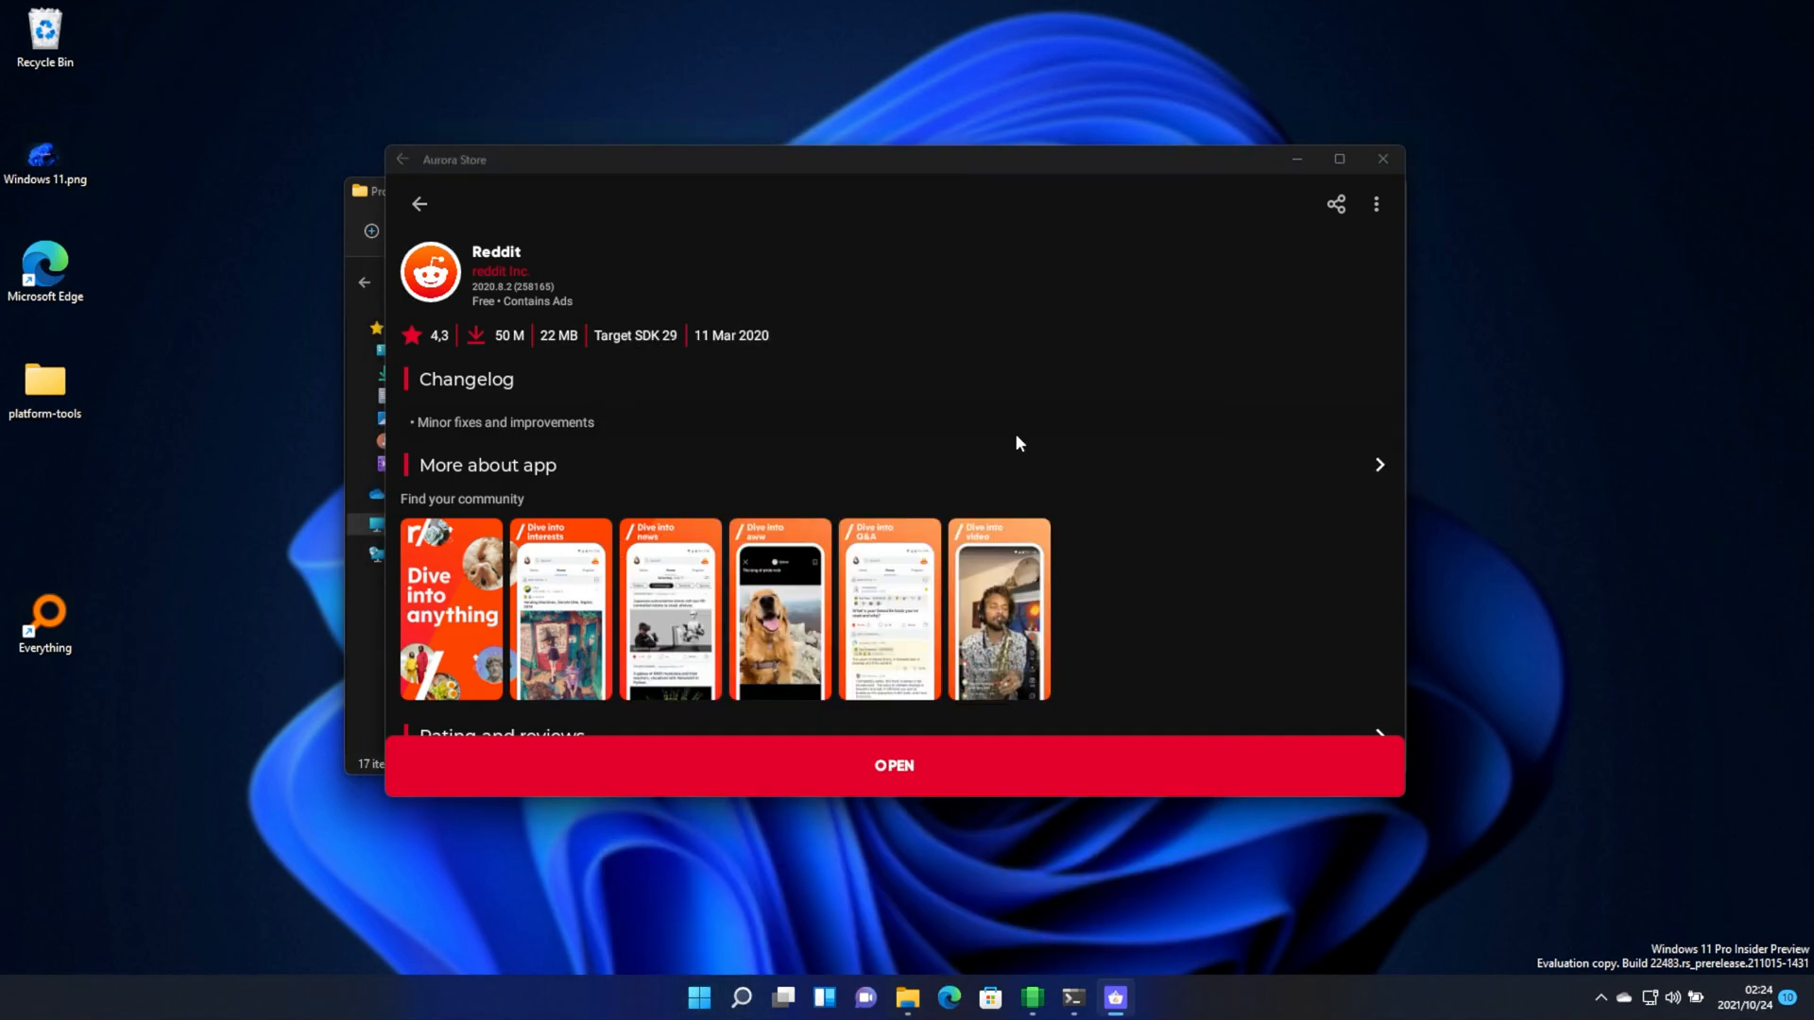
{"action": "left_click", "coordinate": [892, 765]}
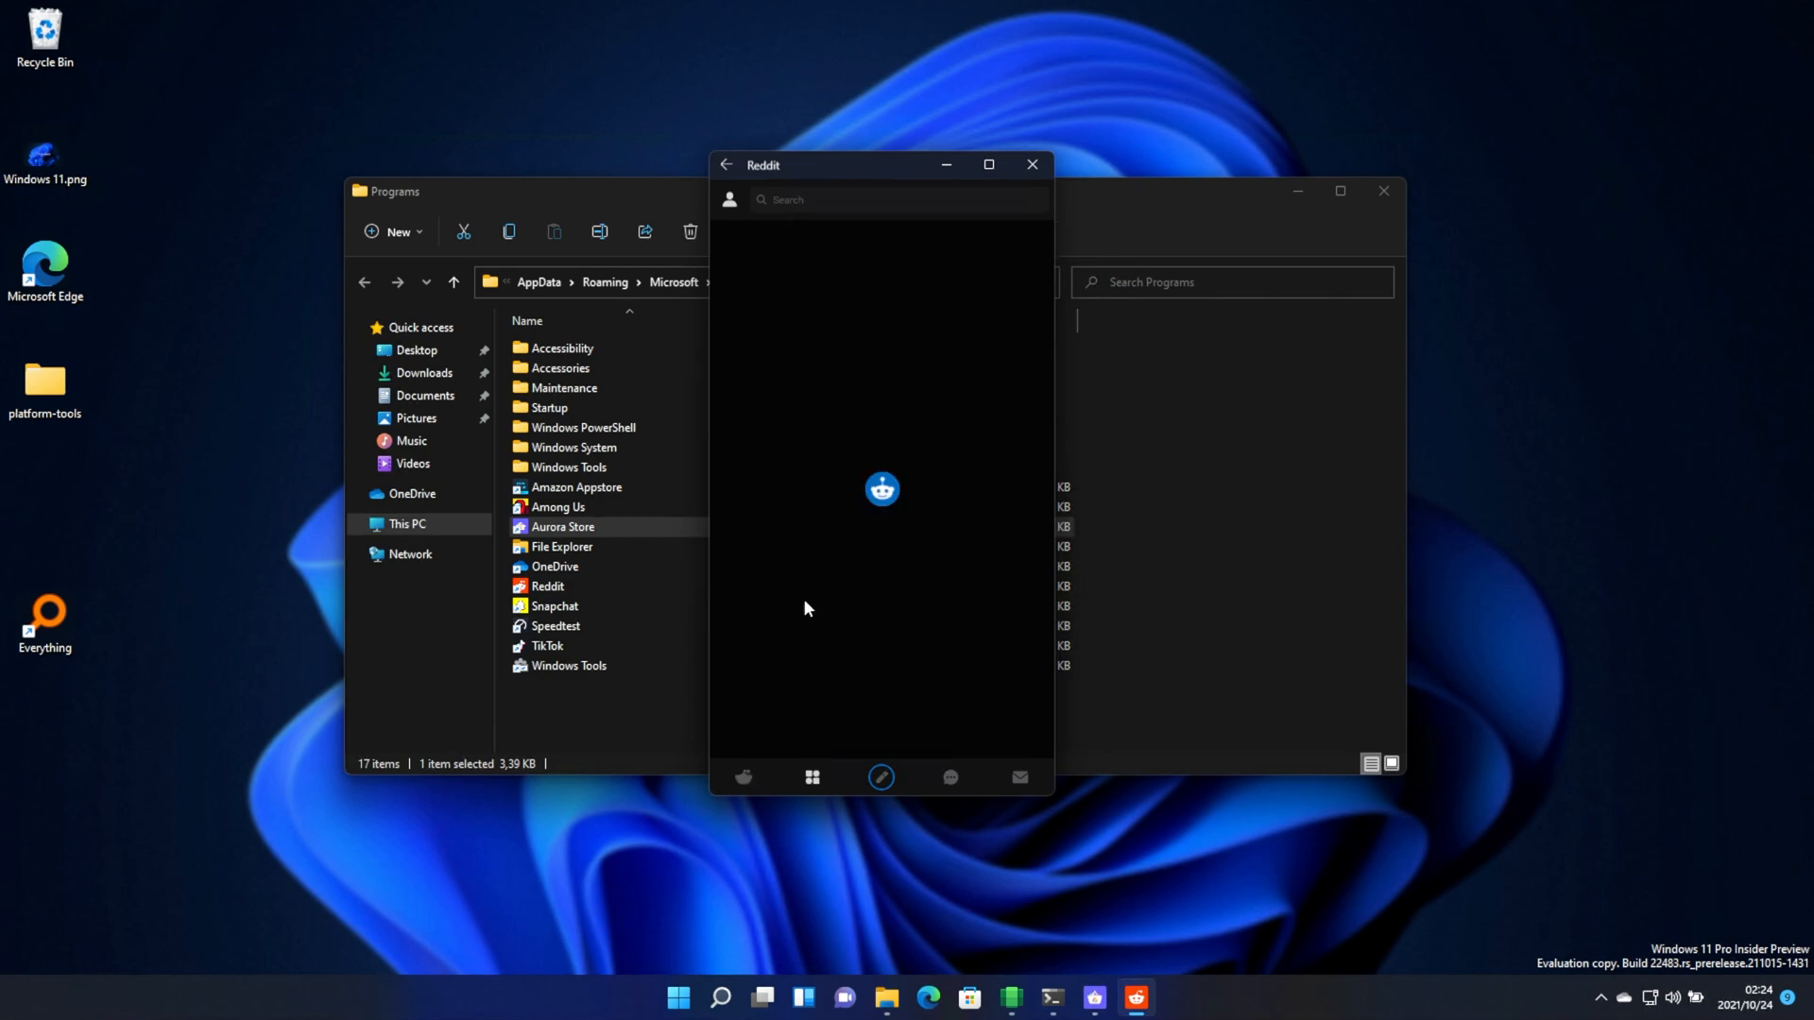
Open the r/Art community in Reddit and scroll its feed
{"action": "left_click", "coordinate": [884, 201]}
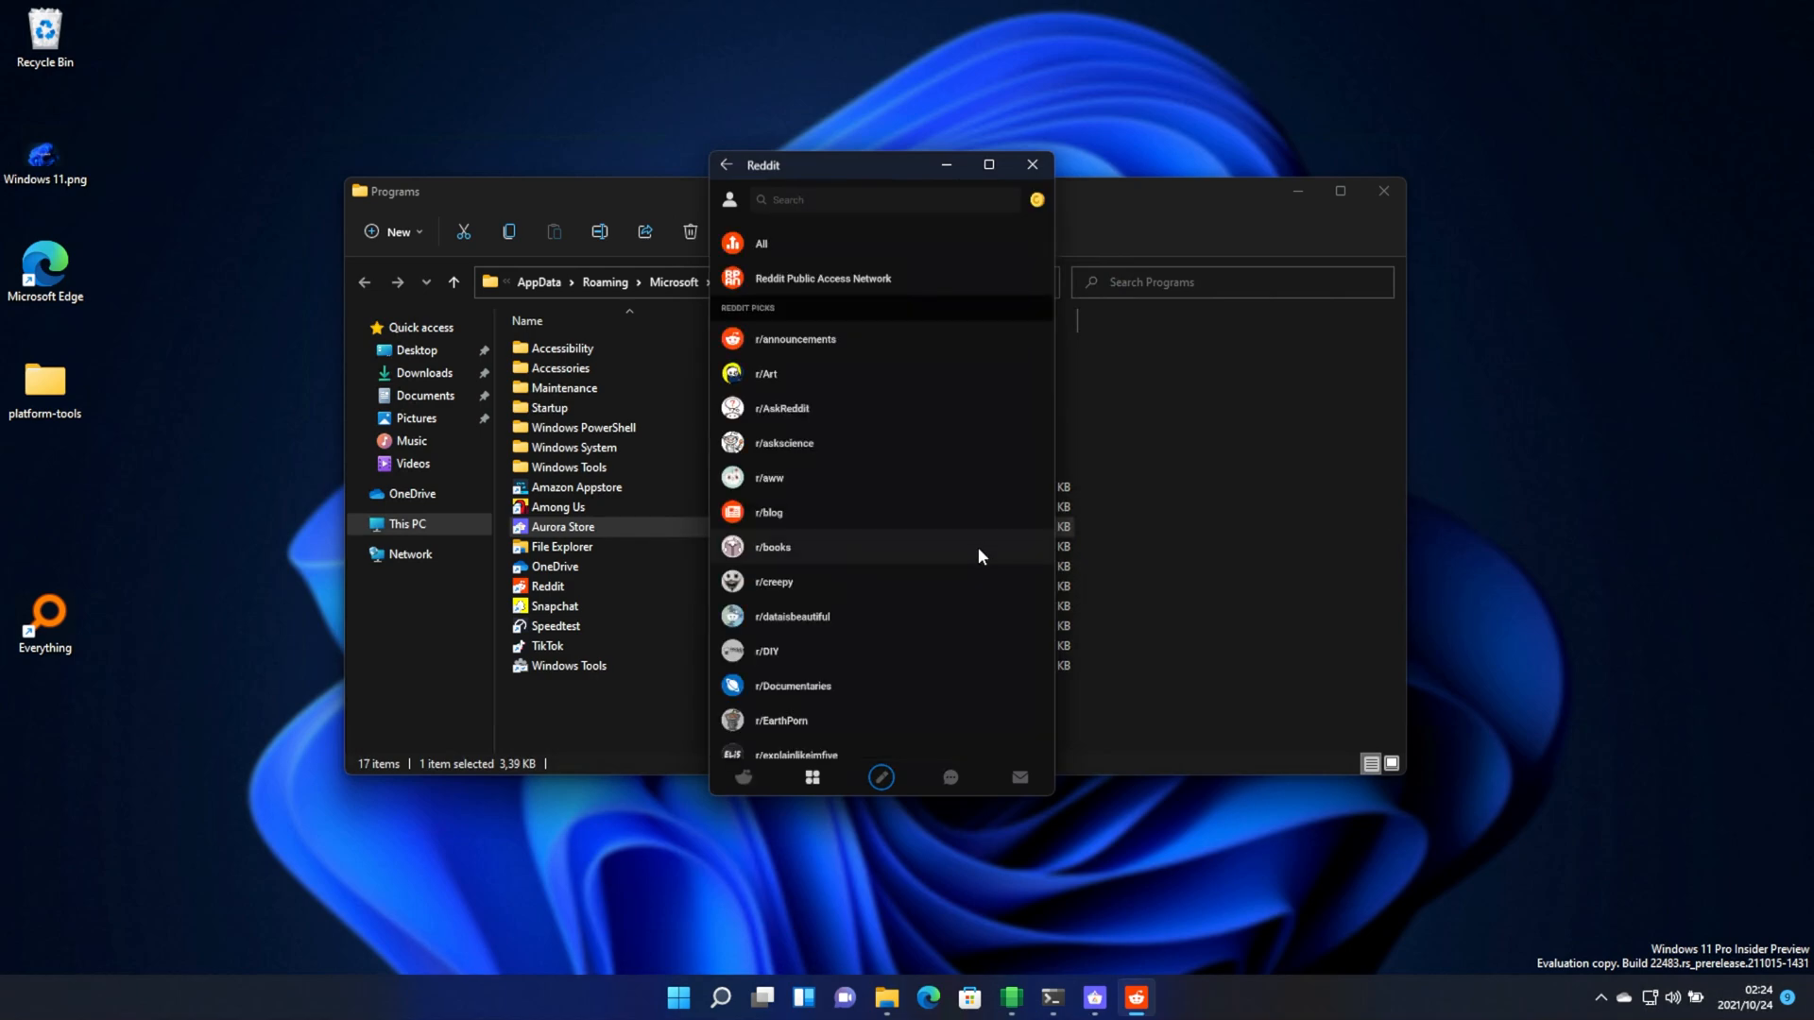
{"action": "left_click", "coordinate": [766, 372]}
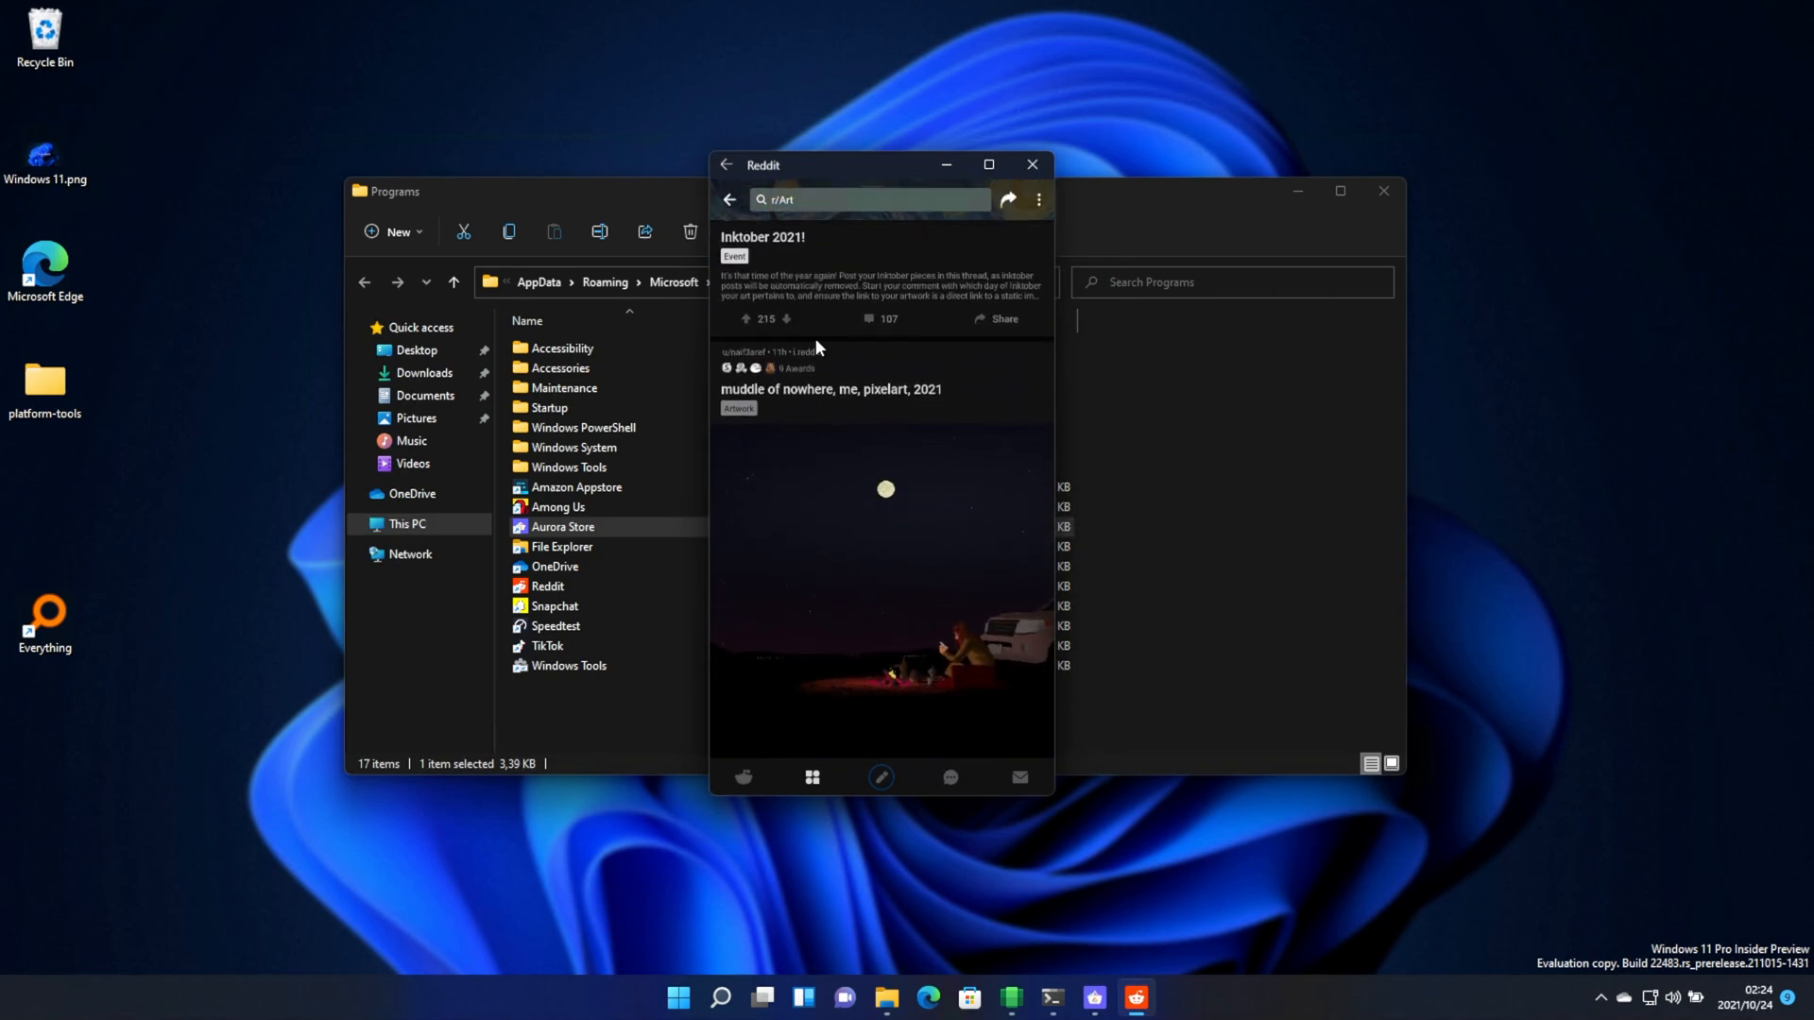
{"action": "scroll", "scroll_direction": "down", "scroll_amount": 3}
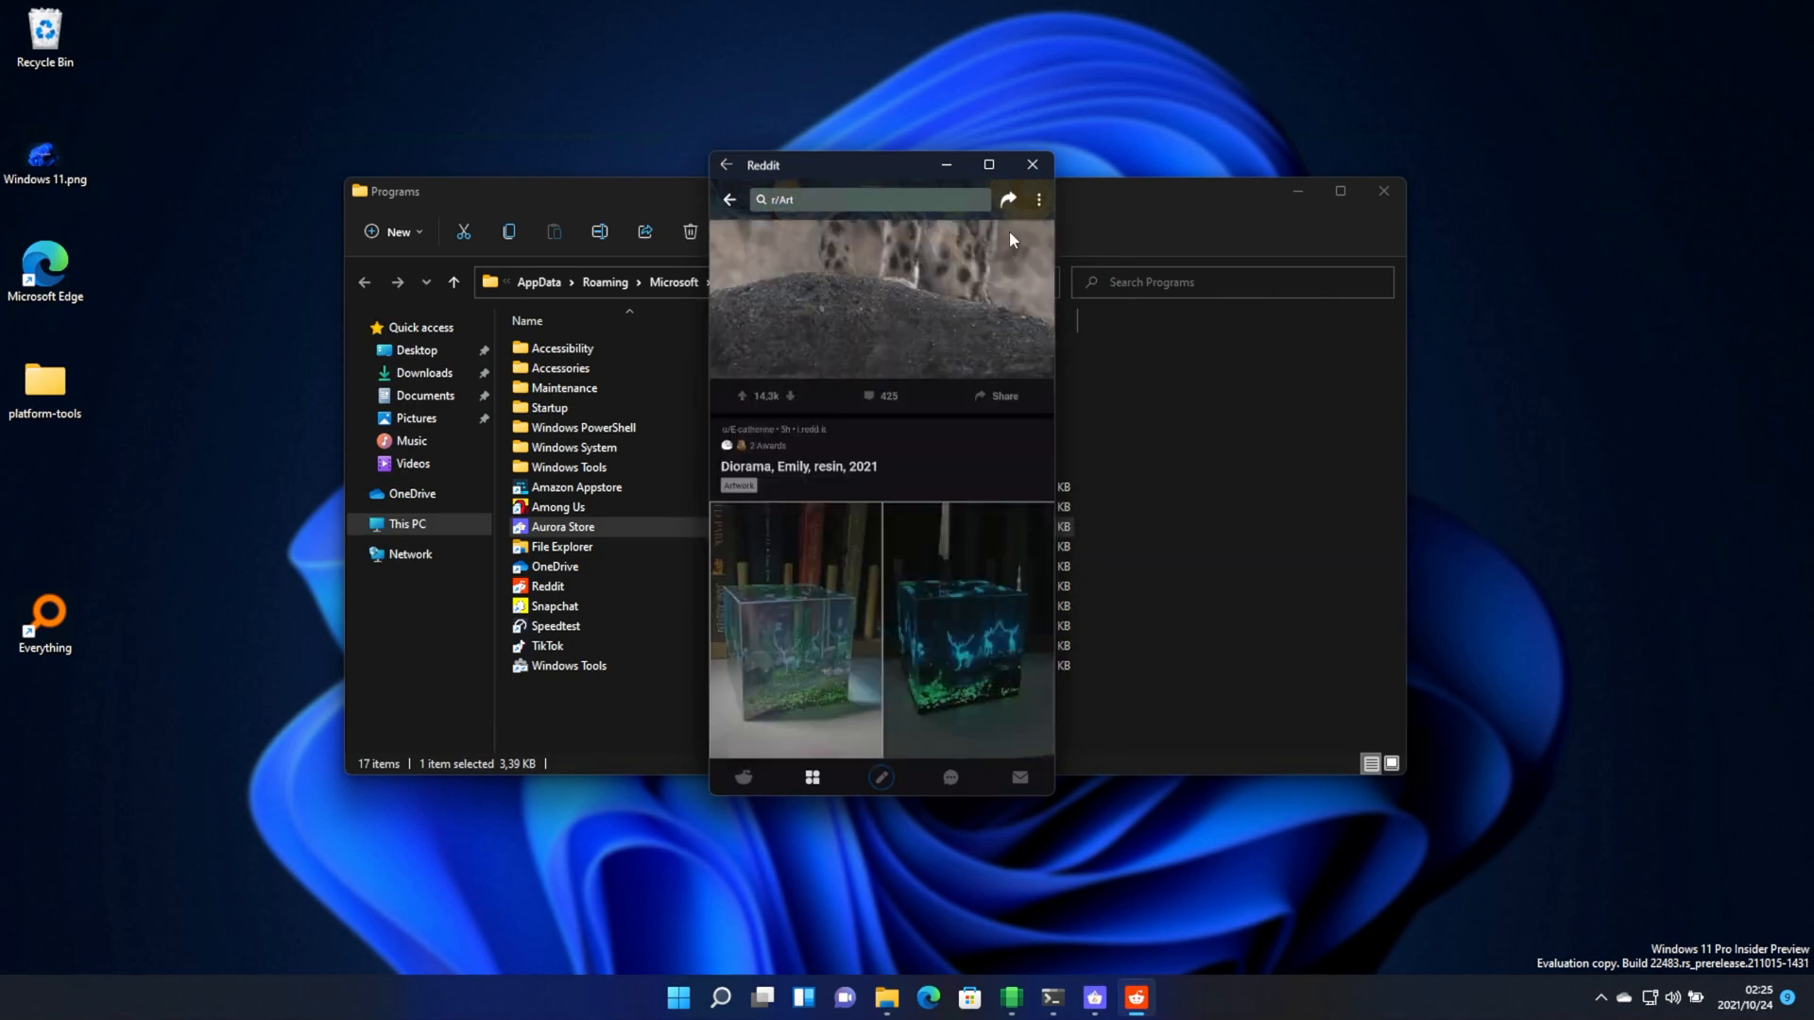
{"action": "scroll", "scroll_direction": "down", "scroll_amount": 3}
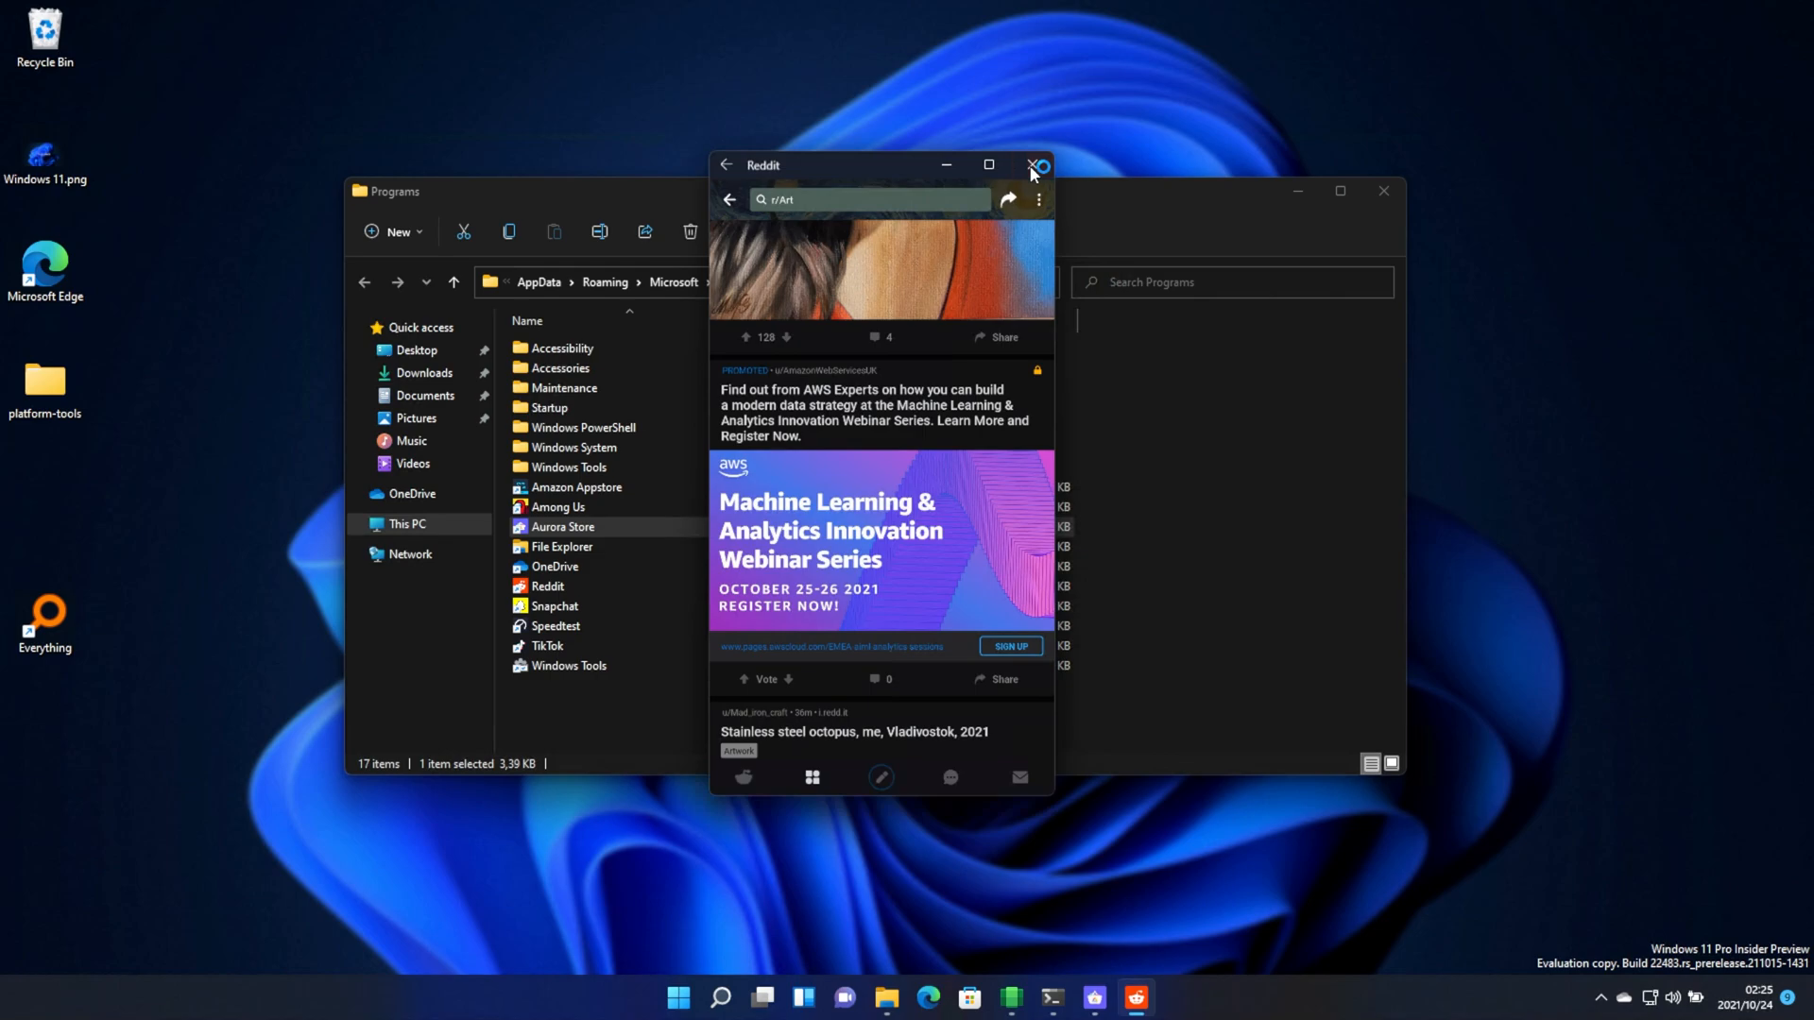
{"action": "mouse_move", "coordinate": [1027, 164]}
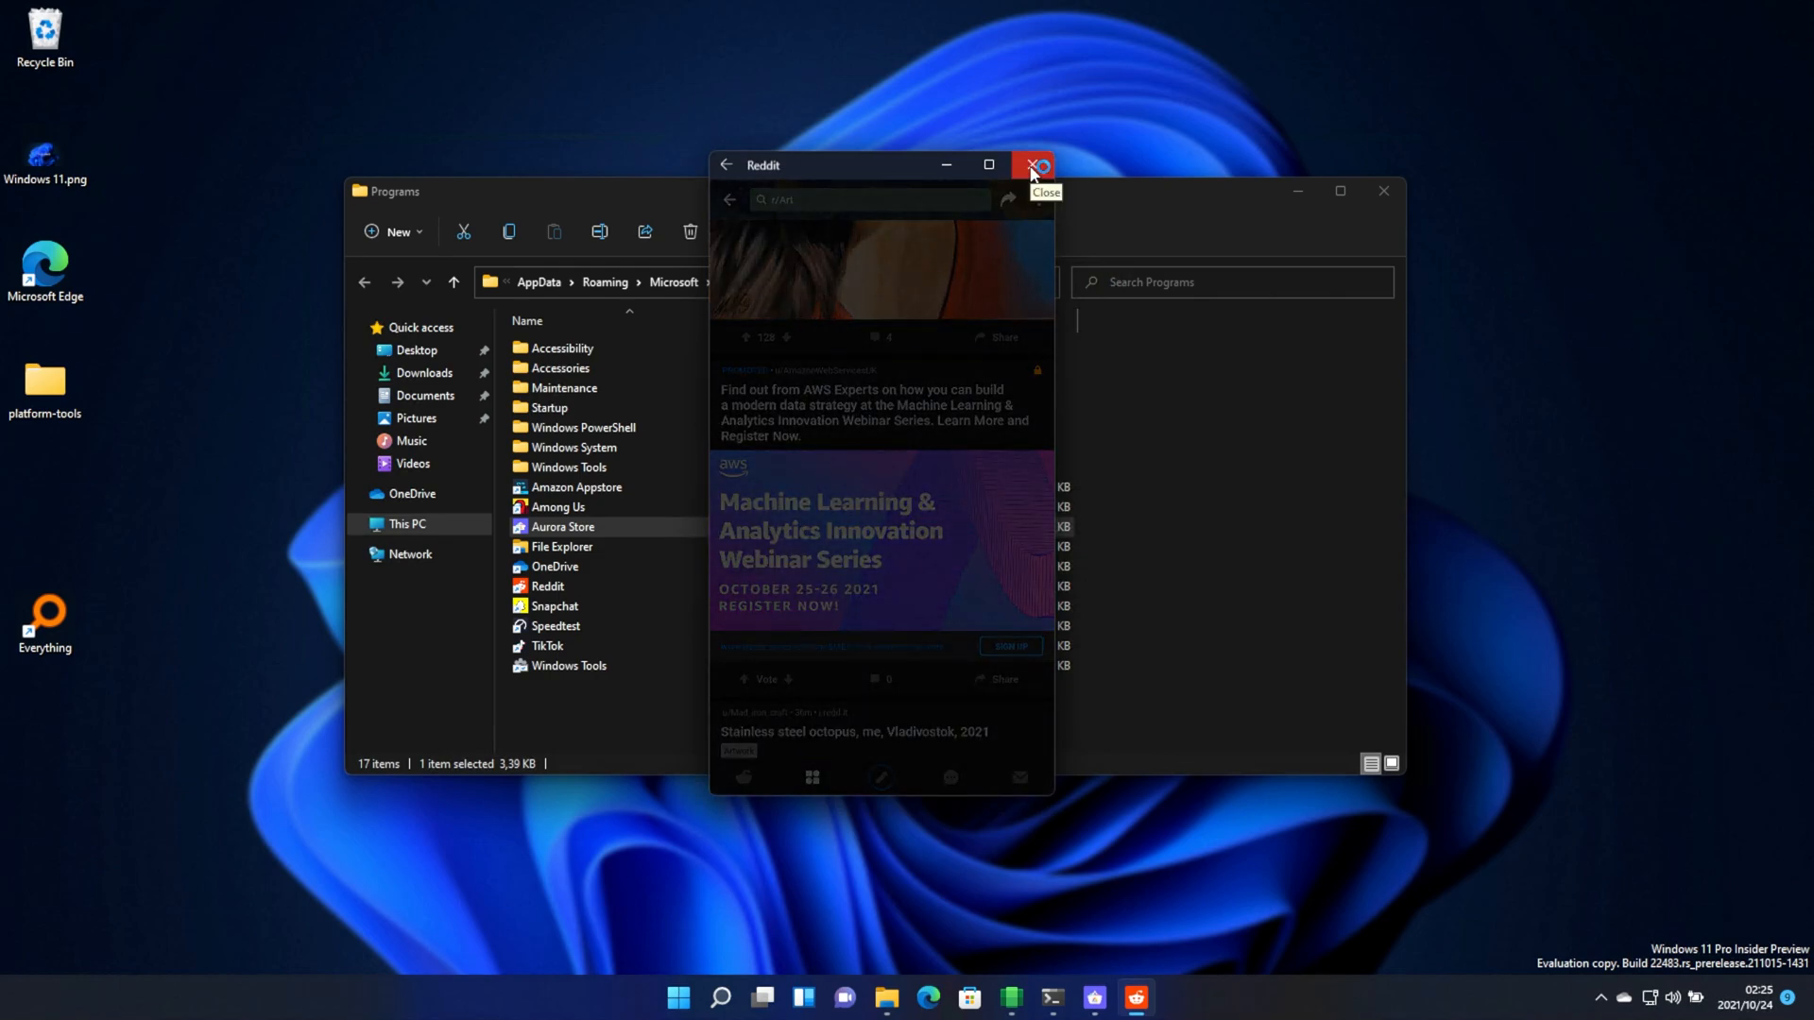
Close the Reddit window and the Windows PowerShell window, leaving the desktop clear
{"action": "left_click", "coordinate": [1028, 165]}
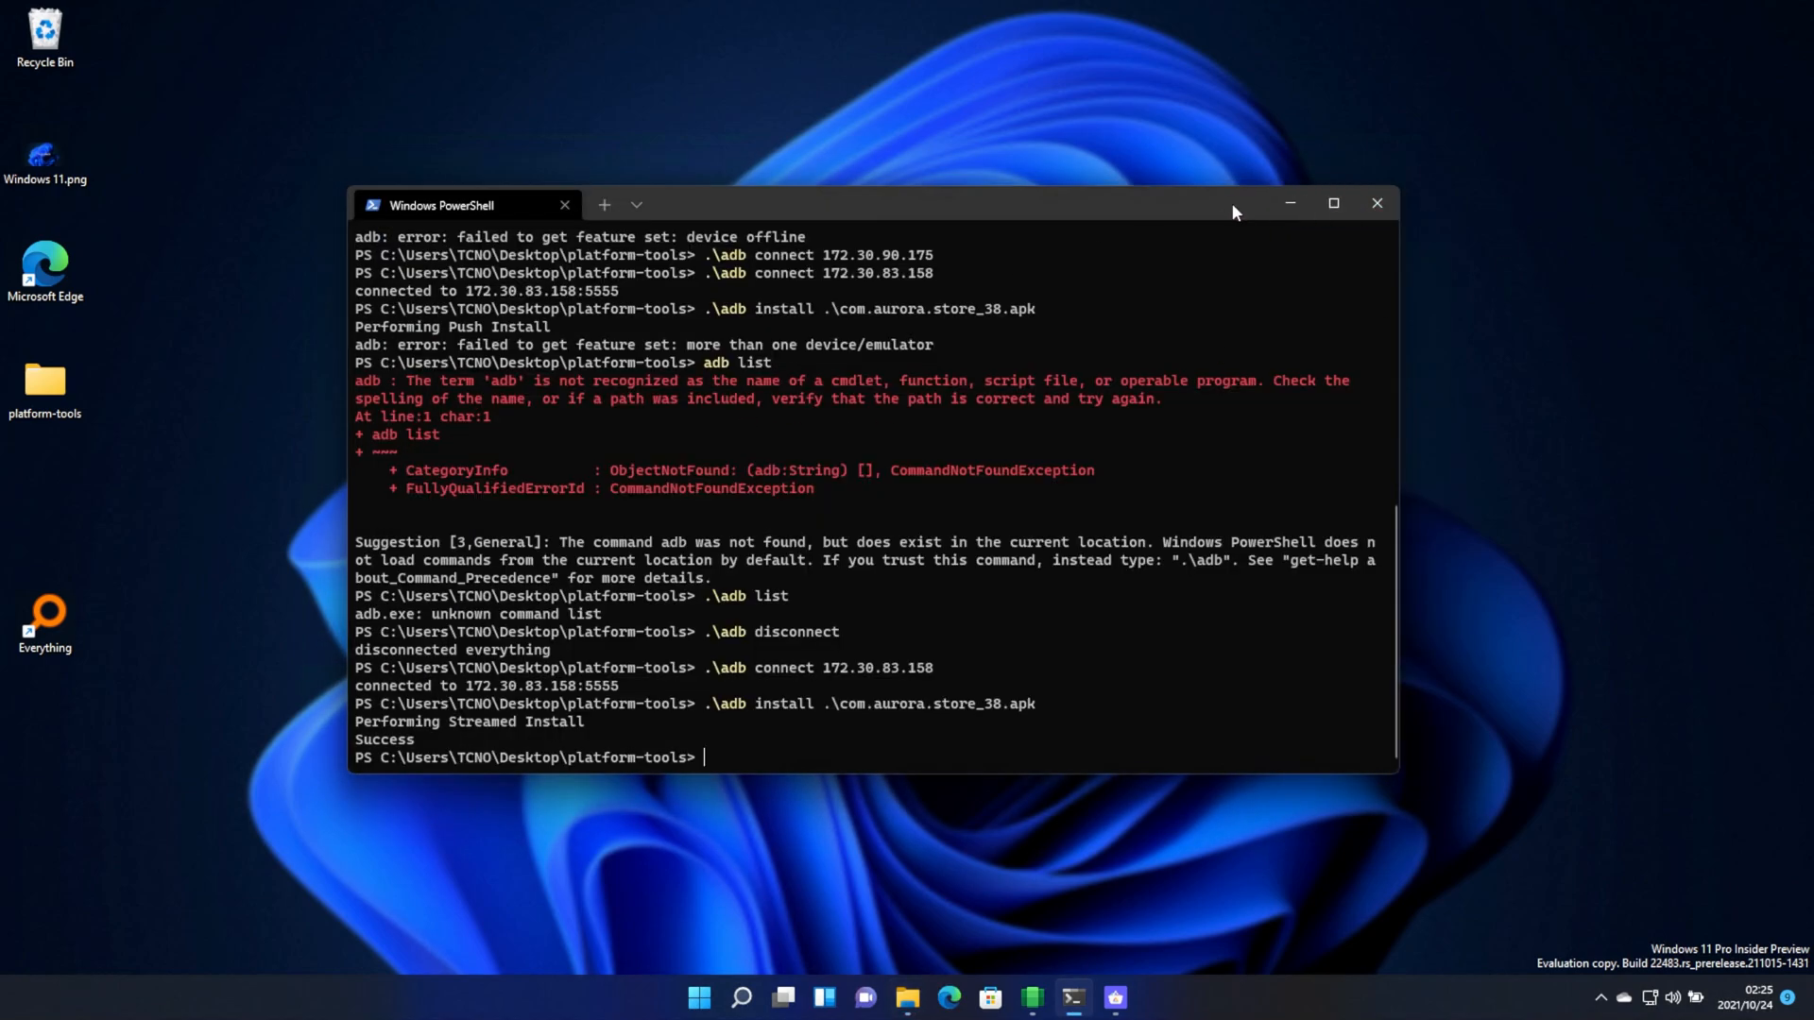
{"action": "left_click", "coordinate": [1377, 204]}
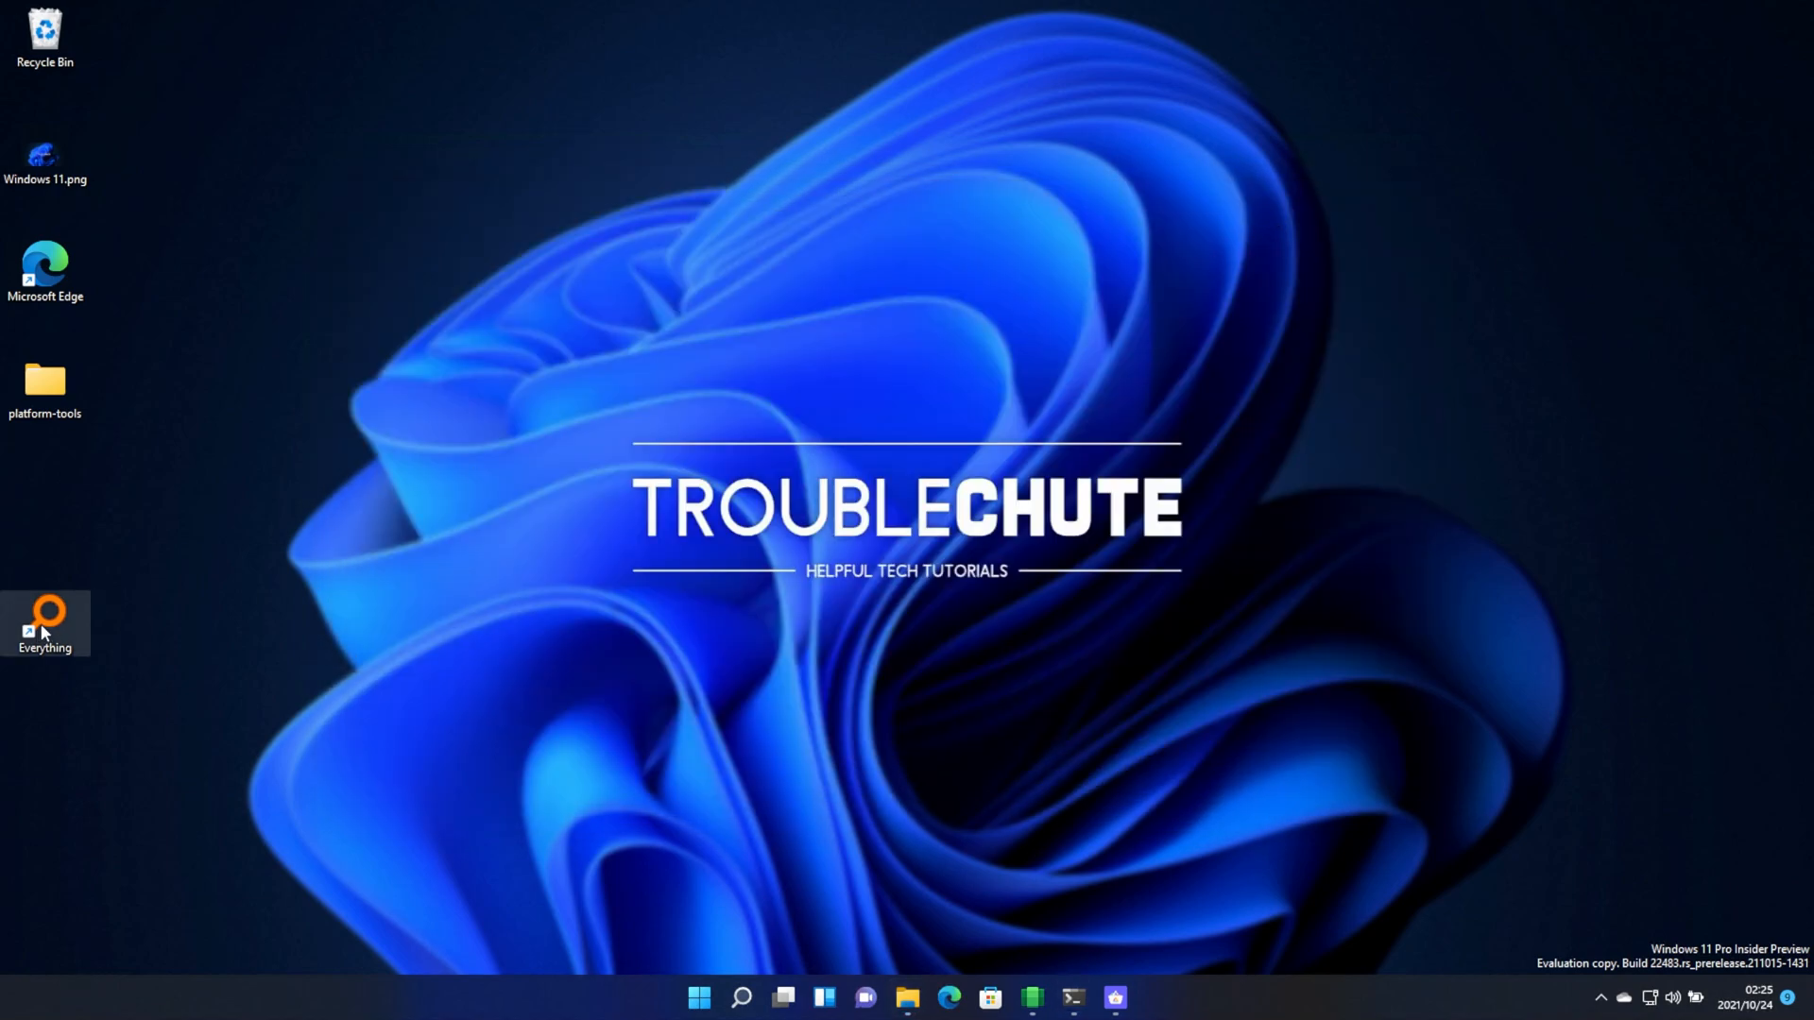